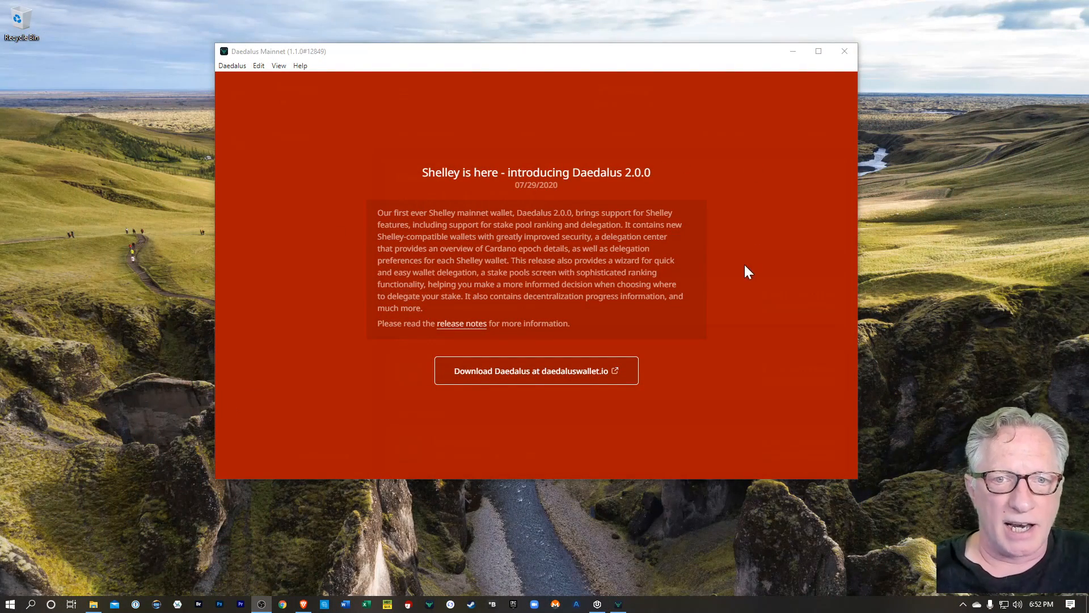
mouse_move(738, 328)
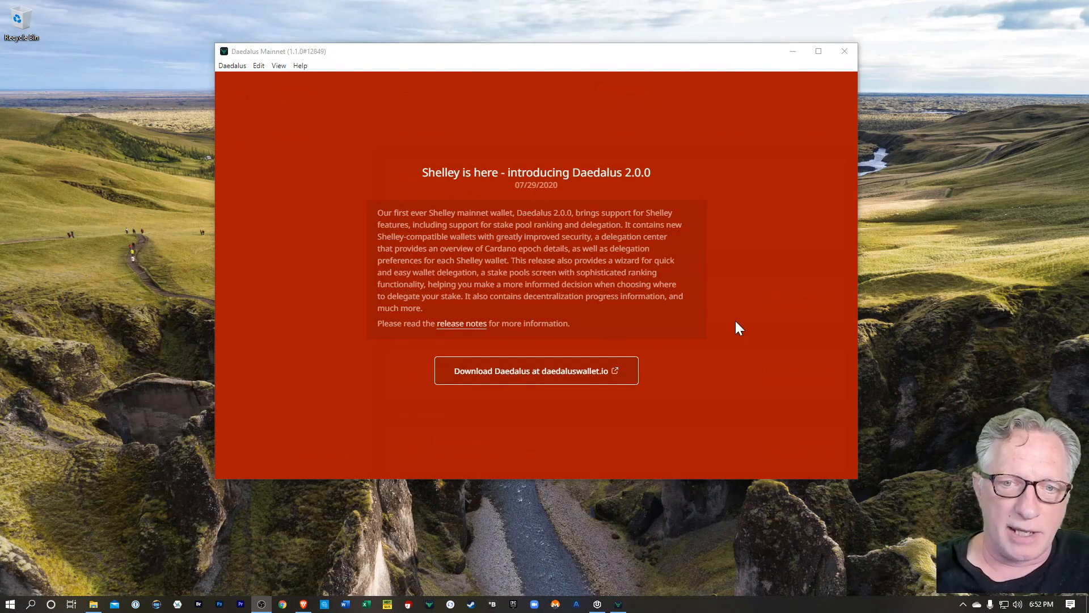
mouse_move(469, 172)
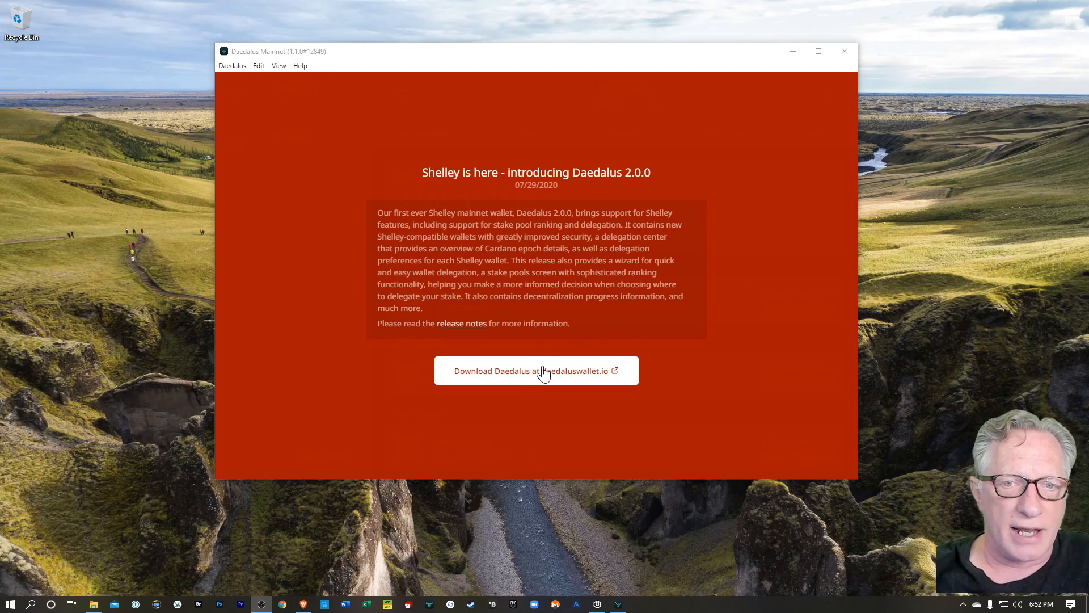
mouse_move(506, 375)
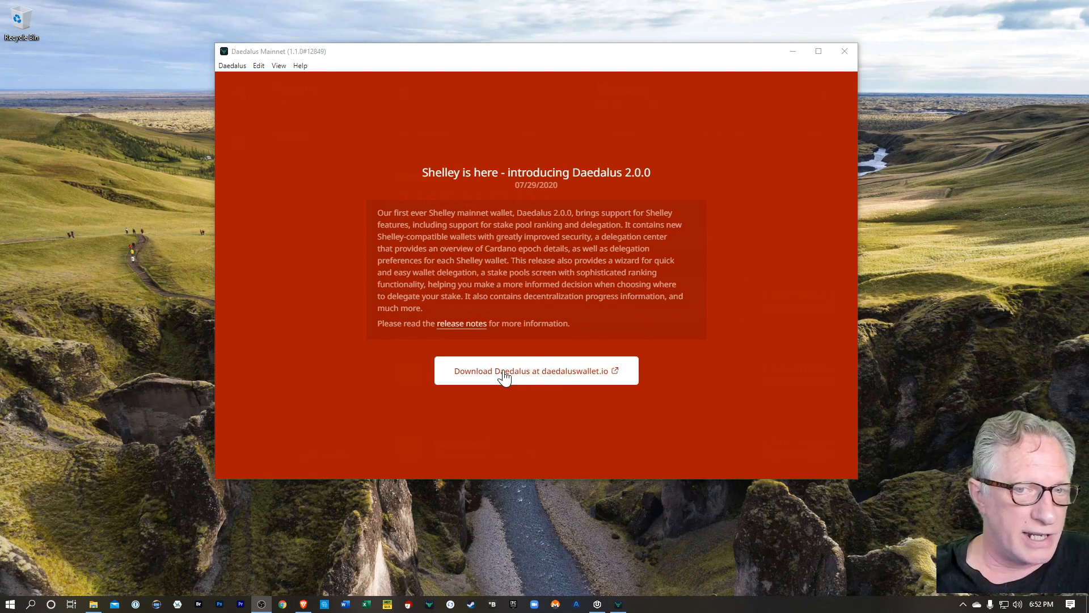
Go to the Daedalus download page and bring the installers and SHA256 checksums into view.
left_click(536, 370)
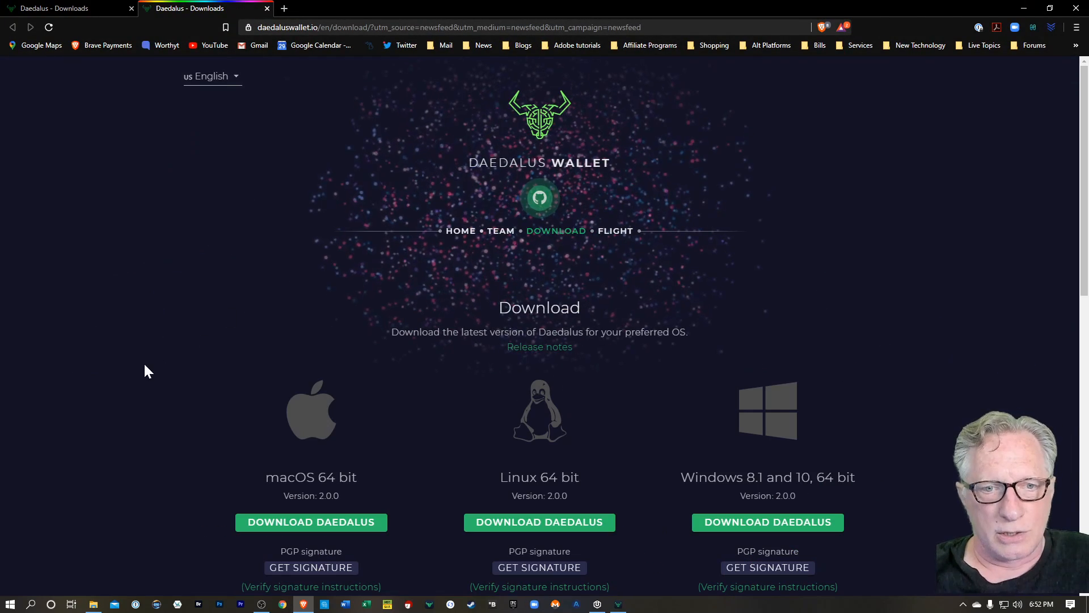
scroll("down", 3)
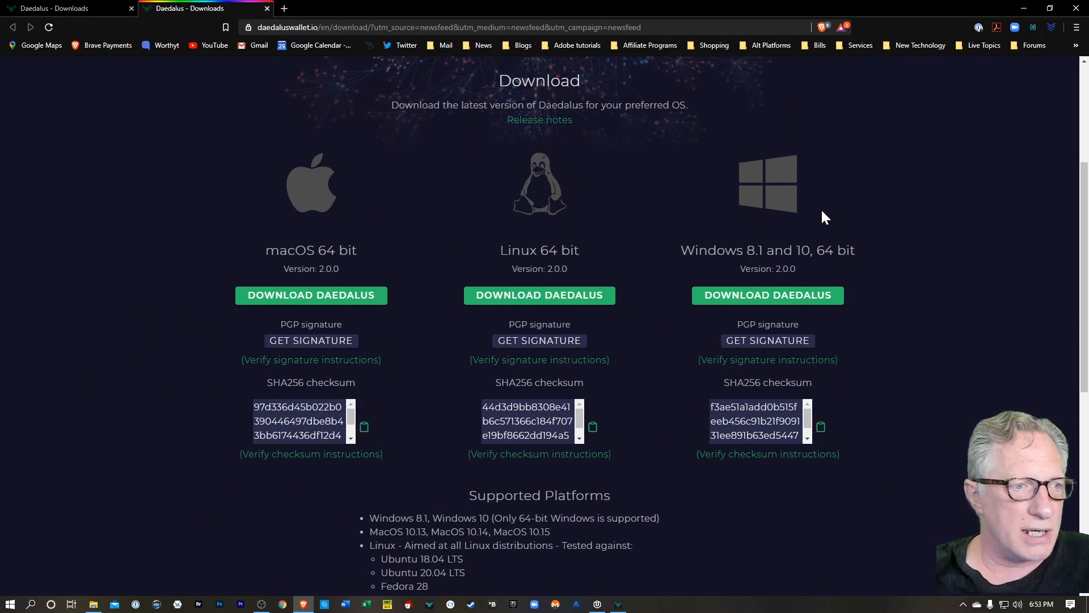
mouse_move(983, 238)
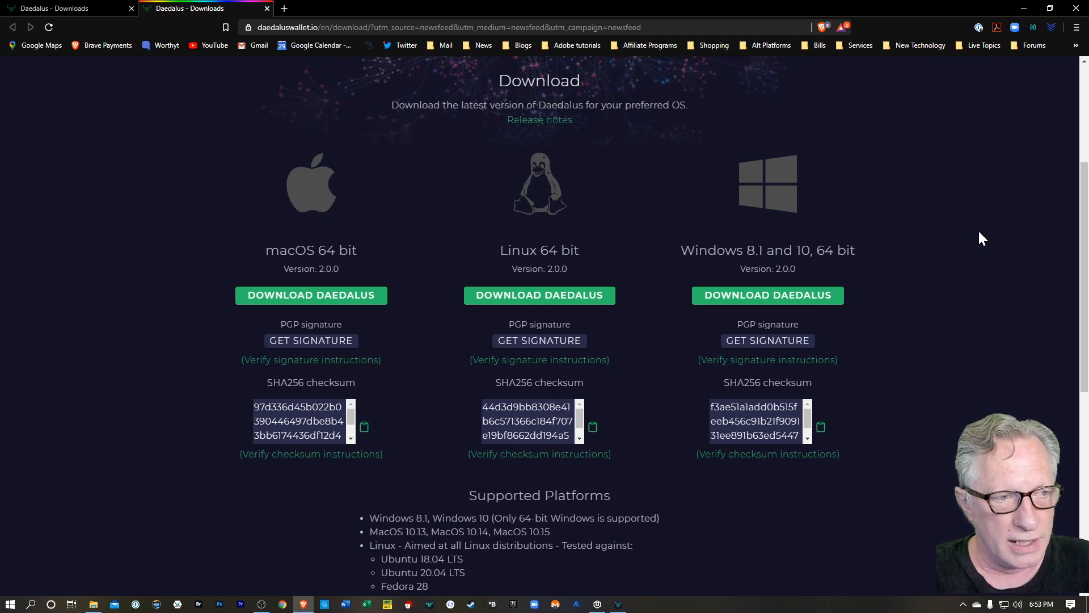
mouse_move(925, 382)
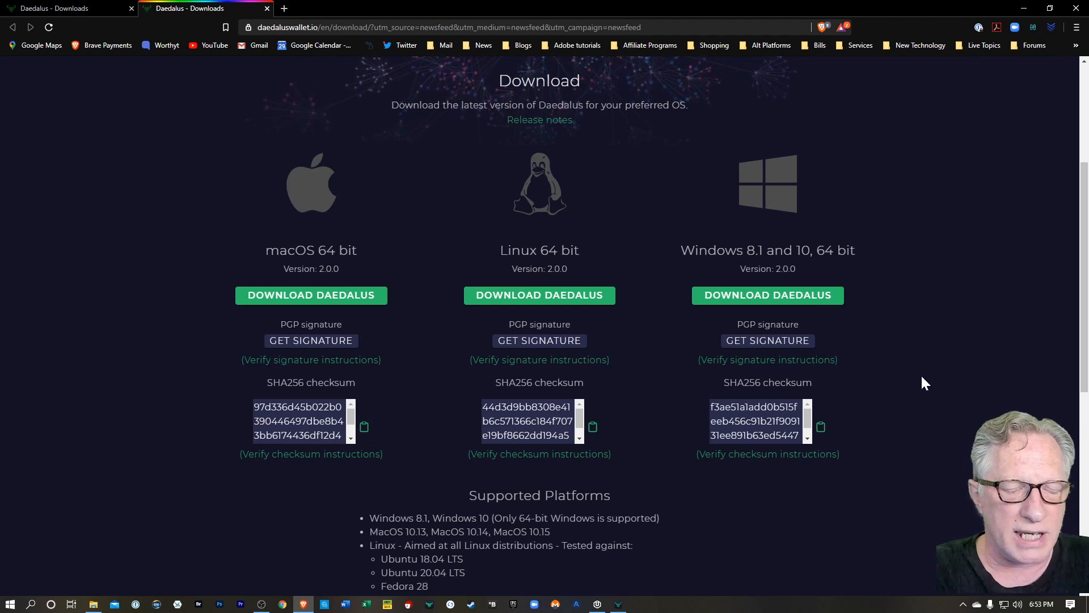
mouse_move(853, 388)
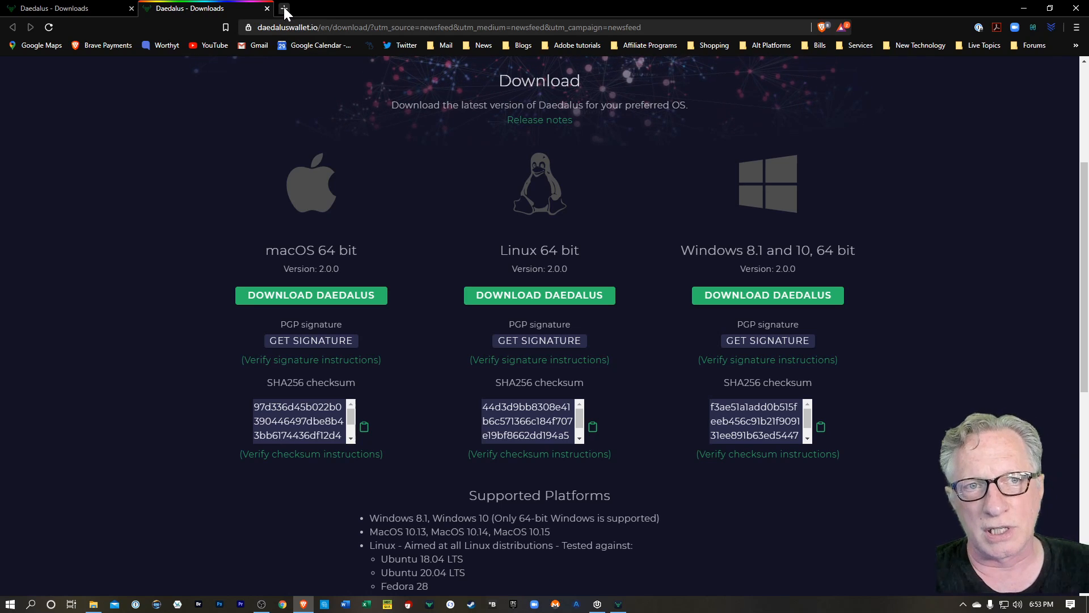
Search 'gpg4win' in a new tab, land on gpg4win.org, then return to the Daedalus downloads.
left_click(283, 8)
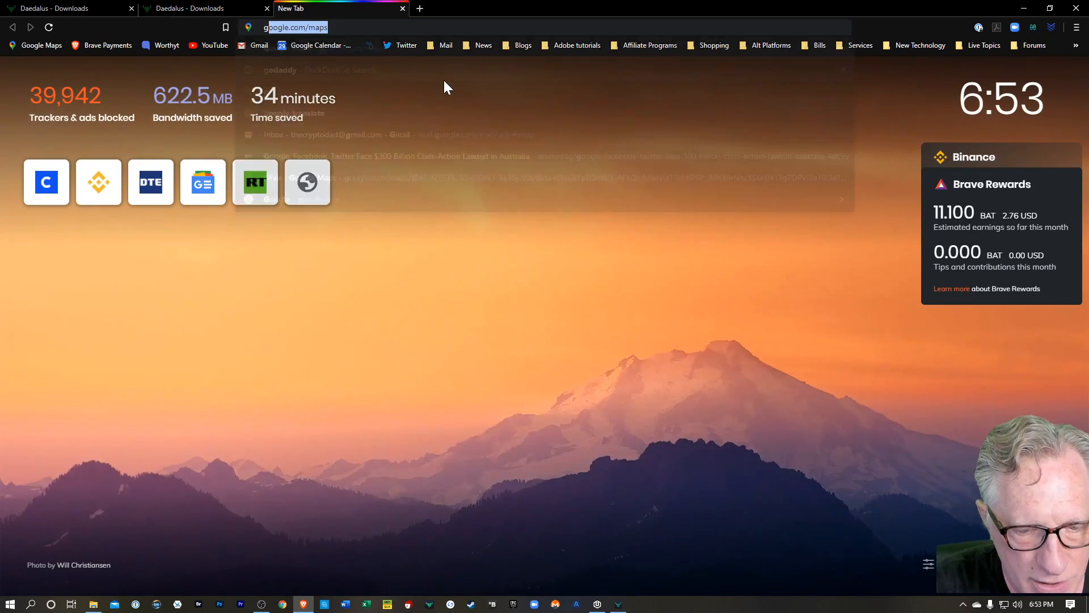
type("gpg4win&t=brave&ia=web")
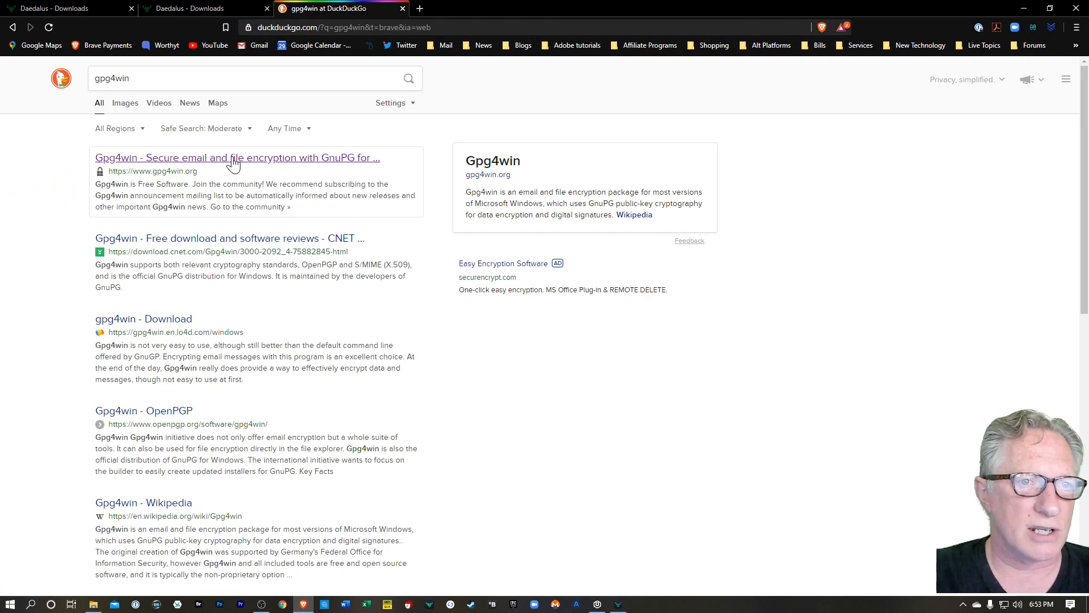
left_click(237, 158)
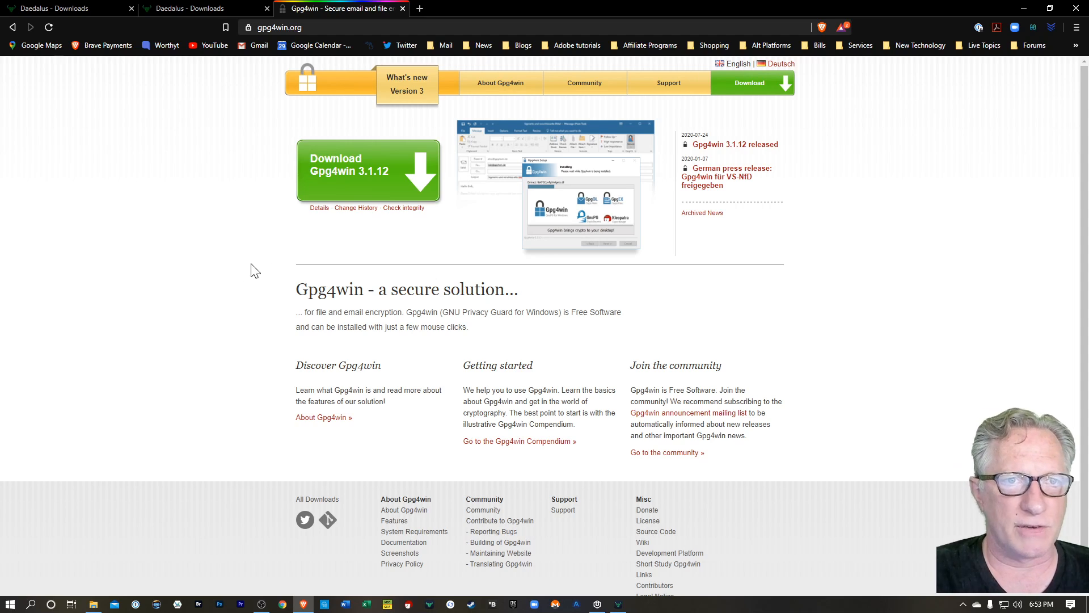
left_click(194, 8)
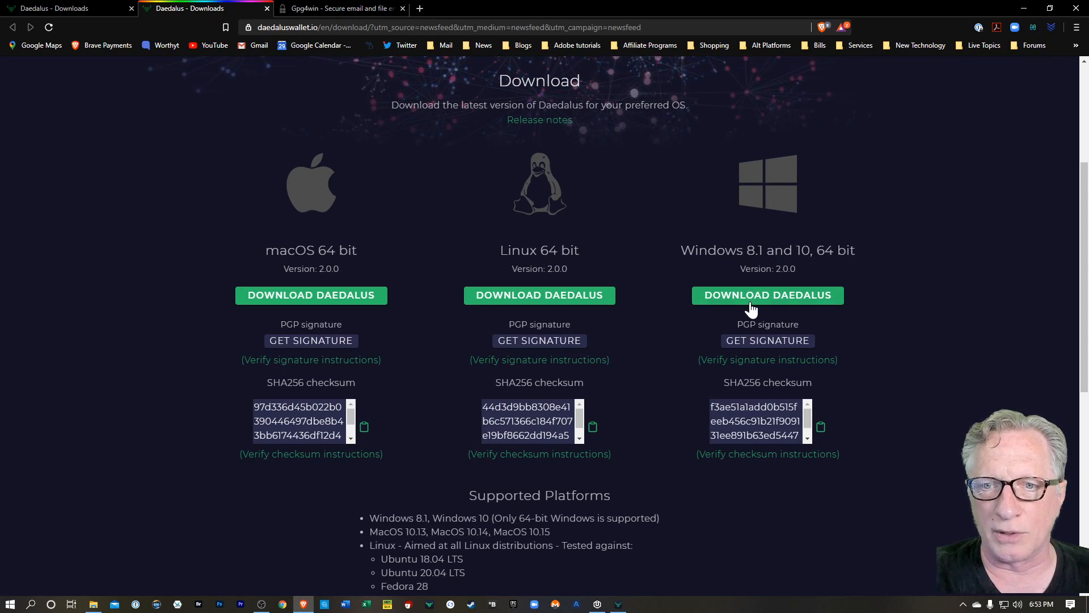
Save the Windows Daedalus 2.0.0 installer and its .asc PGP signature into Downloads.
left_click(767, 295)
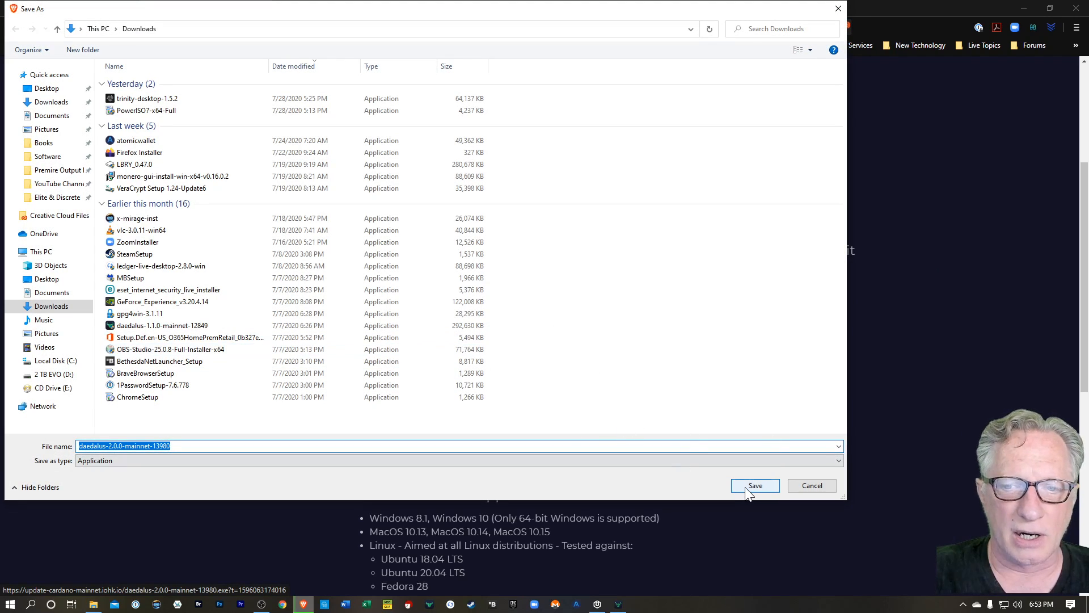
left_click(756, 486)
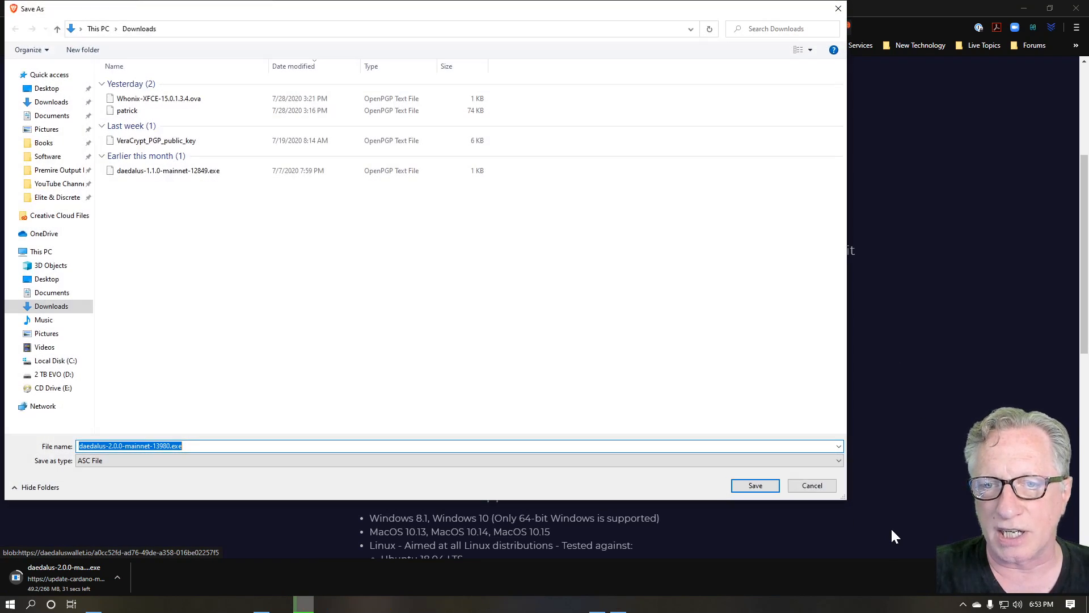
left_click(755, 485)
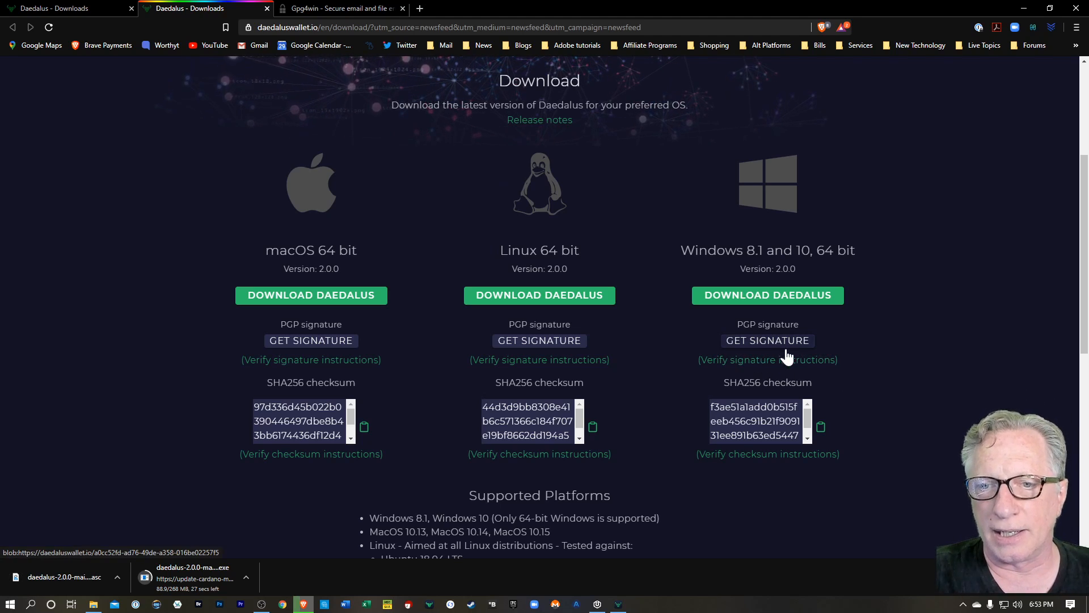
left_click(767, 360)
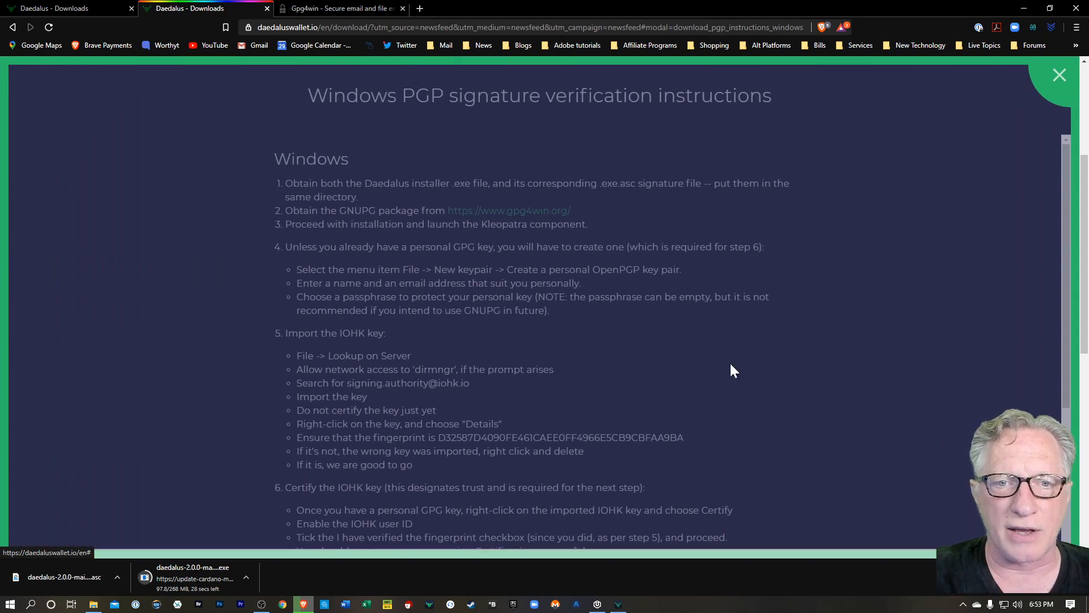
scroll("down", 3)
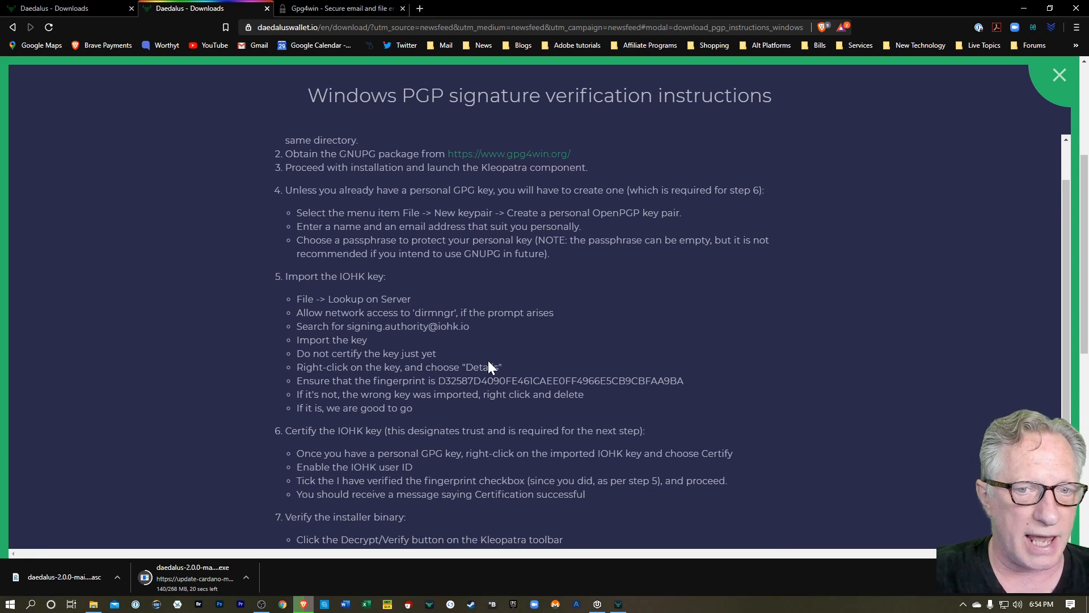
scroll("down", 3)
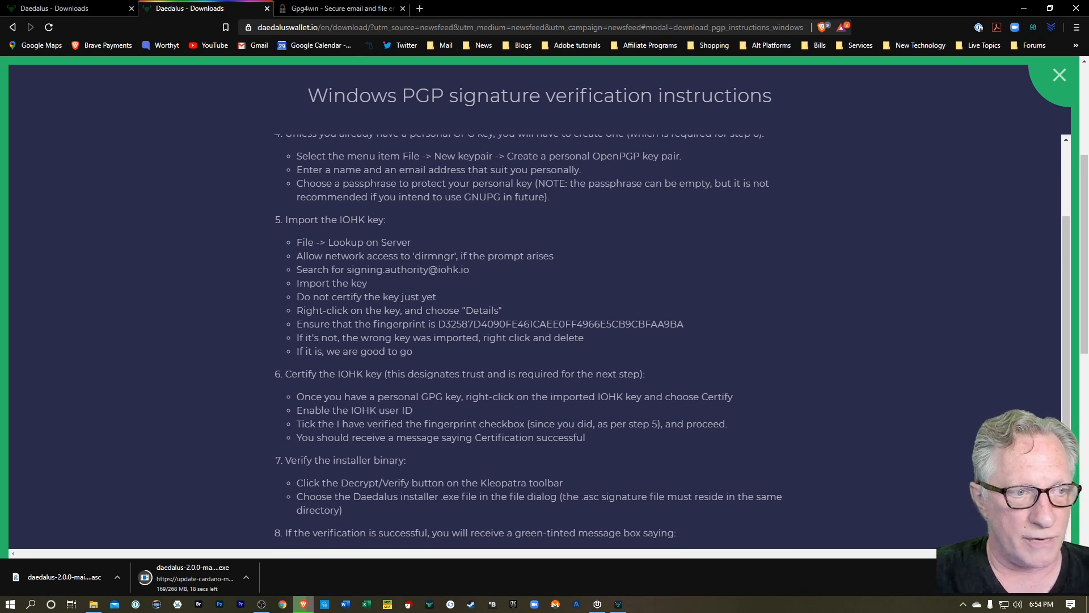
mouse_move(814, 271)
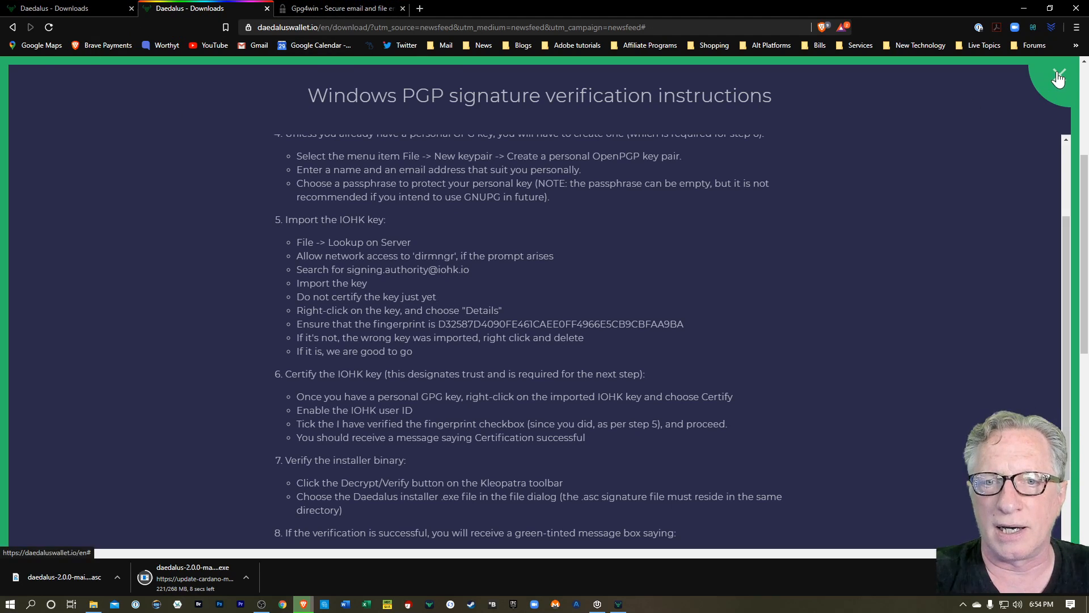
left_click(1058, 76)
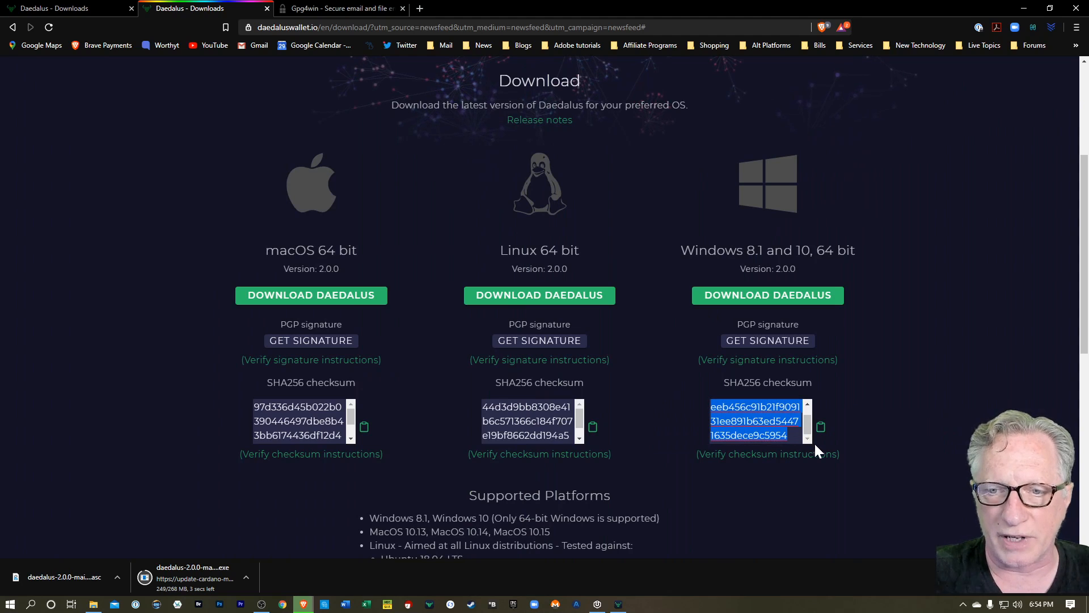
mouse_move(810, 488)
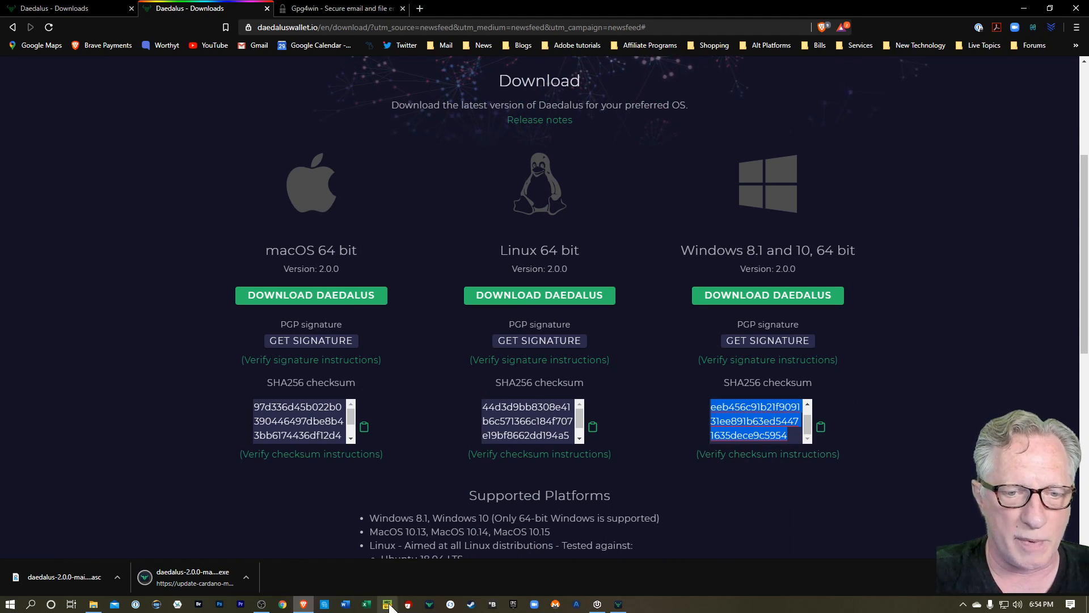
Verify the installer's SHA-256 against the website checksum in the utility, then close it.
left_click(387, 604)
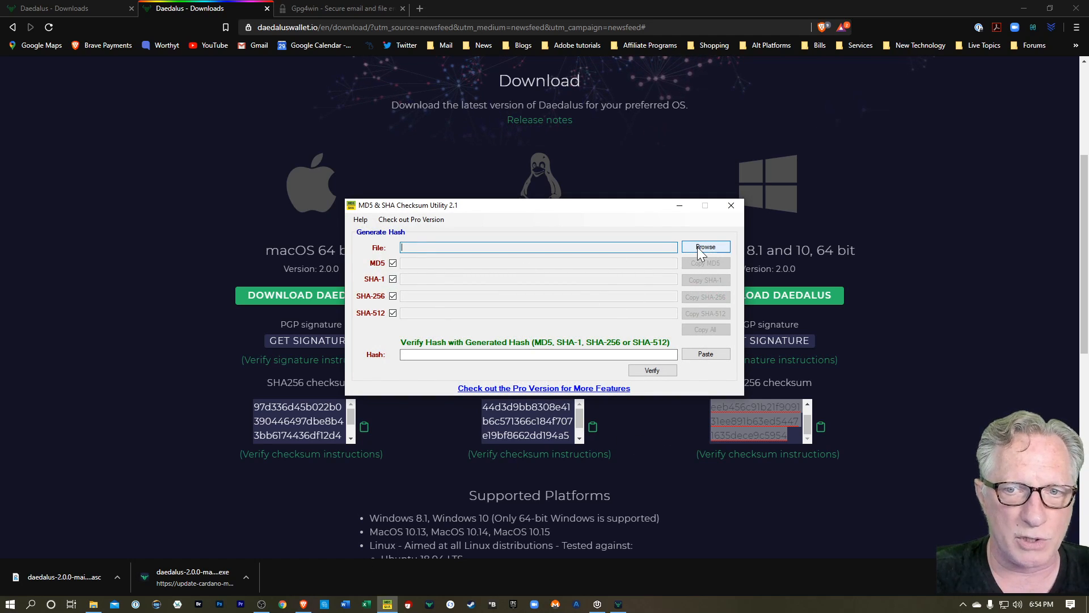
left_click(705, 247)
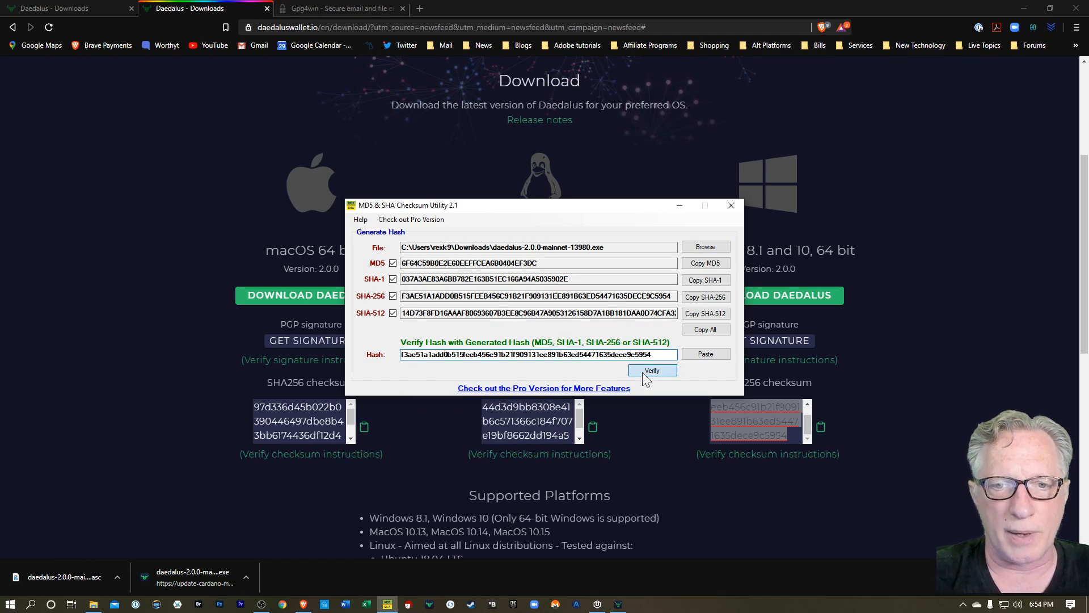
left_click(651, 370)
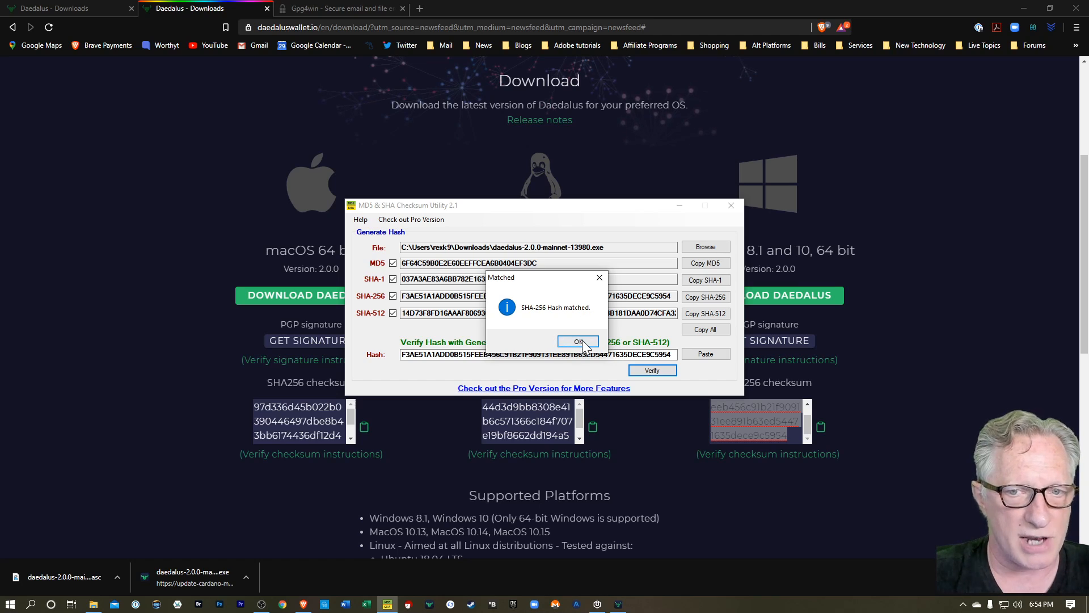
left_click(578, 341)
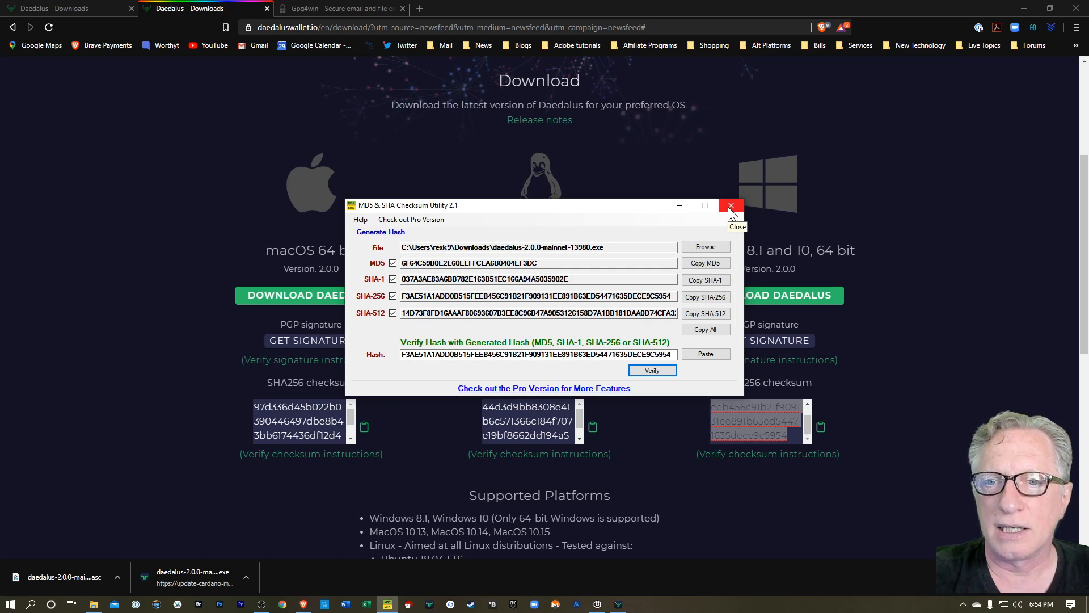
left_click(729, 206)
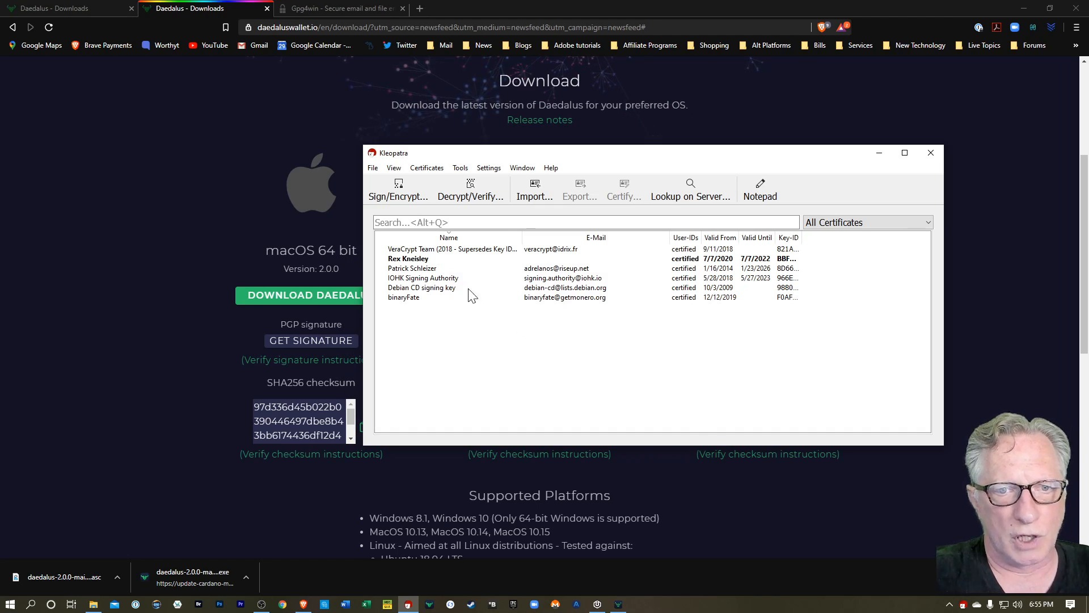
Select the IOHK Signing Authority certificate and run Decrypt/Verify on the Daedalus 2.0.0 installer.
left_click(407, 259)
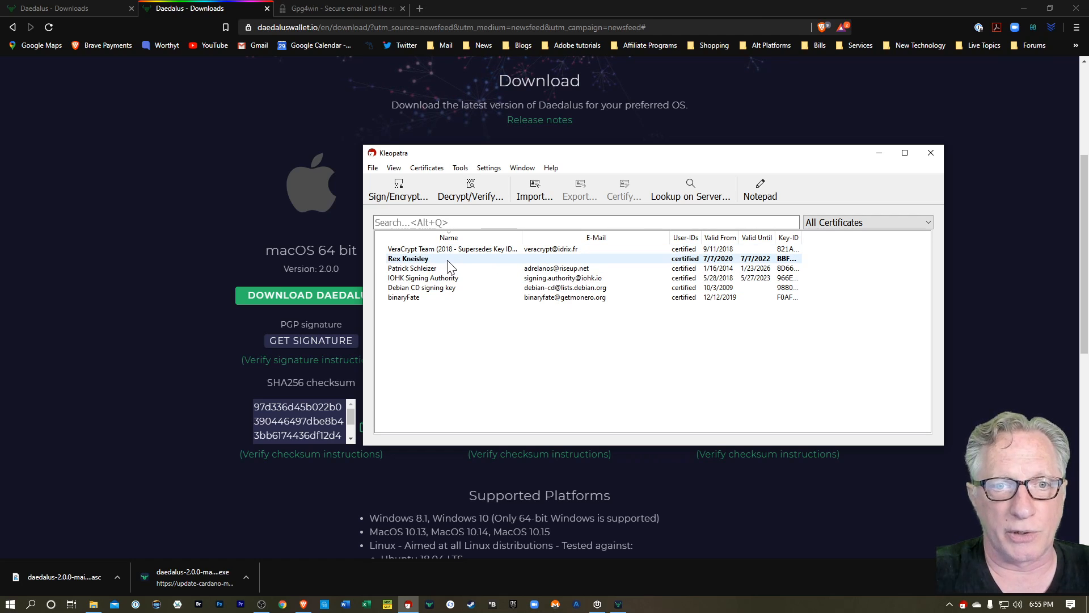
left_click(403, 297)
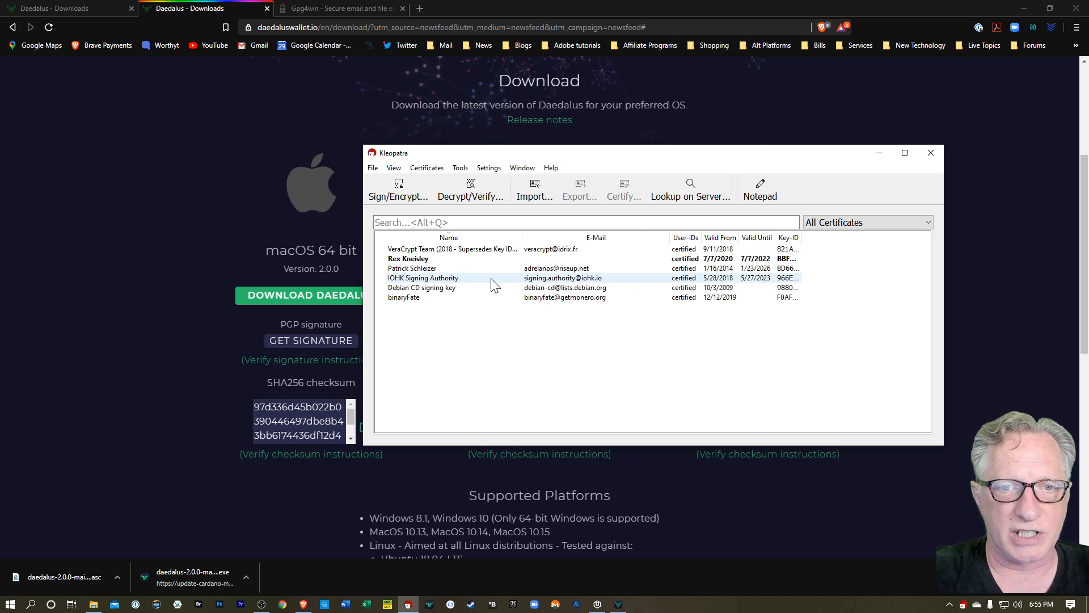
mouse_move(547, 287)
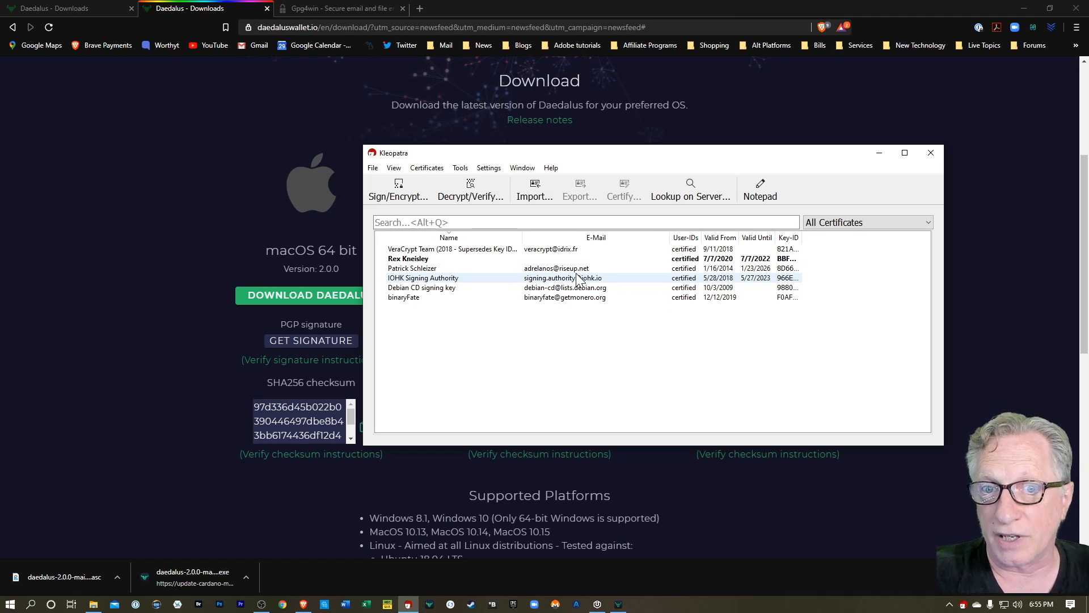
mouse_move(562, 278)
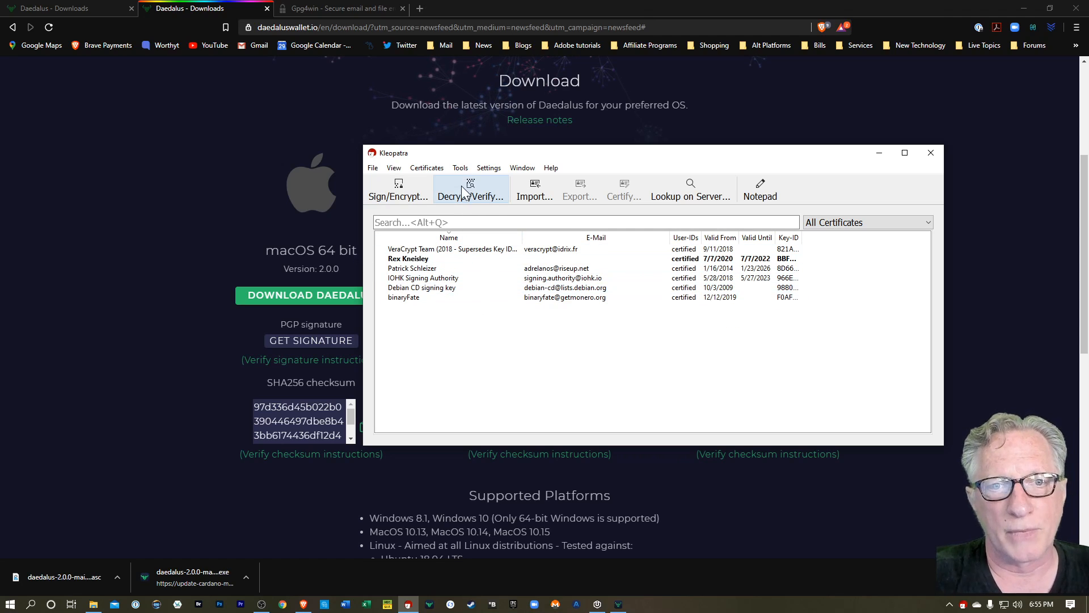
mouse_move(470, 189)
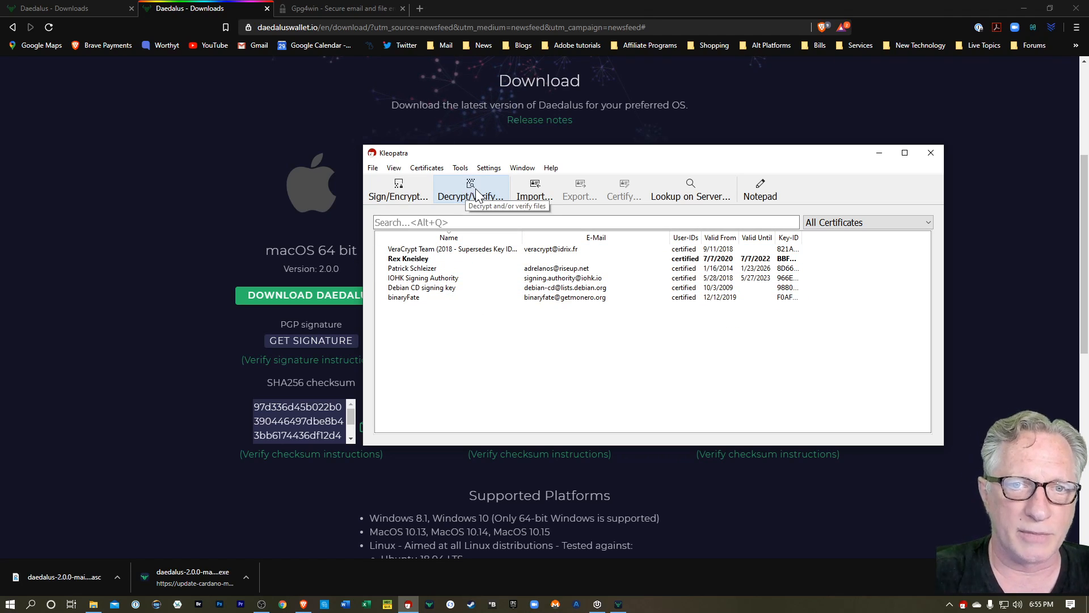
left_click(469, 190)
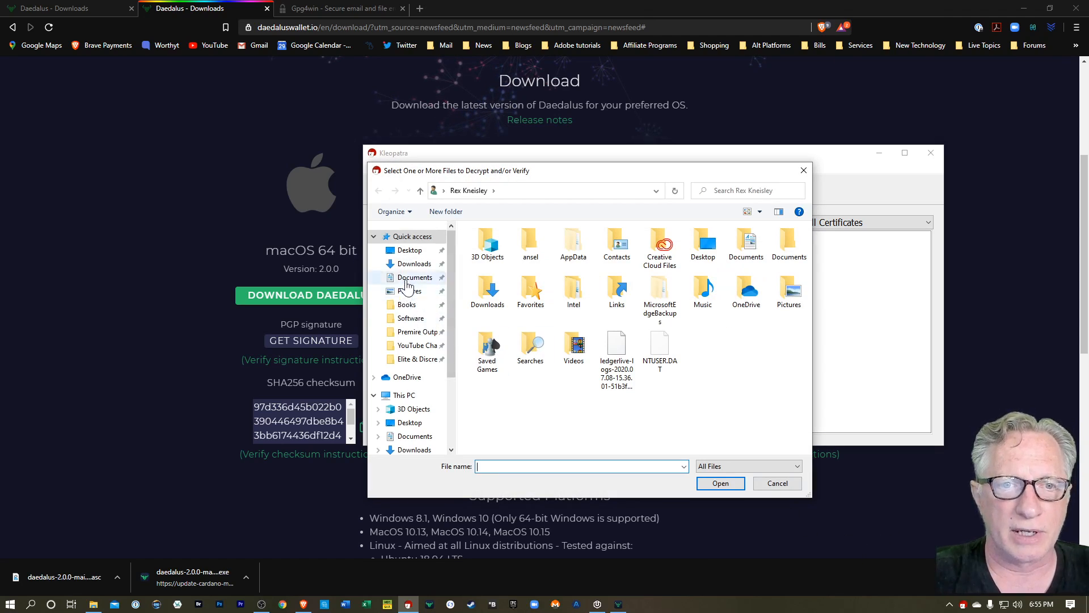
left_click(413, 263)
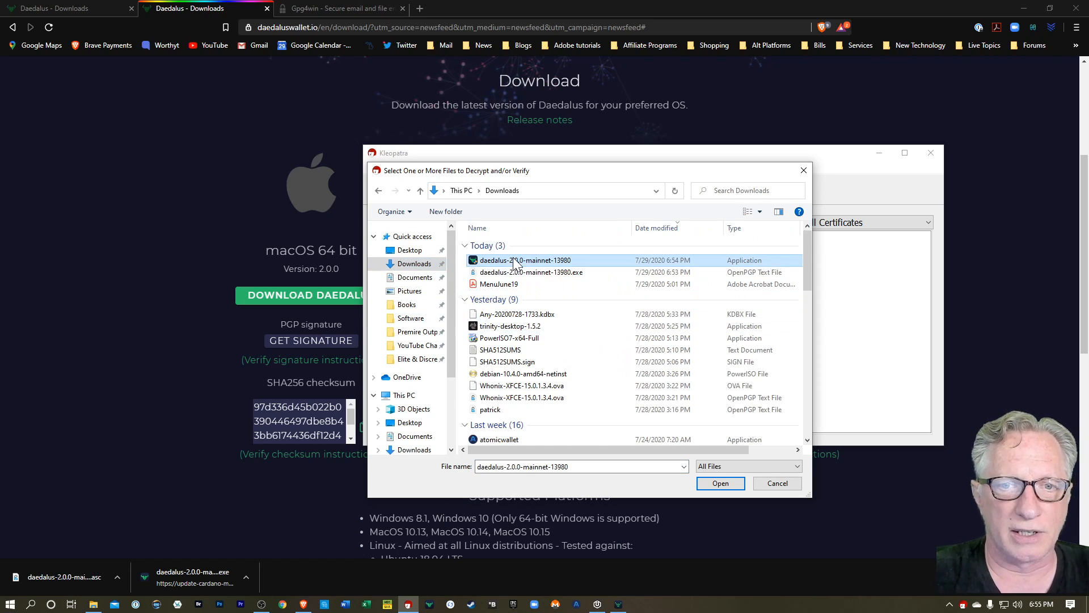
left_click(721, 483)
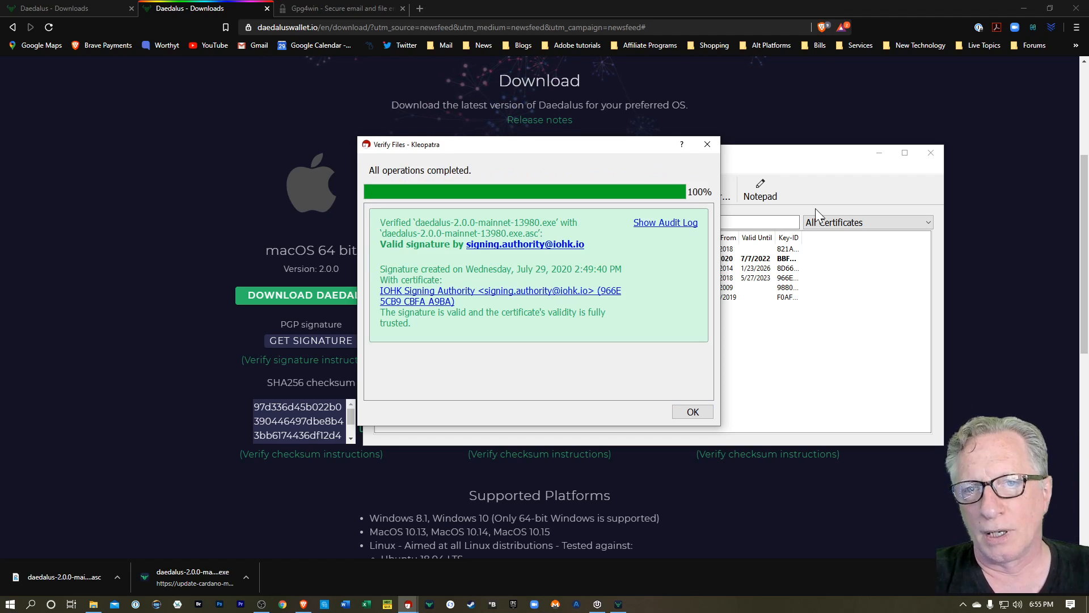
mouse_move(508, 297)
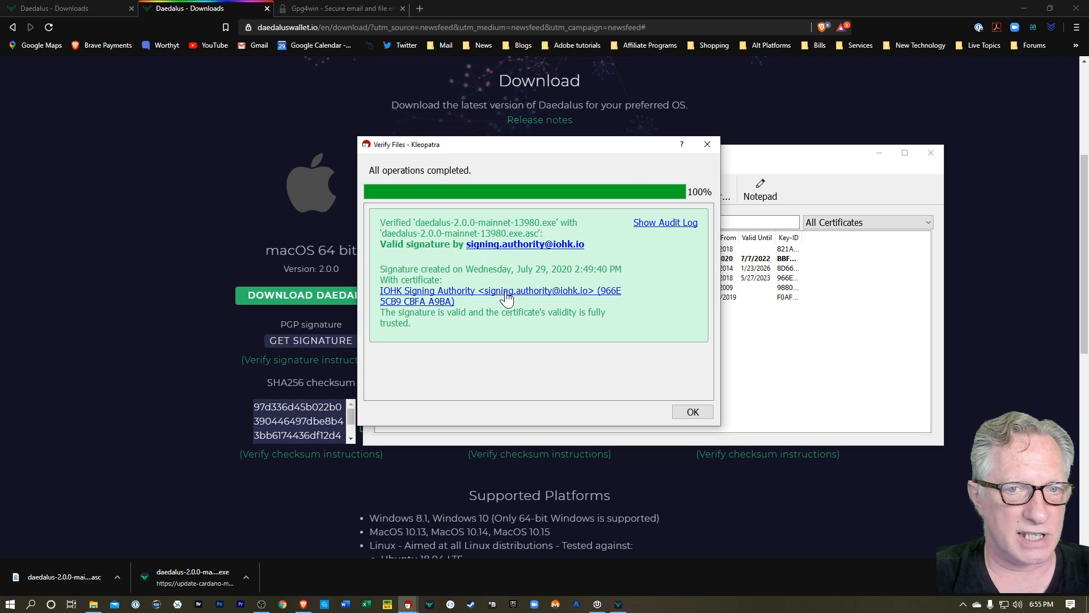
mouse_move(566, 273)
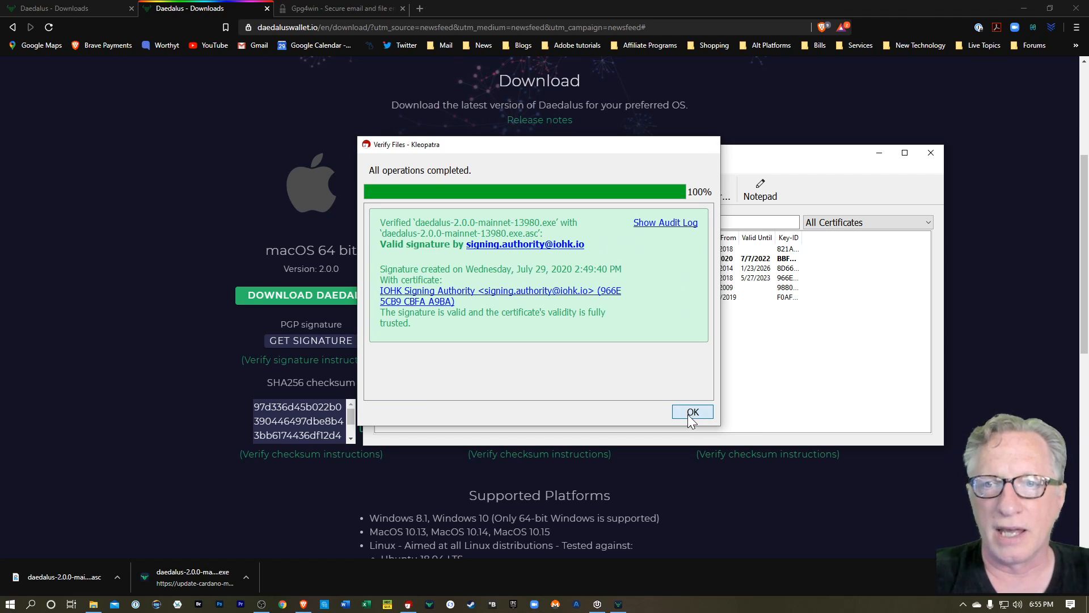
Dismiss the valid-signature result and close Kleopatra.
left_click(692, 411)
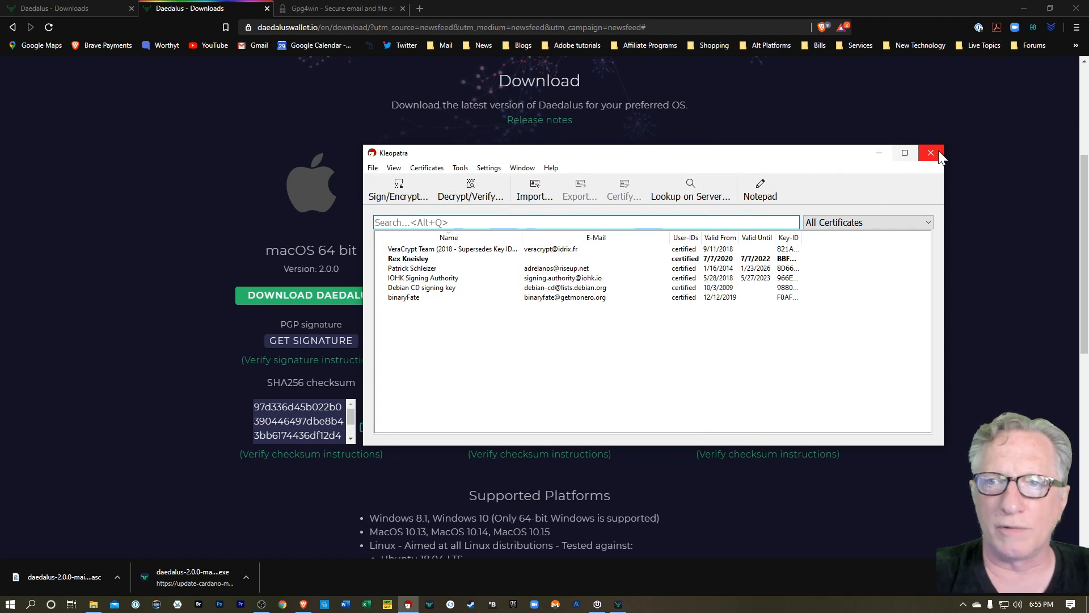
left_click(931, 152)
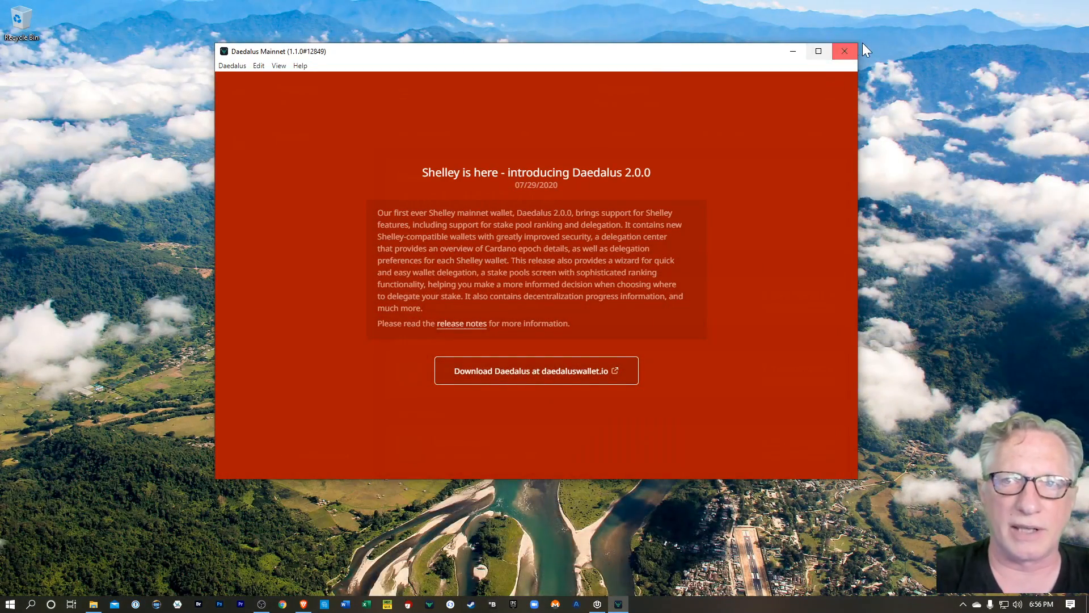
Close Daedalus 1.1.0 and run the daedalus-2.0.0-mainnet installer from Downloads to completion.
left_click(844, 51)
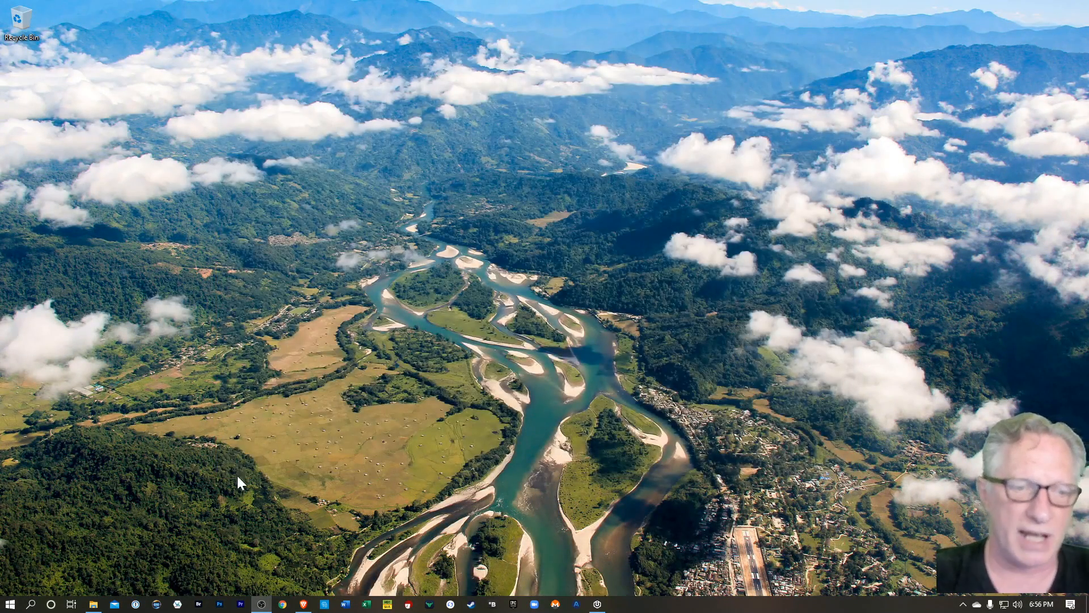
left_click(93, 602)
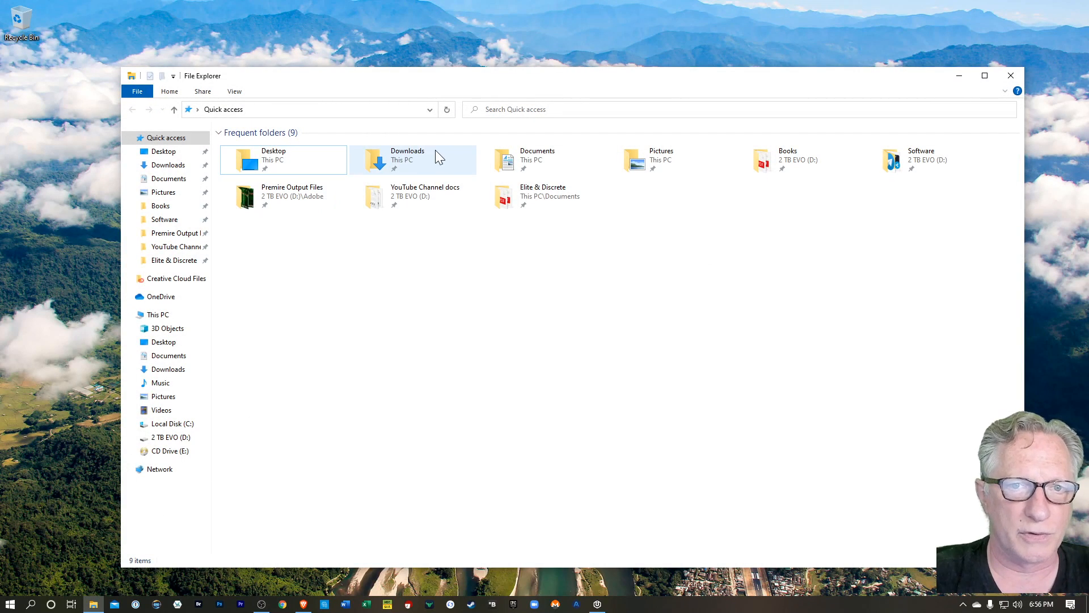
double_click(408, 156)
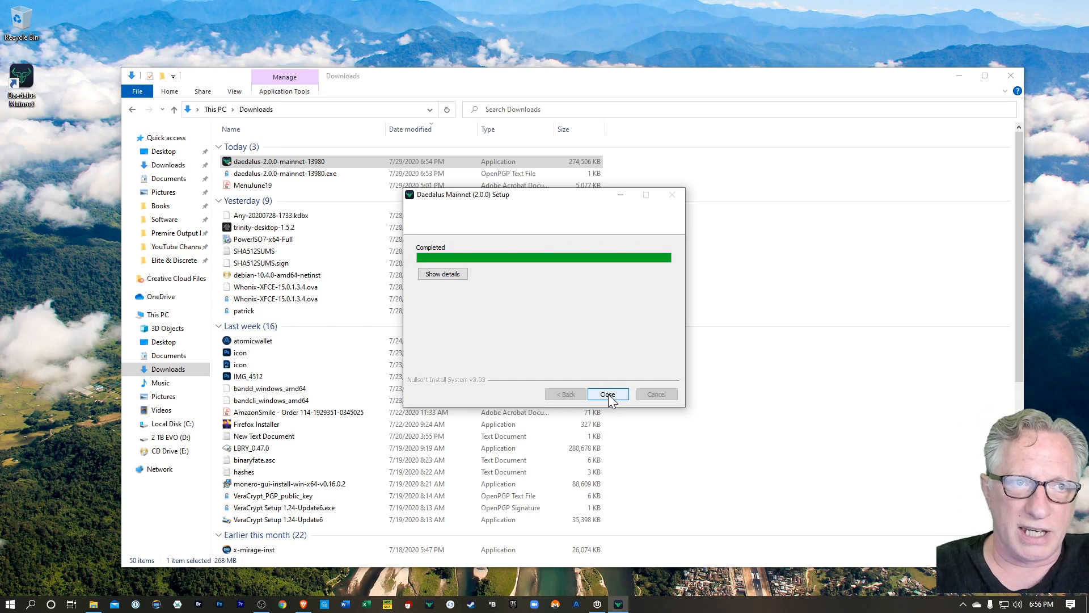
mouse_move(608, 394)
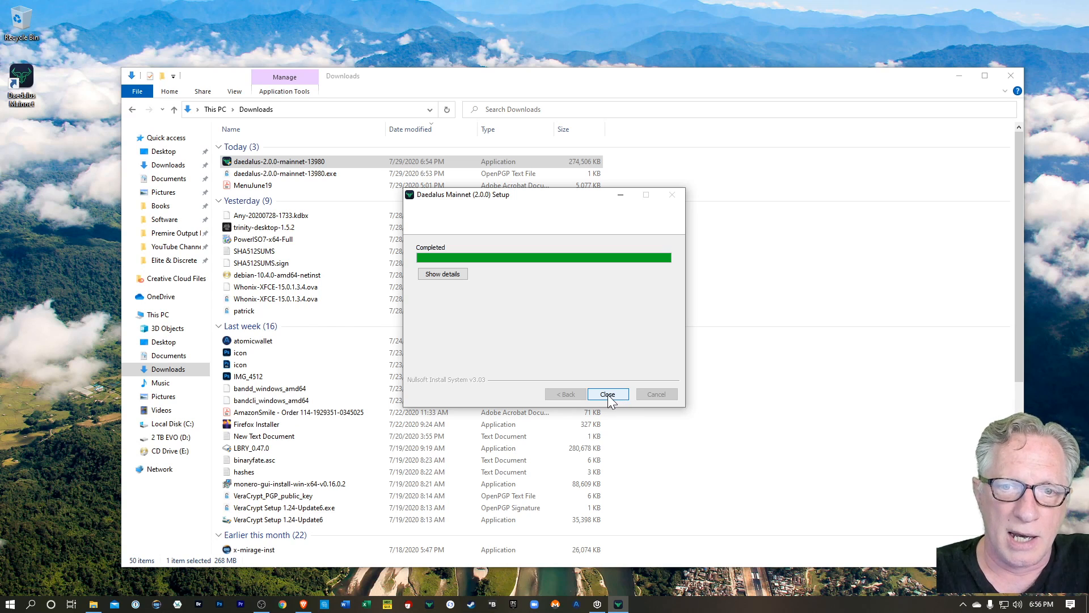
left_click(607, 393)
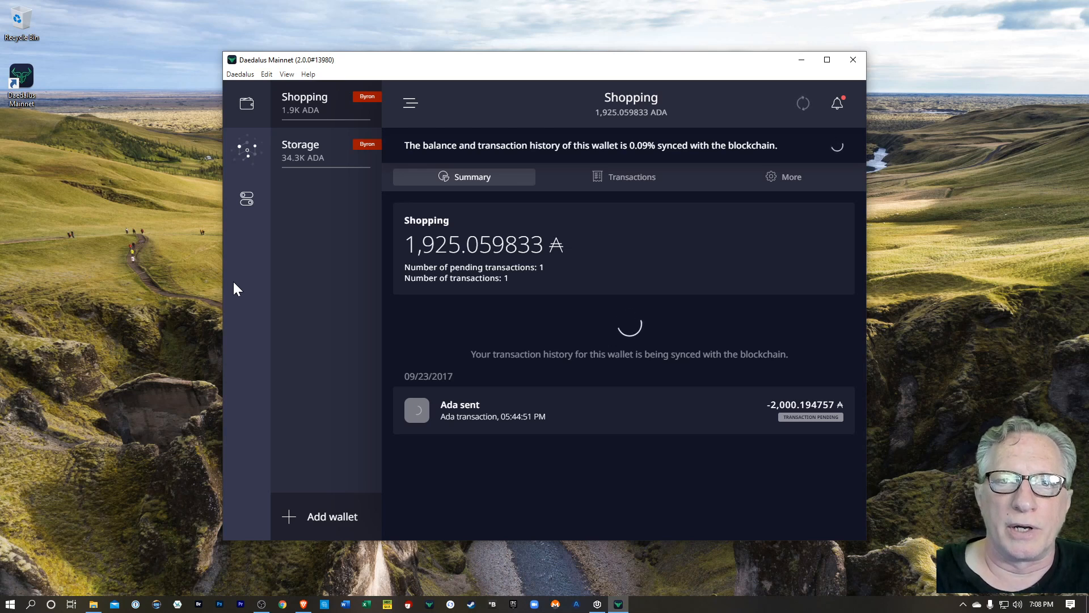
mouse_move(639, 155)
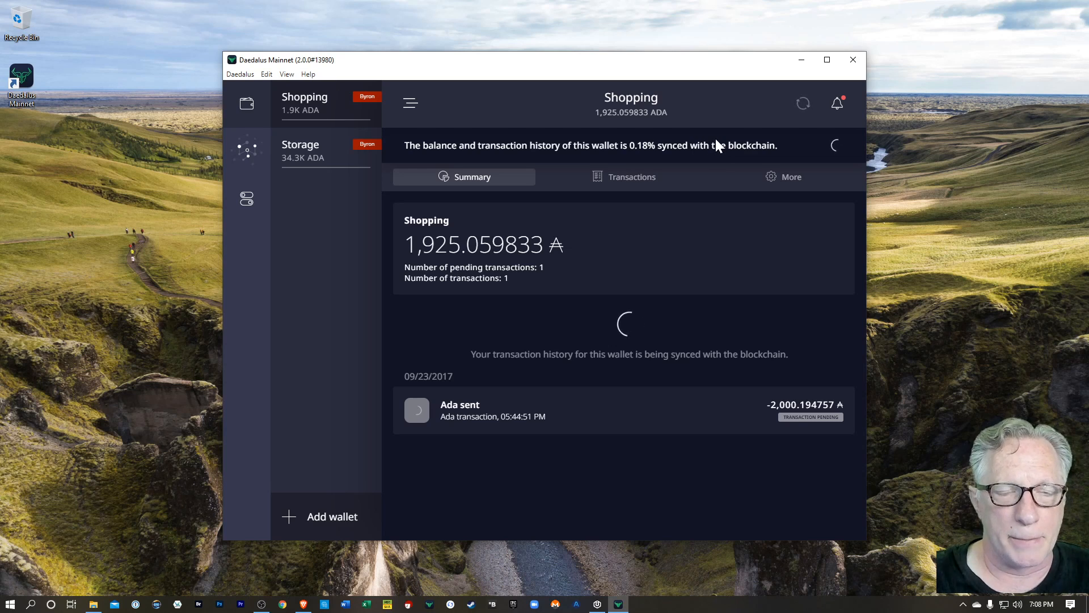
Create a new Shelley wallet named 'Main' with a spending password, up to the recovery phrase notice.
left_click(300, 151)
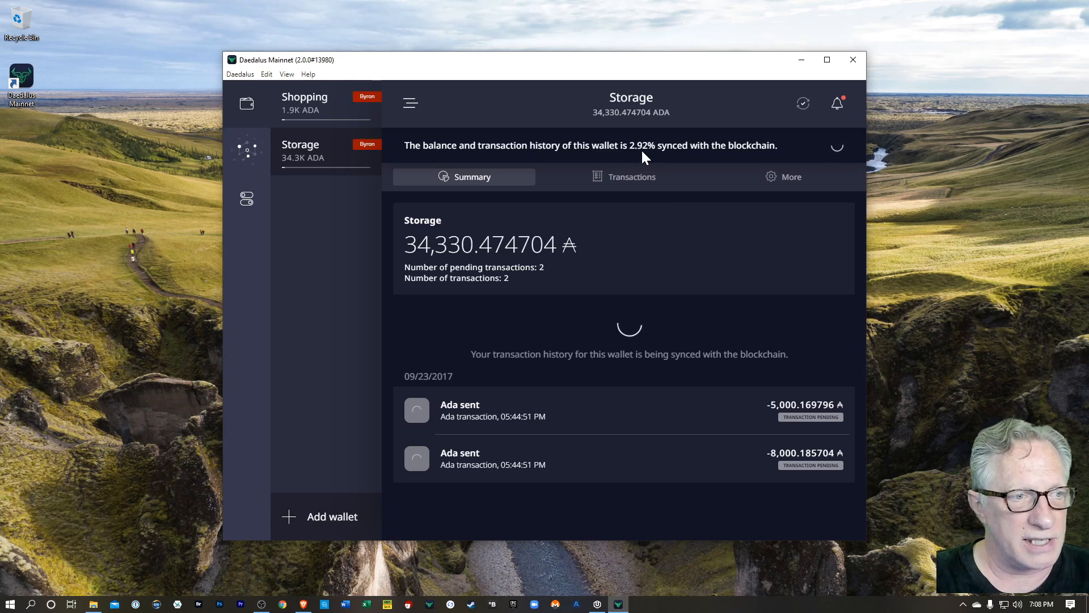
mouse_move(660, 250)
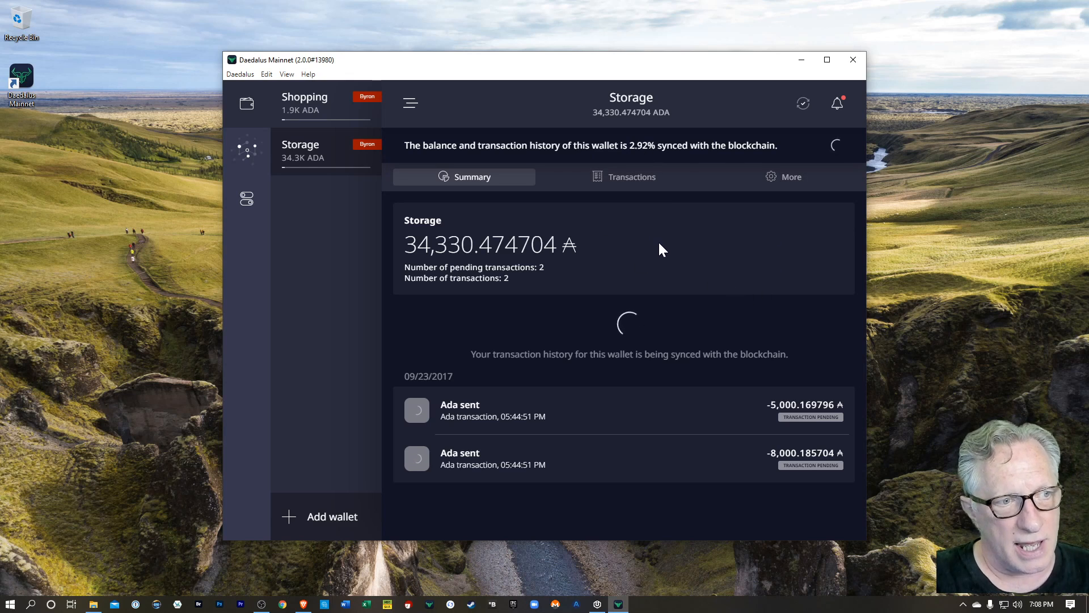
left_click(304, 103)
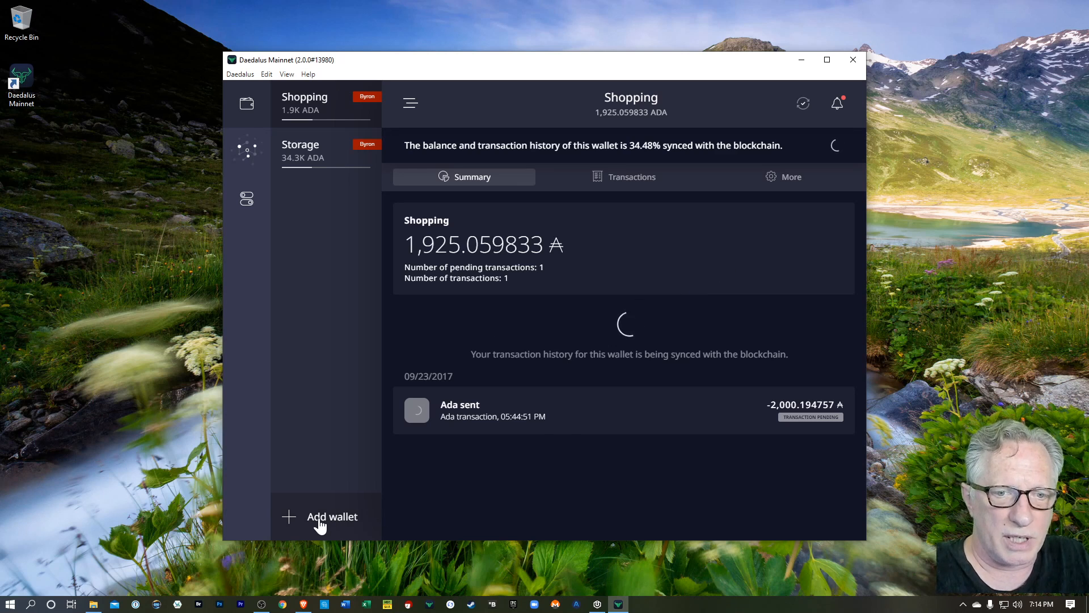
left_click(332, 516)
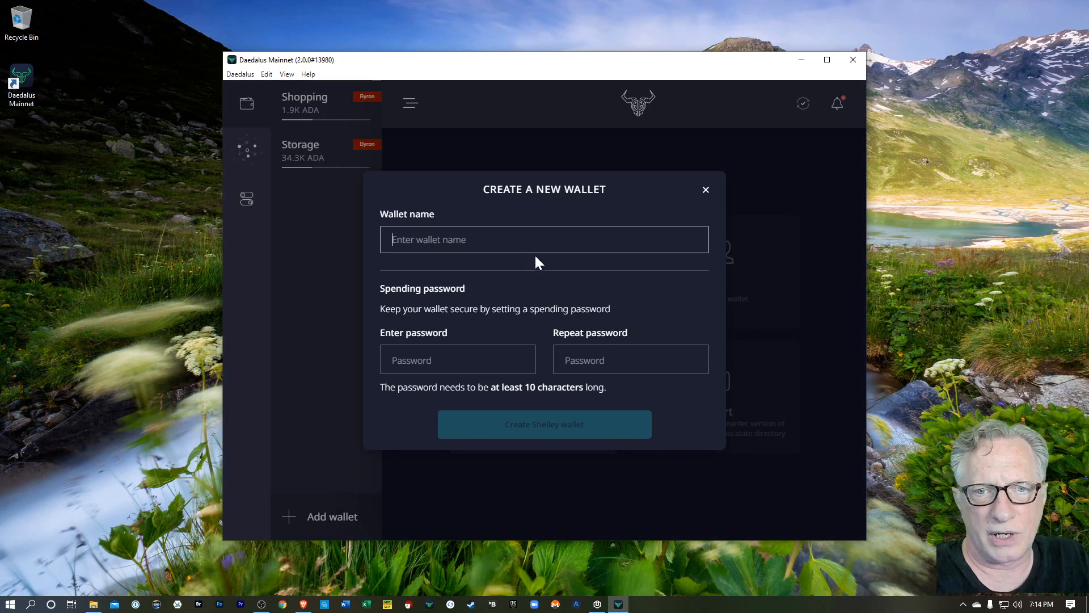
type("Main")
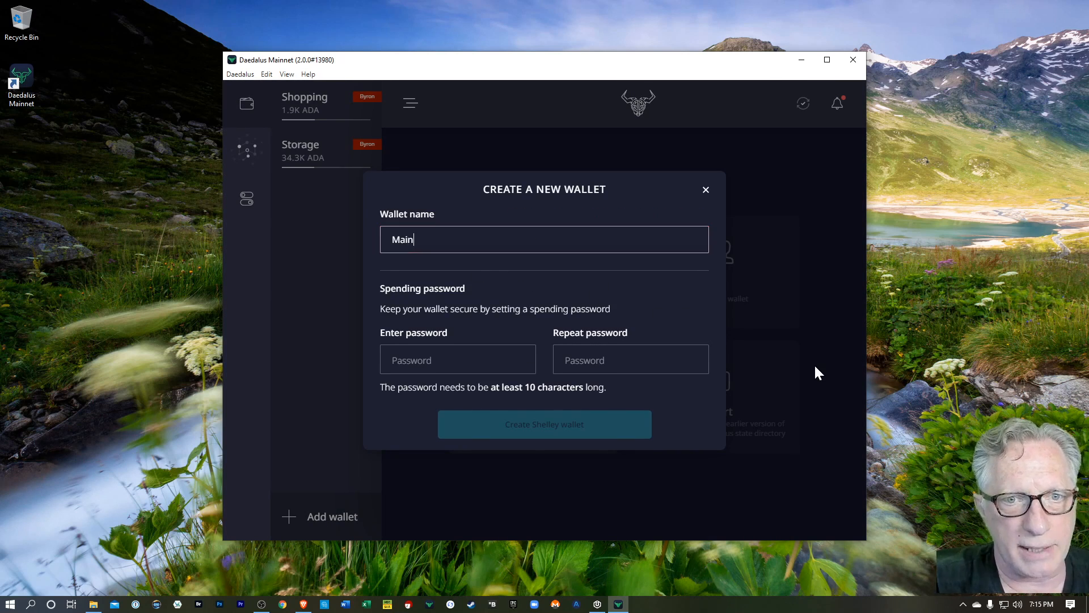
left_click(457, 359)
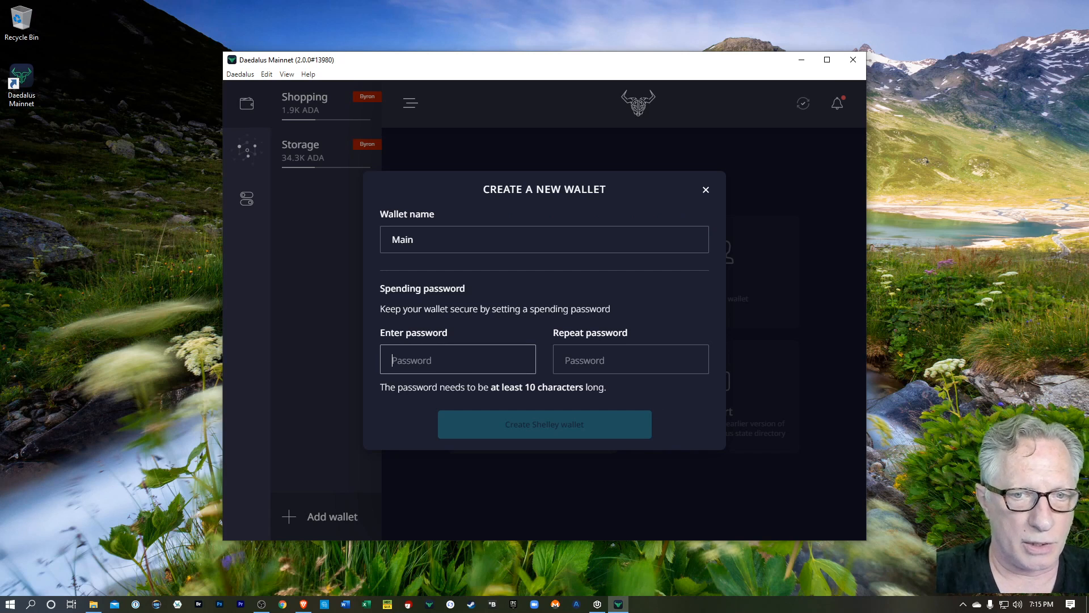
left_click(543, 423)
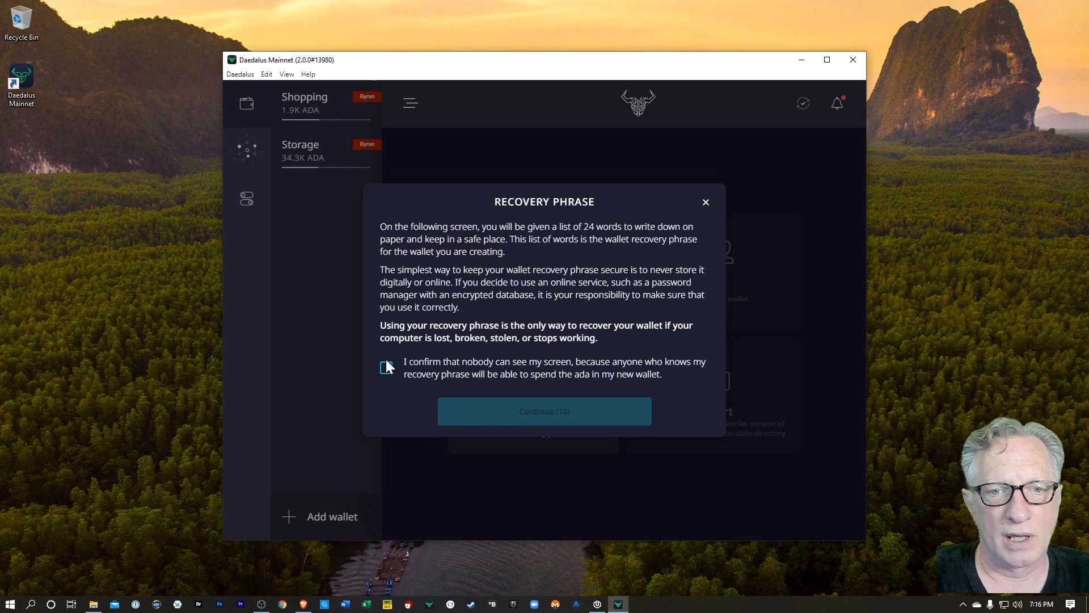
Confirm nobody can see the screen, record the 24-word phrase and confirm the acknowledgements.
left_click(386, 366)
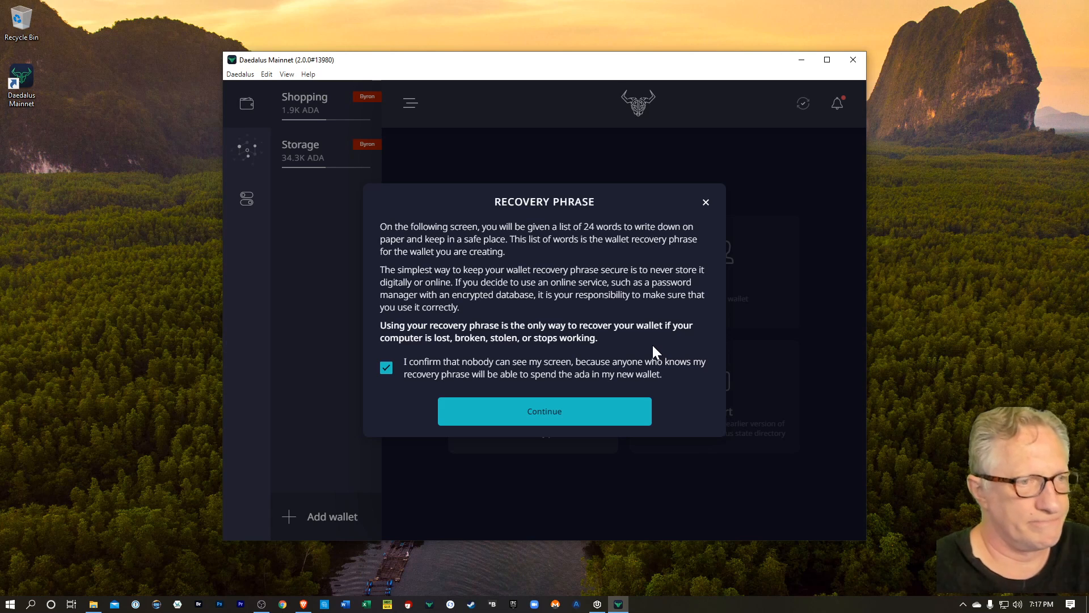
left_click(543, 410)
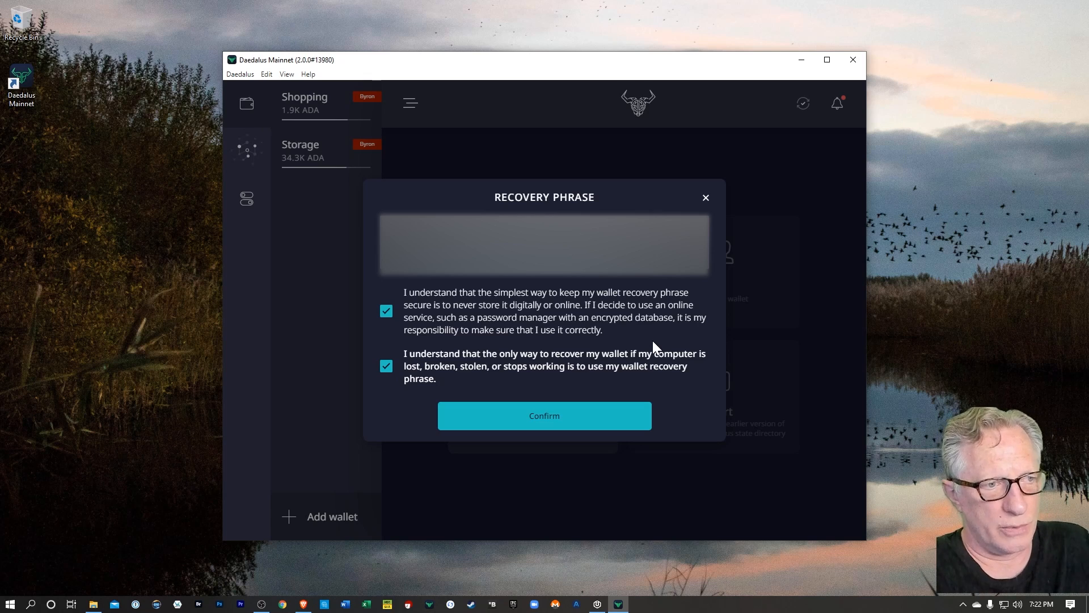
mouse_move(599, 333)
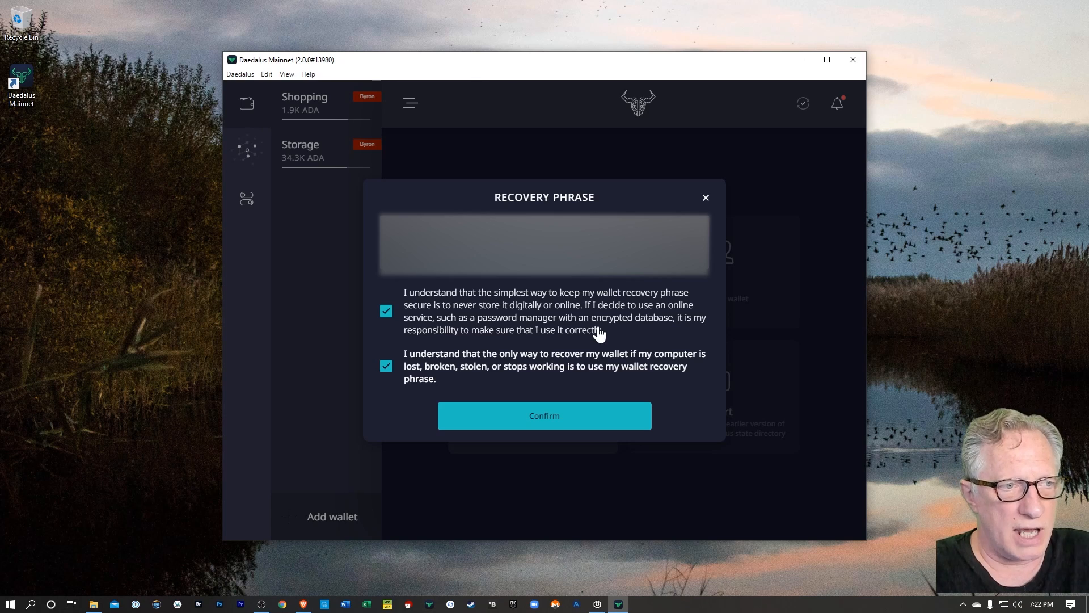
mouse_move(603, 323)
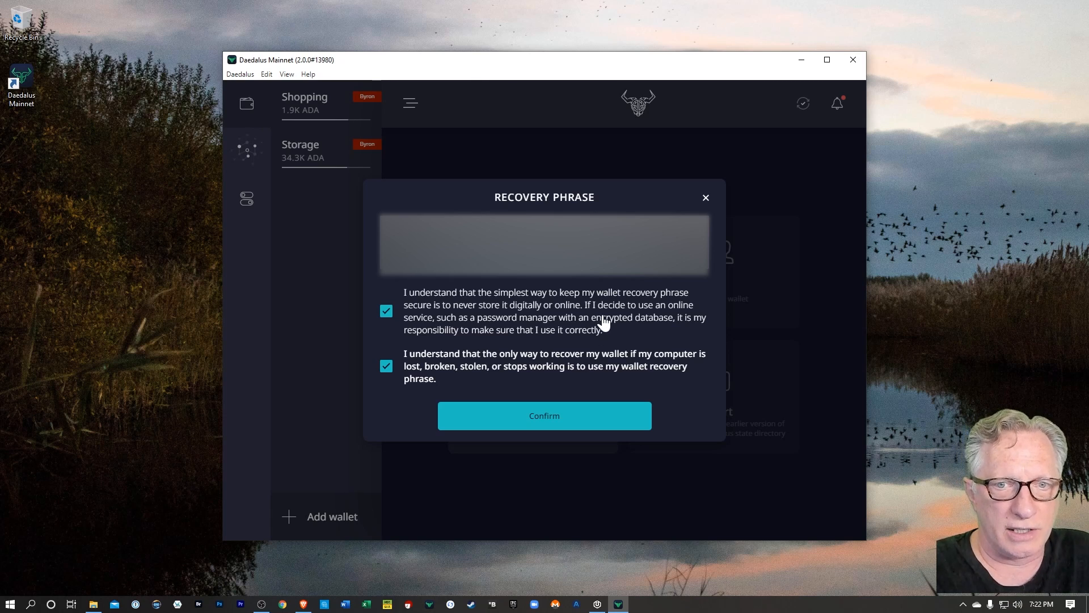
mouse_move(661, 329)
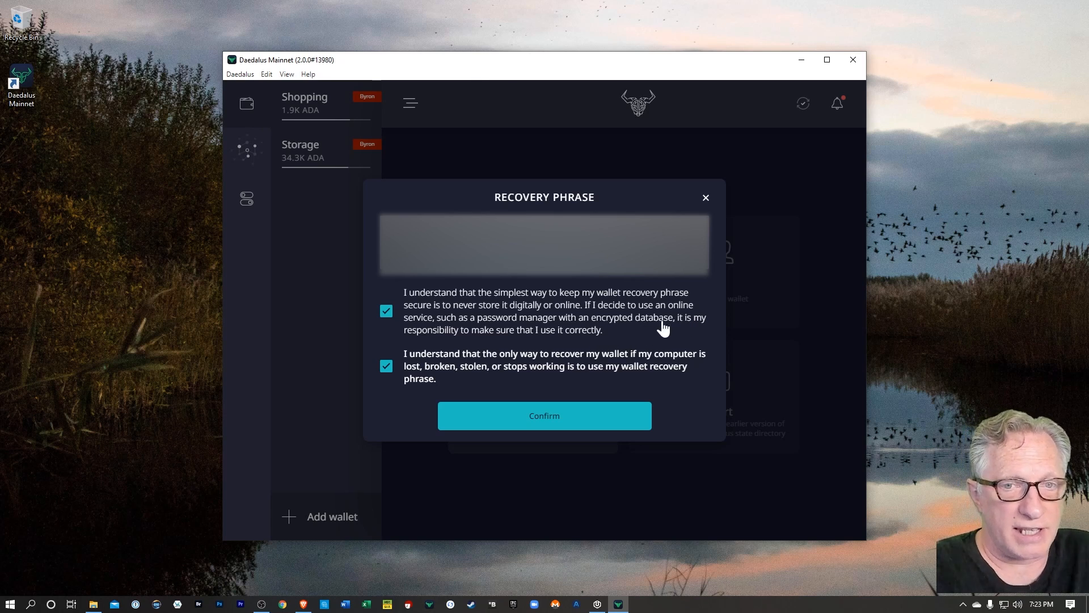
left_click(544, 415)
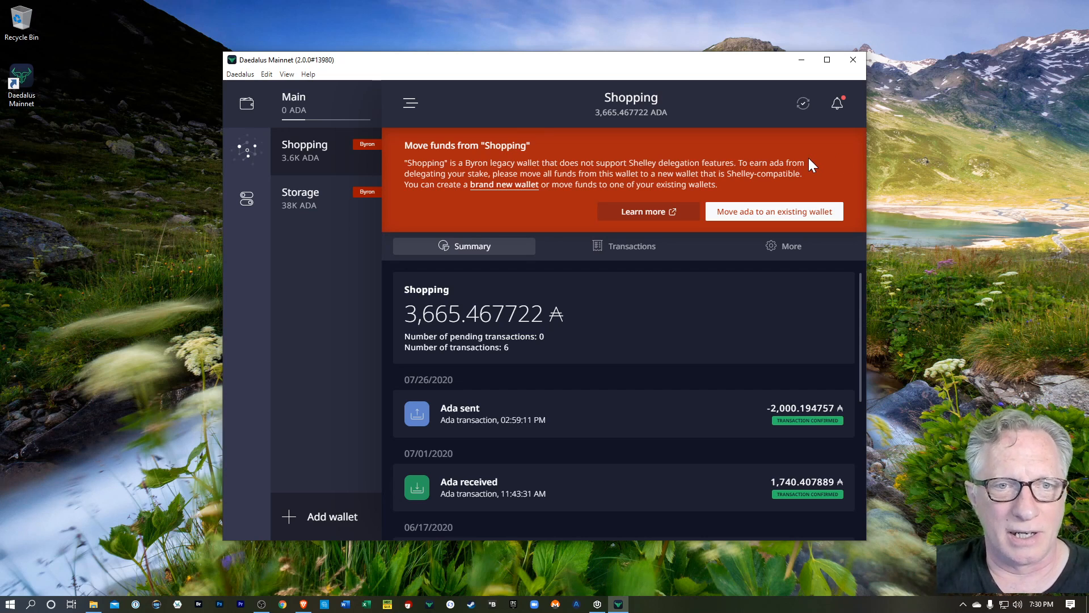
mouse_move(317, 114)
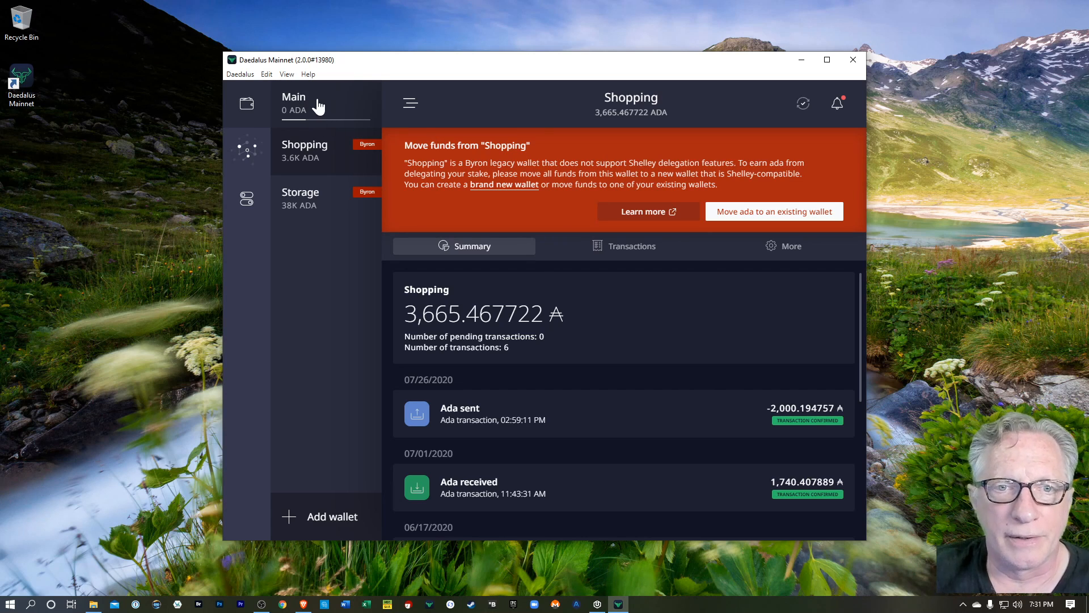
mouse_move(543, 176)
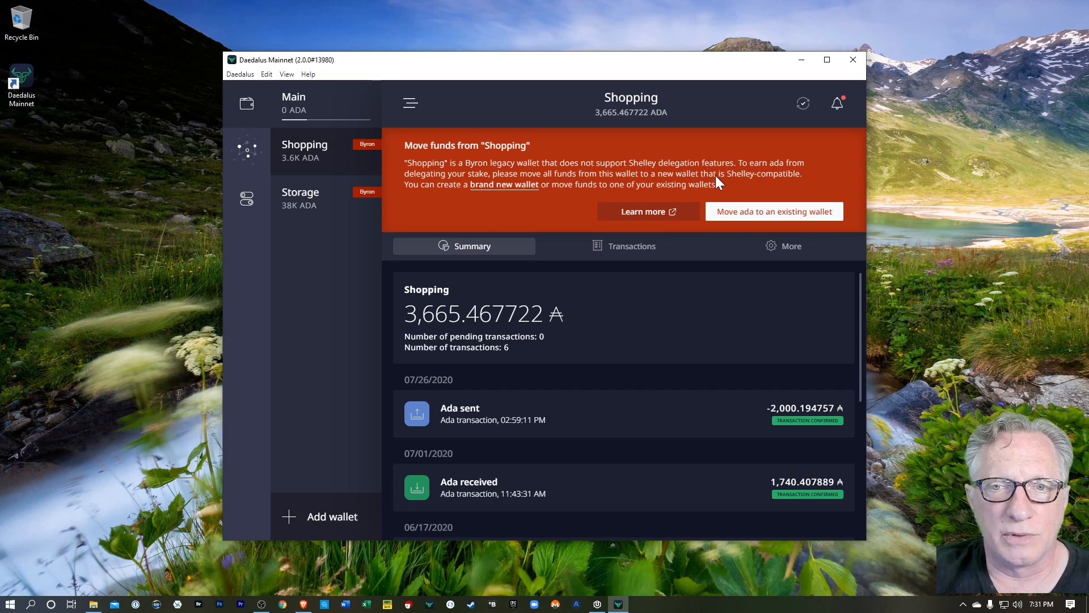
mouse_move(490, 196)
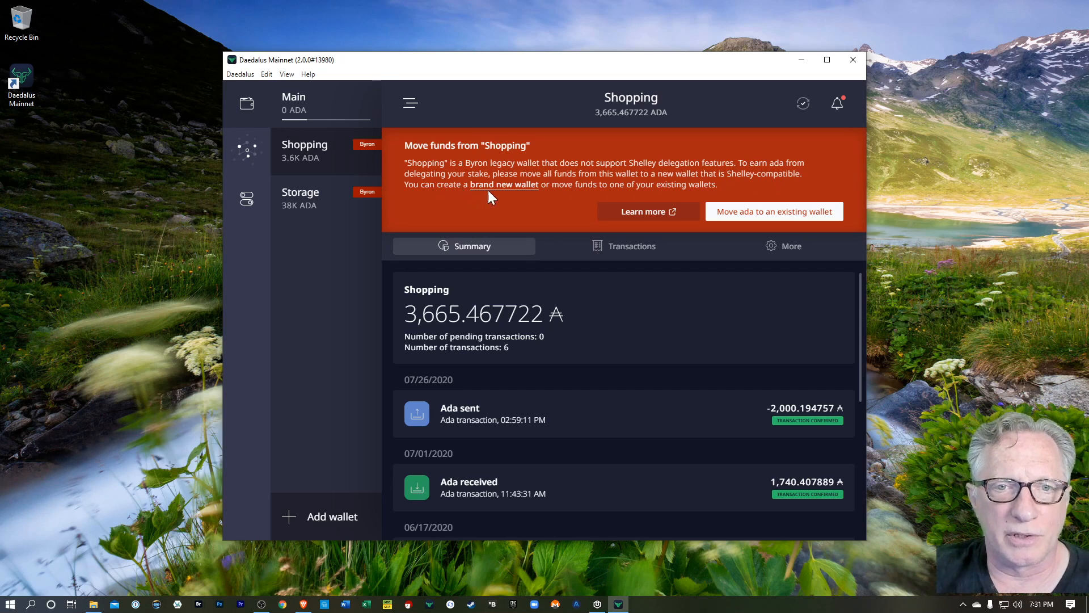
mouse_move(805, 180)
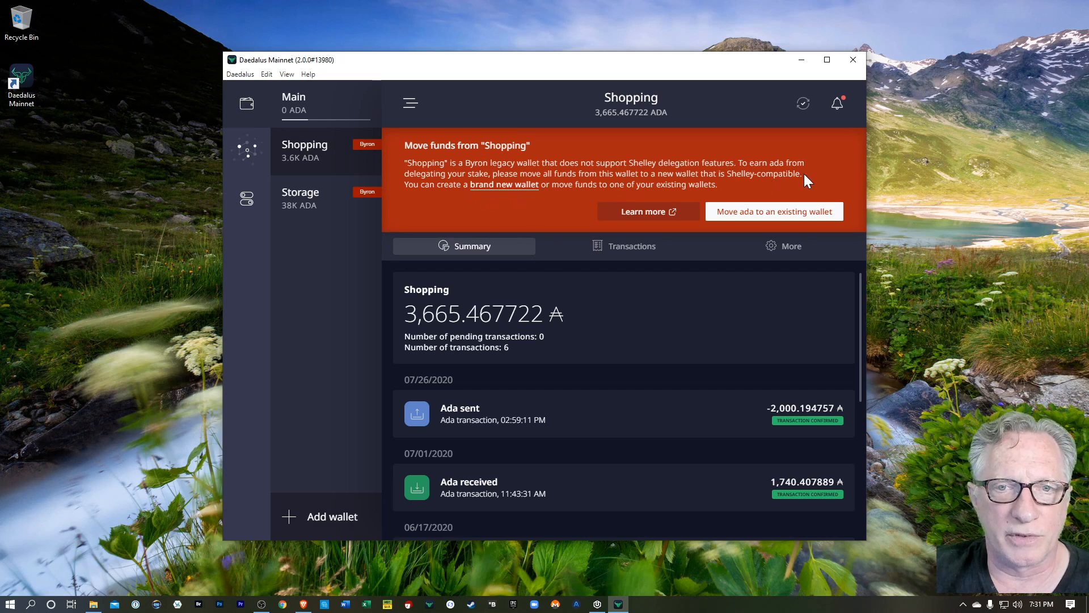
mouse_move(317, 122)
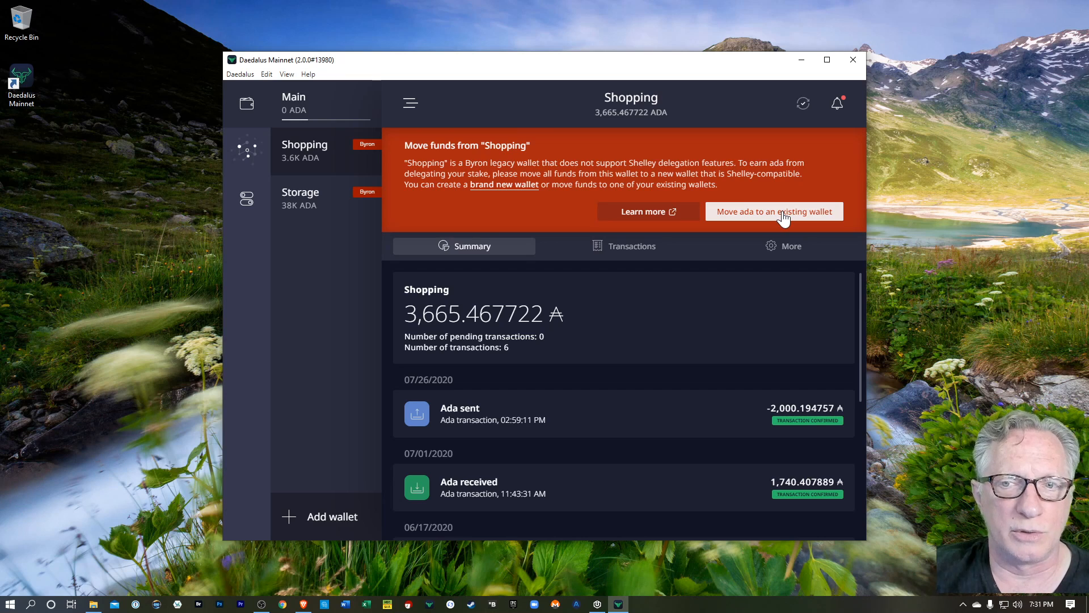
Transfer all Shopping funds to Main with the spending password, then view Main's 3,665.286469 ADA.
left_click(772, 211)
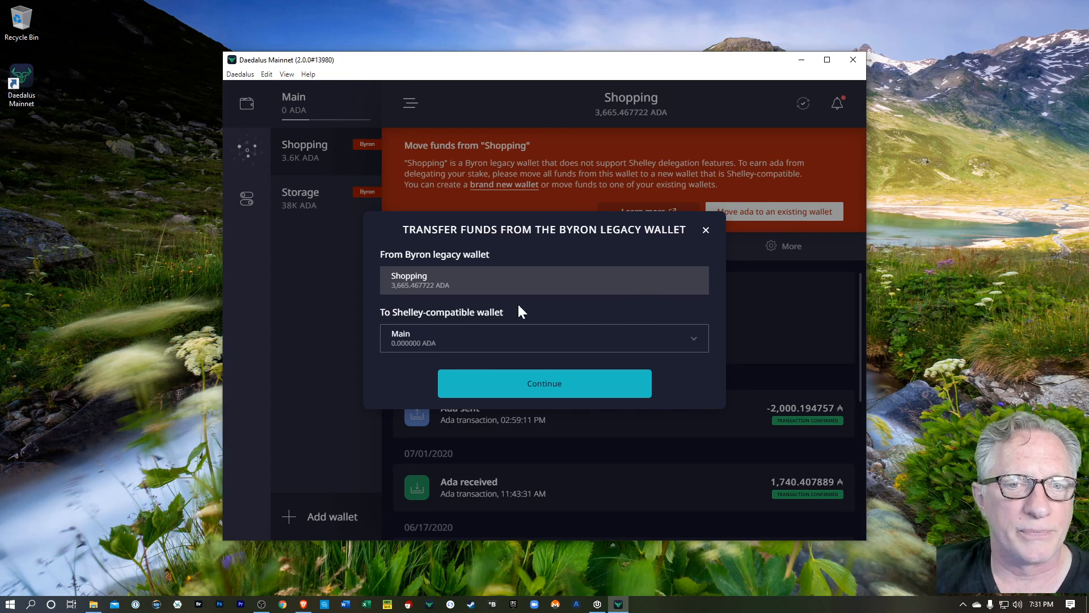
mouse_move(428, 332)
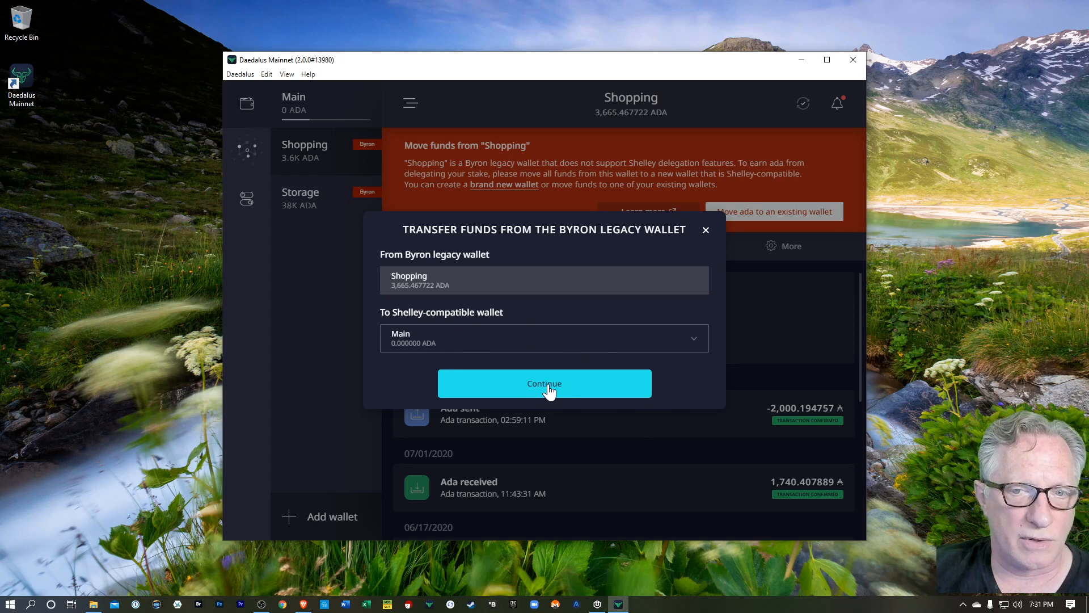
left_click(543, 383)
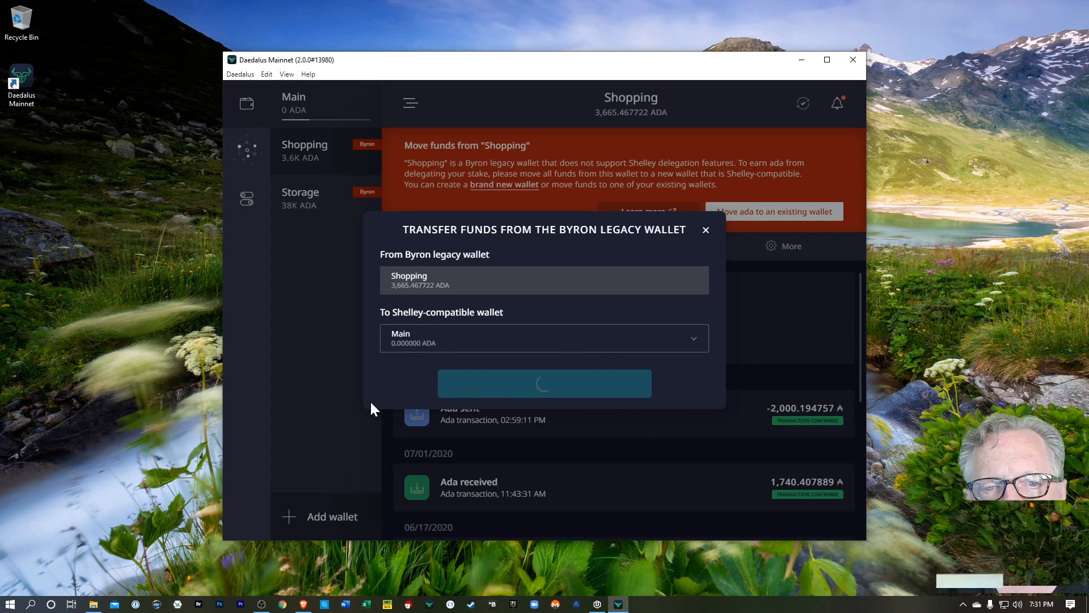
left_click(544, 382)
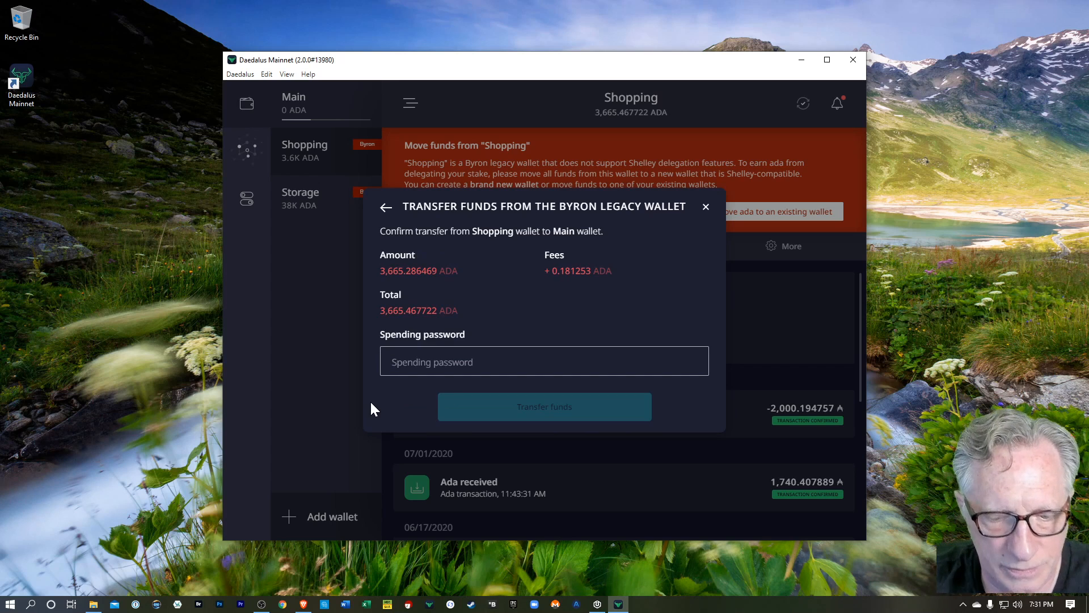
type("•••••")
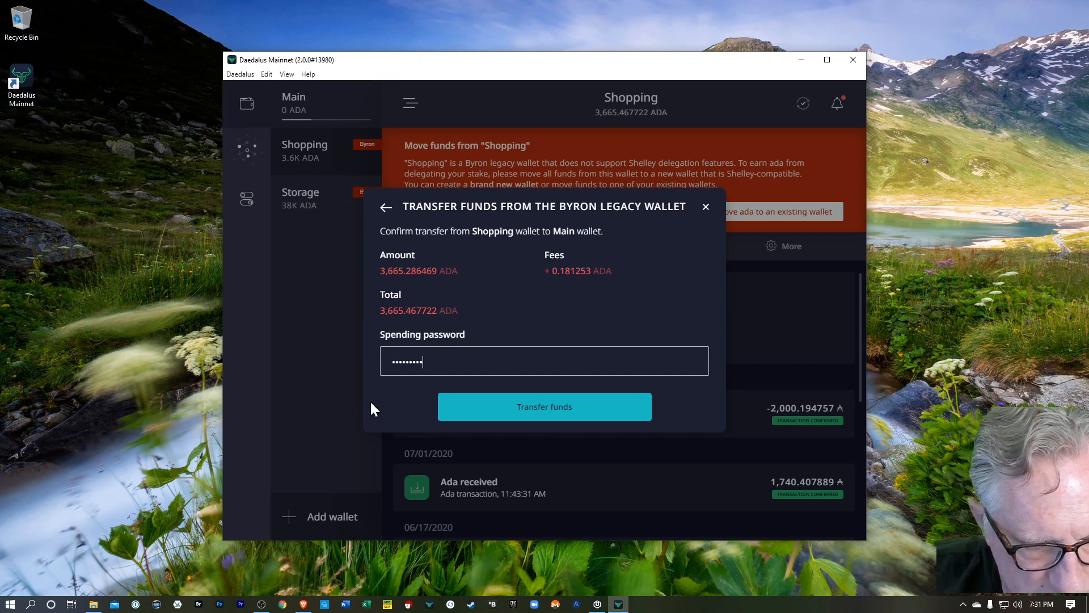
left_click(543, 406)
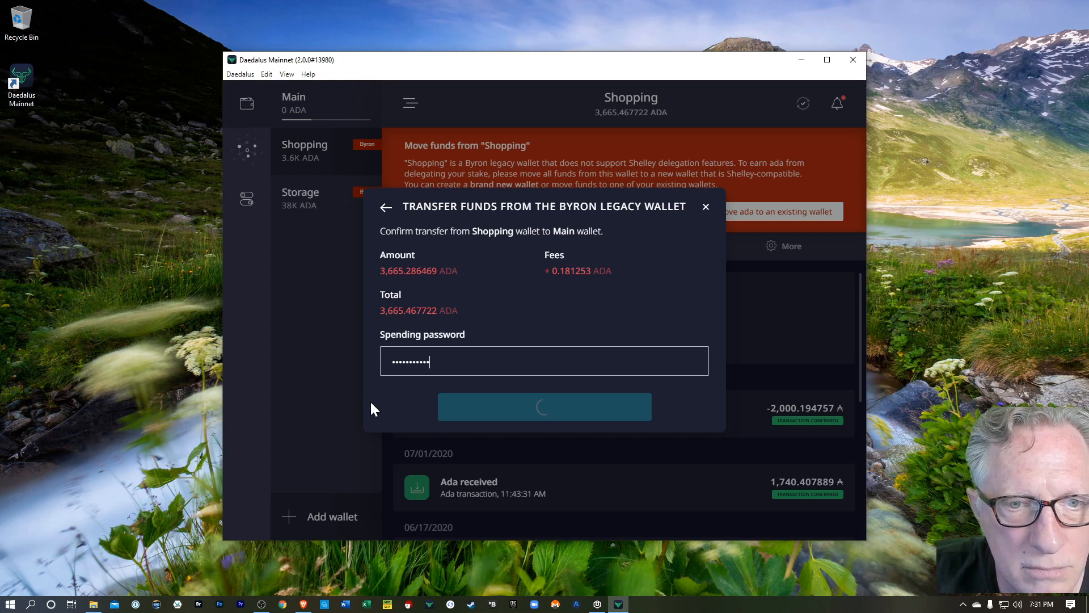
left_click(543, 406)
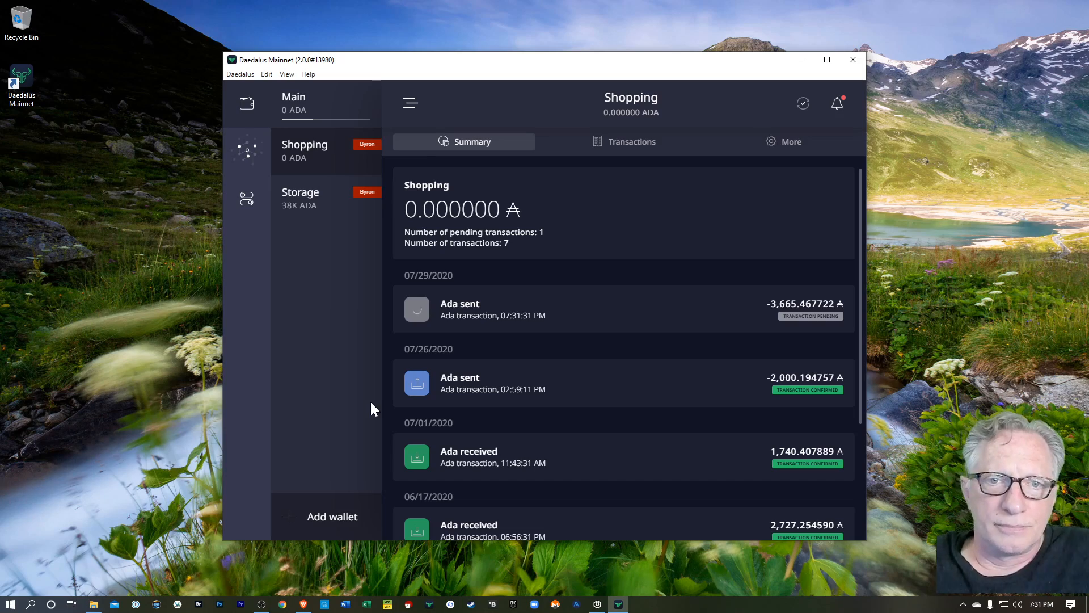
left_click(294, 103)
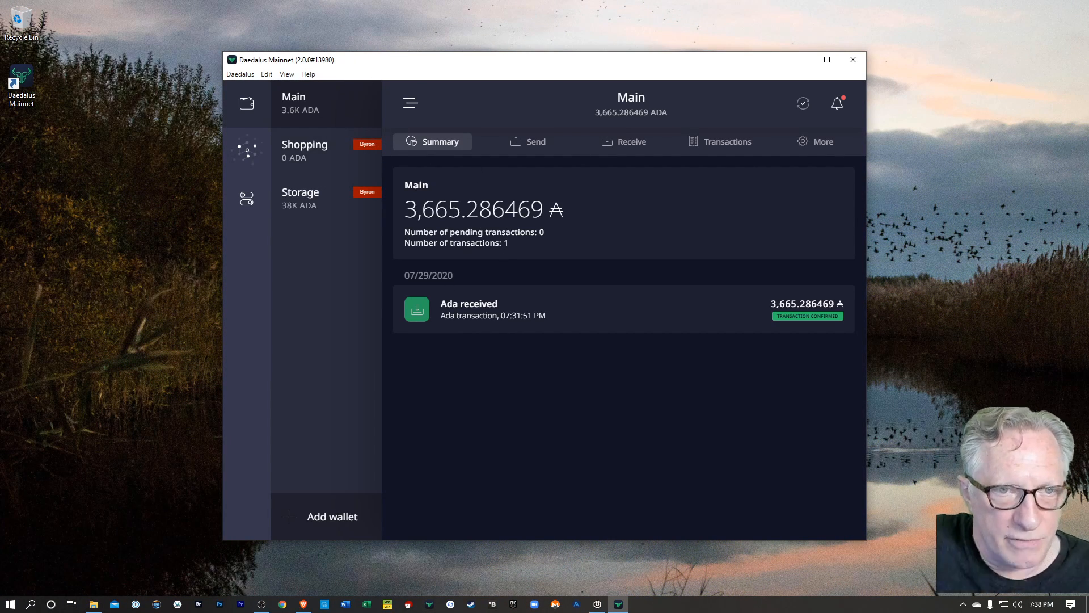
mouse_move(214, 146)
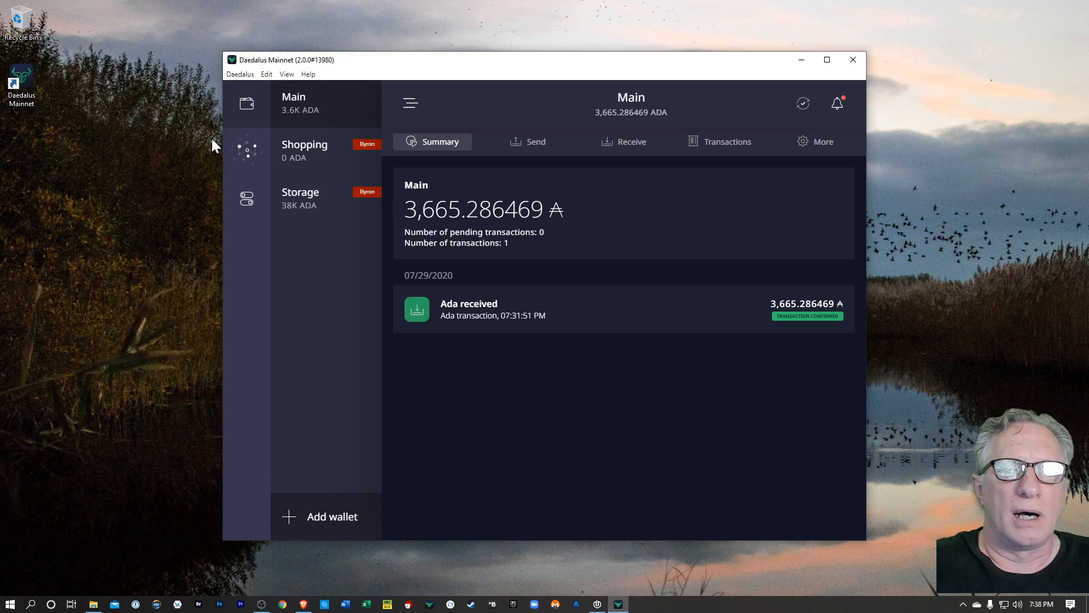
Start and abandon creating a new wallet, returning to Storage with 38,037.544074 ADA.
left_click(299, 198)
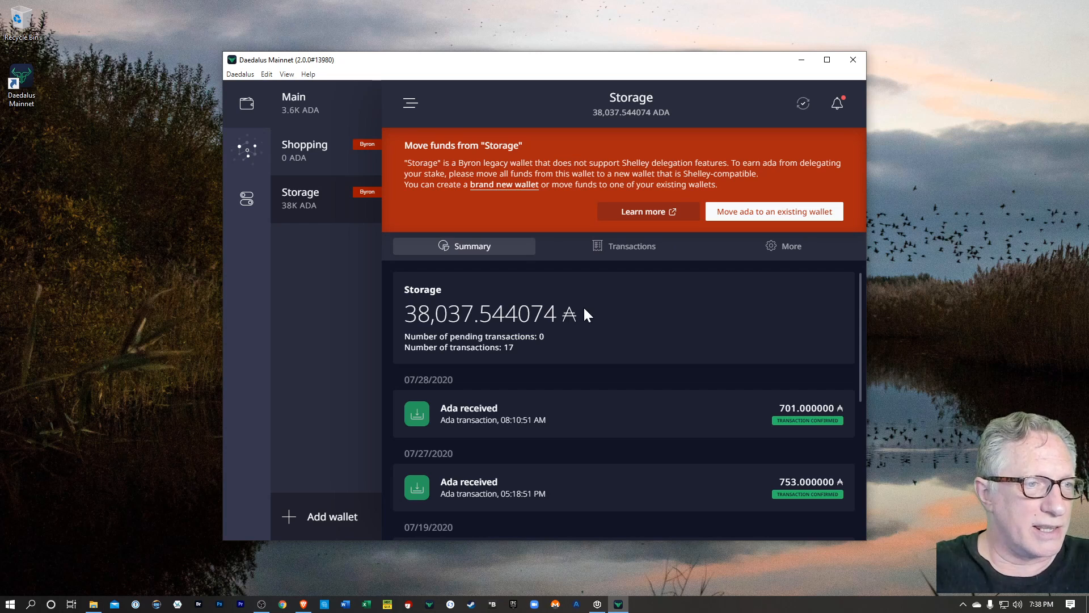
mouse_move(649, 304)
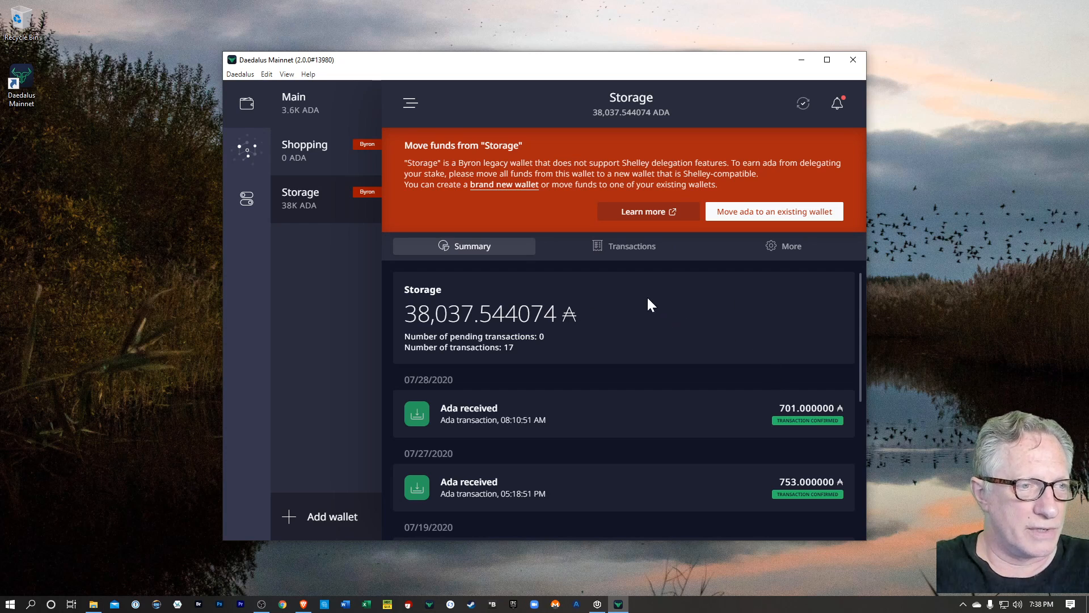
mouse_move(342, 131)
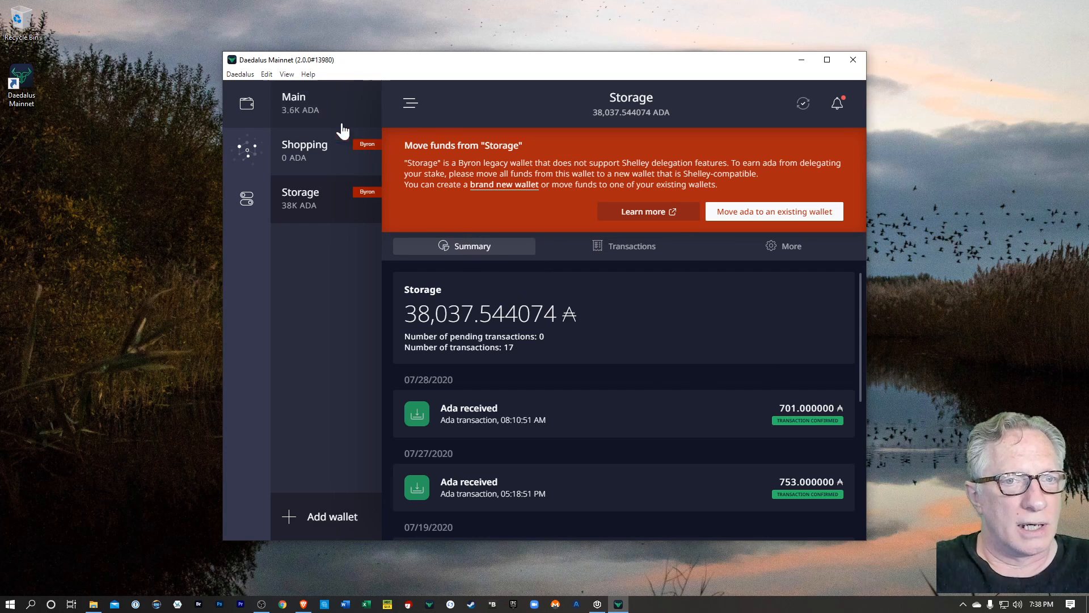
mouse_move(309, 115)
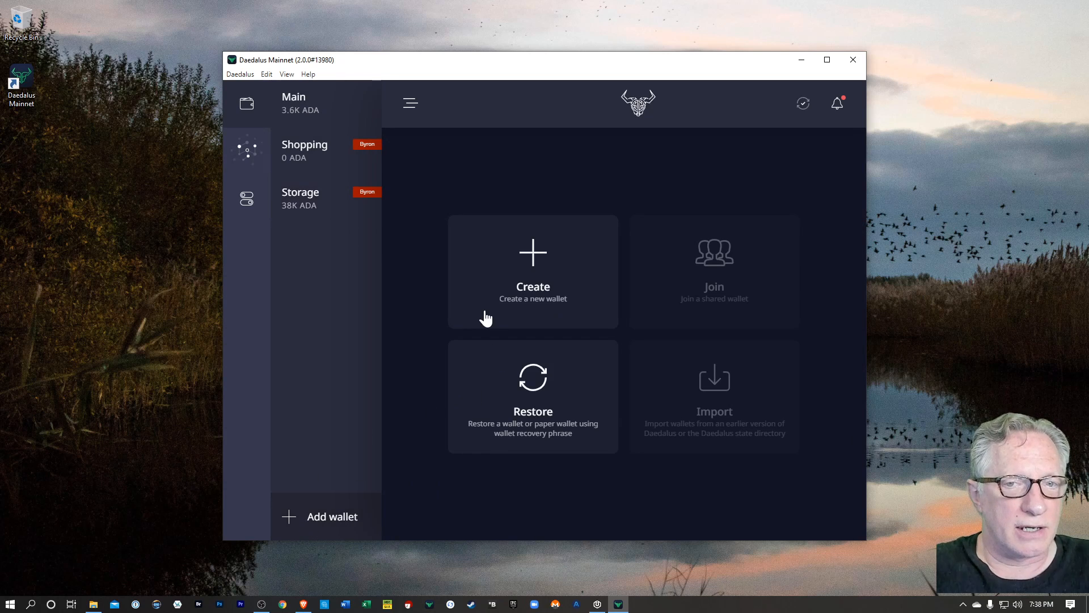
left_click(533, 271)
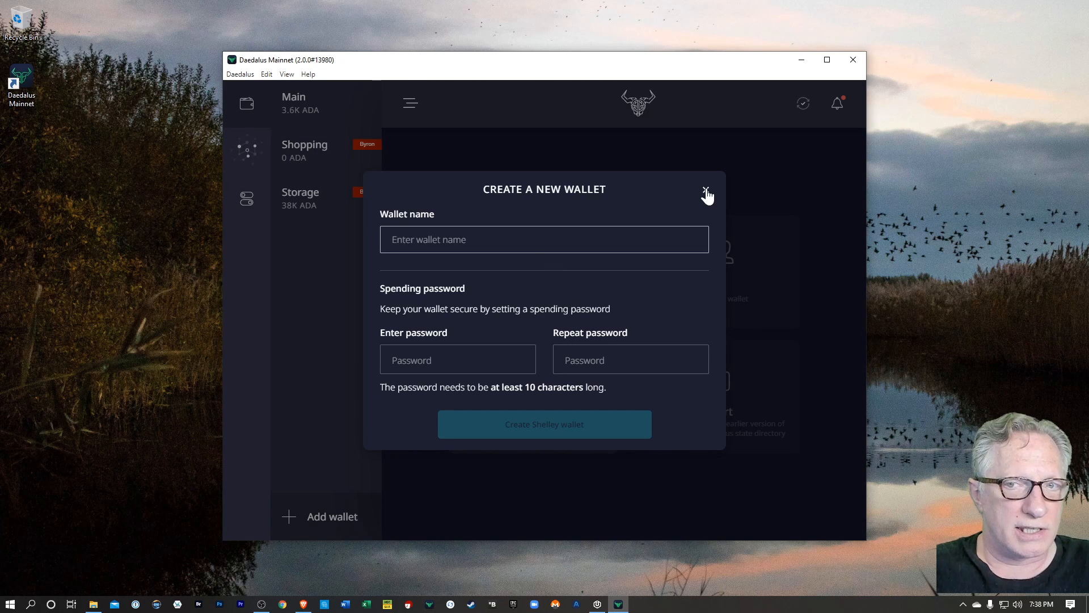
left_click(544, 240)
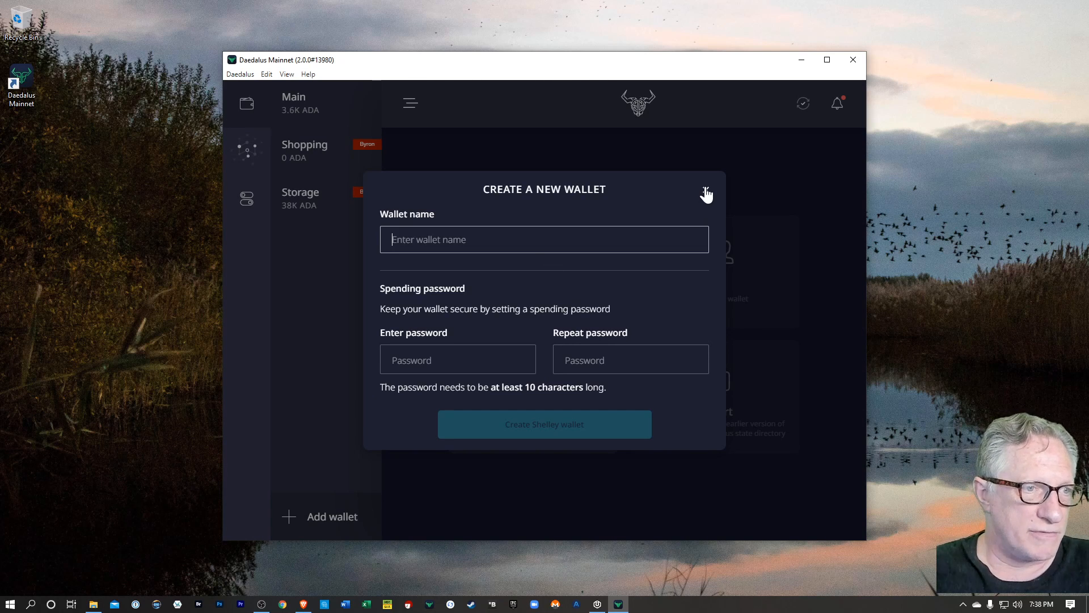
left_click(706, 193)
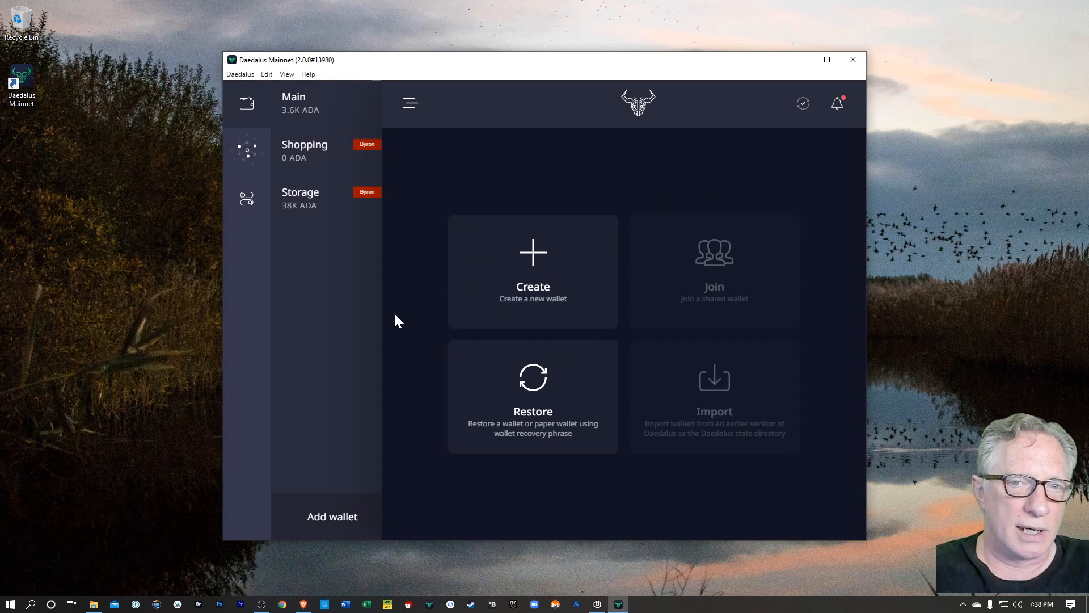
left_click(300, 198)
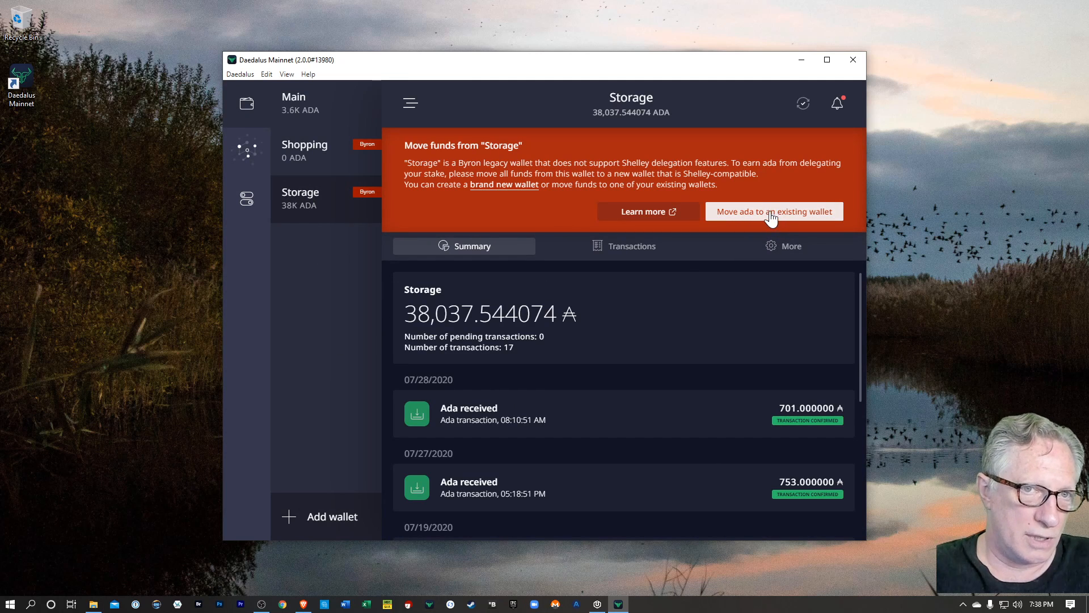
Transfer Storage's 38,037.544074 ADA into Main and view Main's new 41,702.512758 ADA balance.
left_click(773, 211)
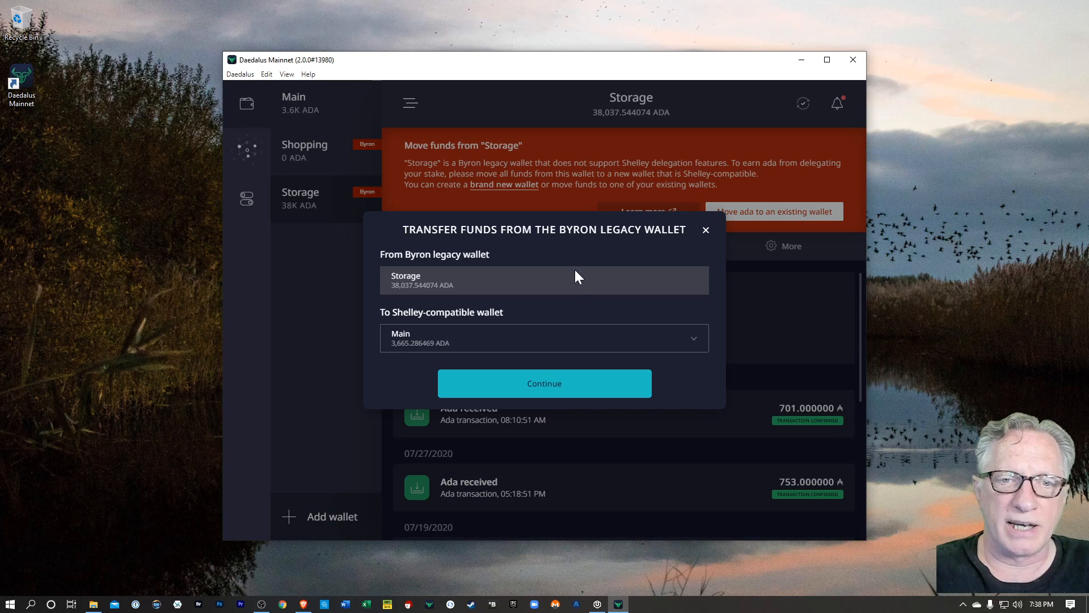
left_click(544, 338)
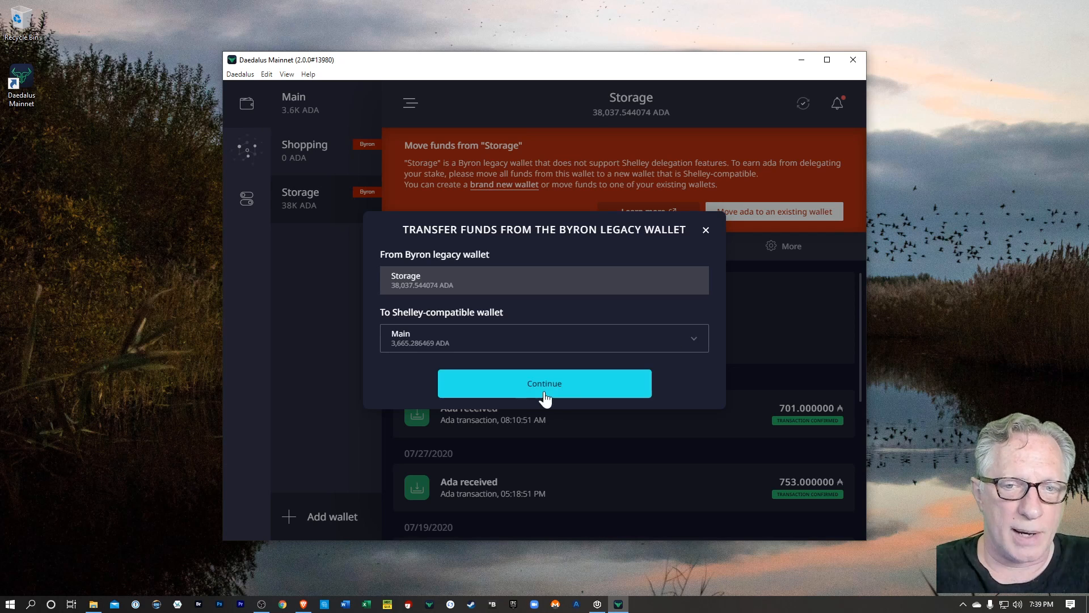
left_click(543, 382)
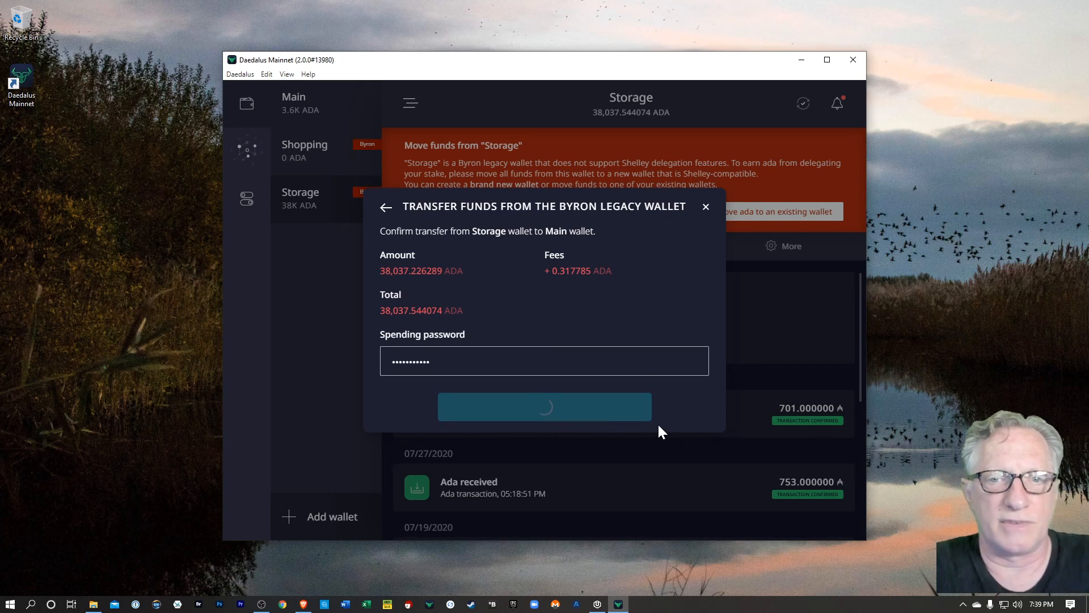
left_click(544, 406)
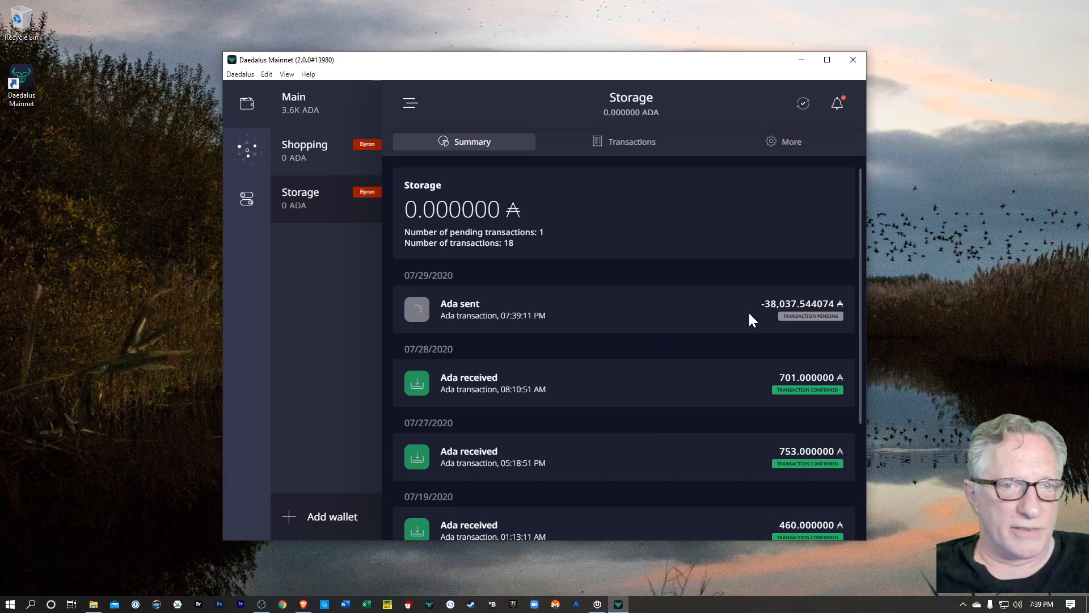
left_click(293, 104)
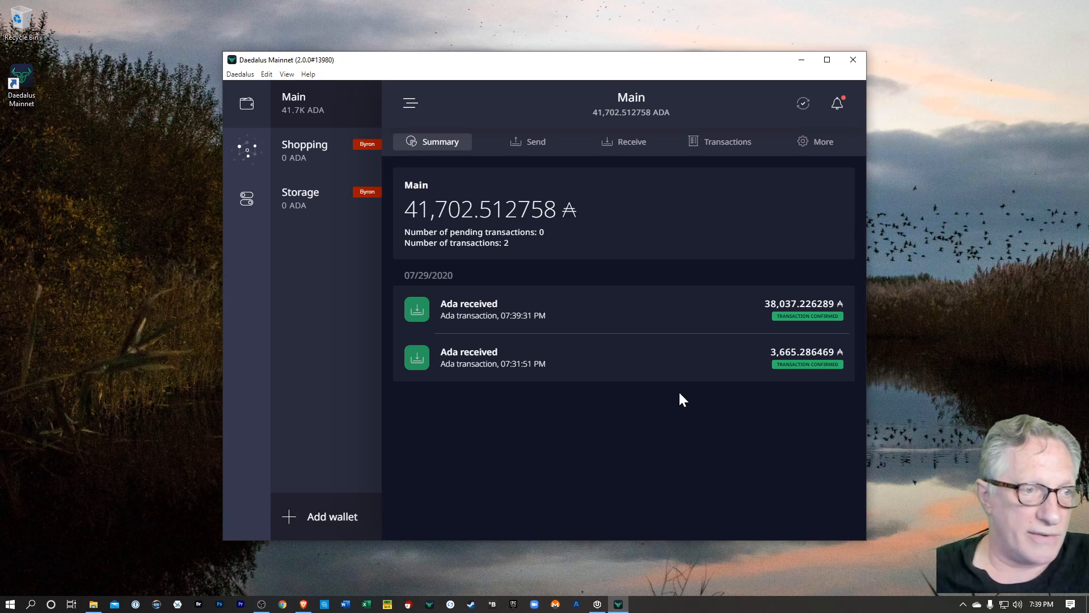
mouse_move(313, 157)
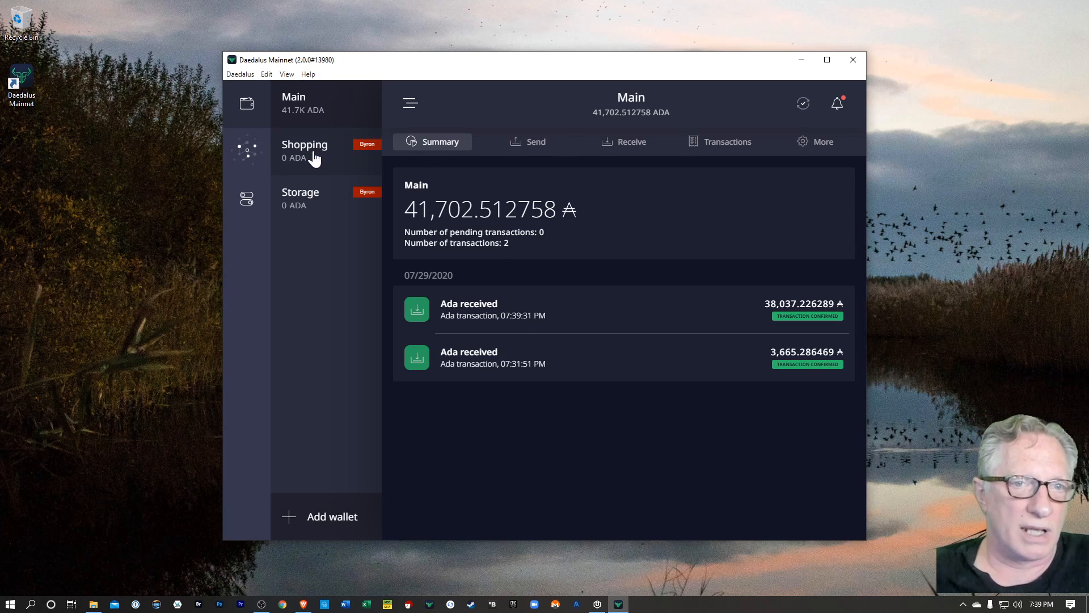
Delete the empty Shopping wallet via its settings, acknowledging recovery and confirming its name.
left_click(304, 150)
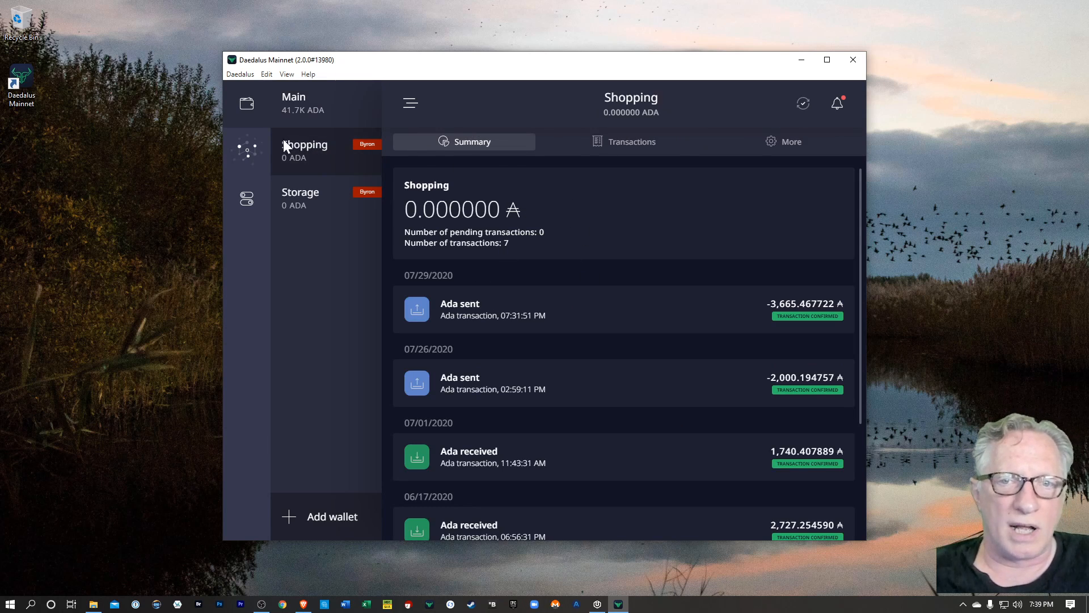
left_click(299, 197)
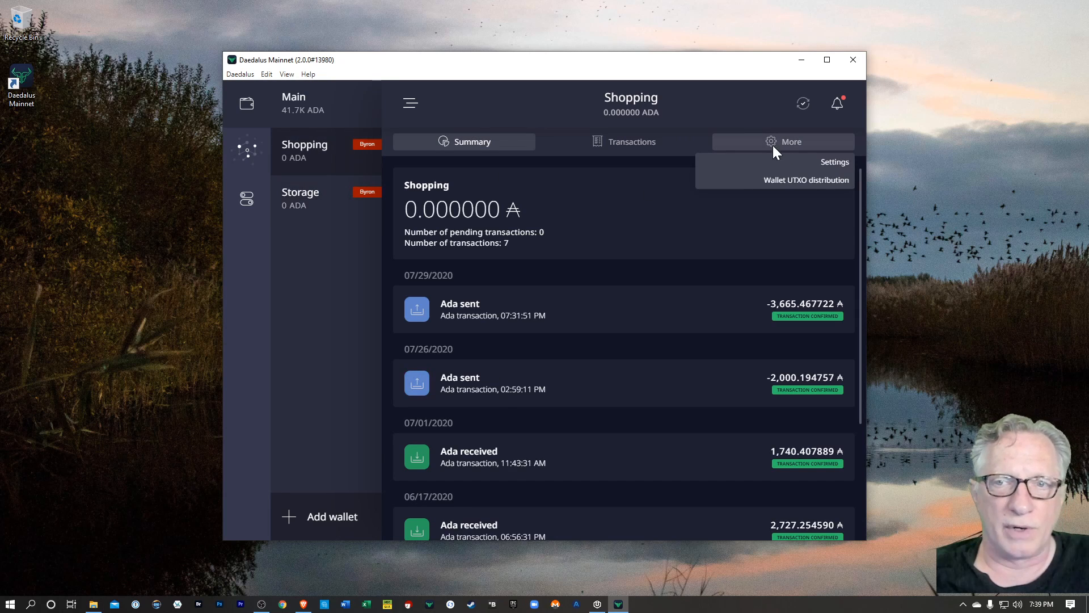
left_click(833, 162)
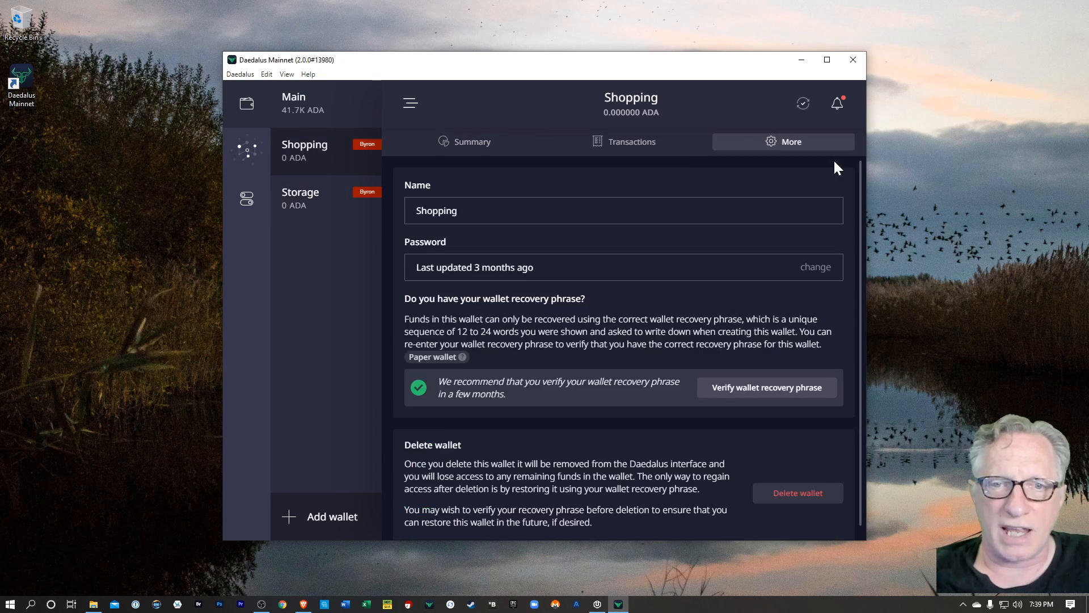
left_click(797, 493)
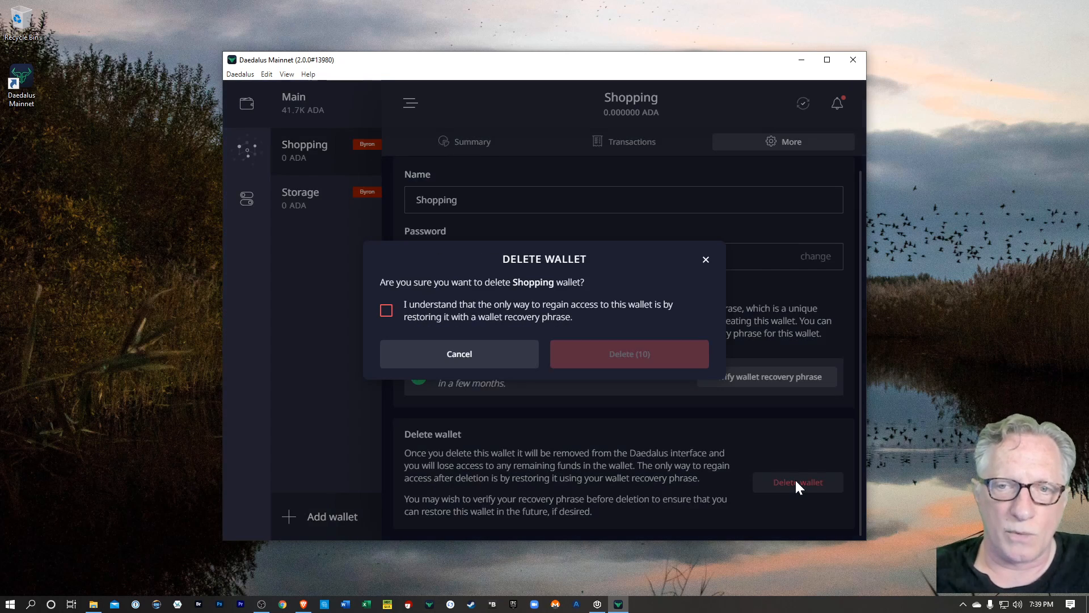
left_click(386, 311)
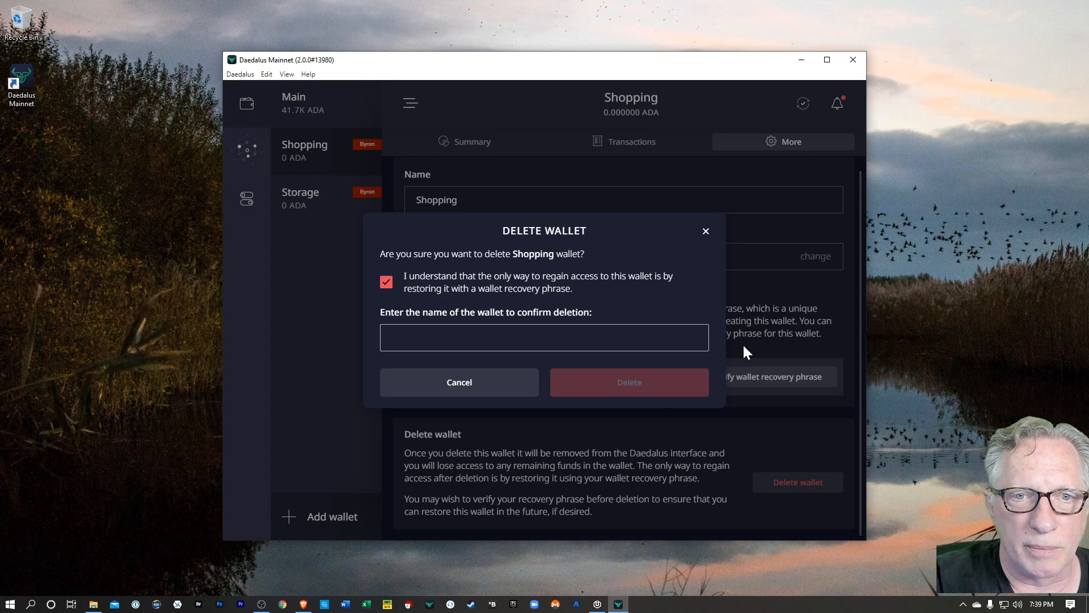
type("Sh")
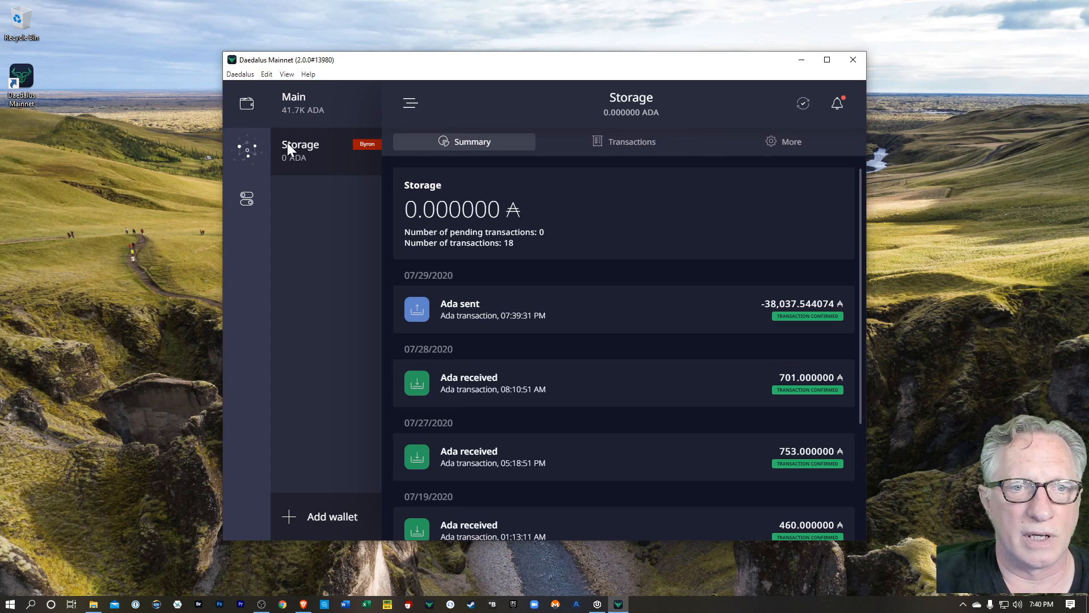
Delete the empty Storage wallet, typing 'Storage' to confirm, leaving only Main.
left_click(791, 142)
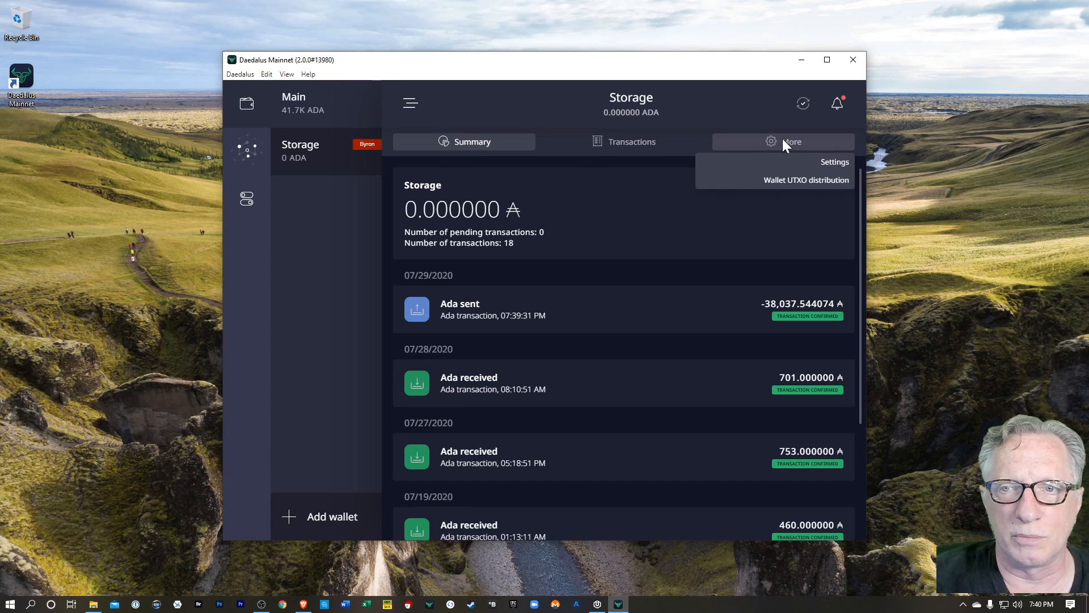
left_click(835, 161)
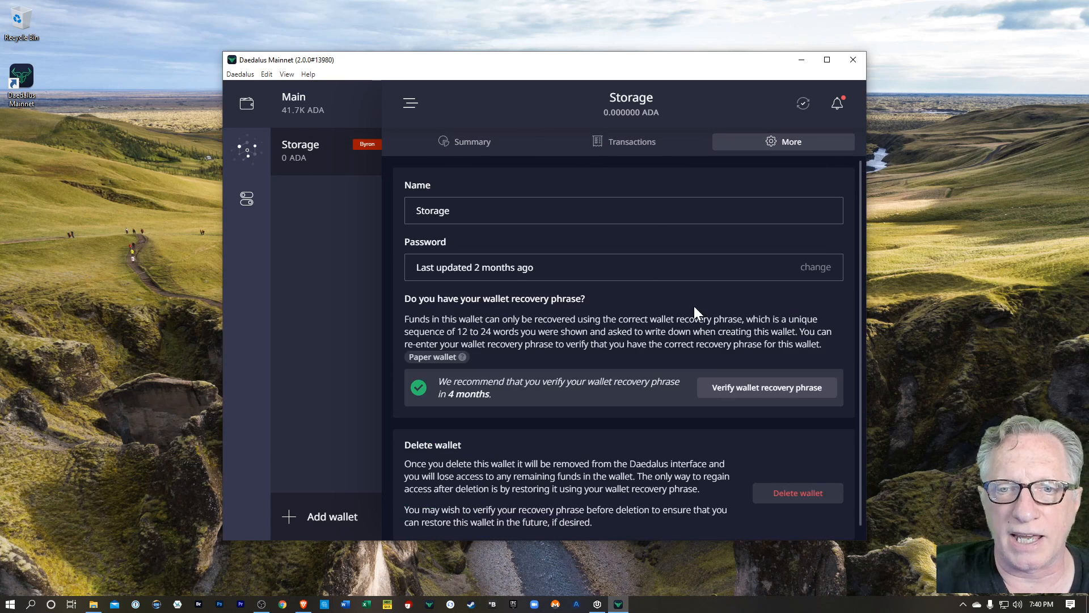
left_click(797, 493)
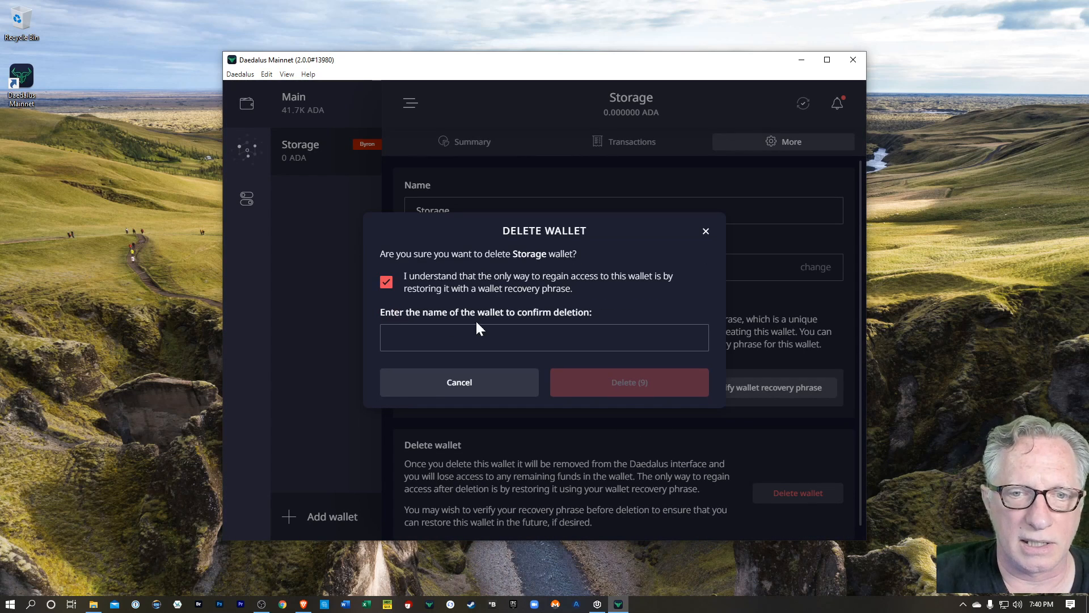
type("S")
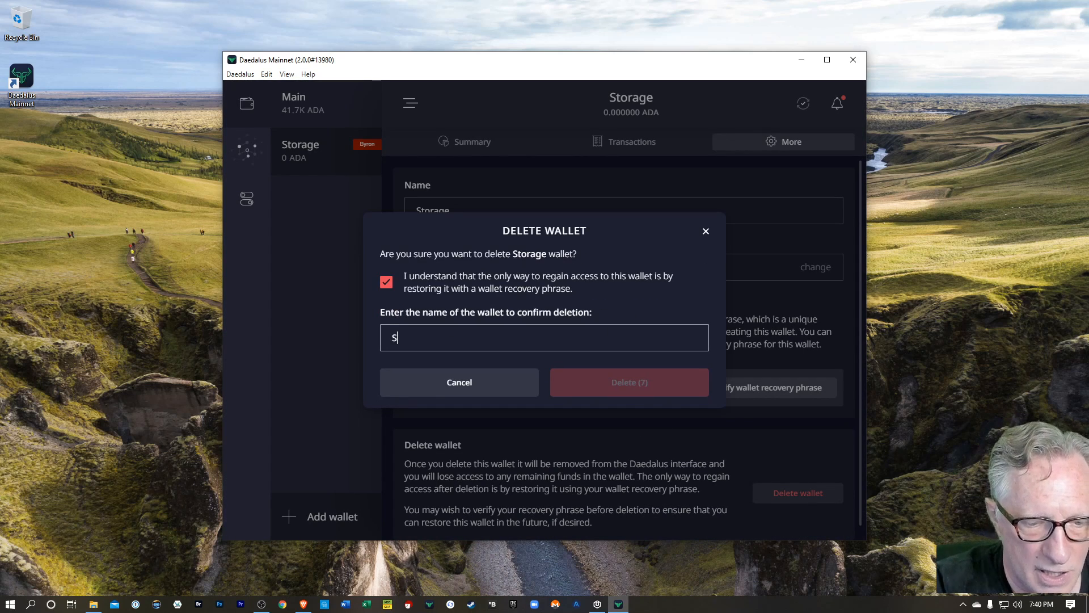
type("torage")
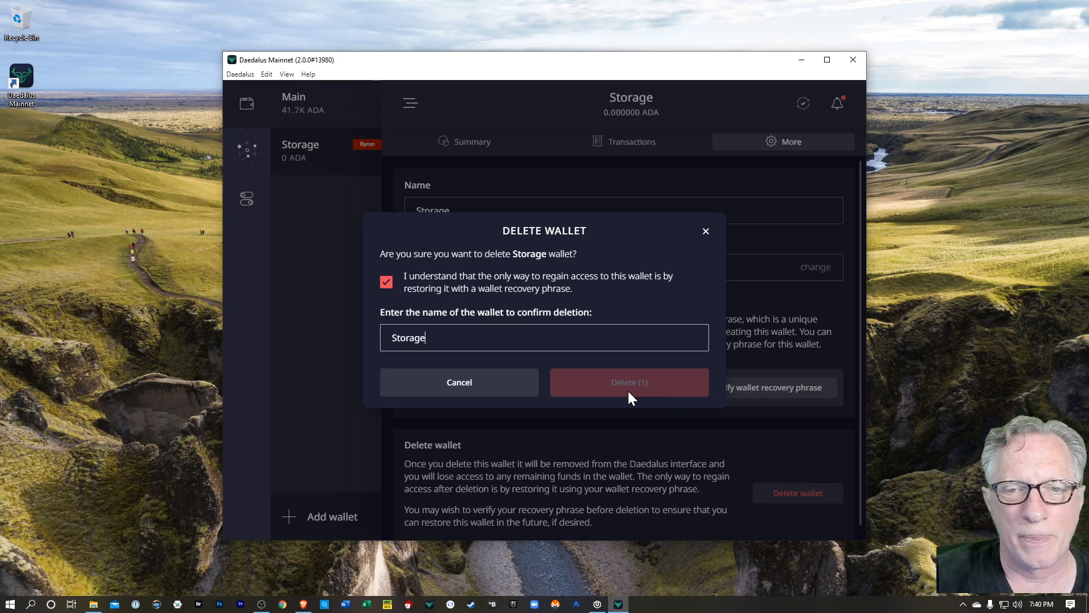
left_click(627, 382)
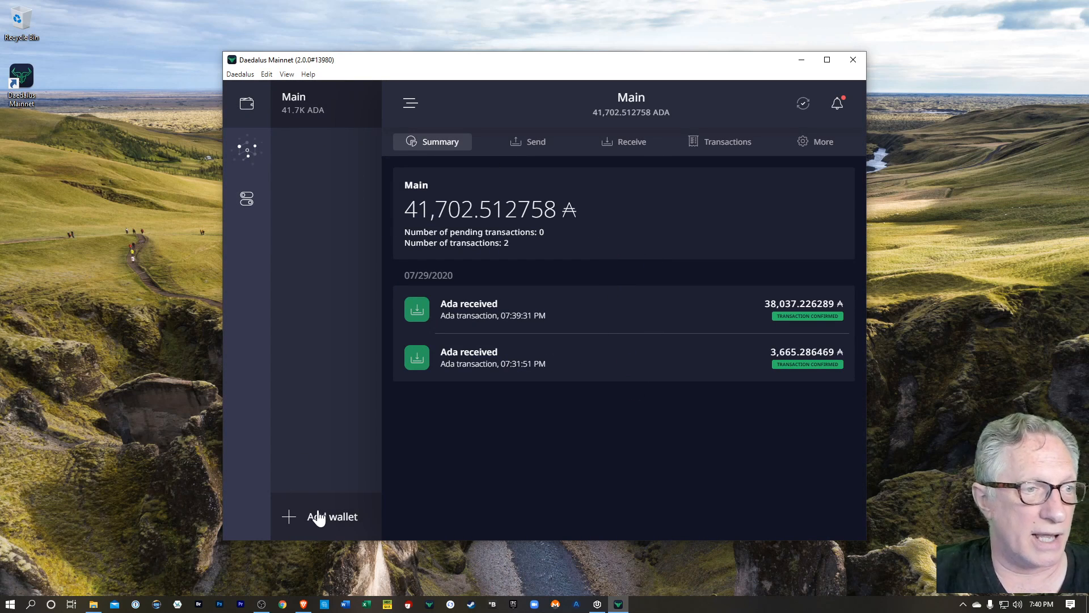
mouse_move(326, 536)
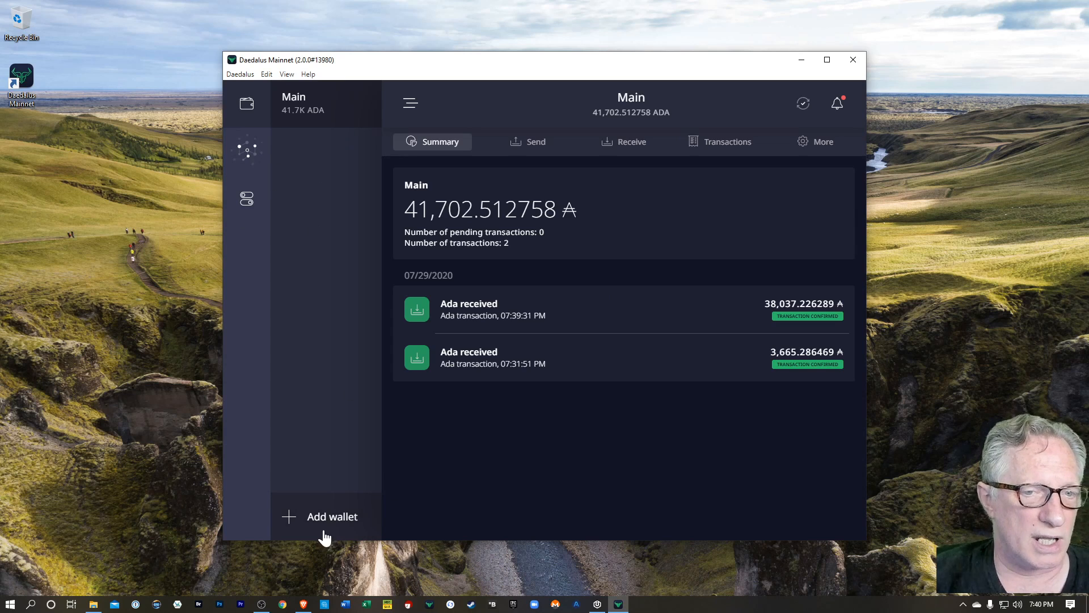
left_click(331, 516)
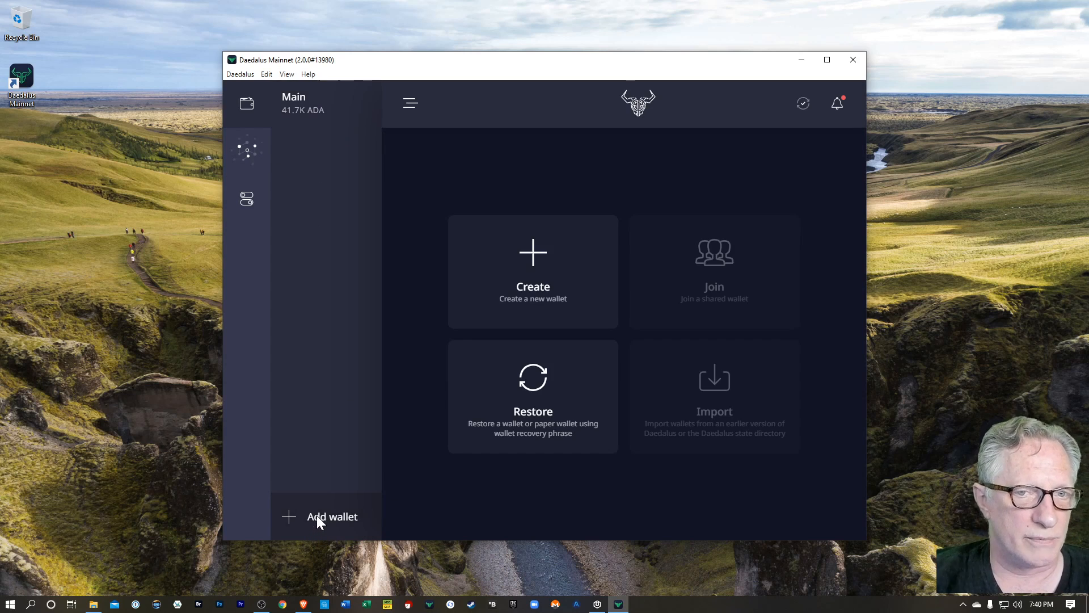
left_click(533, 271)
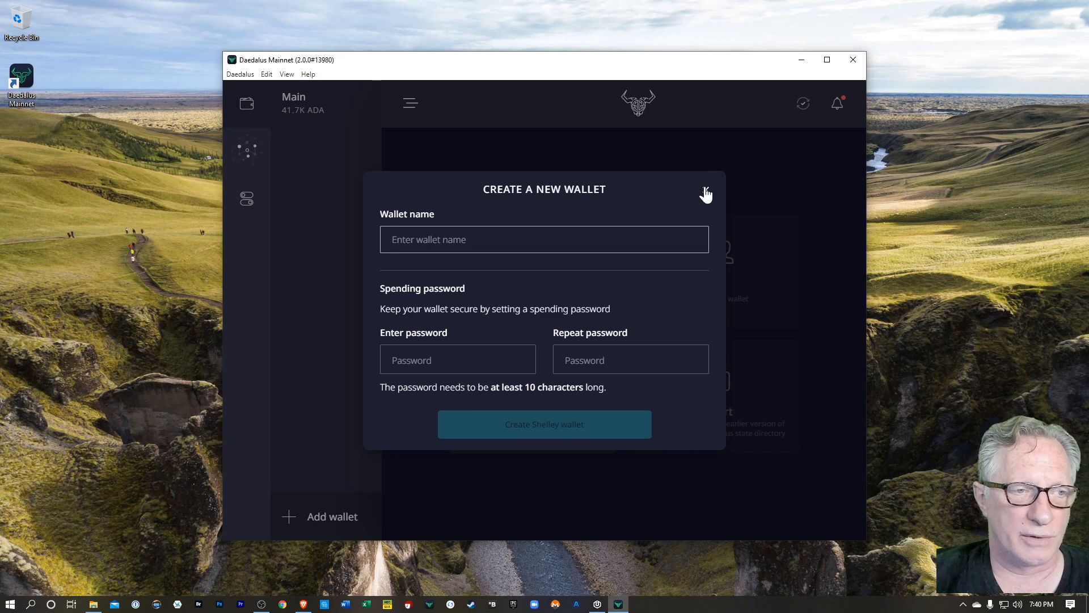
left_click(706, 193)
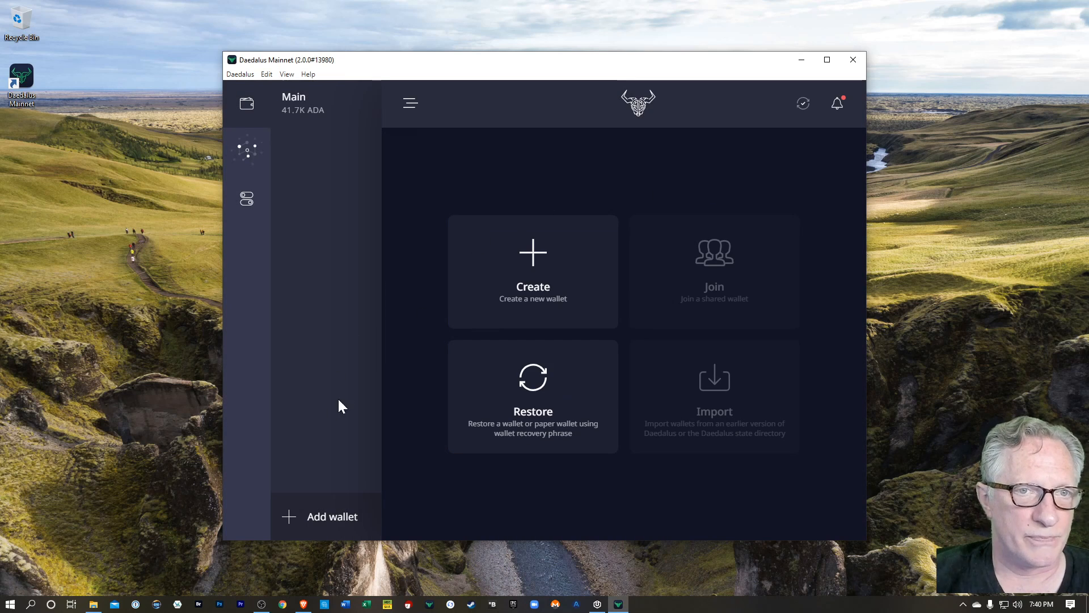
left_click(299, 103)
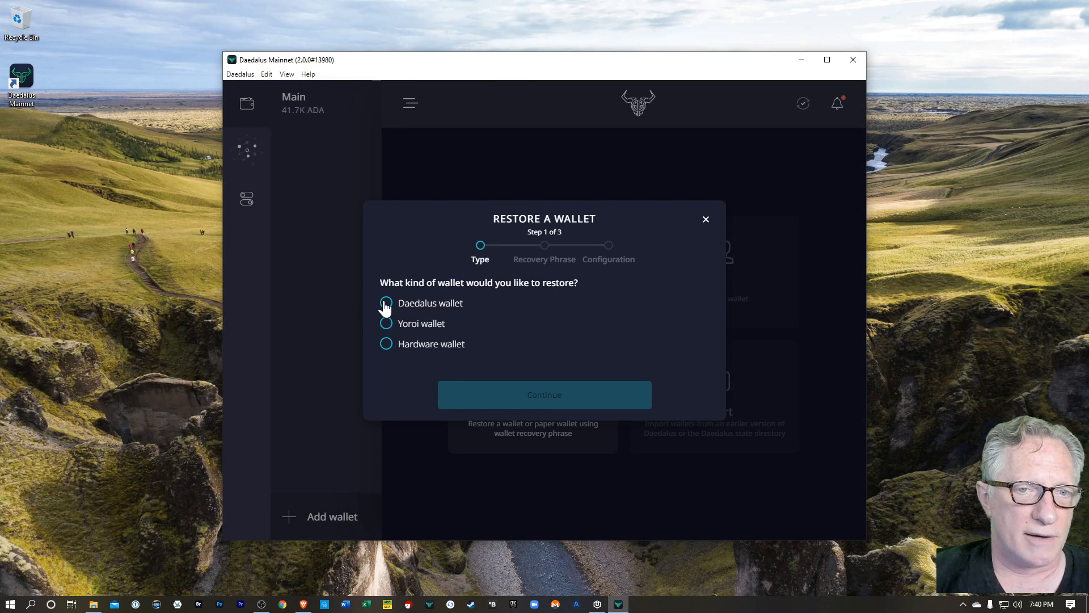
left_click(385, 303)
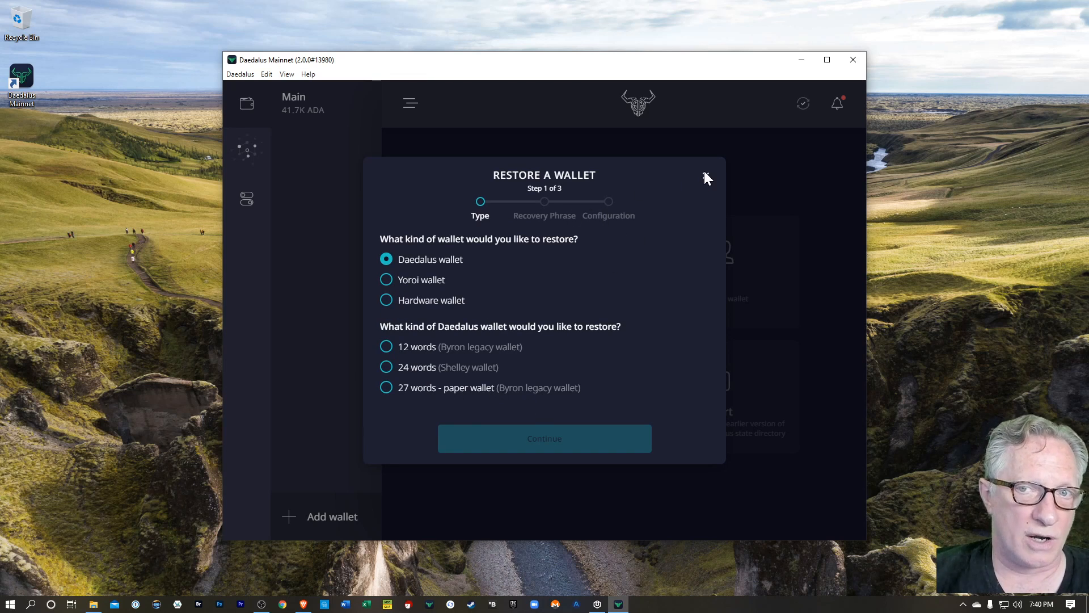
left_click(705, 175)
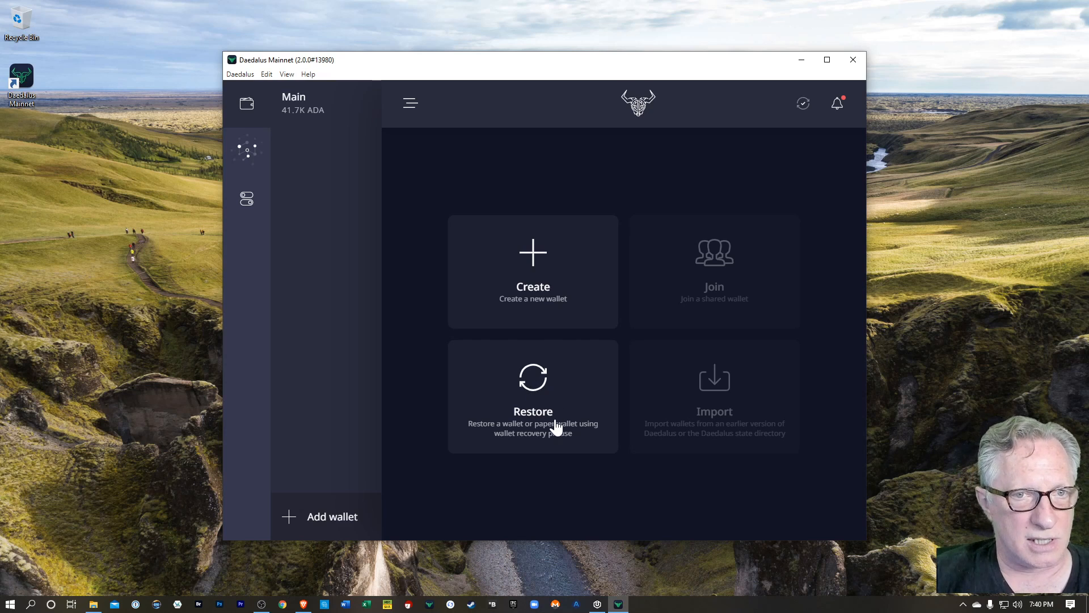
mouse_move(302, 111)
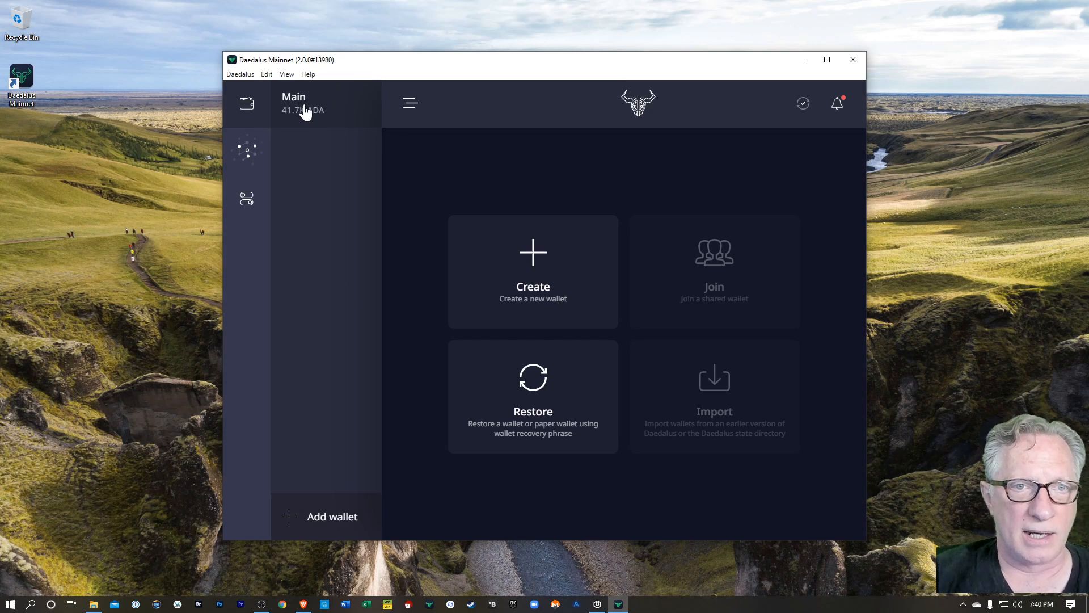
left_click(301, 103)
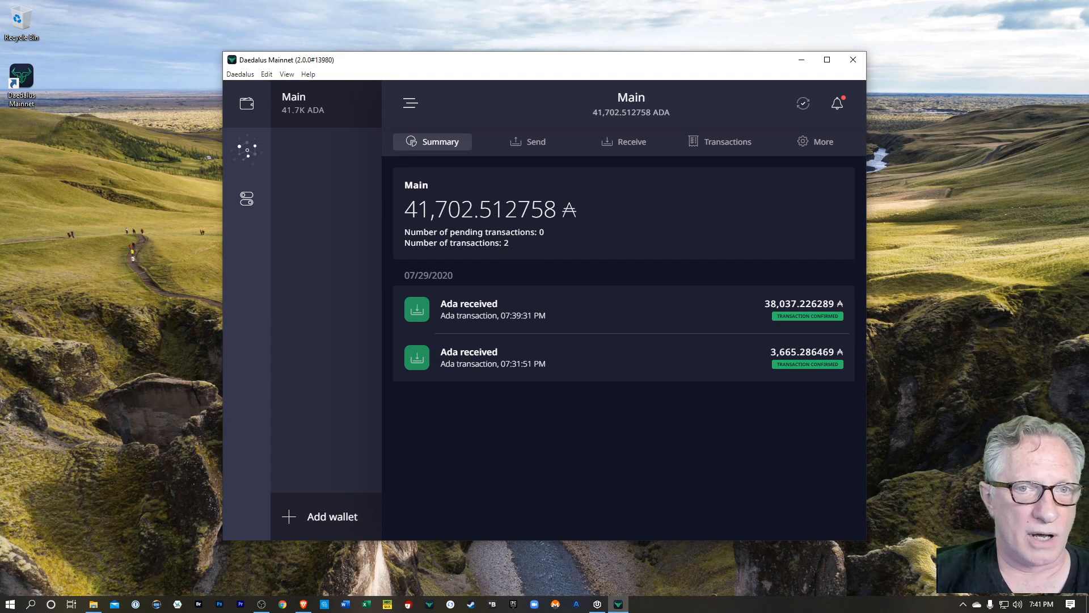
Browse the staking section's stake pool list and return to the delegation center with Main undelegated.
left_click(246, 148)
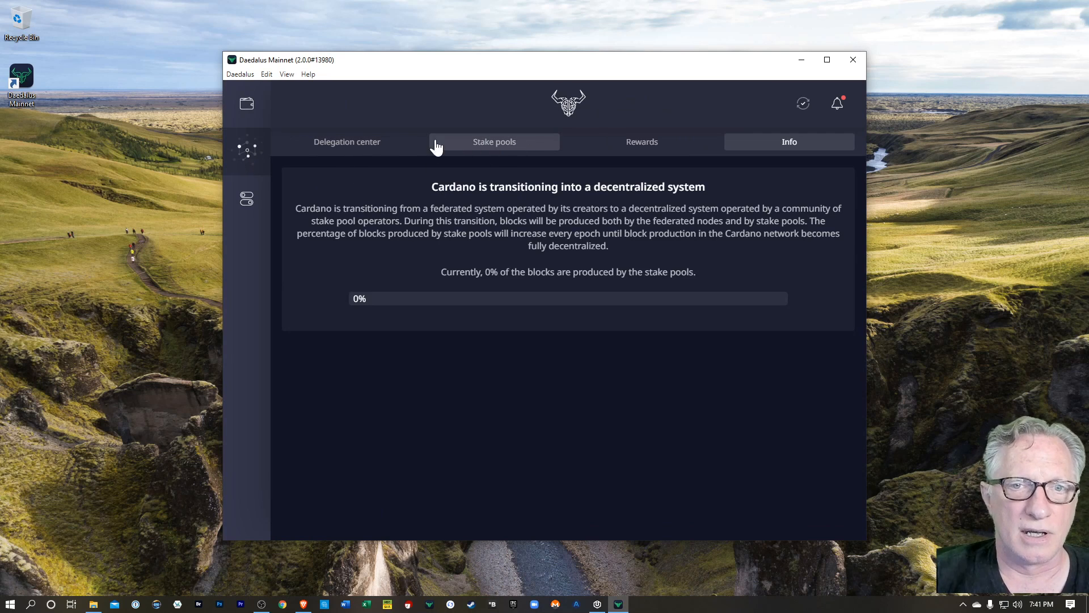
left_click(347, 142)
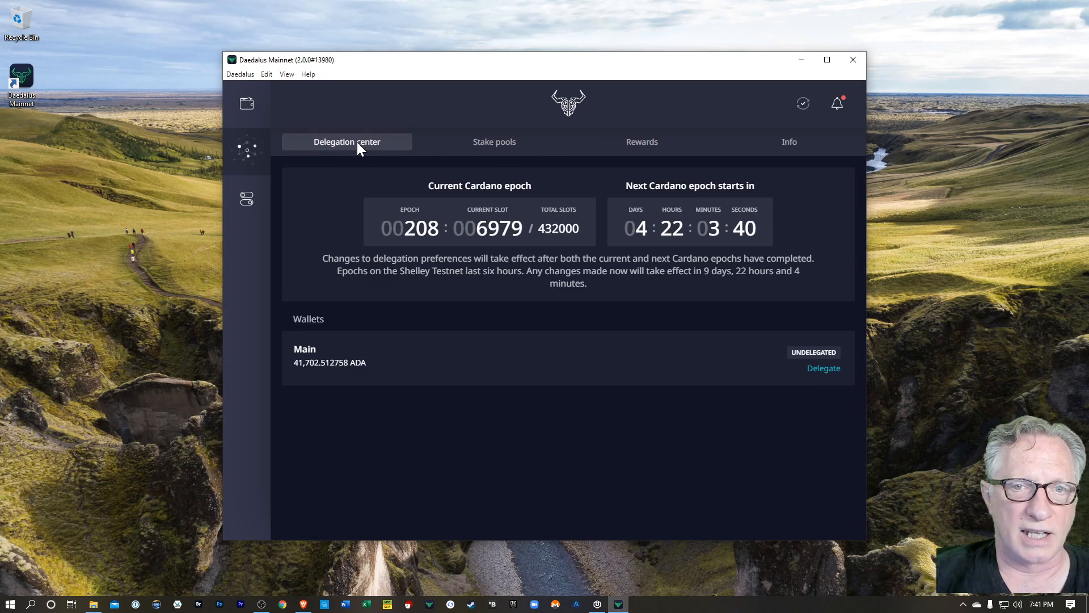
mouse_move(824, 378)
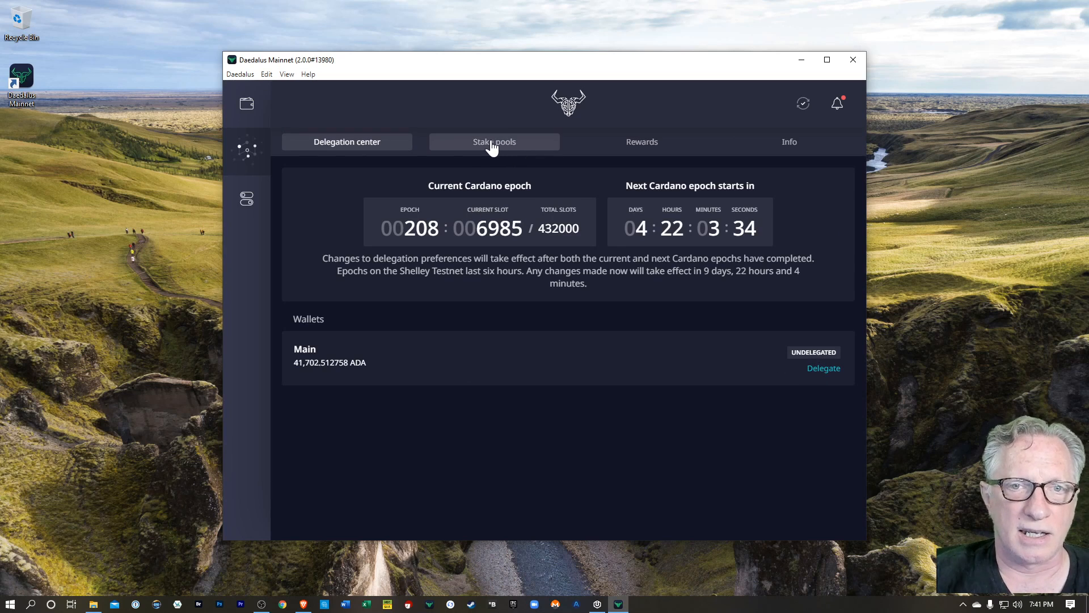
left_click(493, 142)
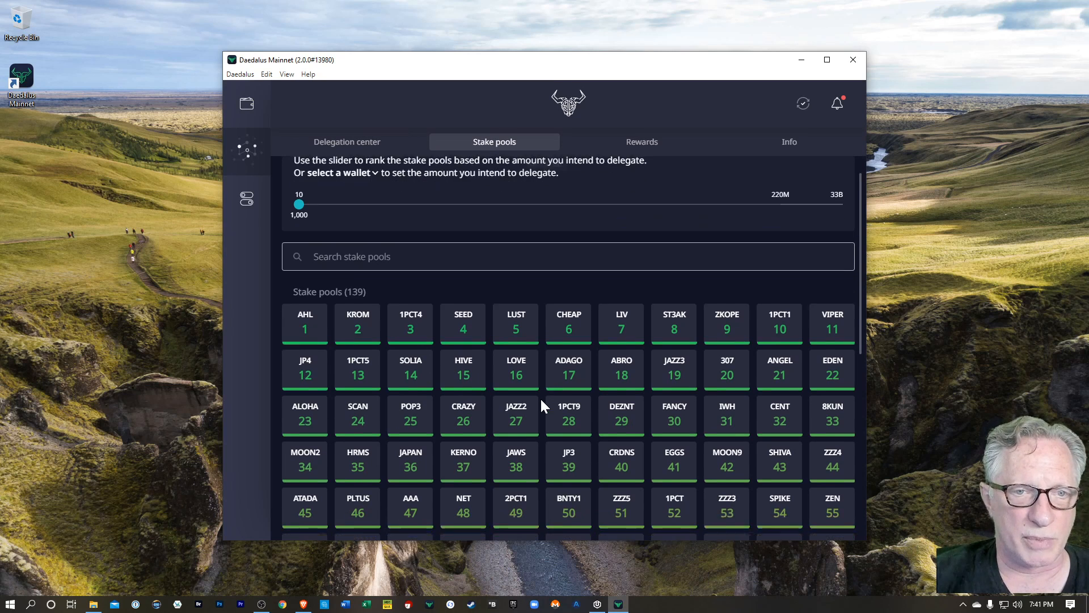
scroll("down", 3)
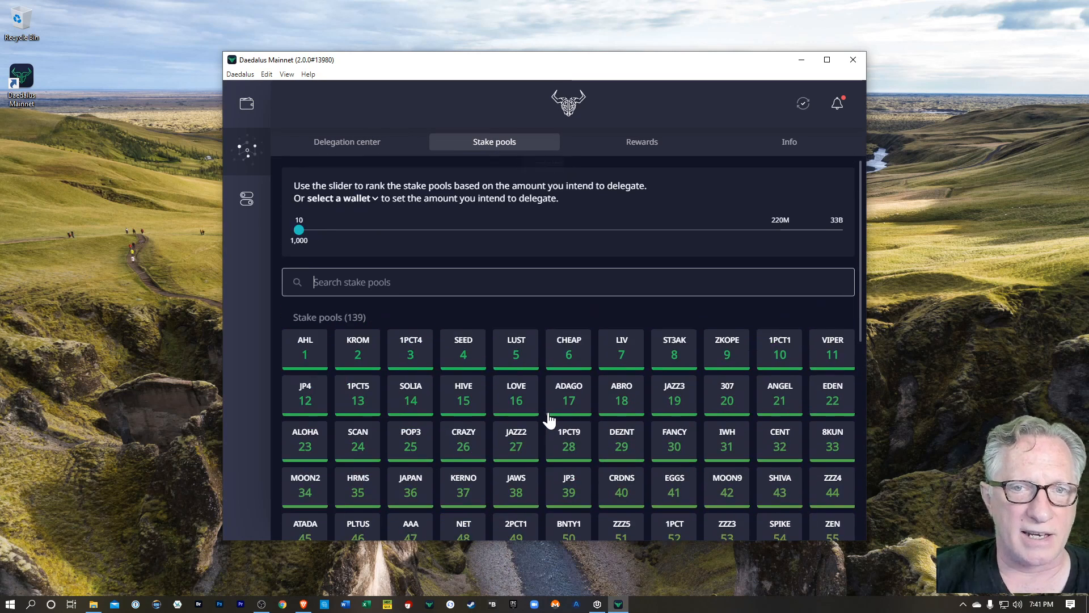
mouse_move(447, 392)
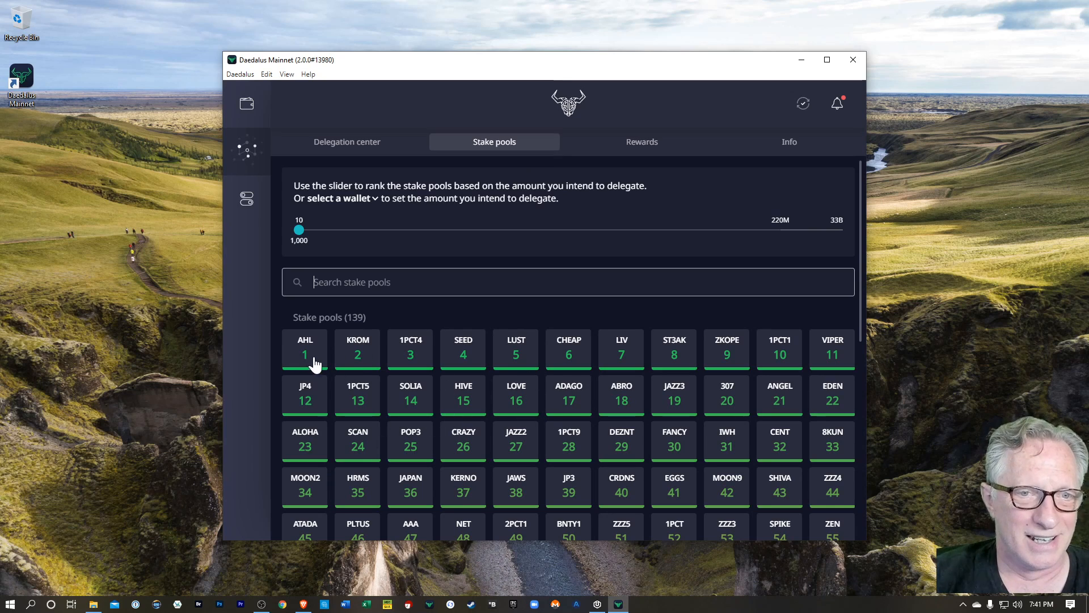
mouse_move(574, 258)
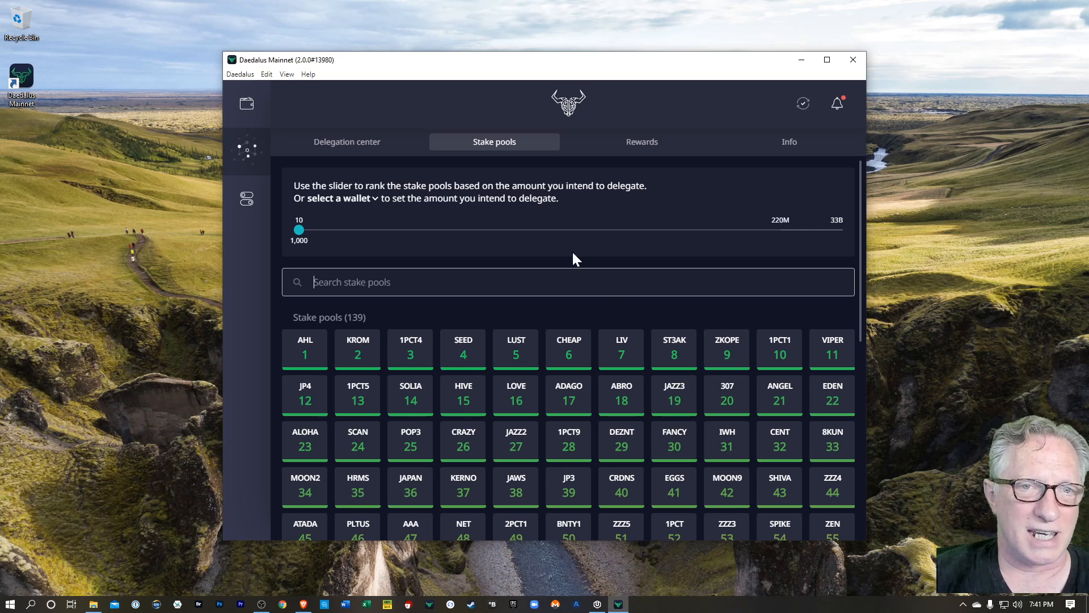
left_click(346, 142)
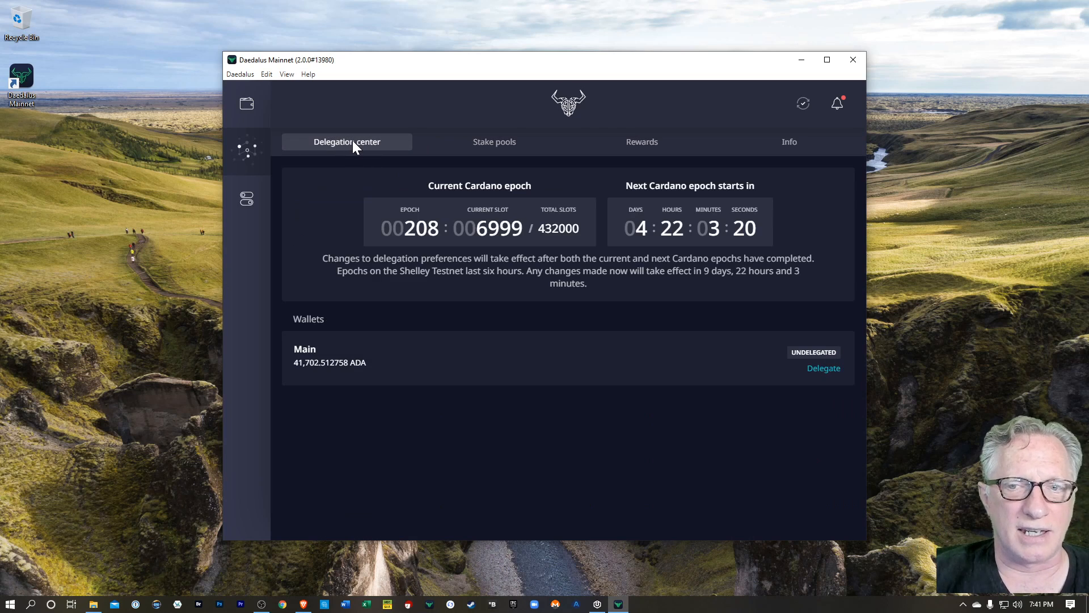
Start delegating Main, select the AHL stake pool, and visit the DeKrom pool's website.
left_click(824, 367)
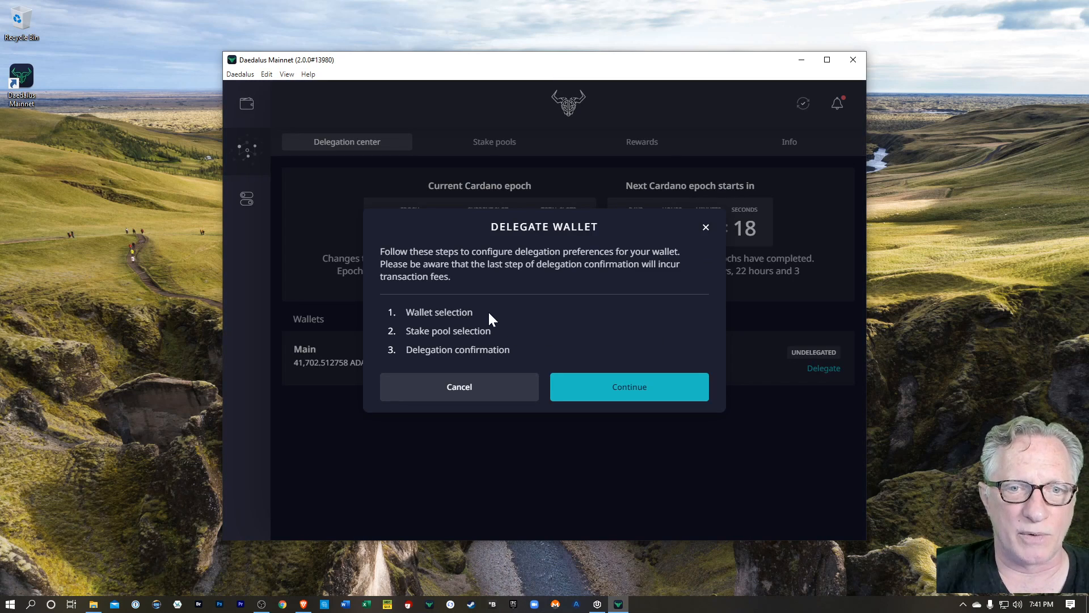
mouse_move(466, 261)
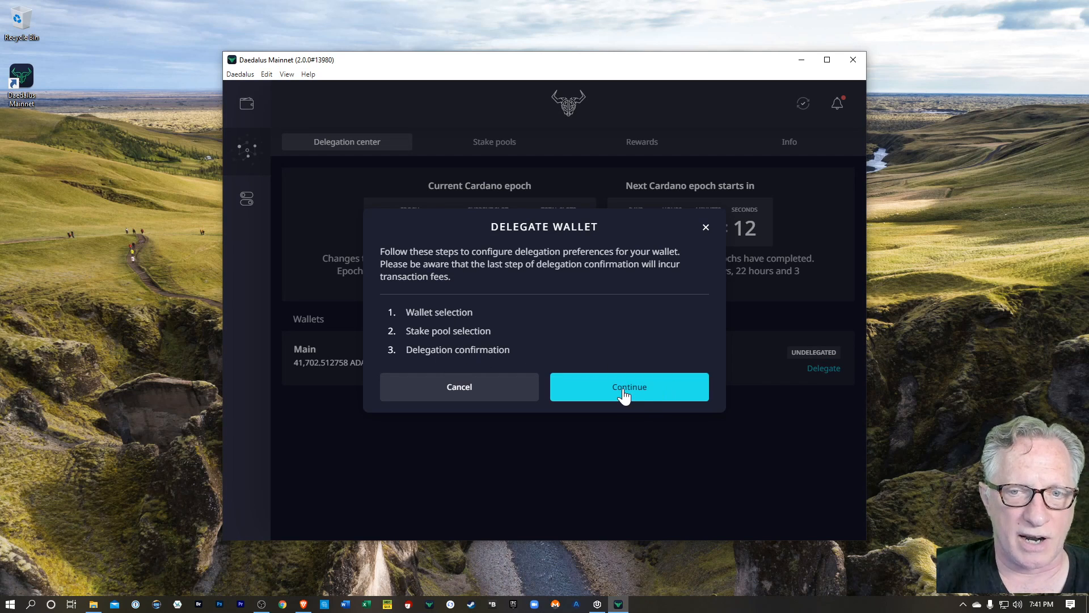
left_click(627, 386)
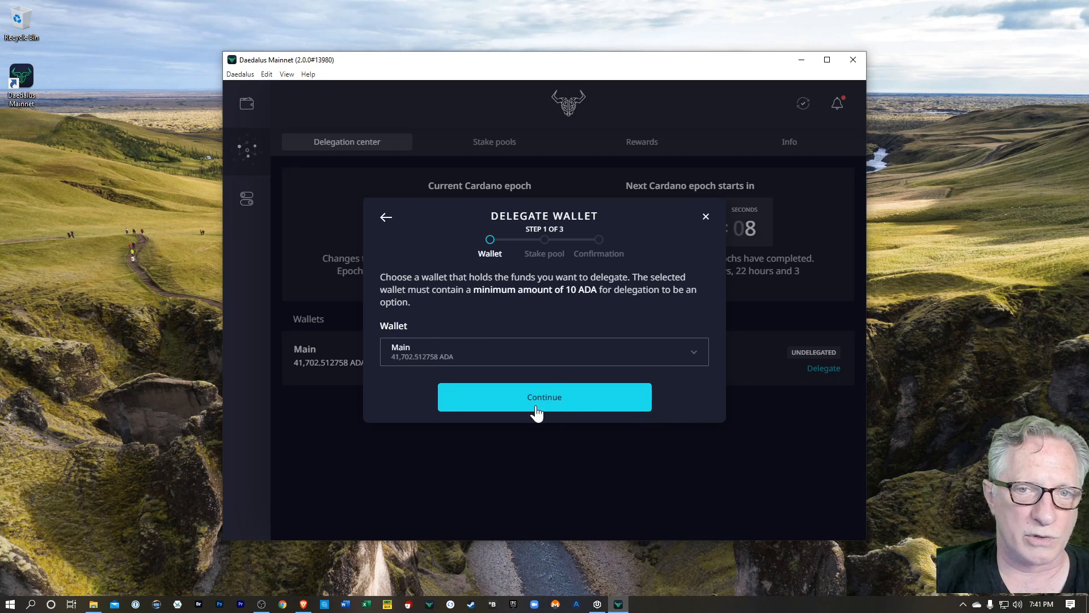
left_click(544, 397)
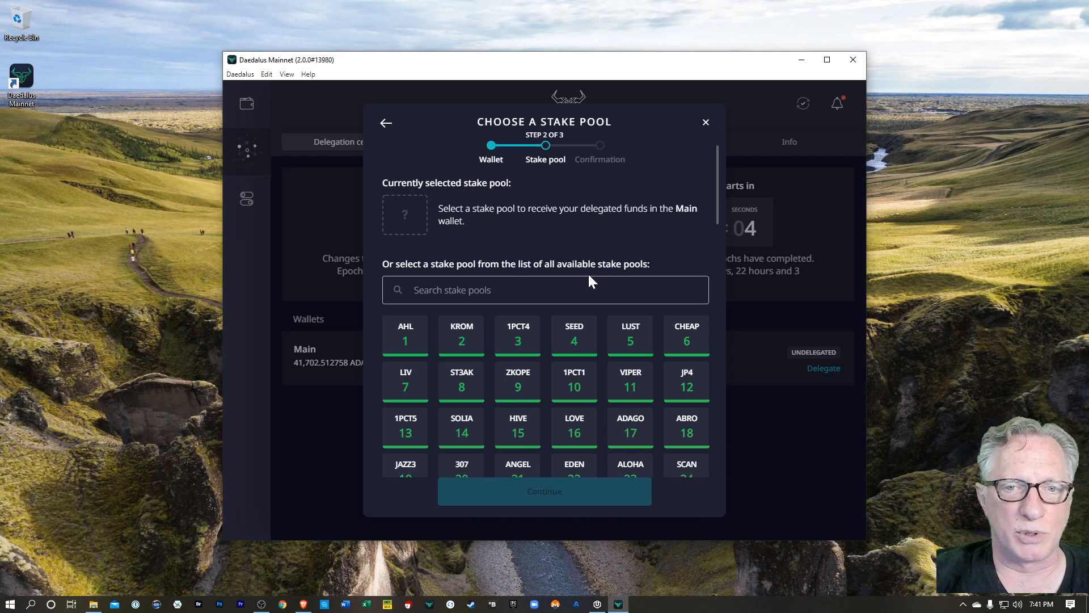
mouse_move(511, 254)
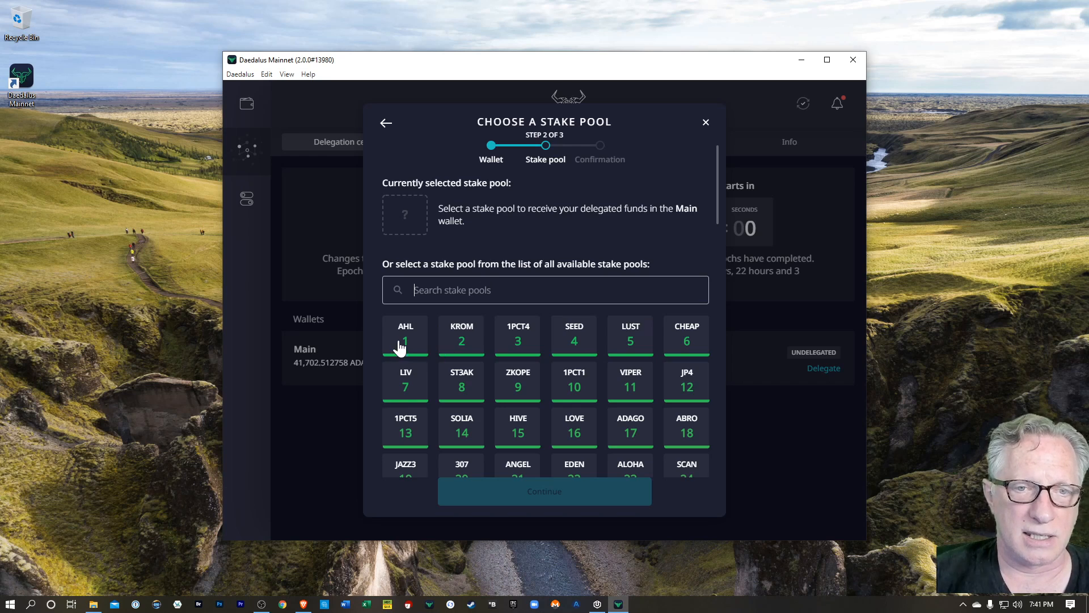
left_click(405, 336)
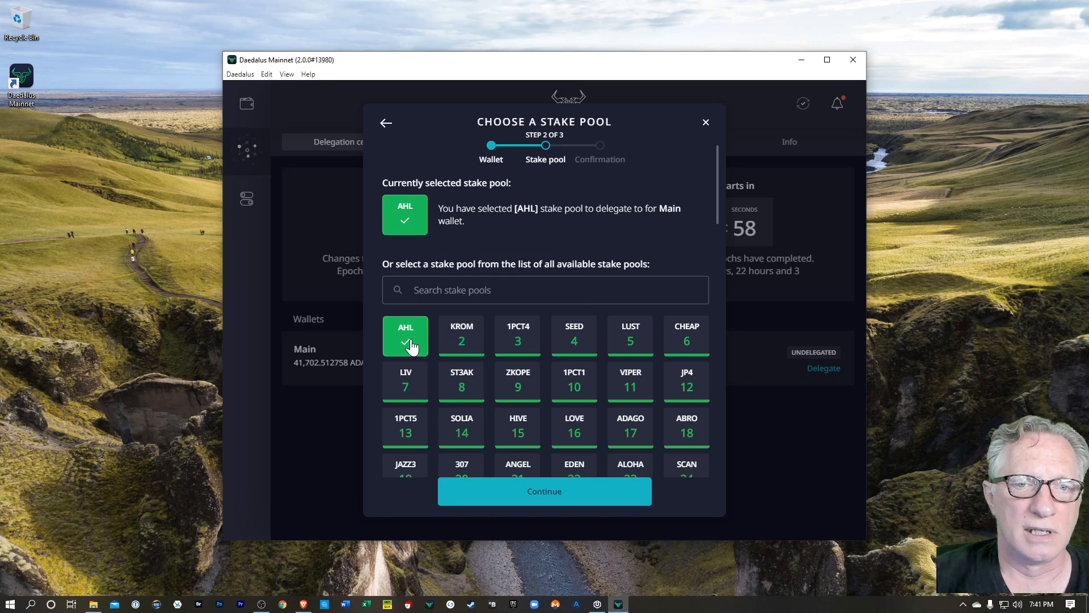
mouse_move(461, 336)
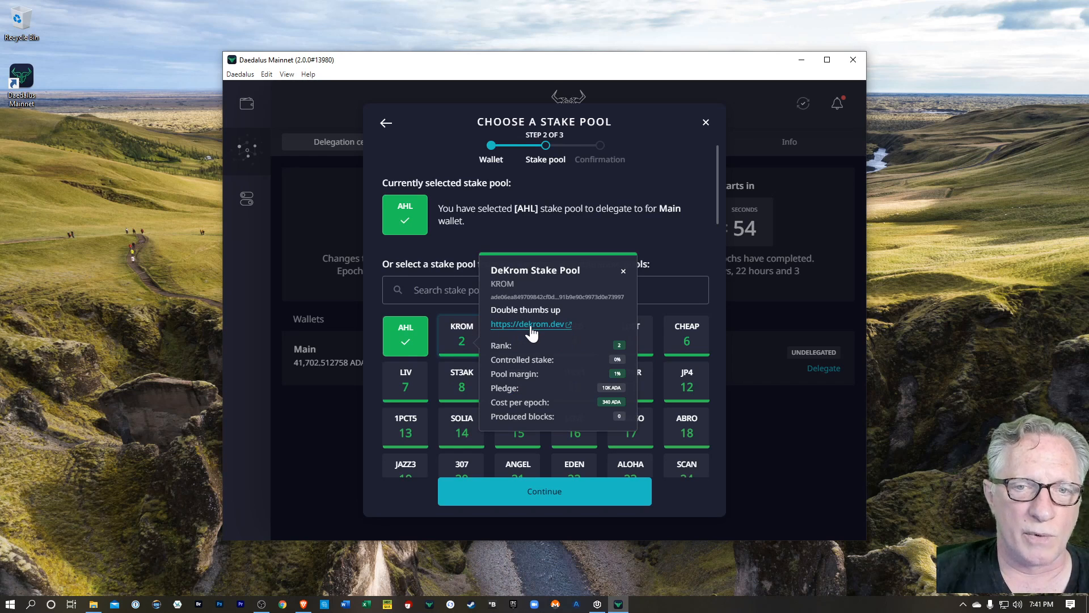
left_click(528, 323)
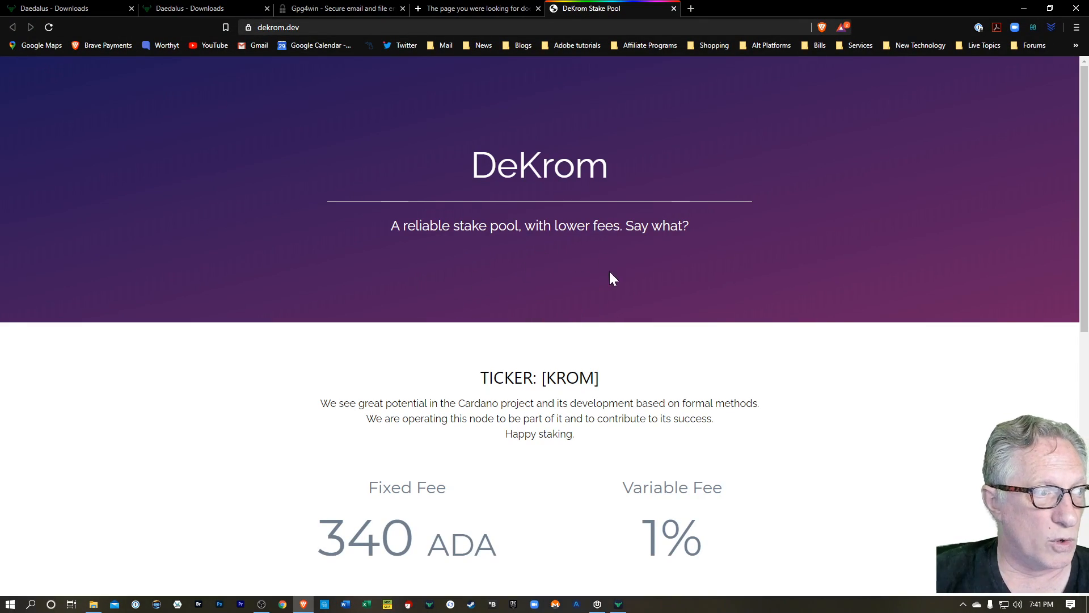
mouse_move(658, 317)
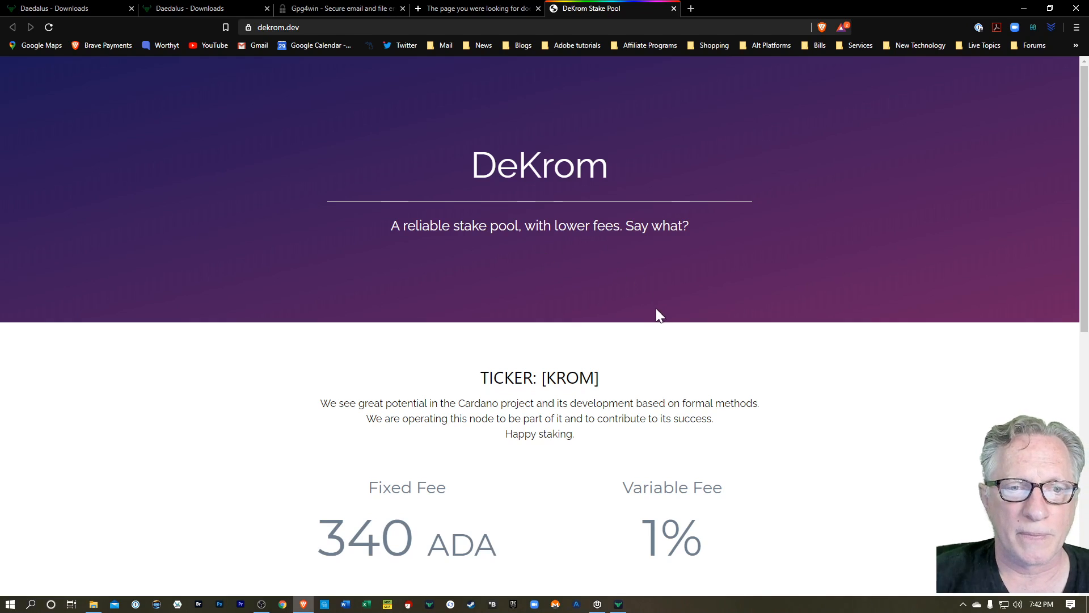
mouse_move(628, 270)
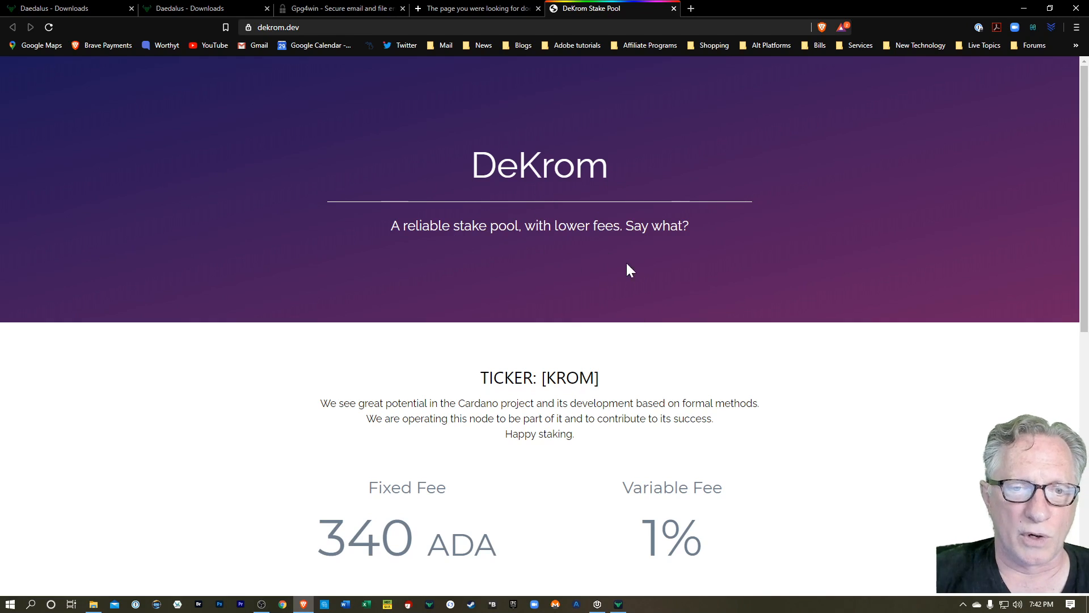
Visit the 1 Percent Pool and AHLNET stake pool websites from their pool popups.
scroll("down", 3)
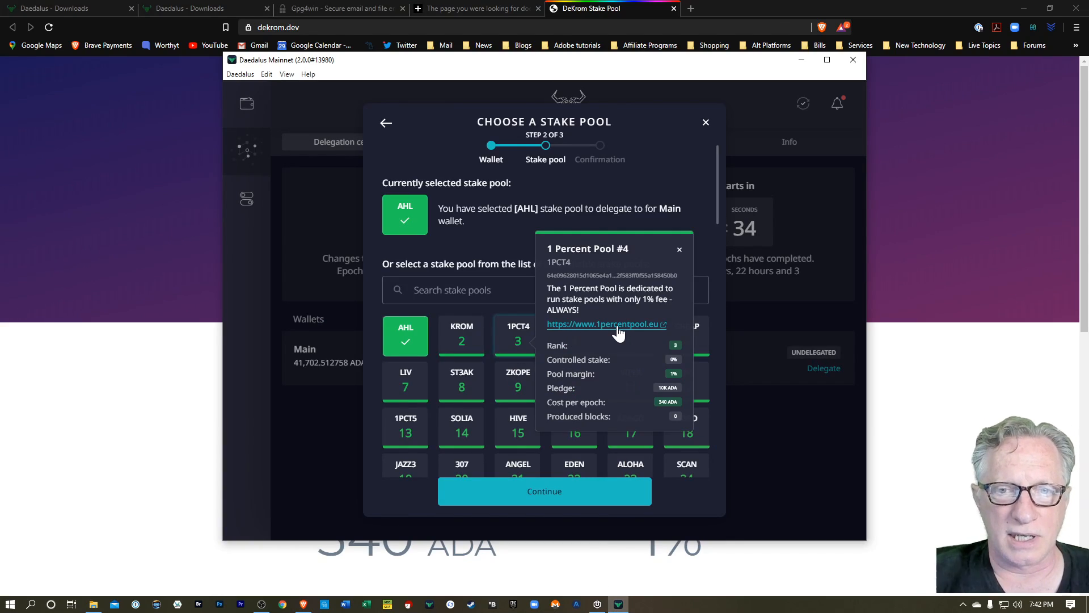
left_click(602, 324)
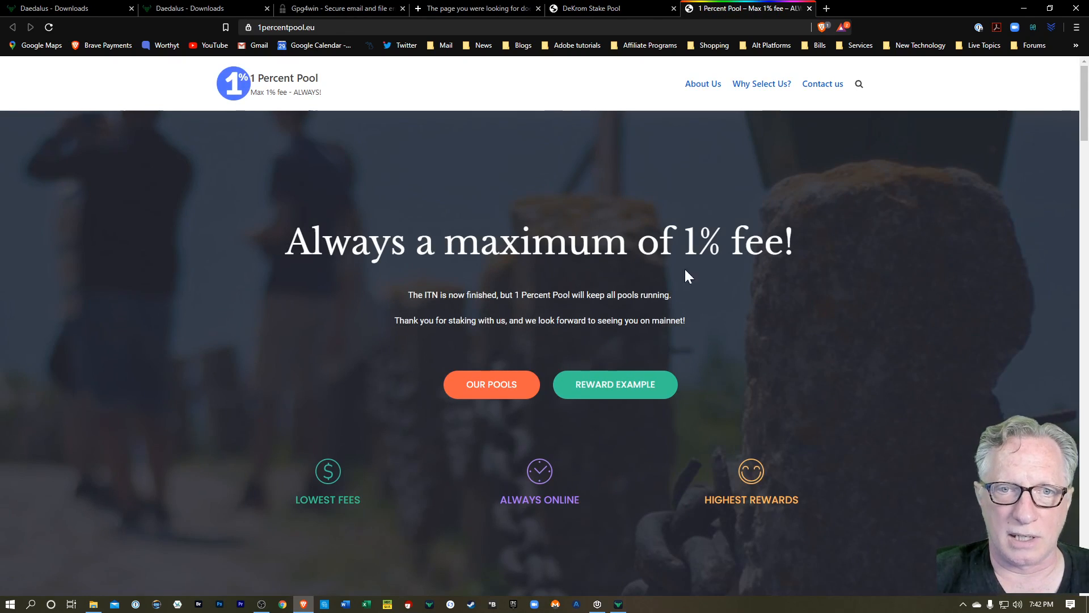
mouse_move(677, 294)
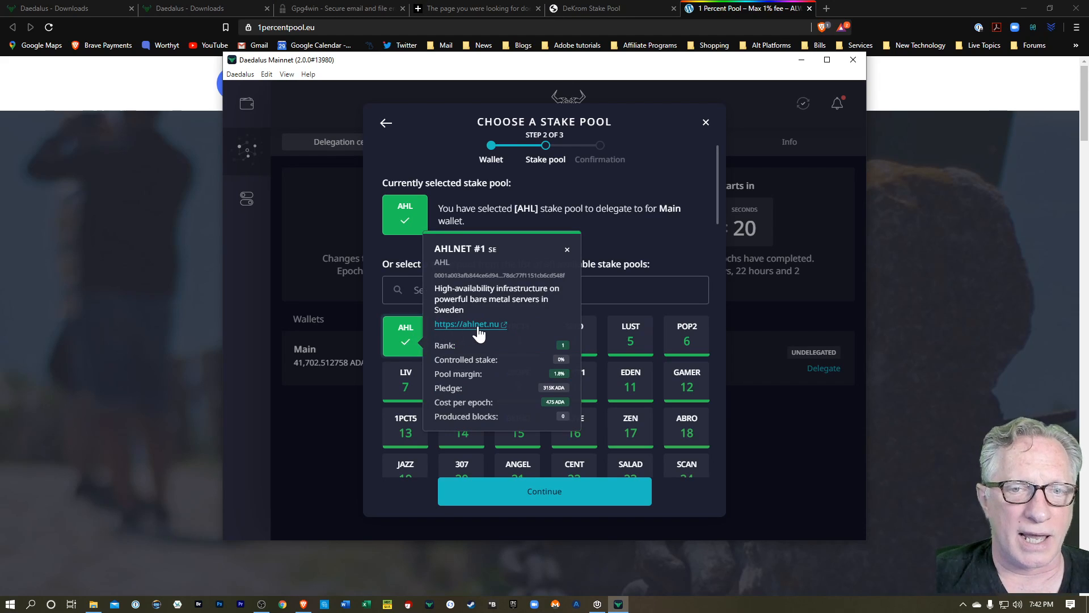
left_click(466, 323)
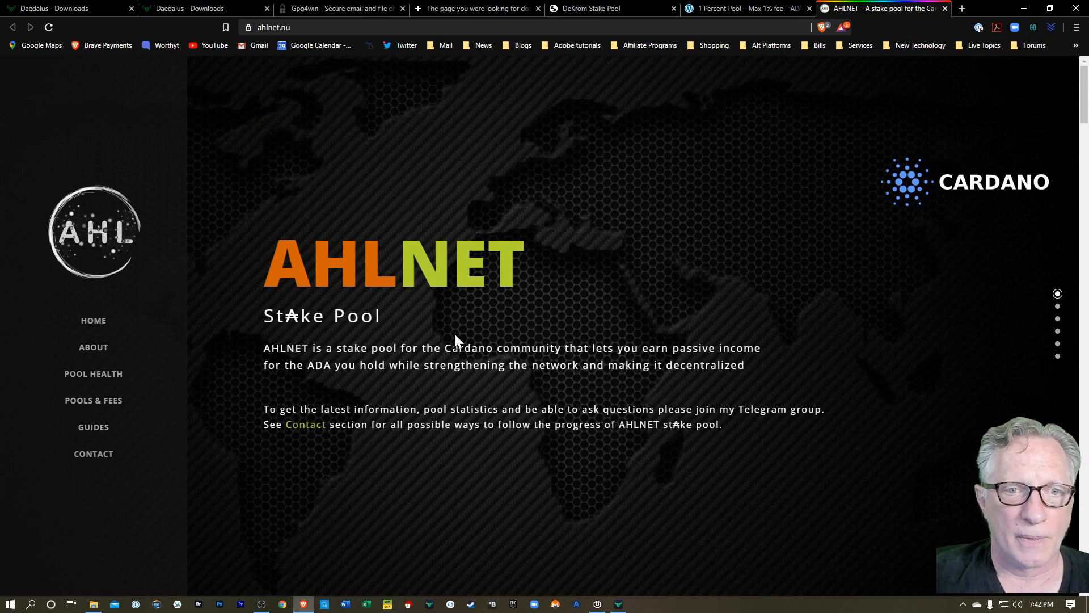
mouse_move(622, 89)
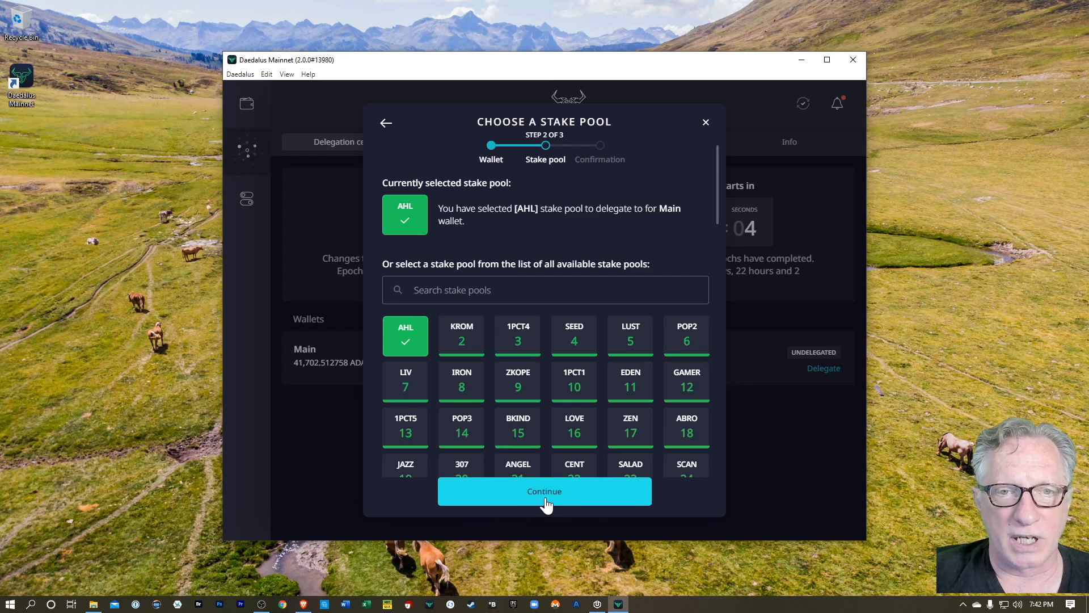
Confirm delegating Main to AHL with the spending password and dismiss the success dialog.
left_click(544, 491)
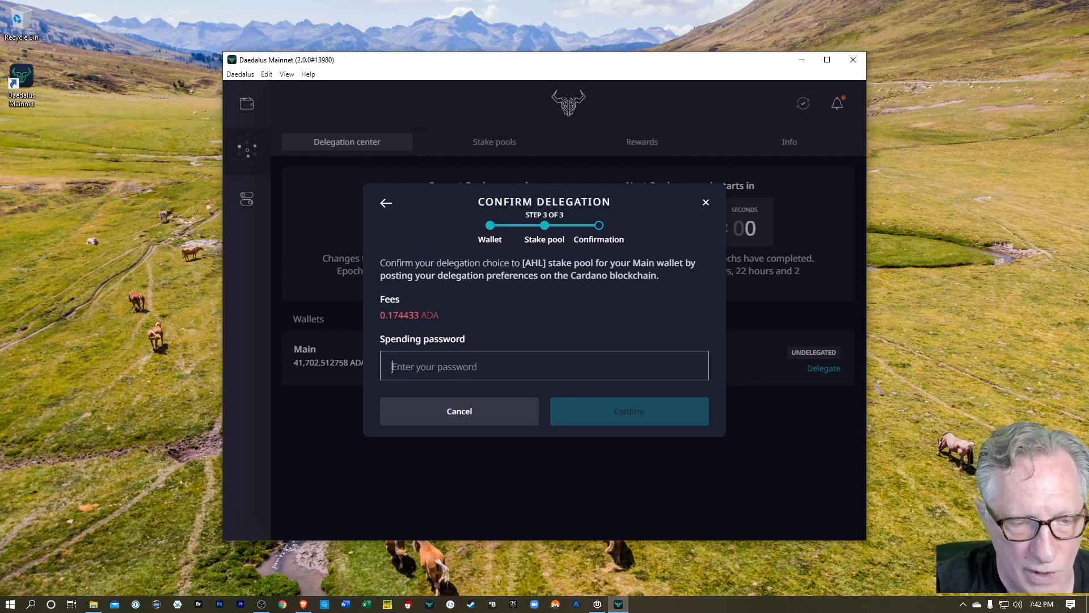
left_click(628, 411)
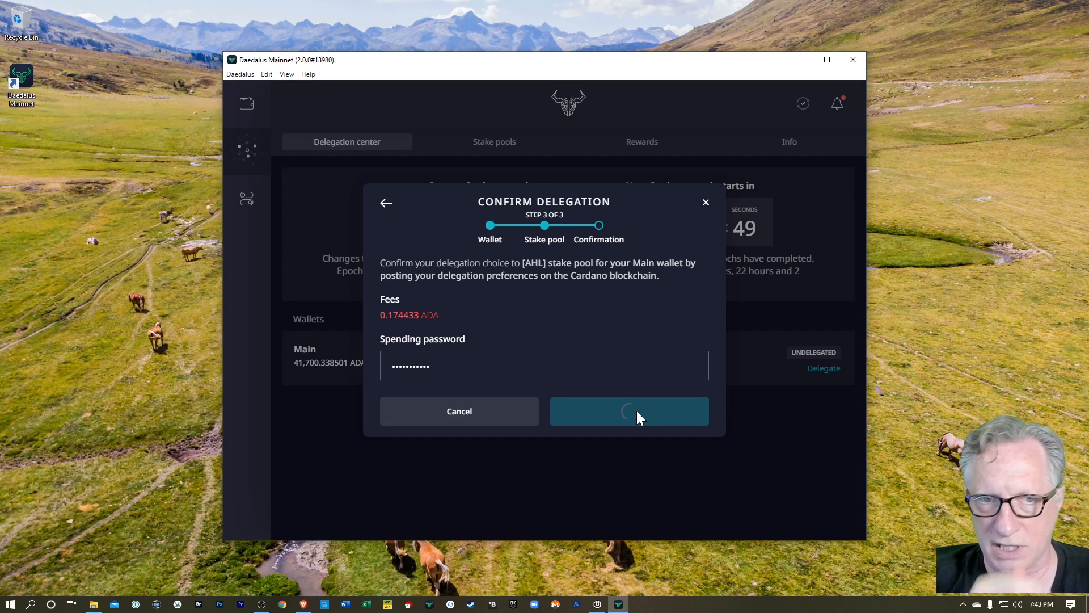
left_click(629, 410)
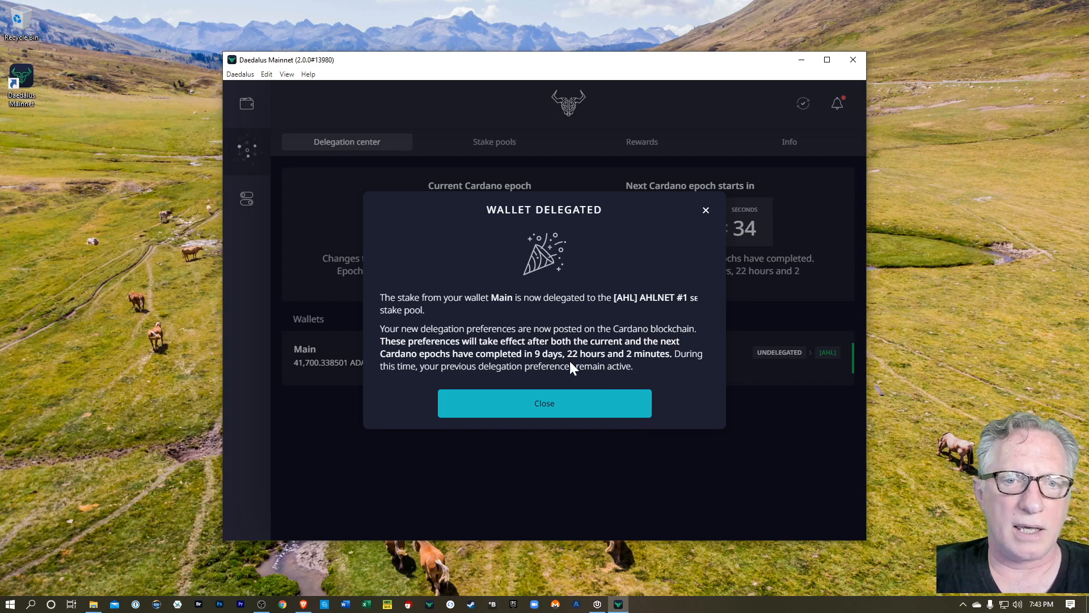
mouse_move(632, 304)
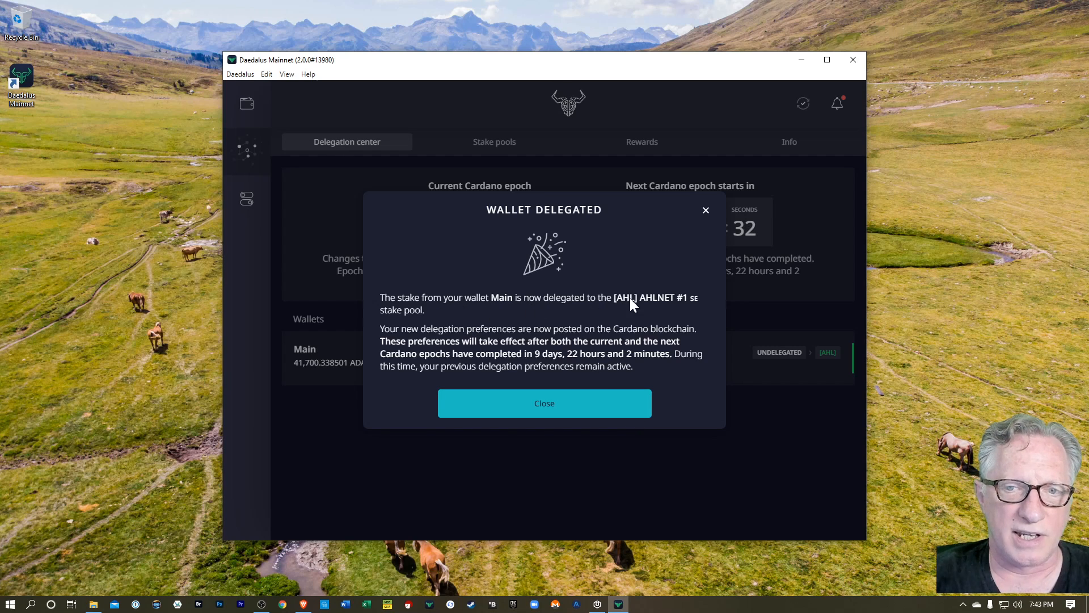
left_click(543, 403)
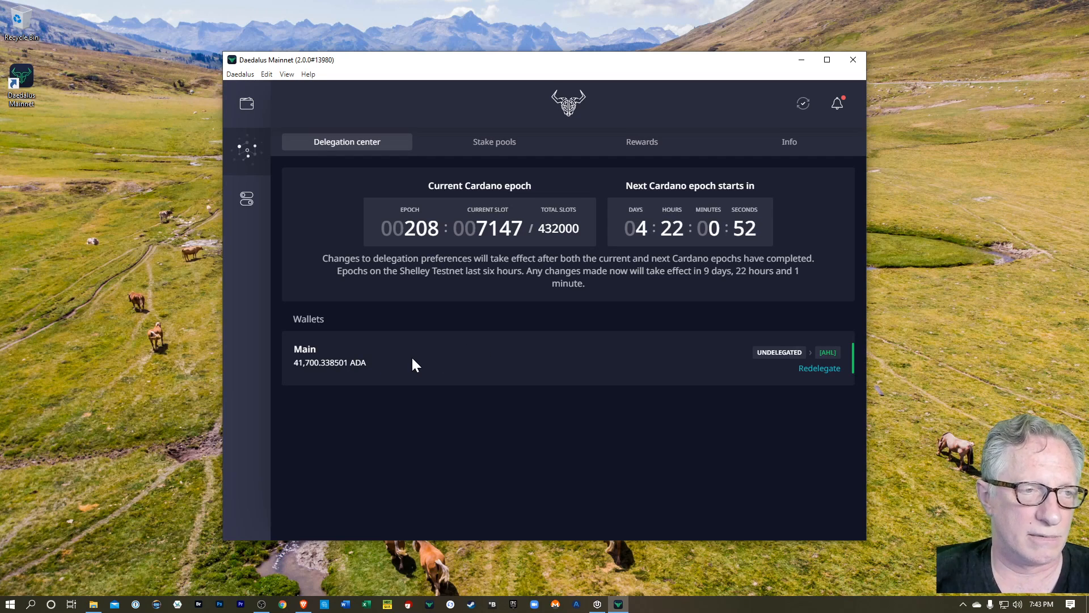
mouse_move(523, 352)
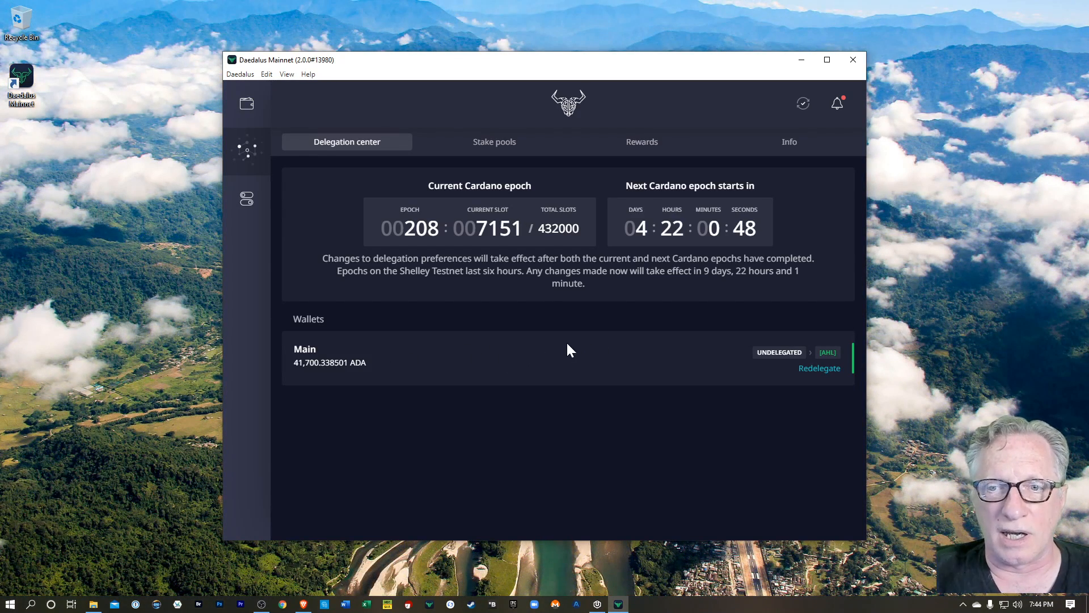
mouse_move(827, 352)
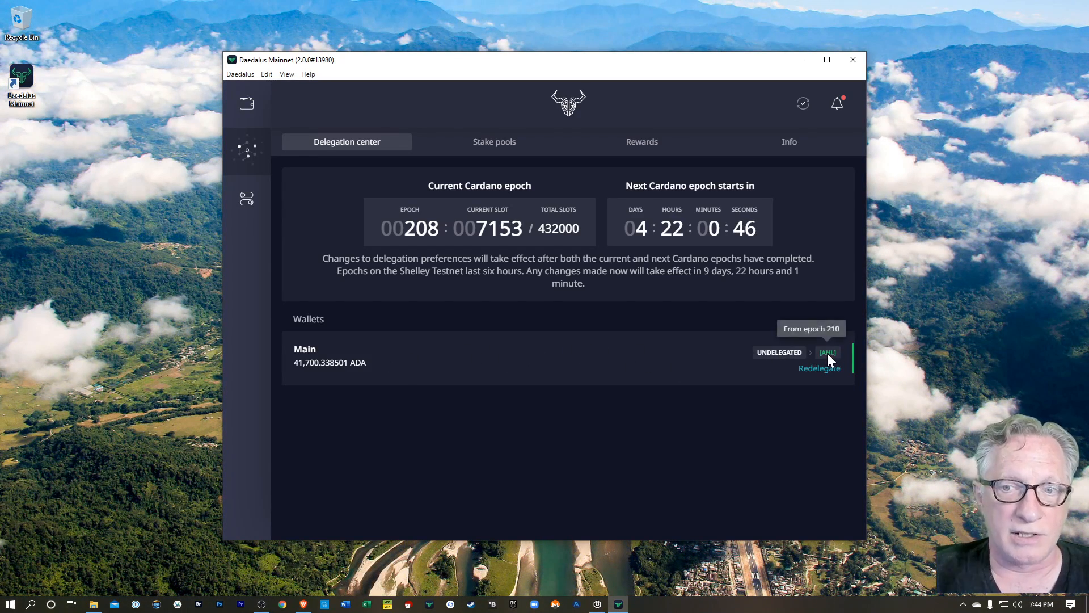
mouse_move(754, 356)
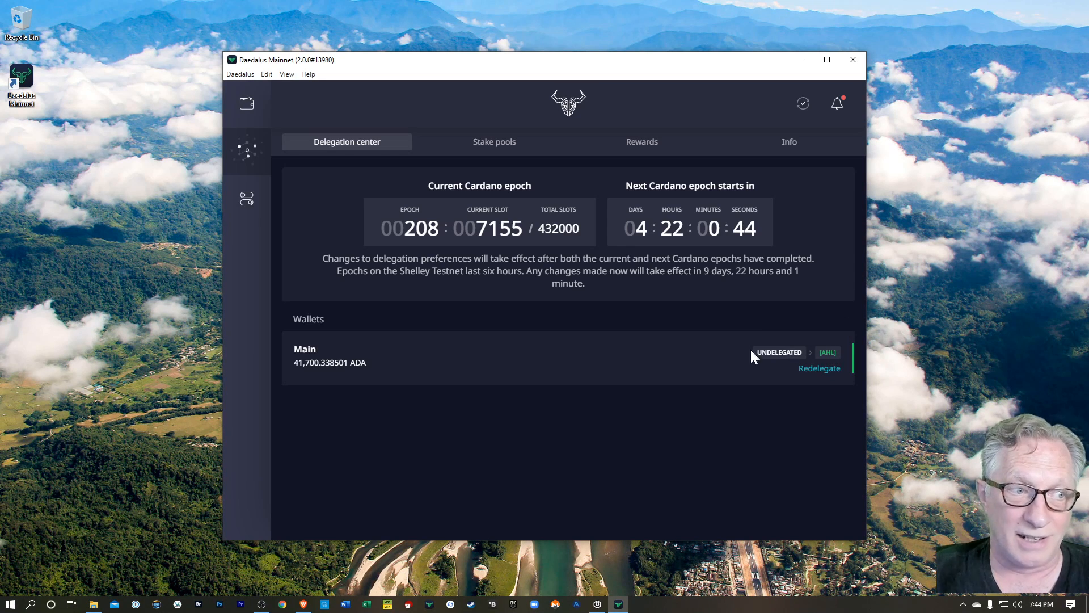
mouse_move(590, 360)
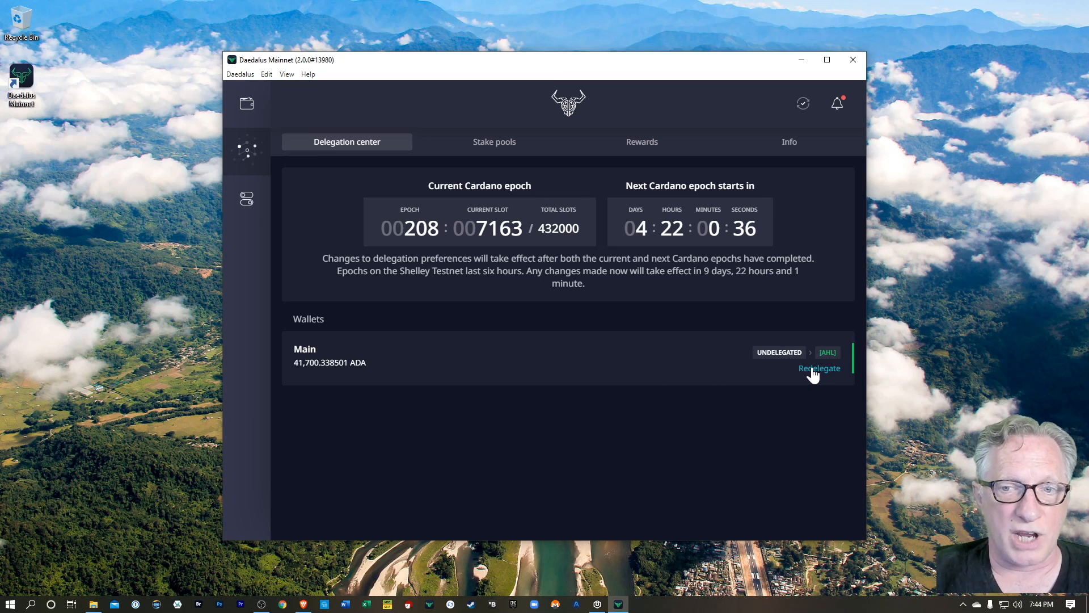
Check Main's 0 ADA delegation rewards and return to the delegation center.
left_click(640, 141)
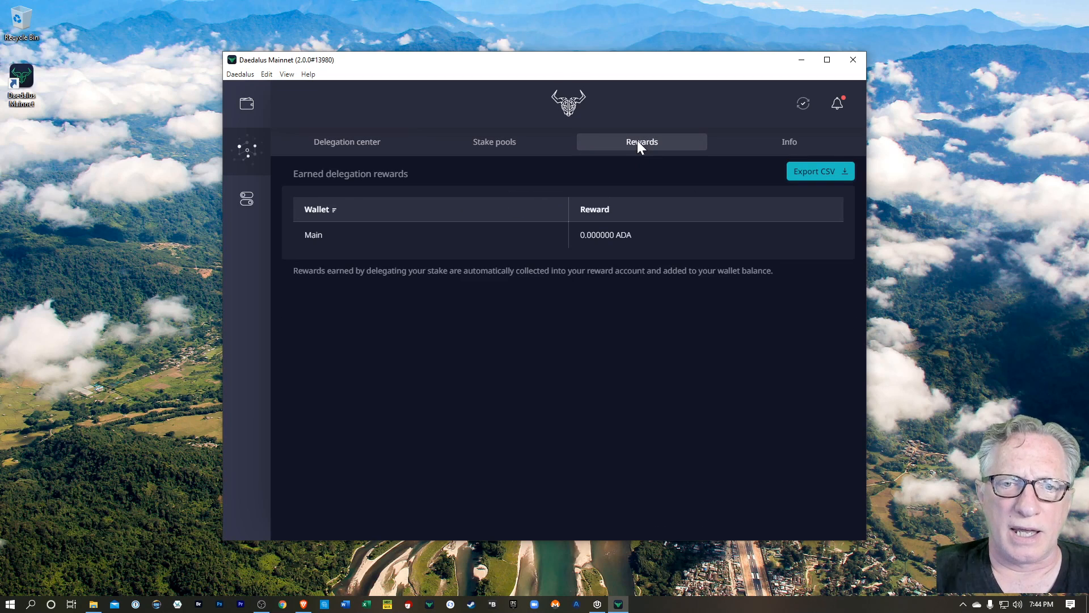
mouse_move(667, 234)
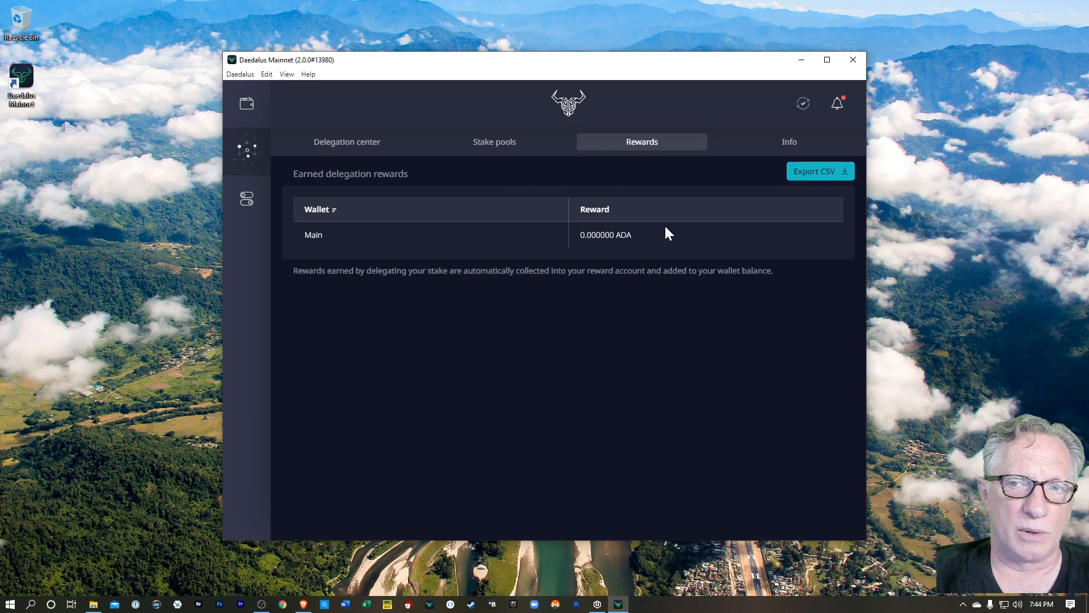
mouse_move(604, 234)
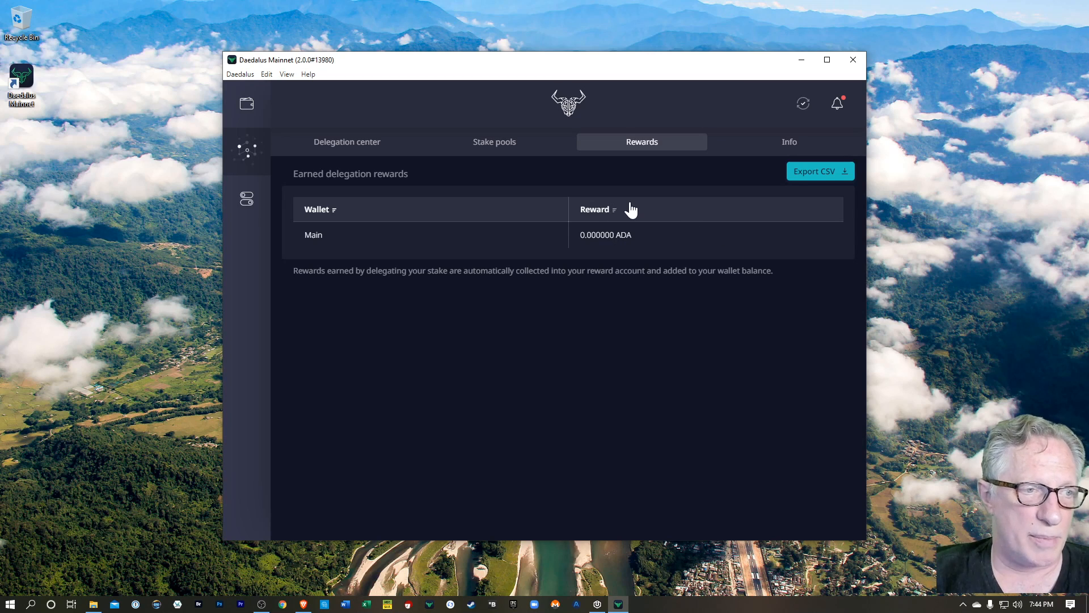
mouse_move(348, 142)
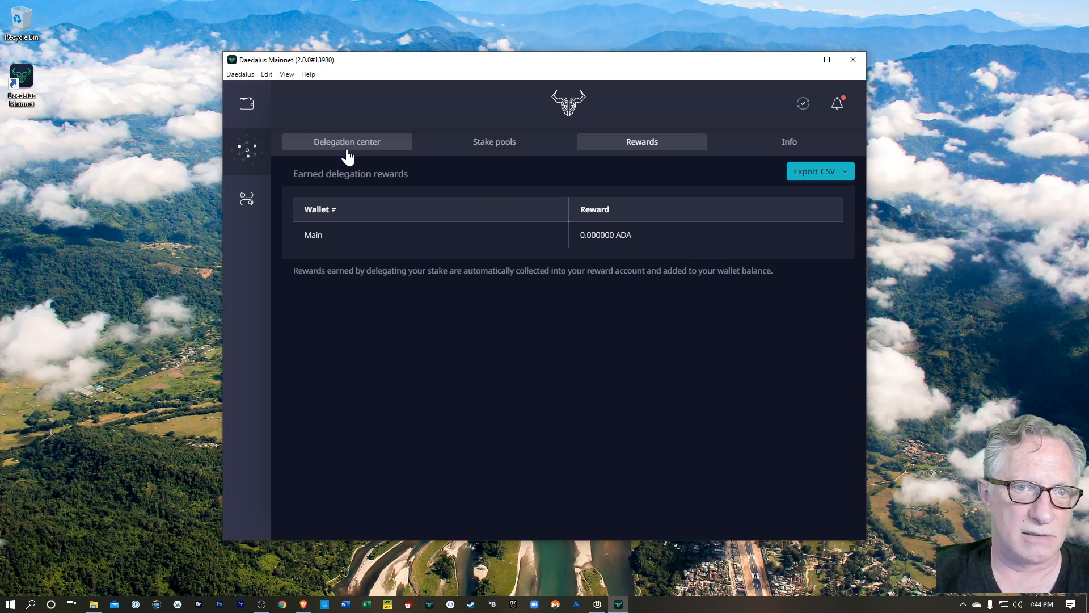
left_click(346, 142)
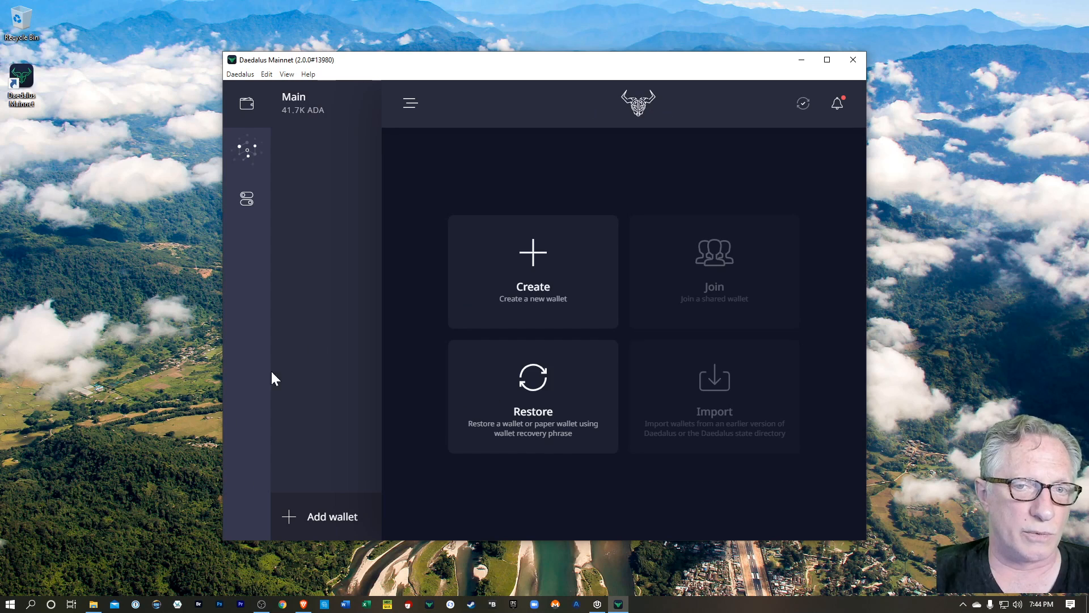
left_click(533, 272)
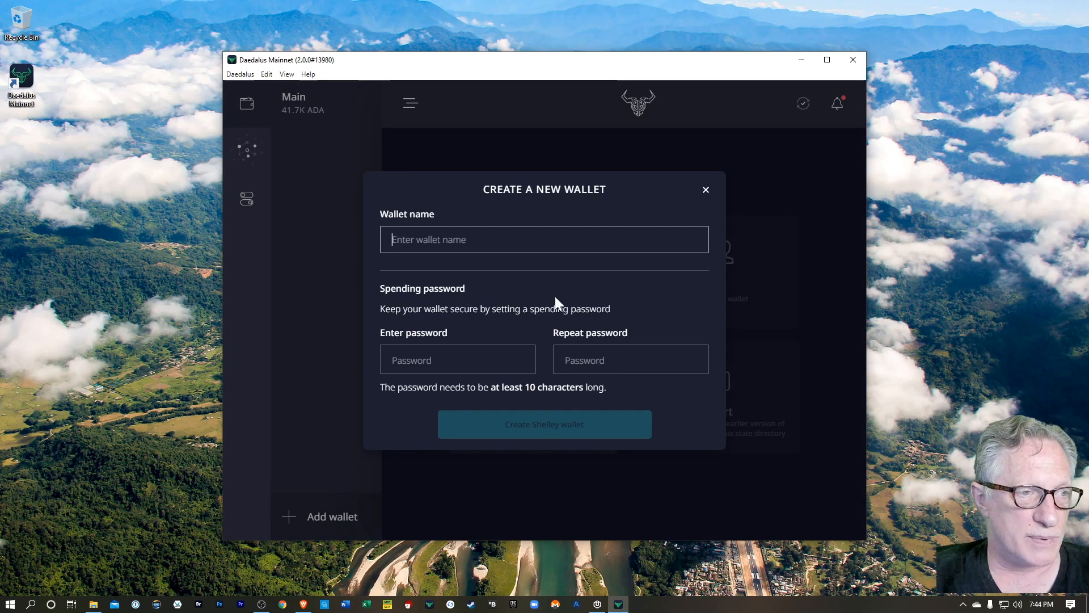
mouse_move(701, 202)
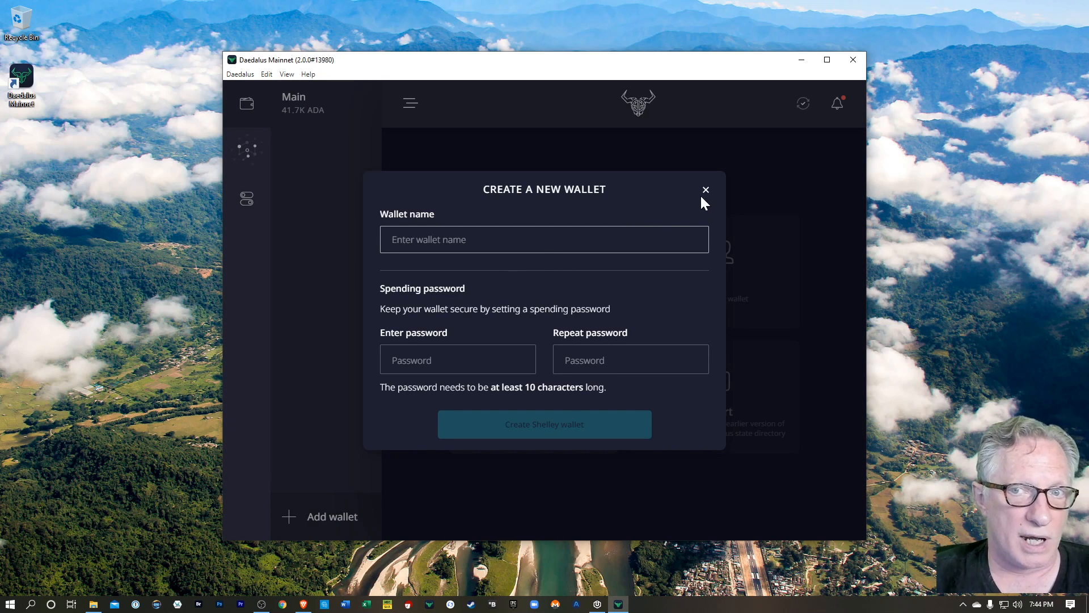
mouse_move(708, 193)
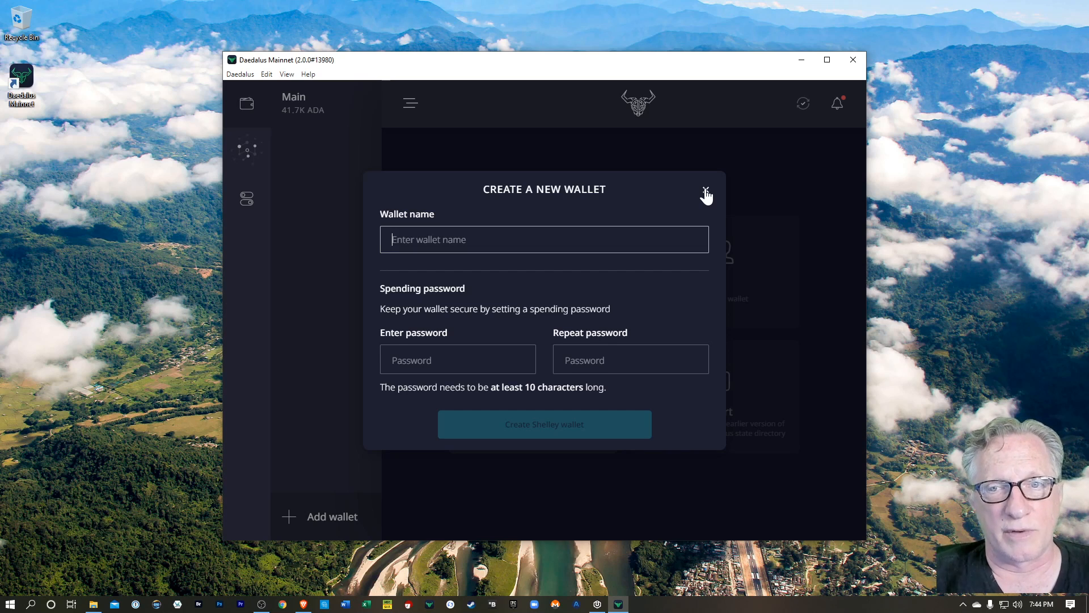
left_click(706, 193)
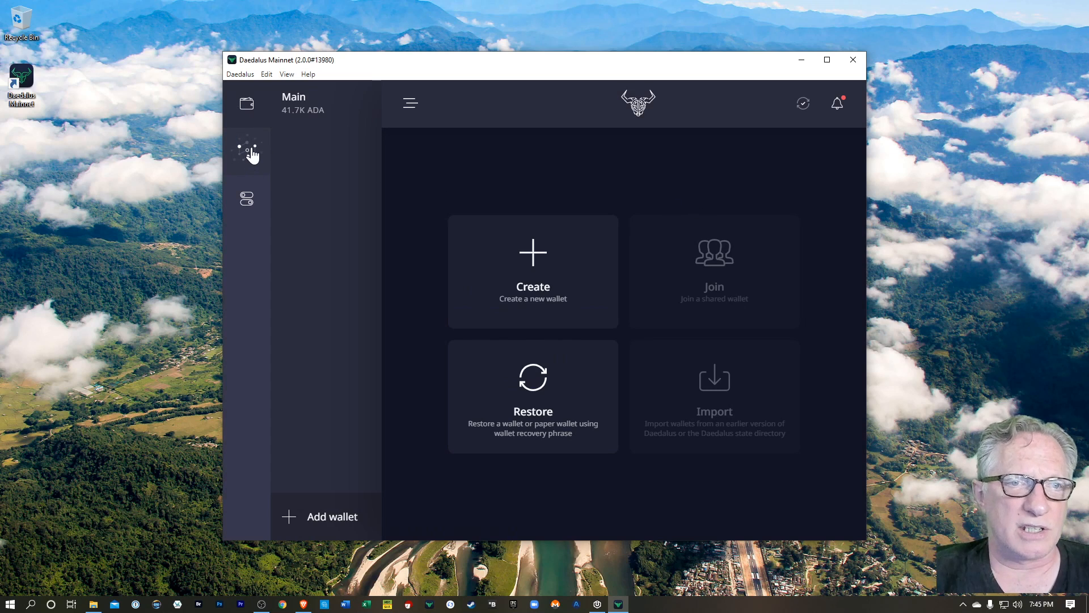
Review the delegation overview and ranked stake pools, returning to the delegation center.
left_click(246, 150)
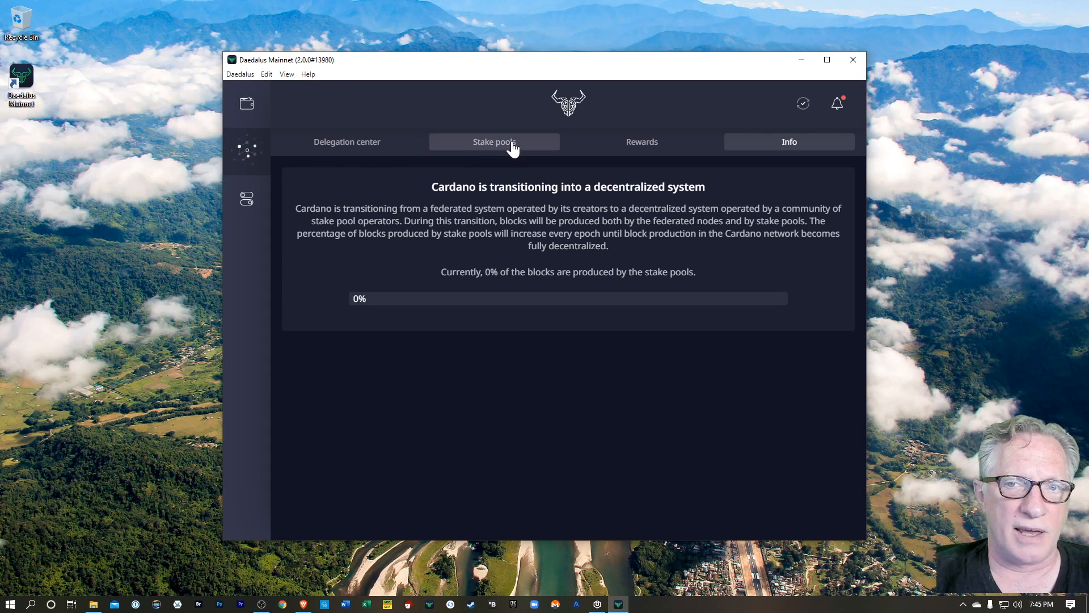
left_click(346, 142)
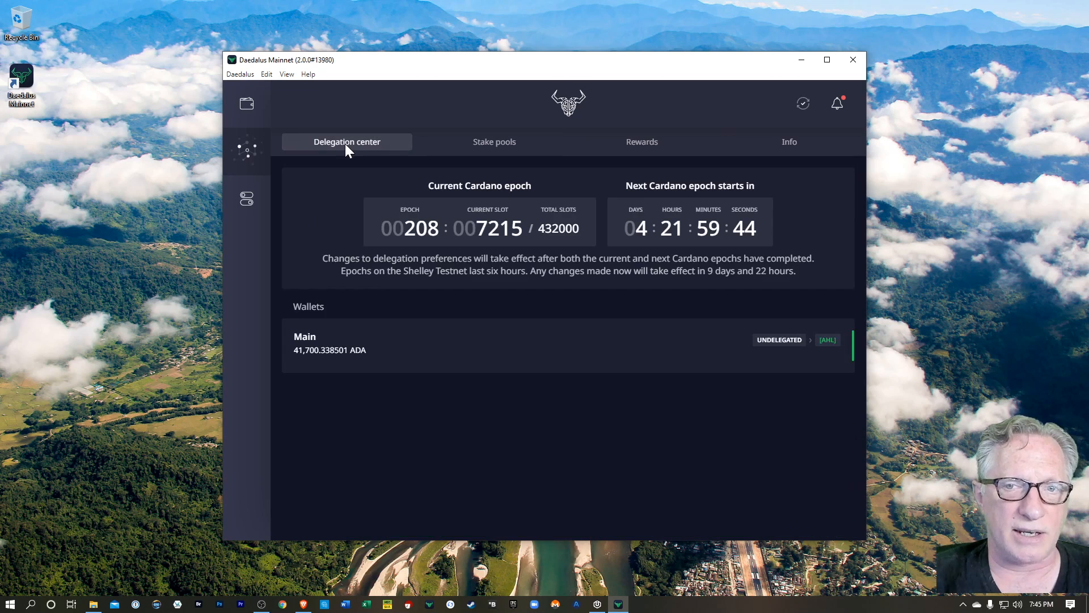
mouse_move(829, 339)
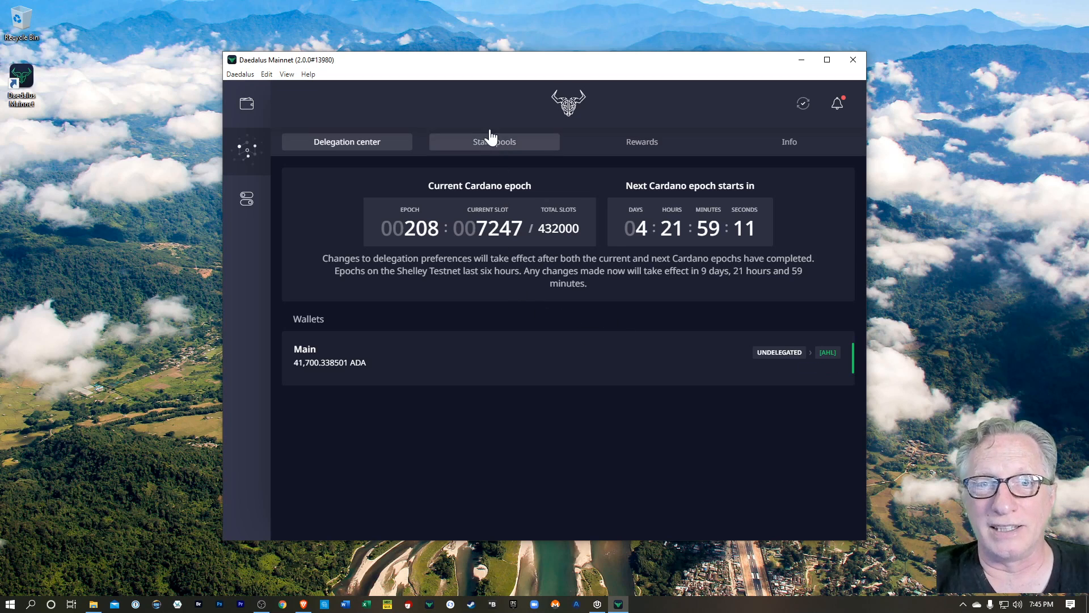
left_click(494, 141)
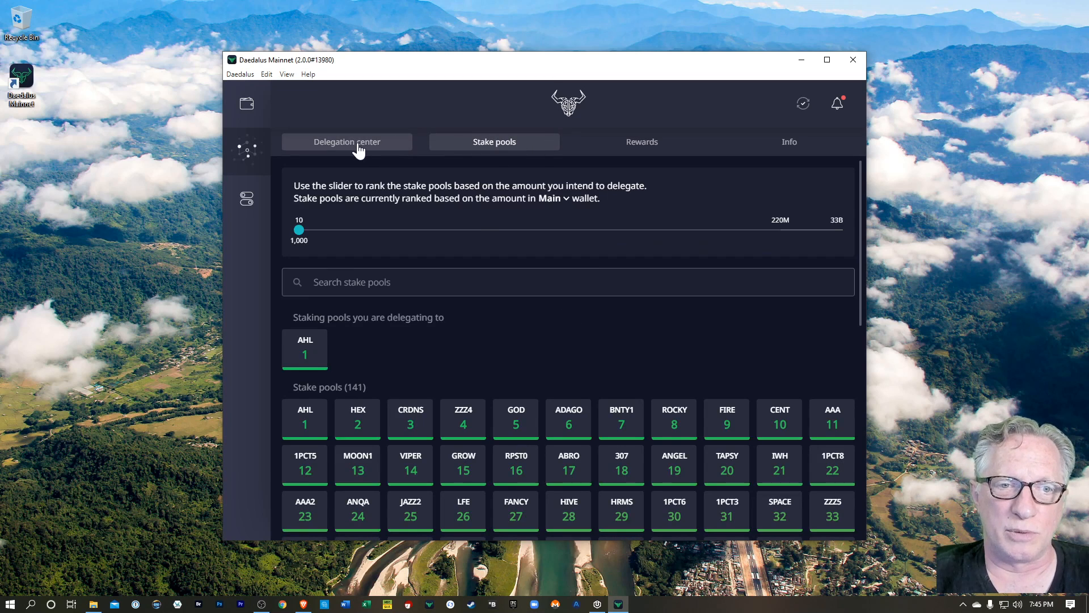
left_click(346, 141)
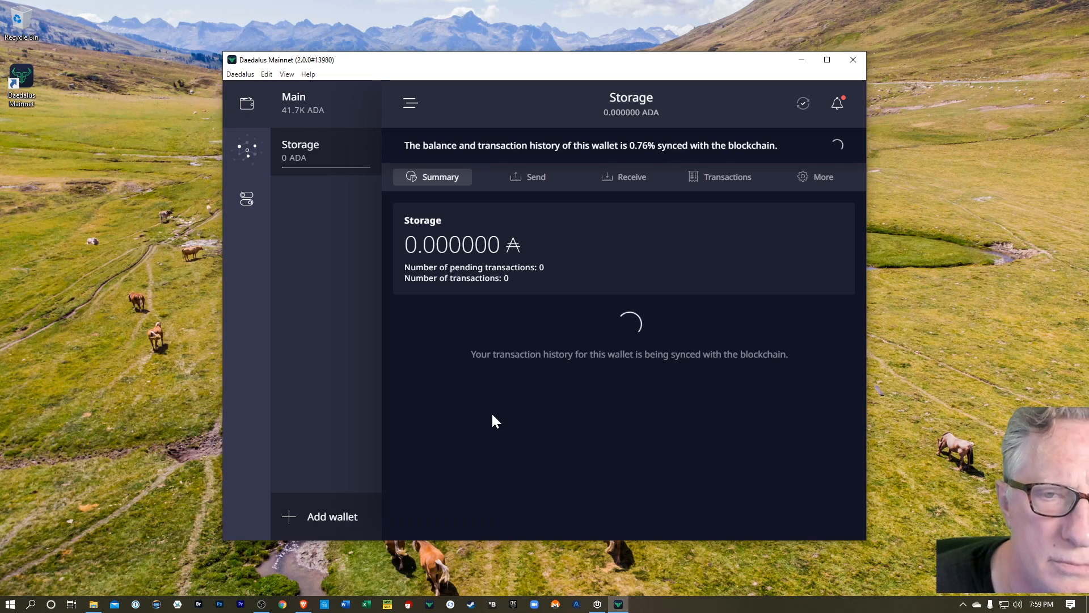
Copy the Storage wallet's first receiving address from its Receive view and dismiss the notice.
left_click(306, 103)
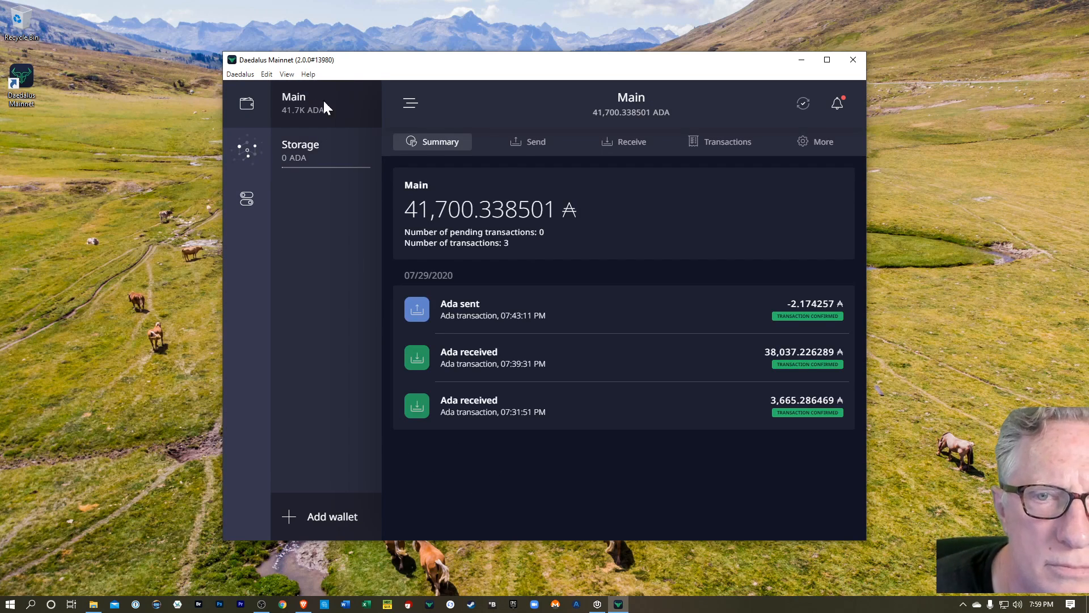
left_click(534, 141)
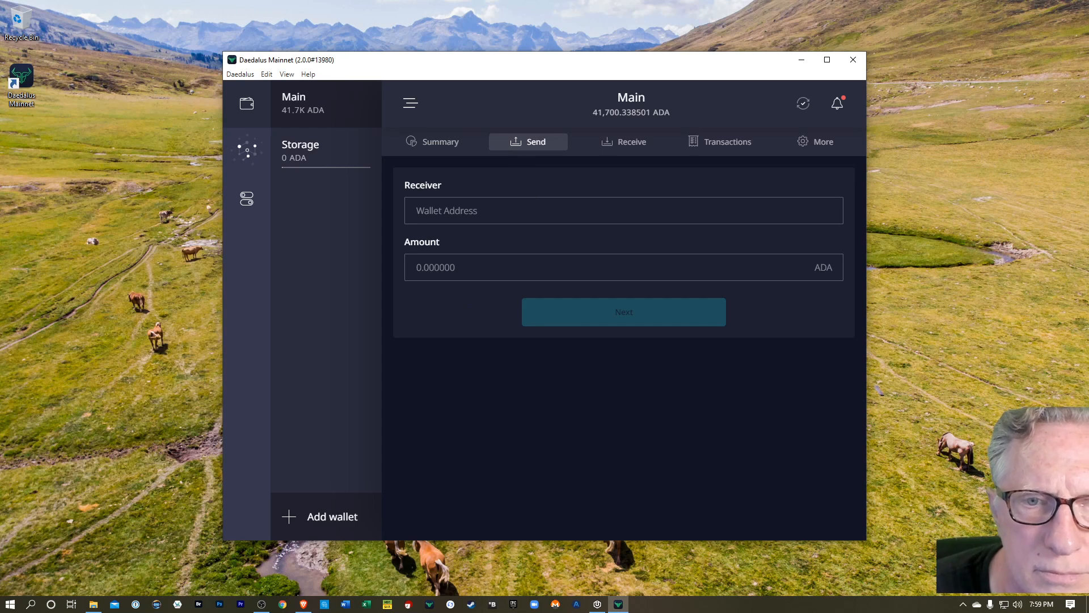
left_click(300, 150)
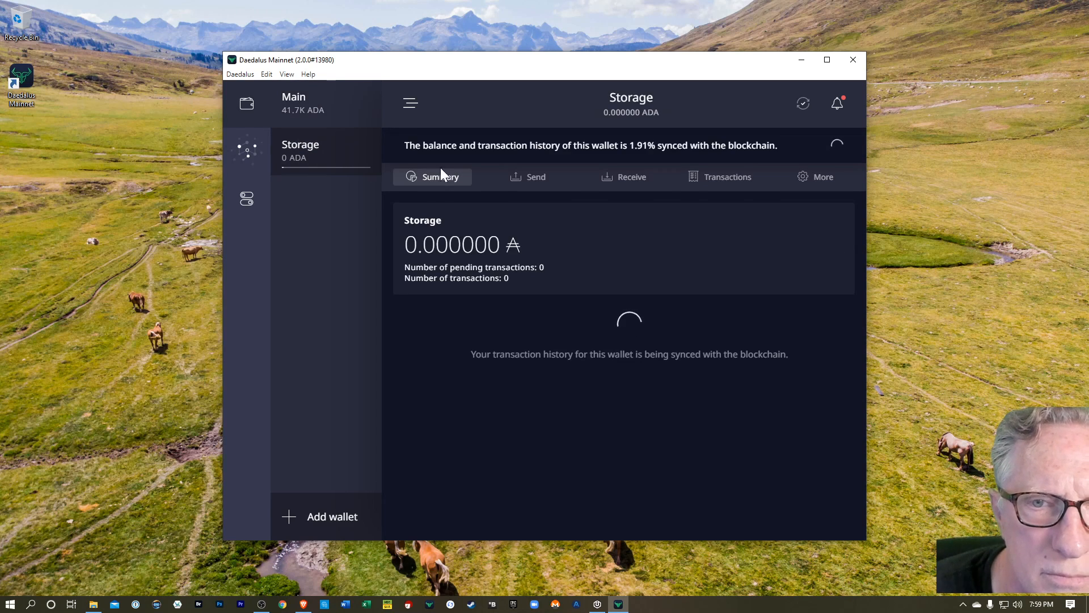
left_click(632, 177)
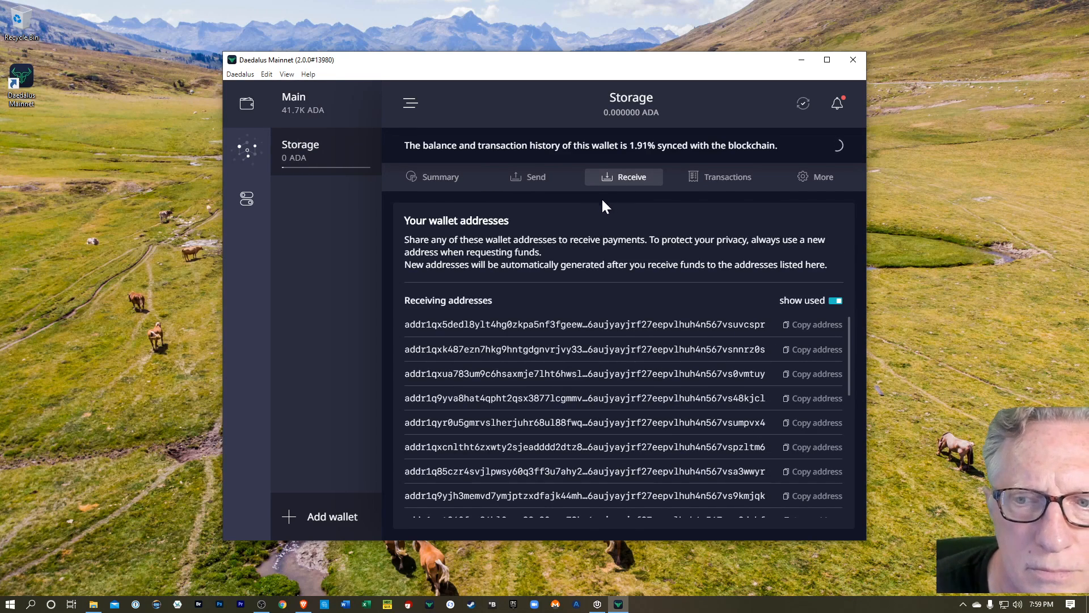
left_click(810, 325)
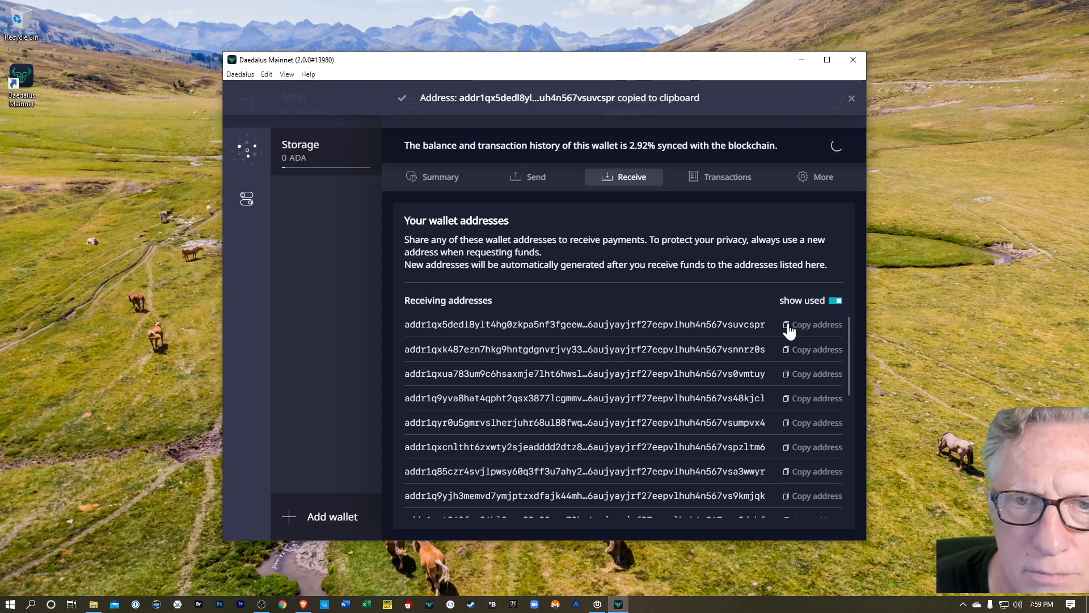
mouse_move(309, 155)
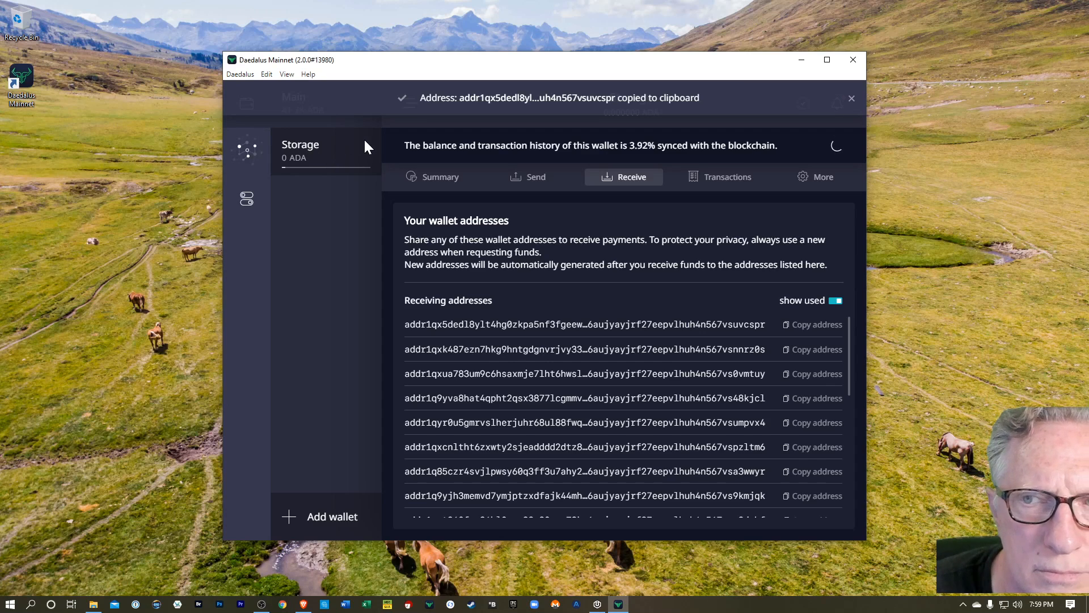
left_click(852, 98)
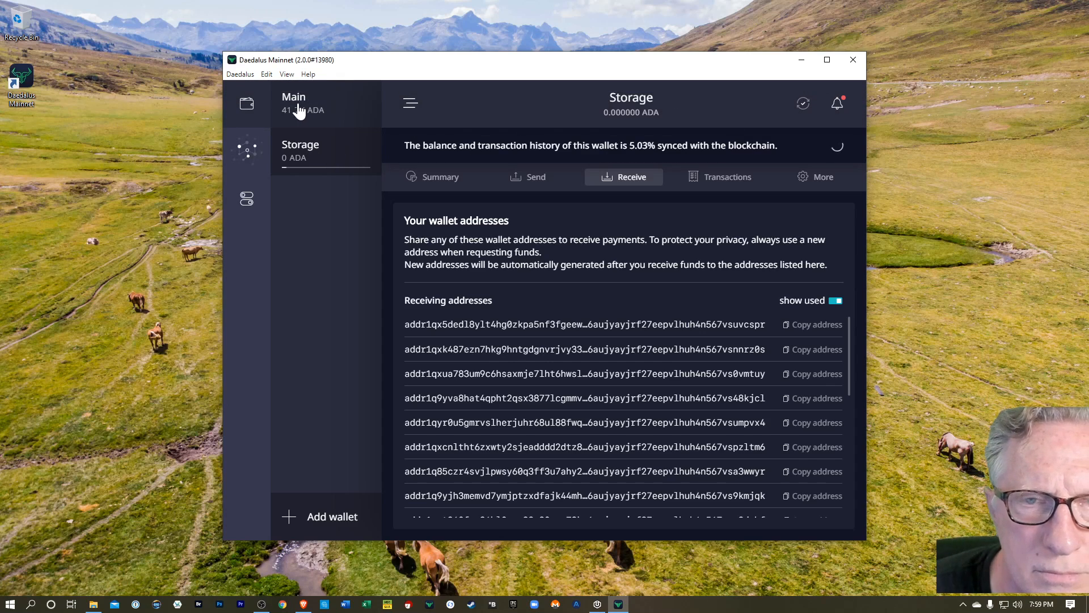
Send 1,000 ADA from Main to the pasted Storage receive address and proceed to confirmation.
left_click(292, 103)
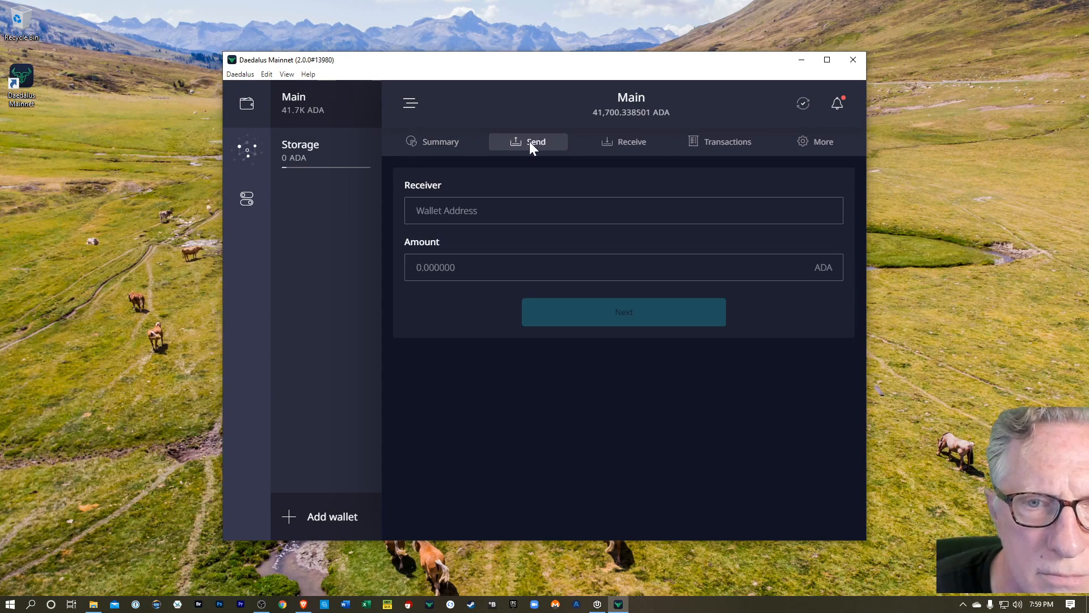
type("0zkpa5nf3fgeewp5jexgz4cw5mxupq4wtp37r0zfckv87pswtvh6aujyayjrf27eepvlhuh4n567vsuvcspr")
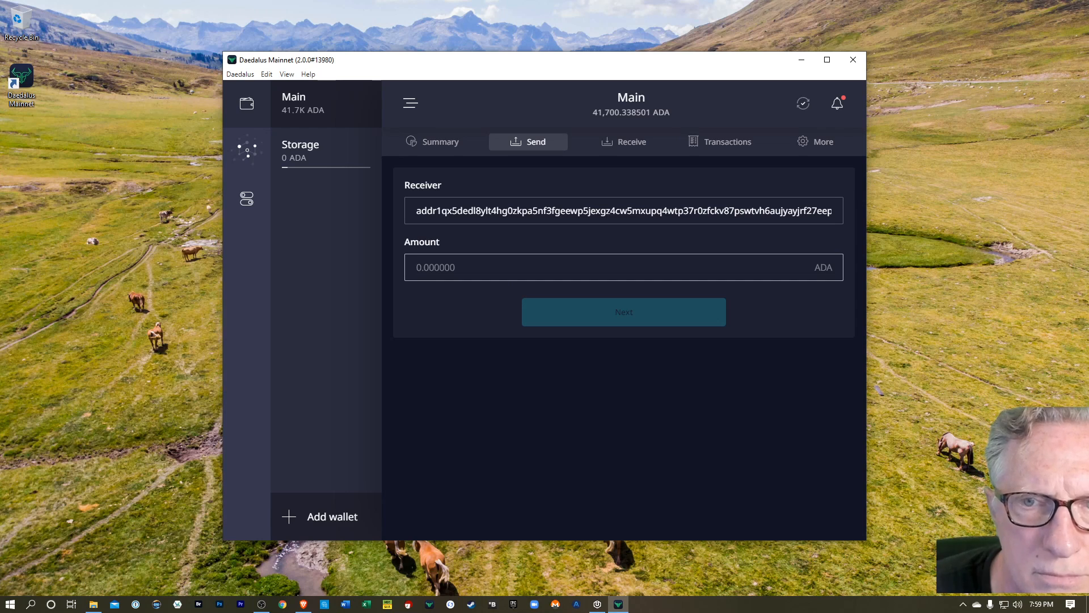
type("100")
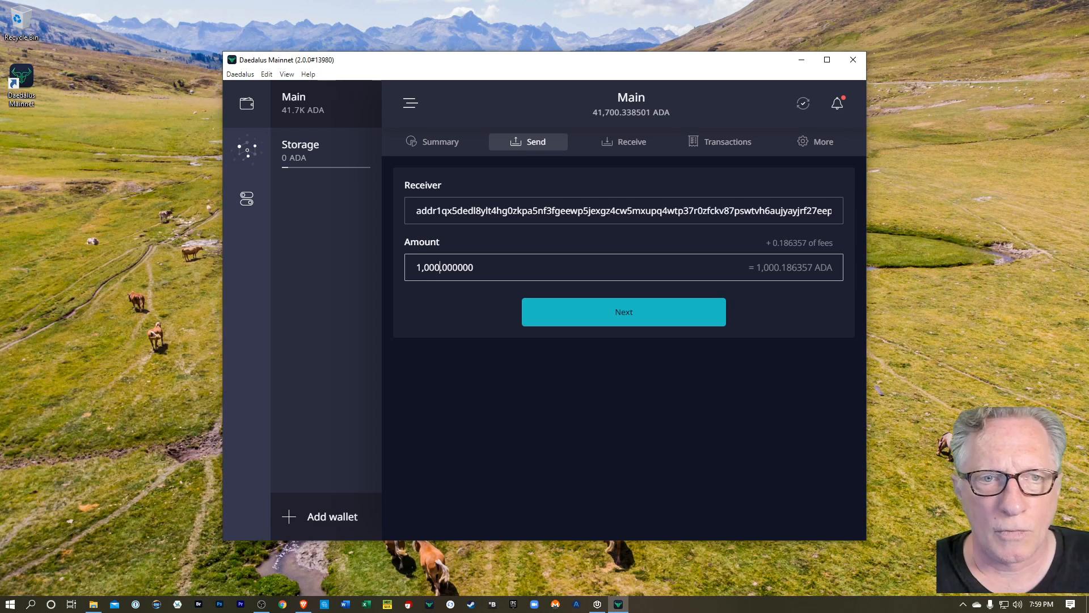
left_click(301, 150)
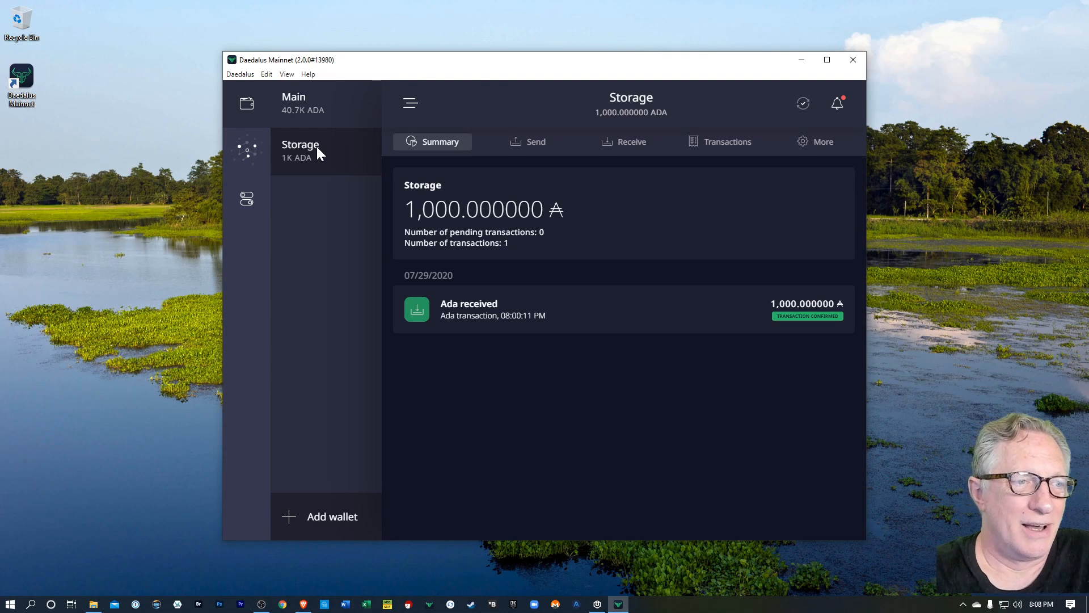
Check both balances after the 1,000 ADA transfer and copy a Storage receive address.
left_click(293, 101)
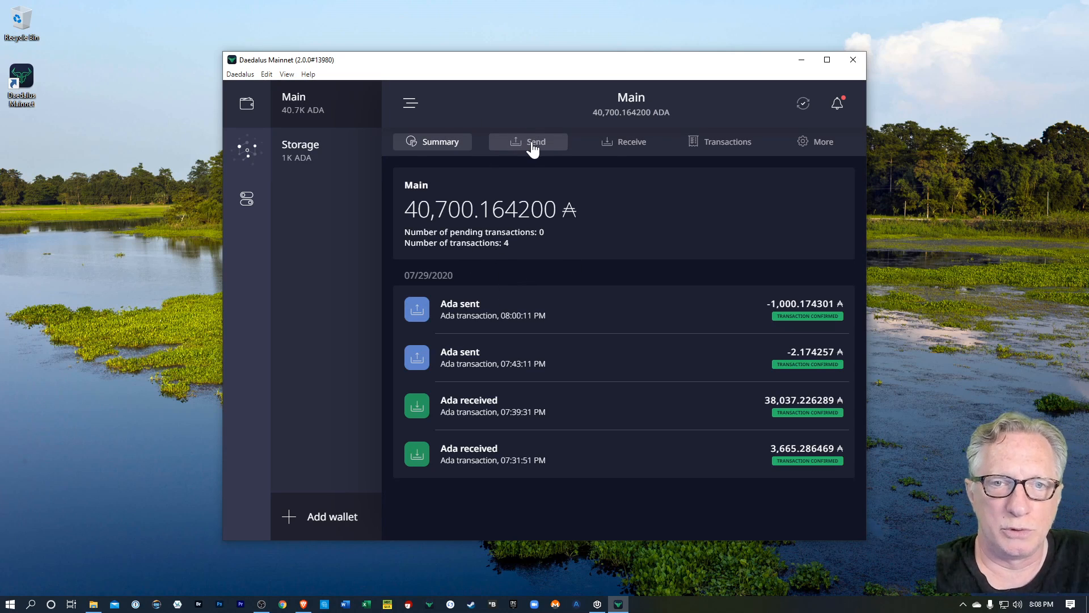
left_click(300, 151)
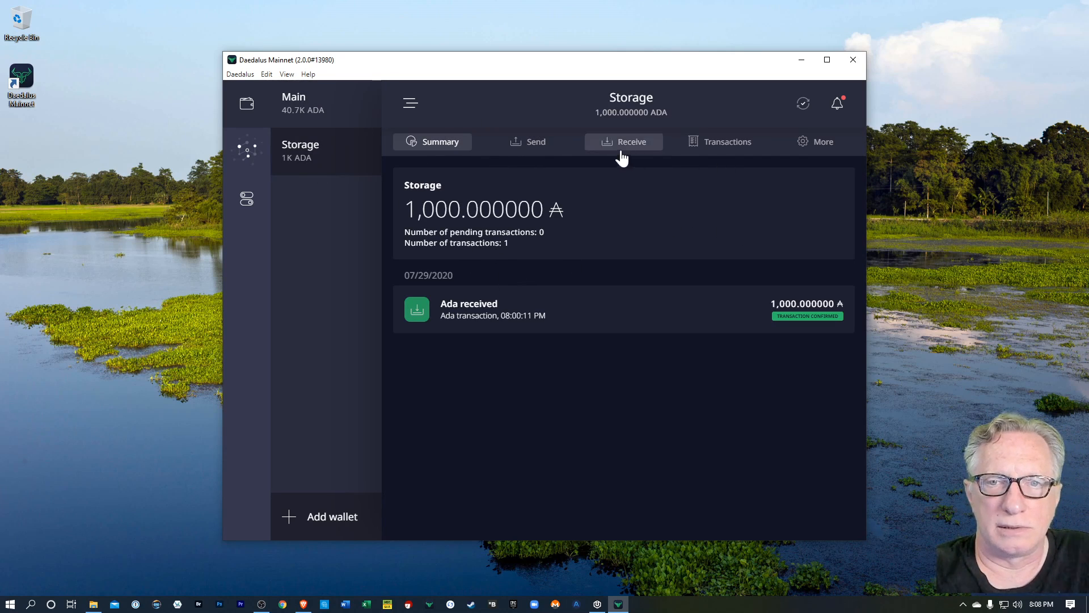
left_click(528, 142)
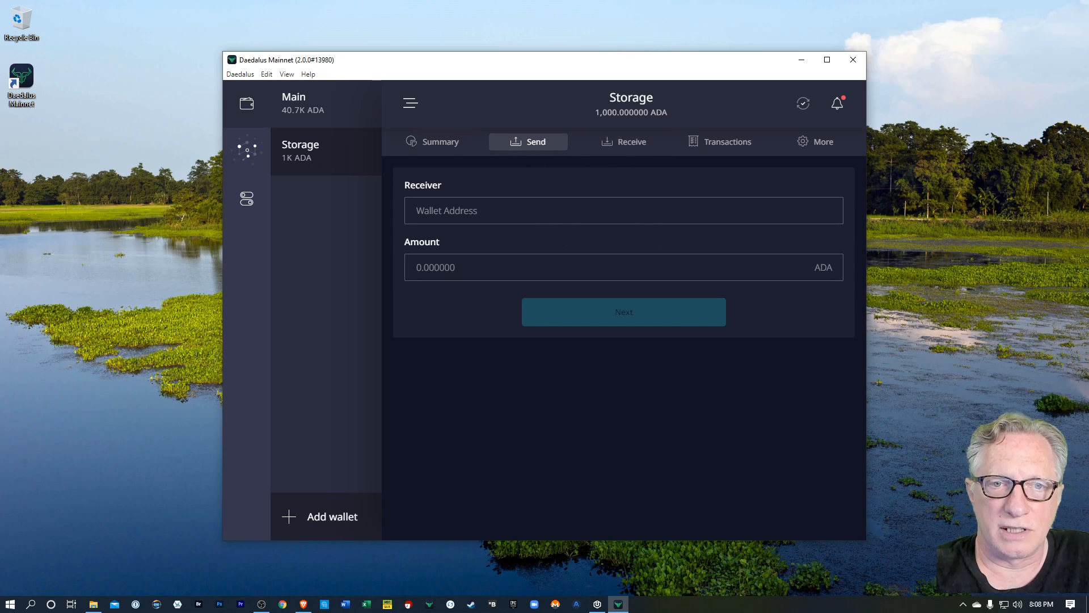
left_click(623, 142)
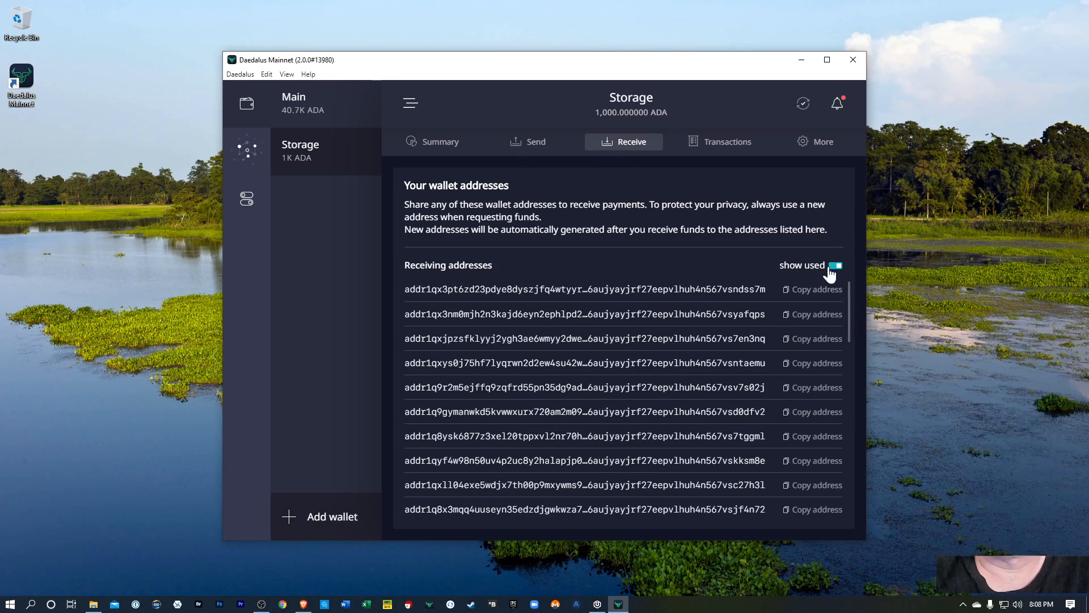
left_click(810, 290)
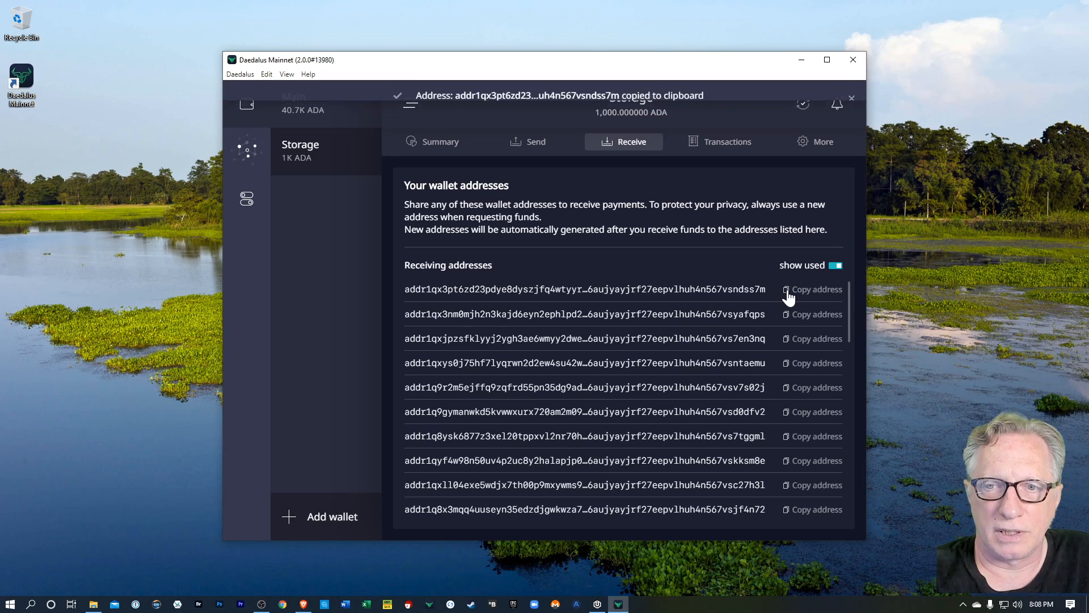
left_click(816, 315)
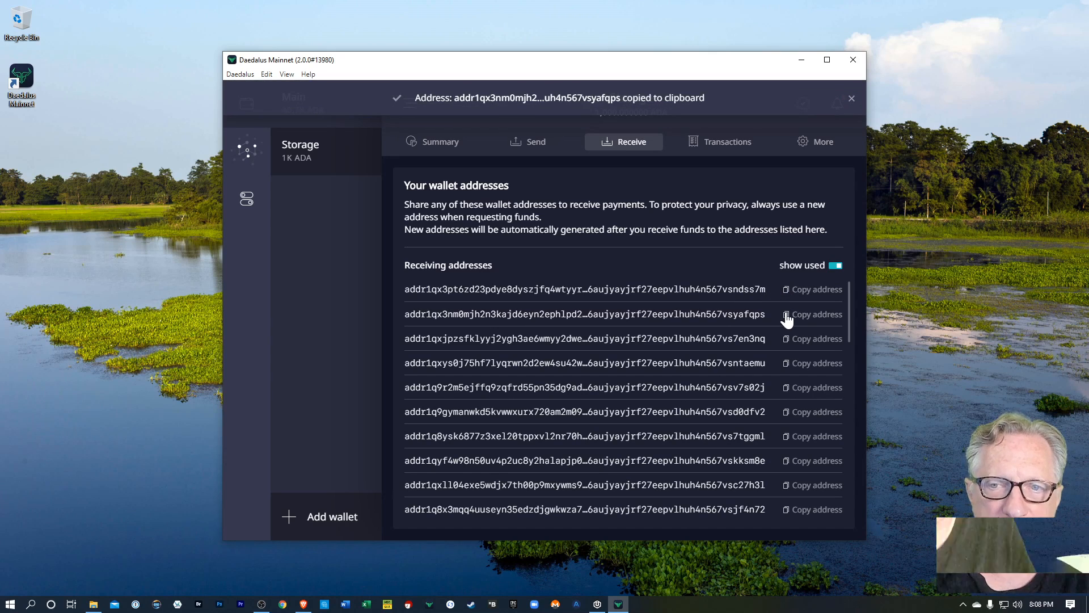
mouse_move(851, 103)
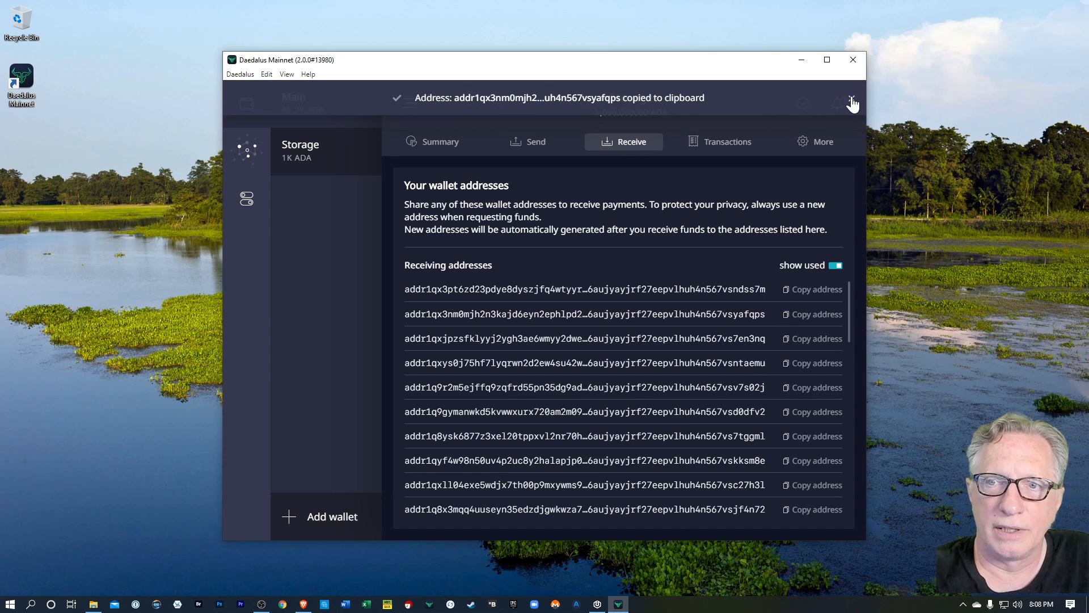
left_click(439, 142)
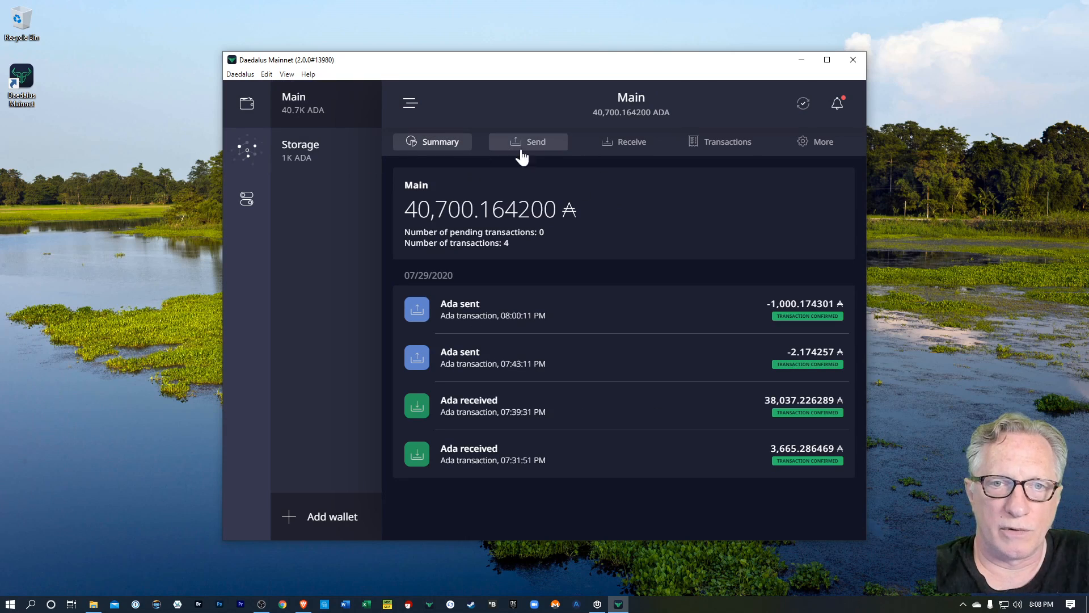
Send 38,000 ADA from Main to the Storage address, authorising with the spending password.
left_click(528, 141)
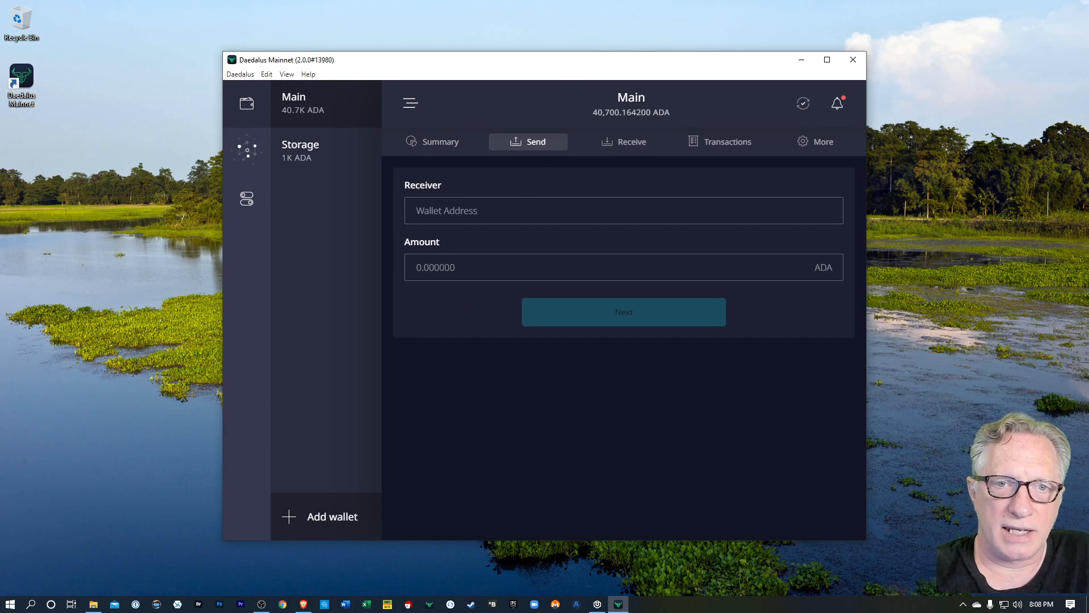
type("addr1qx3nm0mjh2n3kajd6eyn2ephlpd2d3asfsywwgd0nq0ghktp37r0zfckv87pswtvh6aujyayjrf27e")
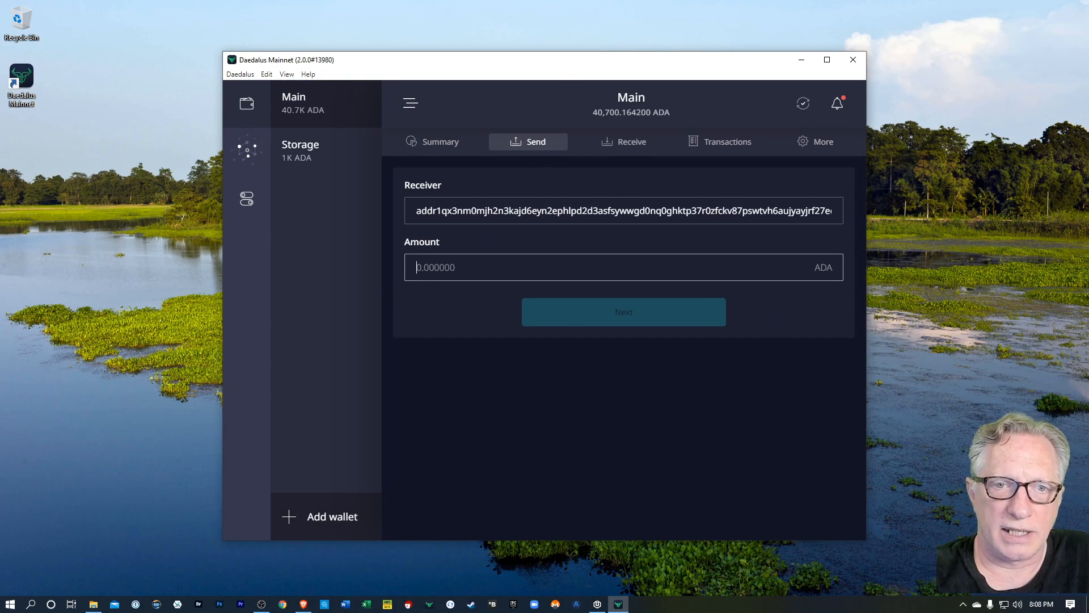
mouse_move(565, 363)
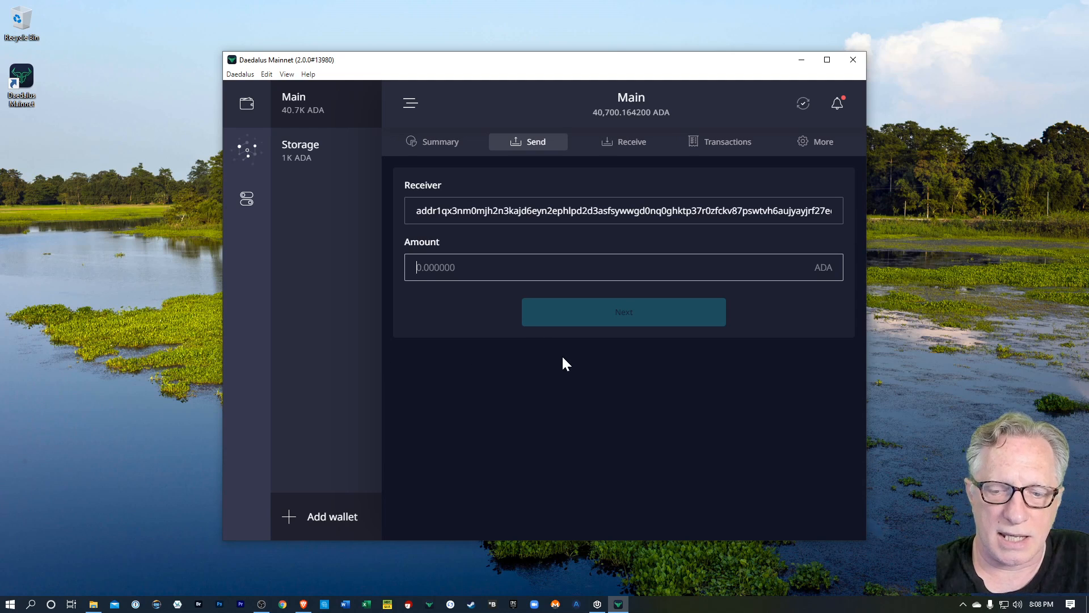
type("38,000.000000")
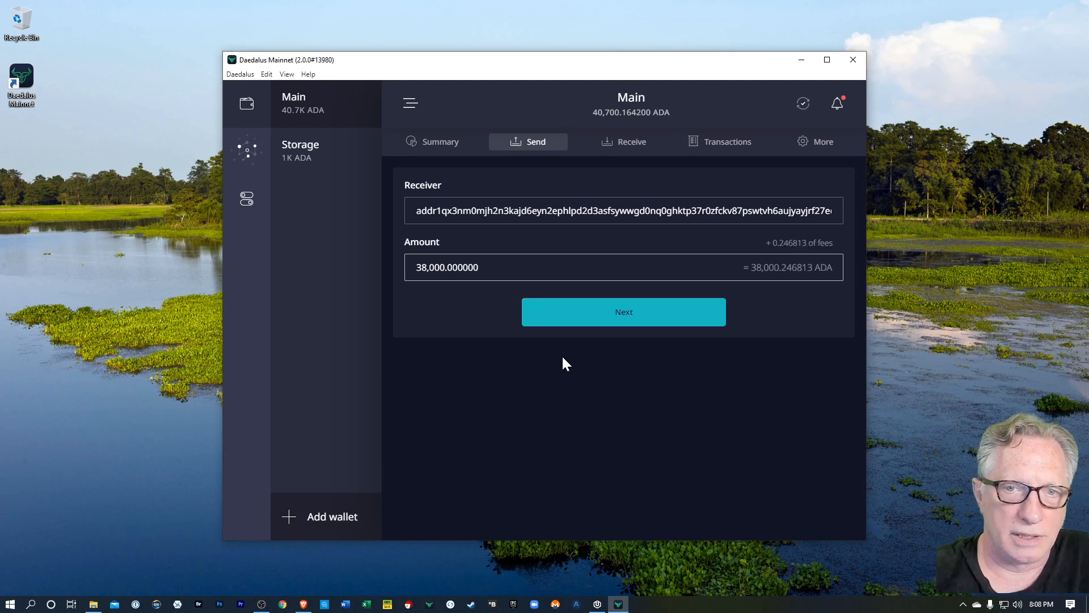
left_click(623, 311)
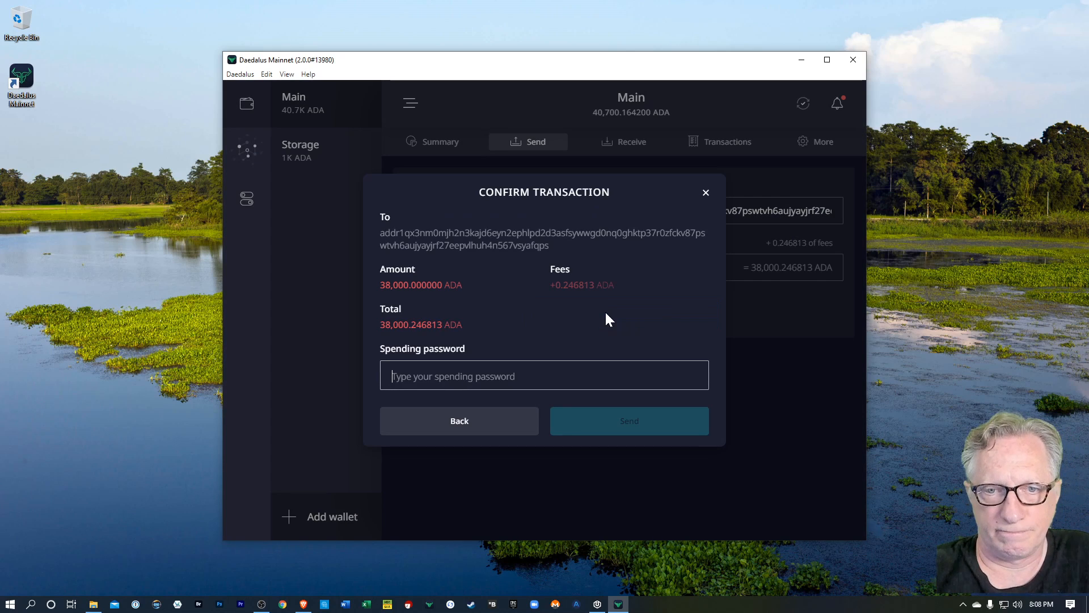
left_click(627, 420)
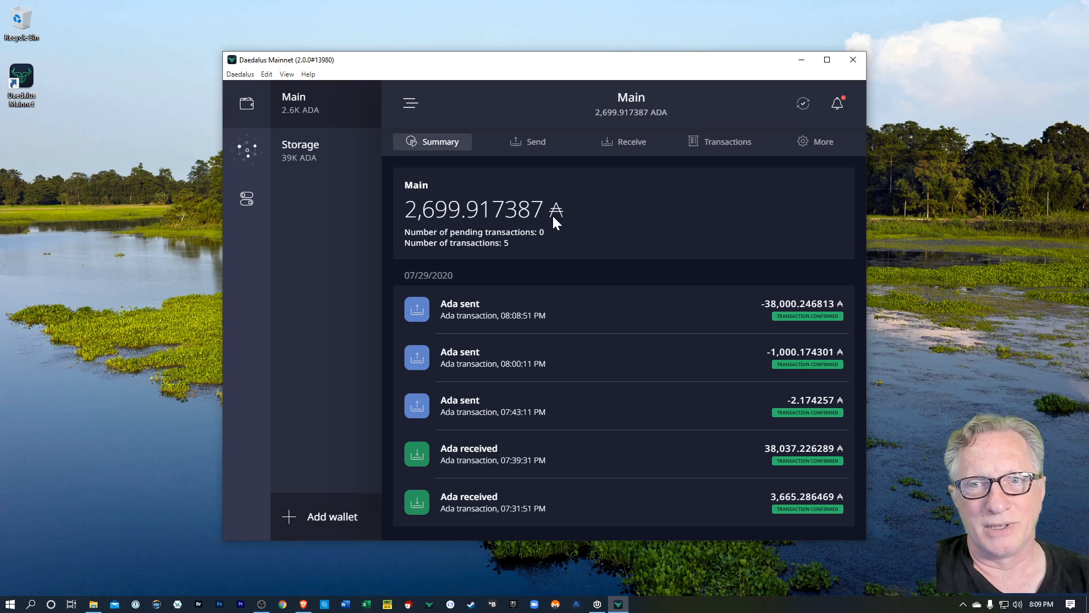
Show the delegation center with Main delegated to AHL and Storage's 39,000 ADA undelegated.
left_click(246, 148)
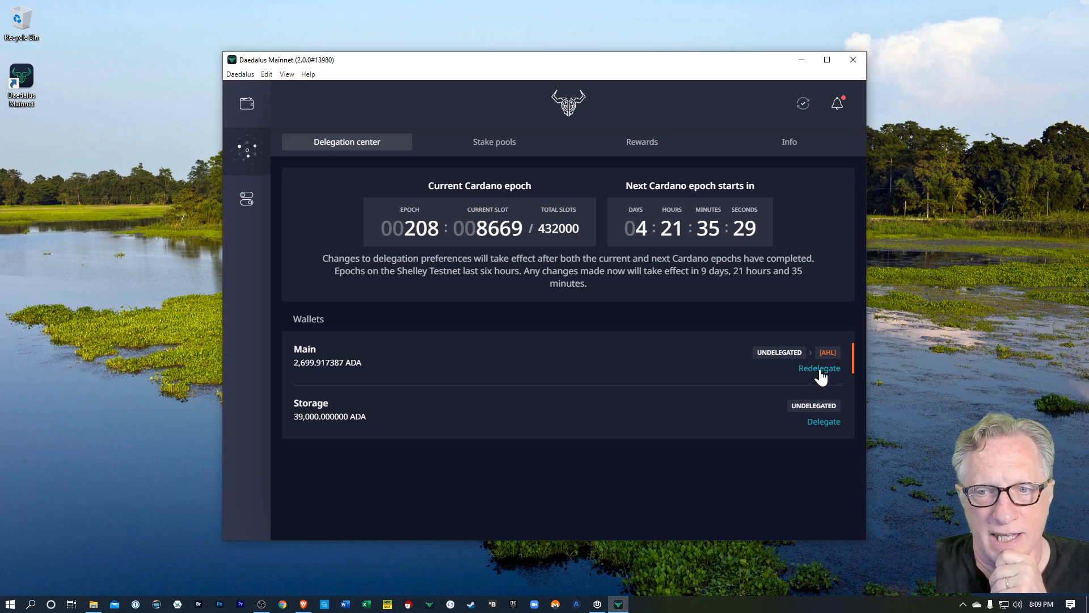
mouse_move(323, 358)
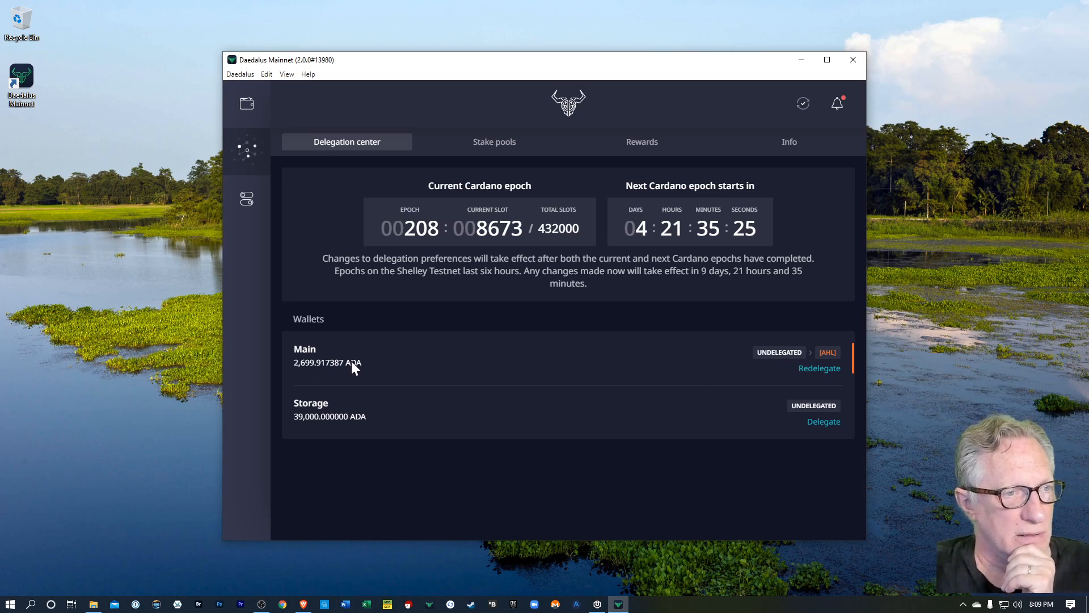
mouse_move(386, 363)
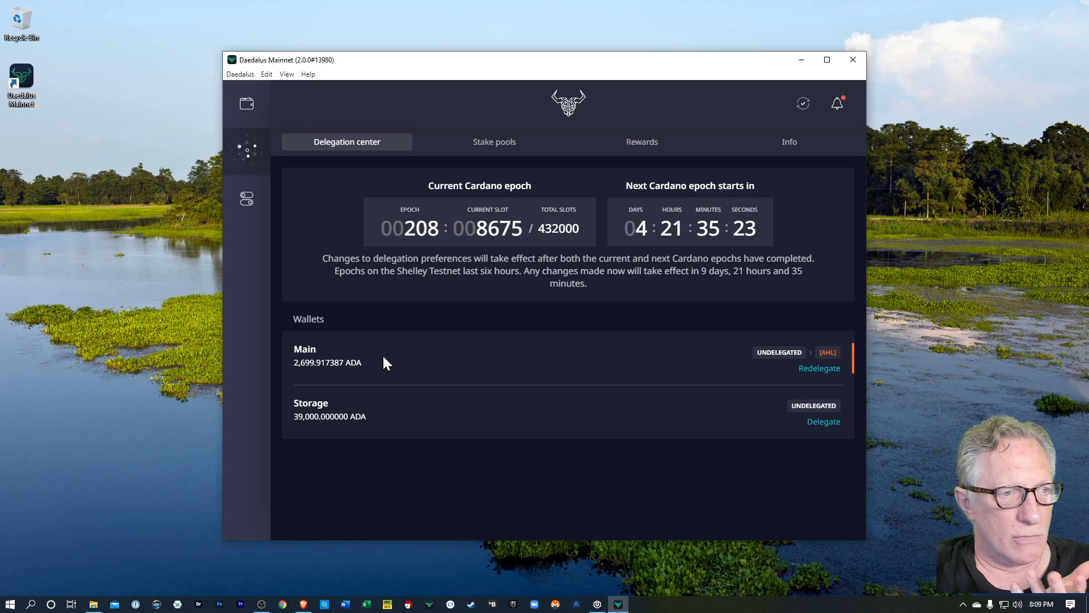
mouse_move(617, 261)
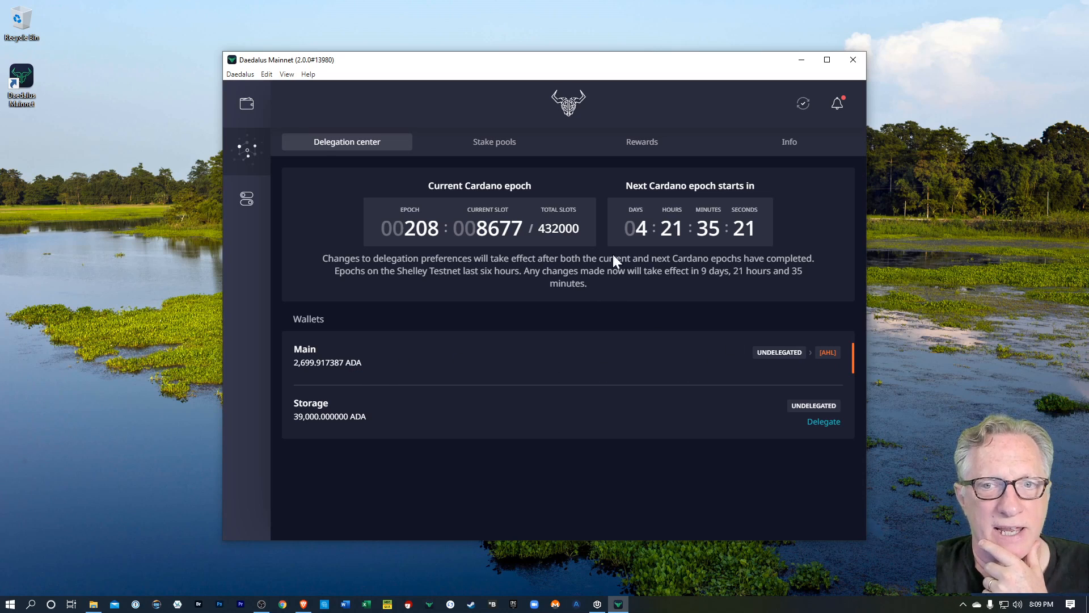
mouse_move(708, 285)
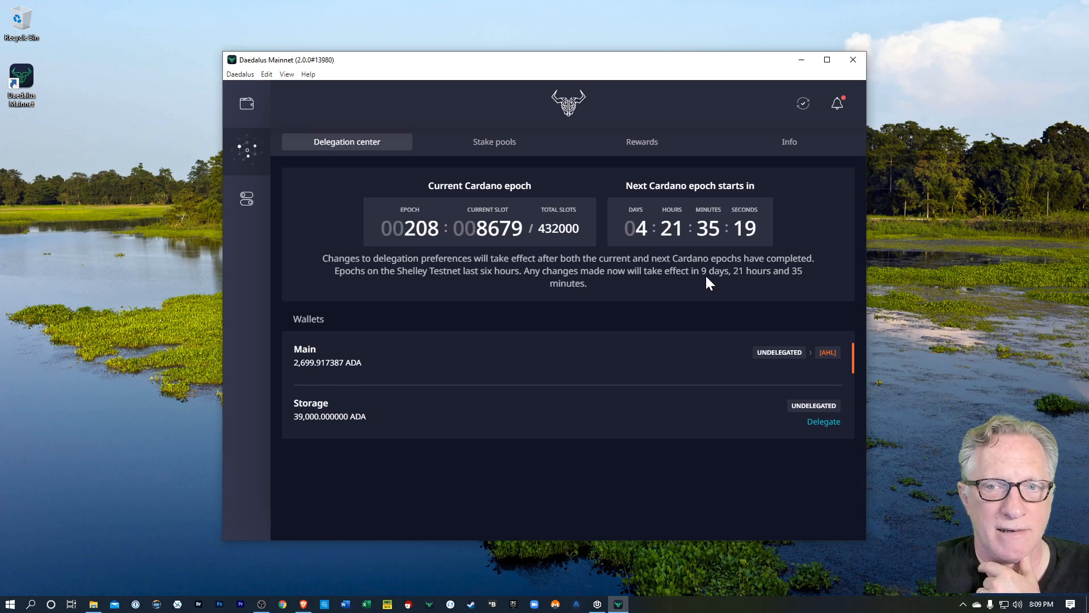
mouse_move(794, 281)
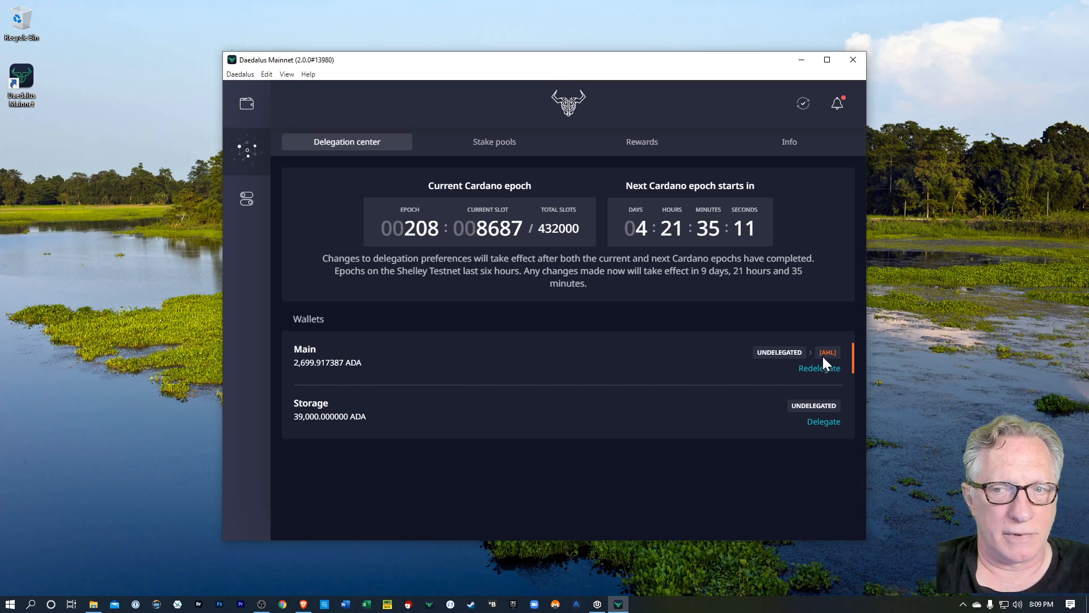
mouse_move(385, 369)
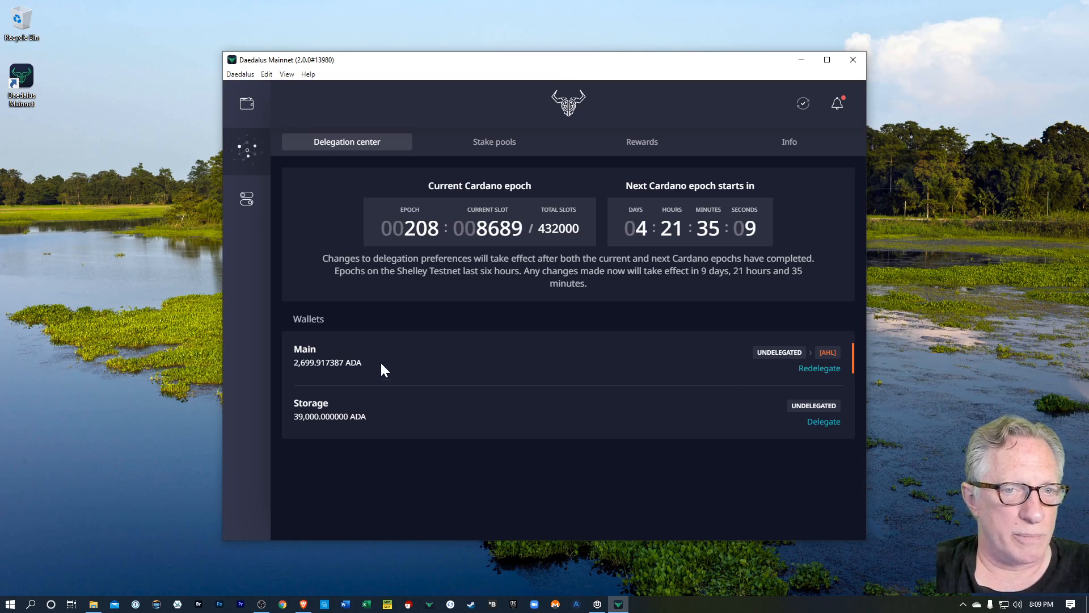
mouse_move(426, 359)
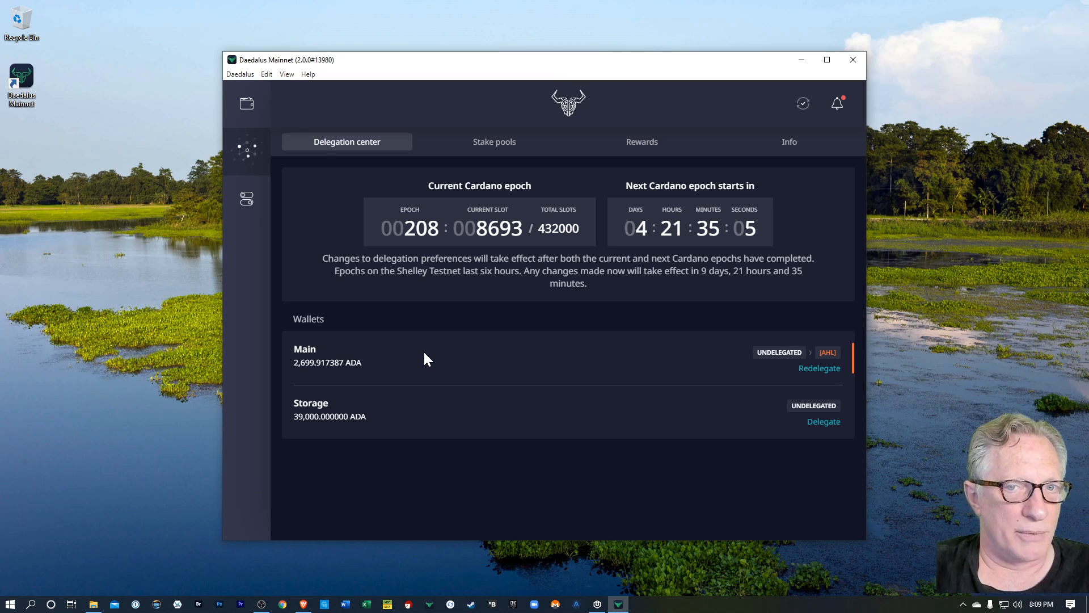
mouse_move(410, 362)
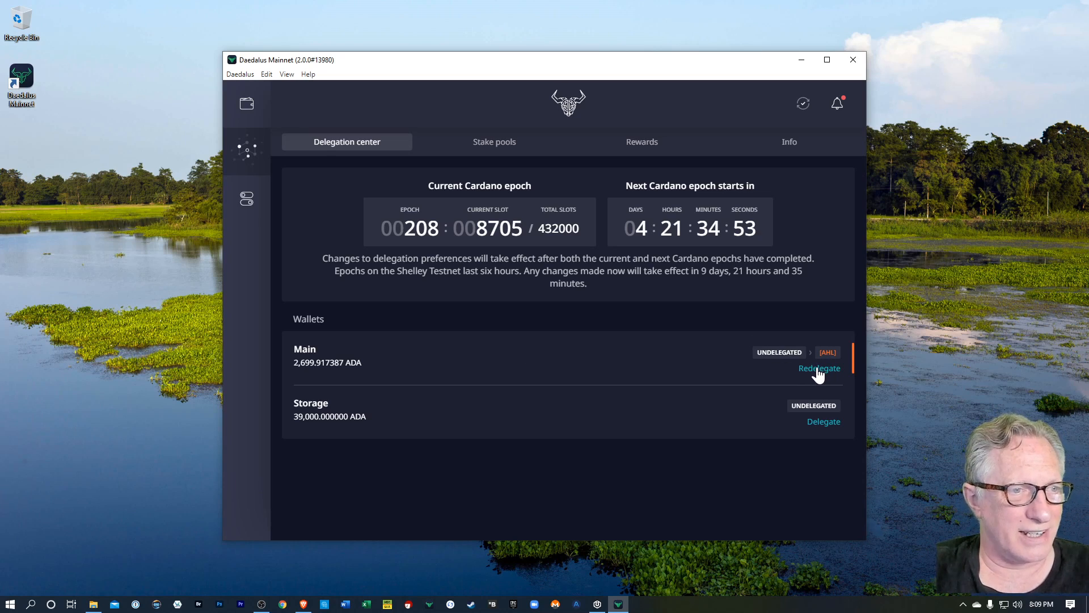
mouse_move(462, 223)
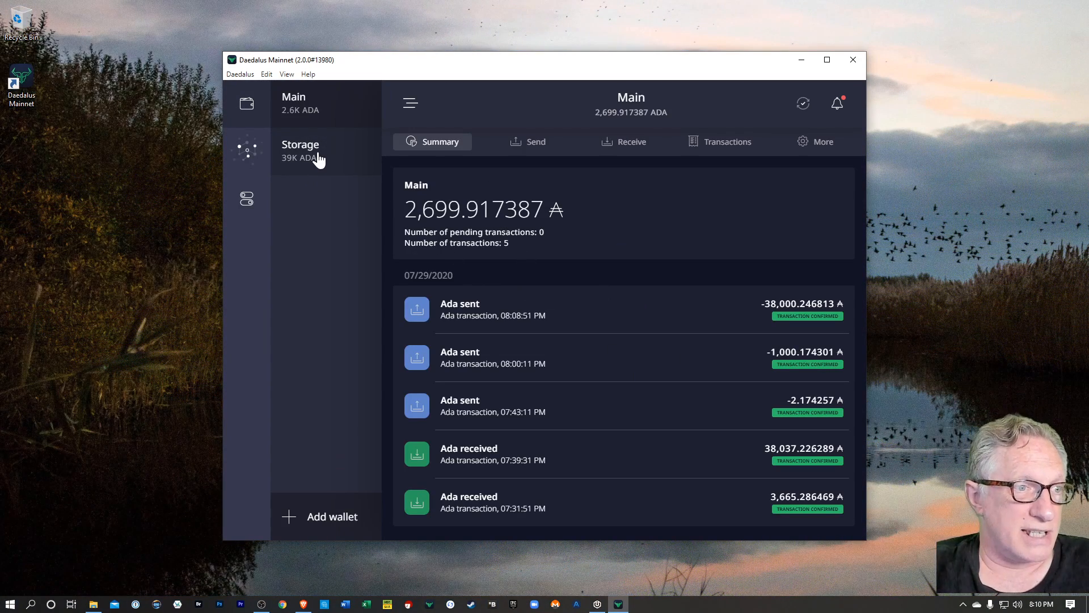
mouse_move(316, 160)
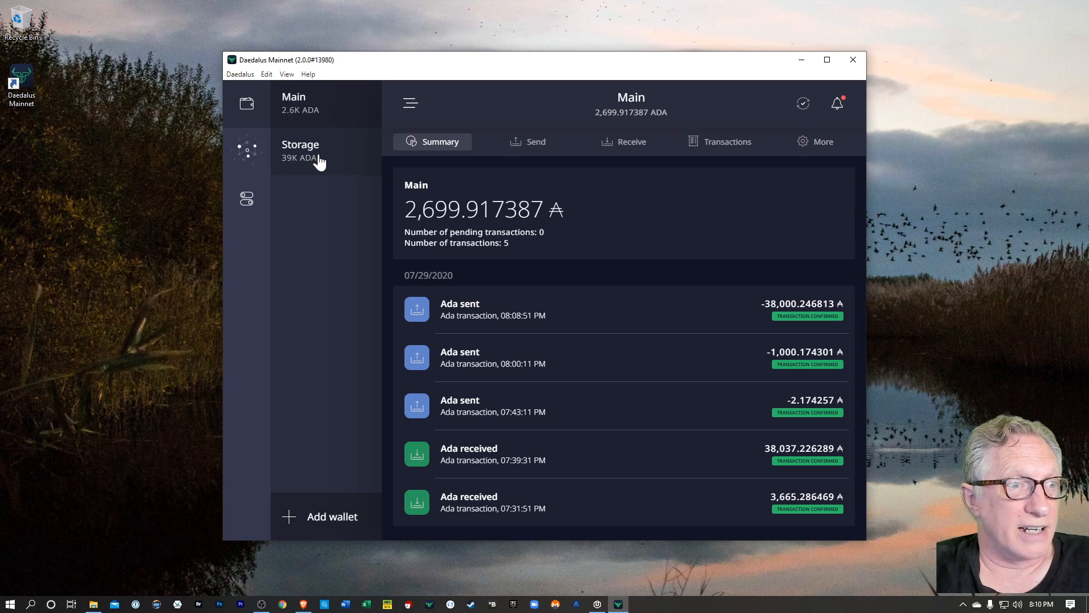
mouse_move(596, 200)
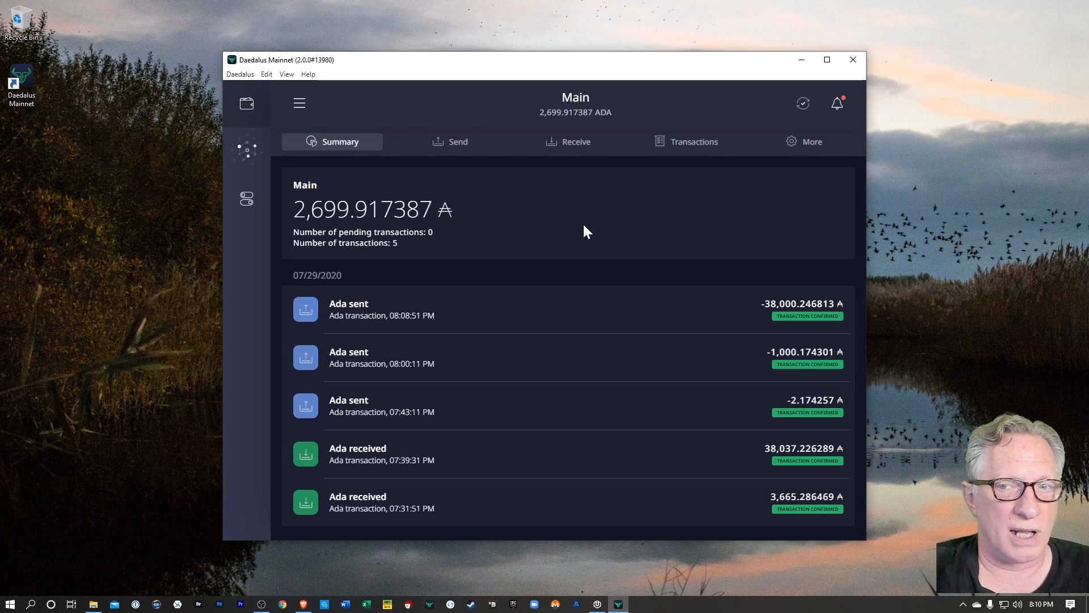
mouse_move(282, 151)
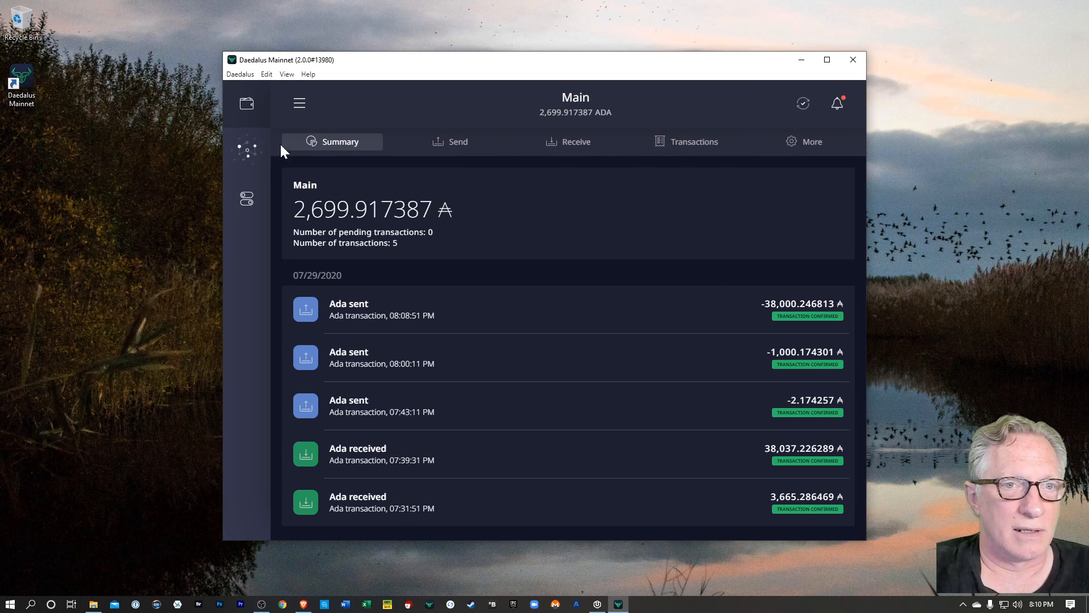
Start redelegating Main from the delegation center, reaching the three-step overview.
left_click(246, 149)
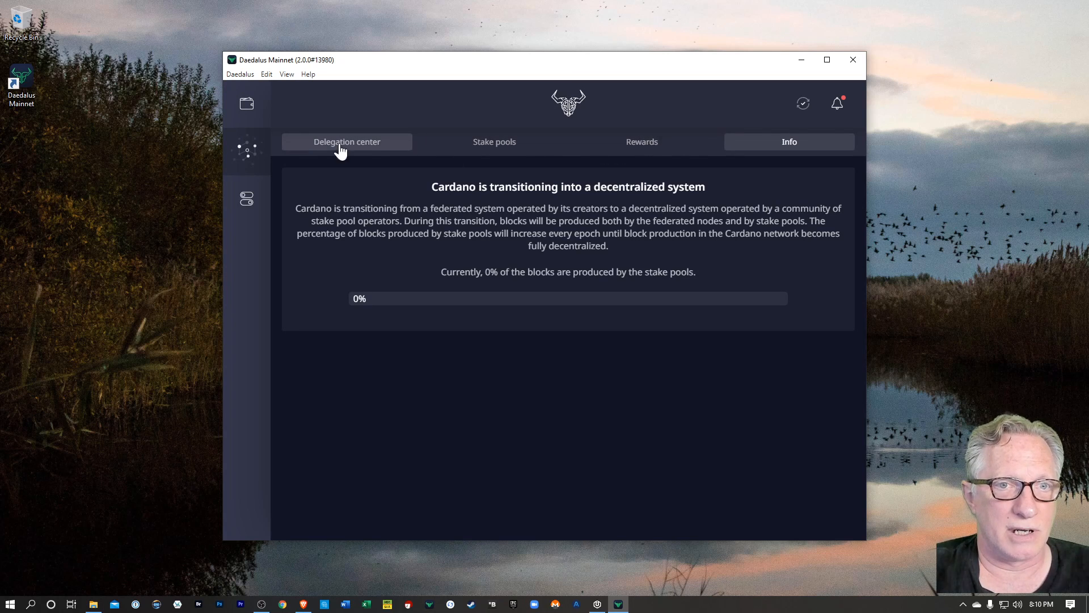
left_click(346, 142)
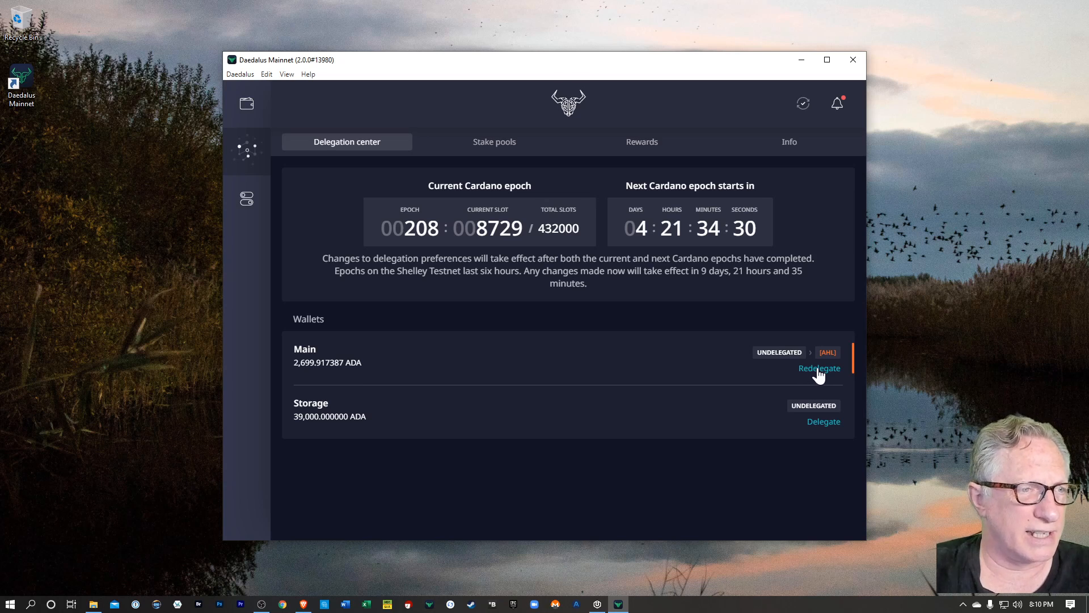
left_click(819, 368)
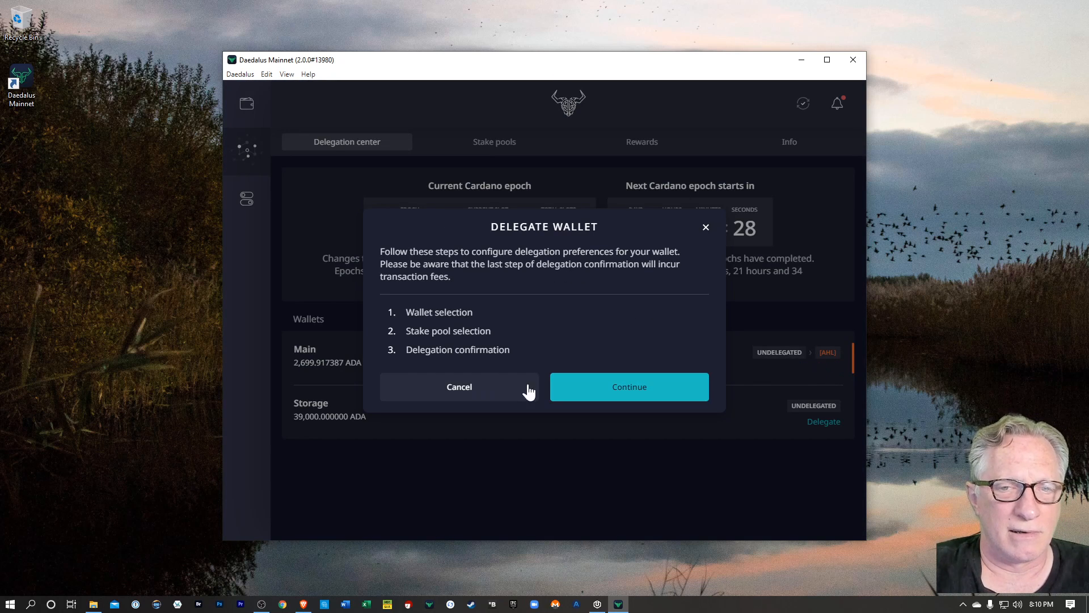
Continue with Main to stake pool selection, then close the wizard without choosing a pool.
left_click(628, 386)
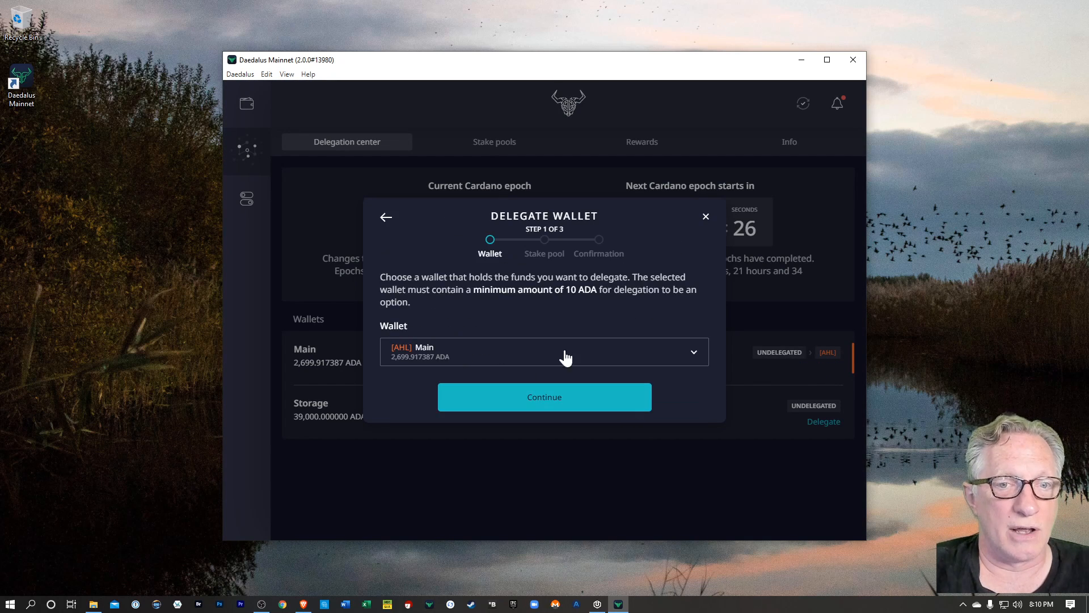
left_click(543, 397)
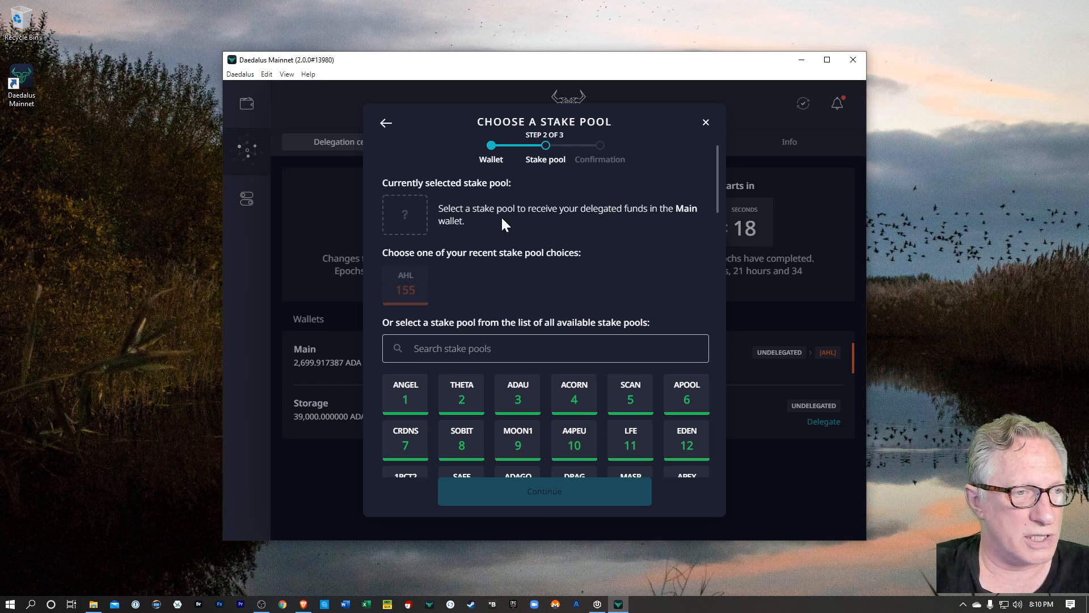
mouse_move(540, 318)
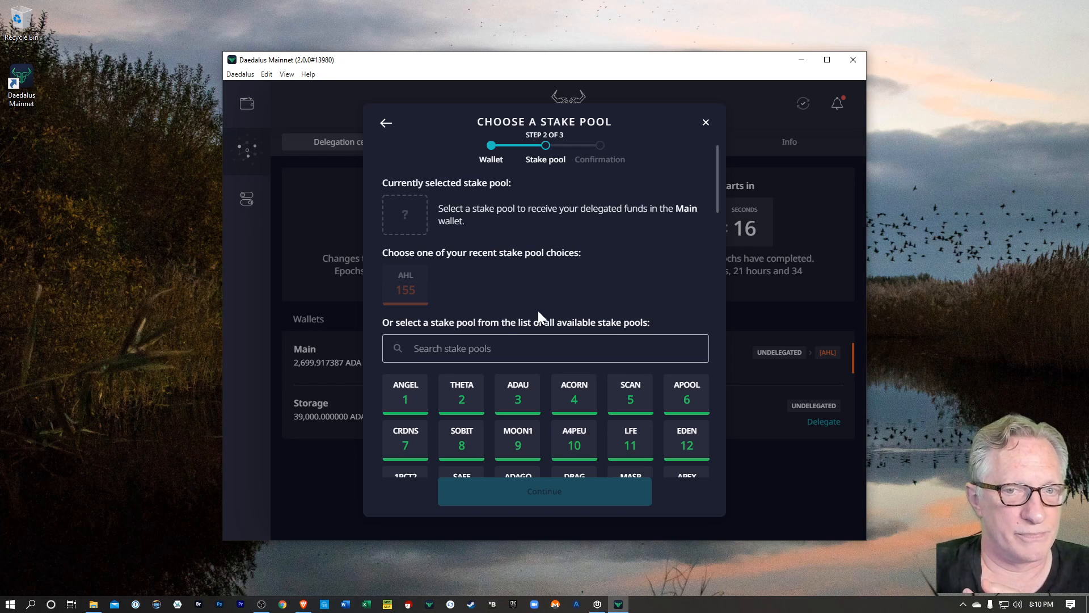
mouse_move(544, 203)
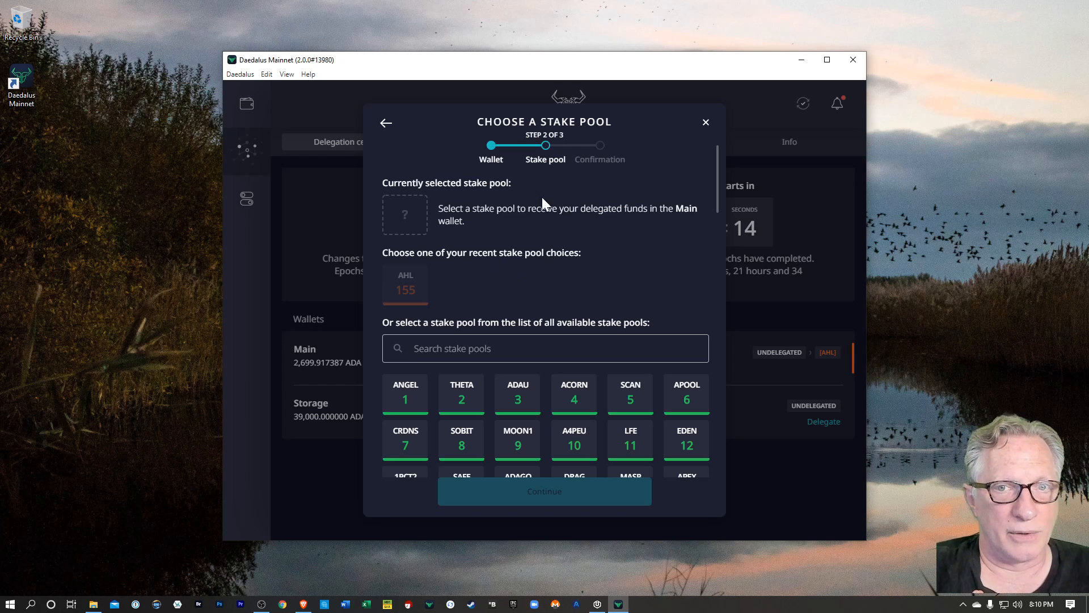
mouse_move(703, 131)
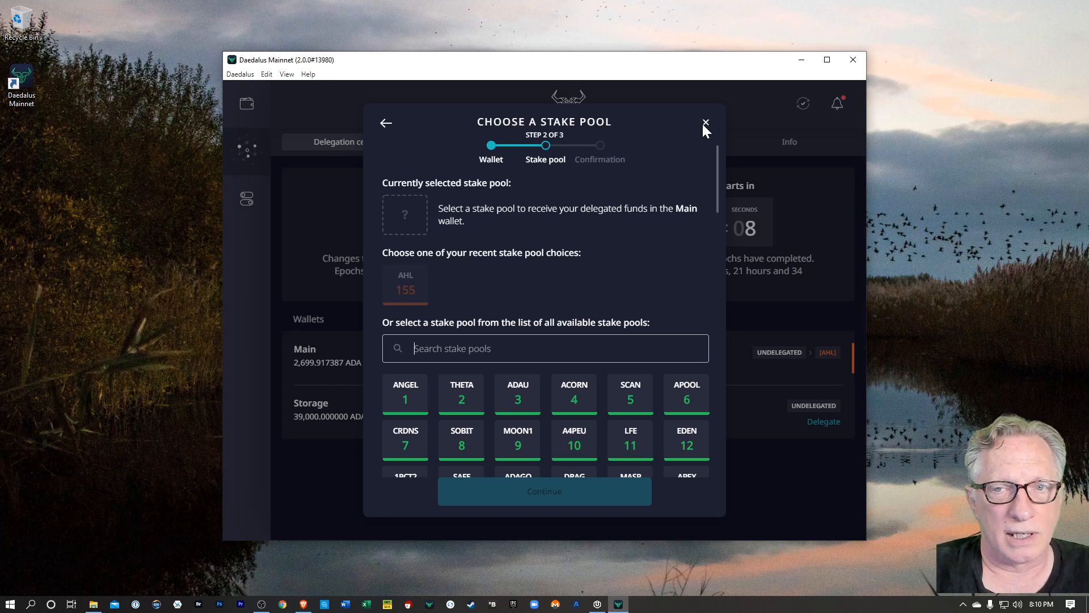
mouse_move(707, 126)
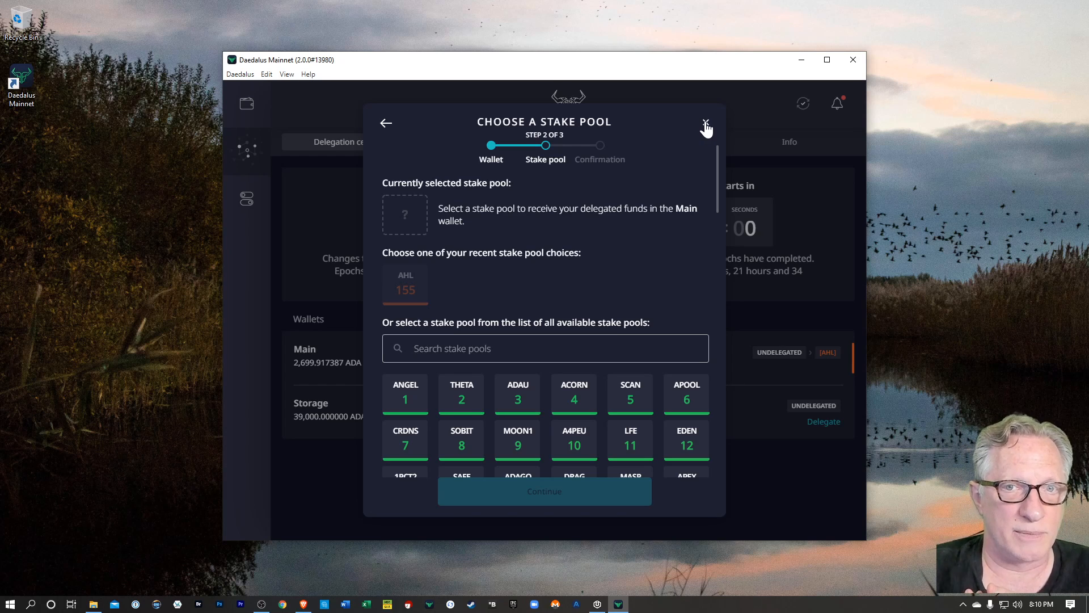
left_click(706, 122)
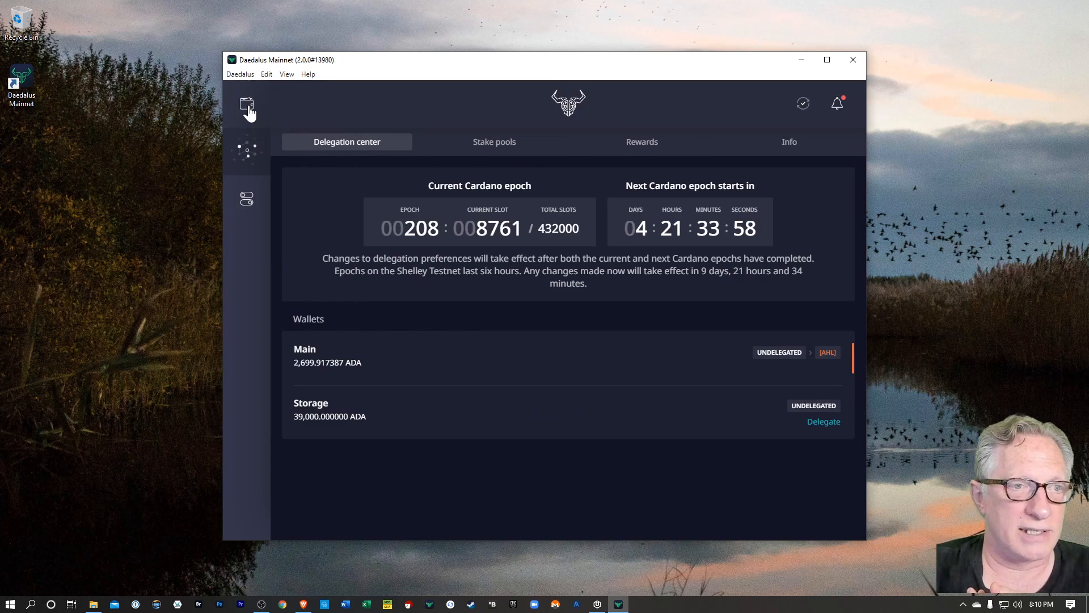
left_click(247, 103)
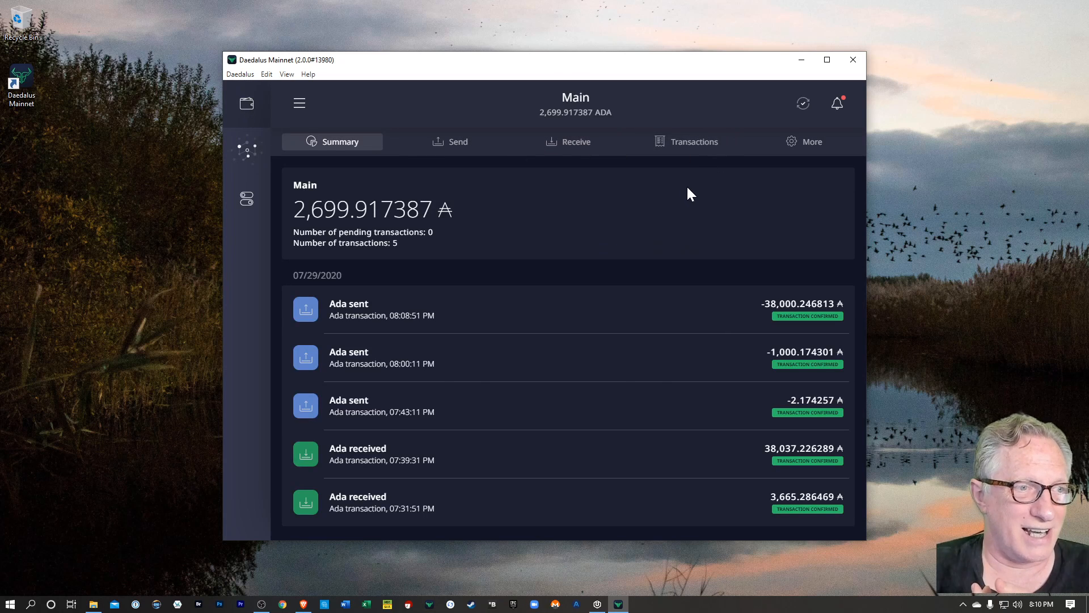
mouse_move(595, 195)
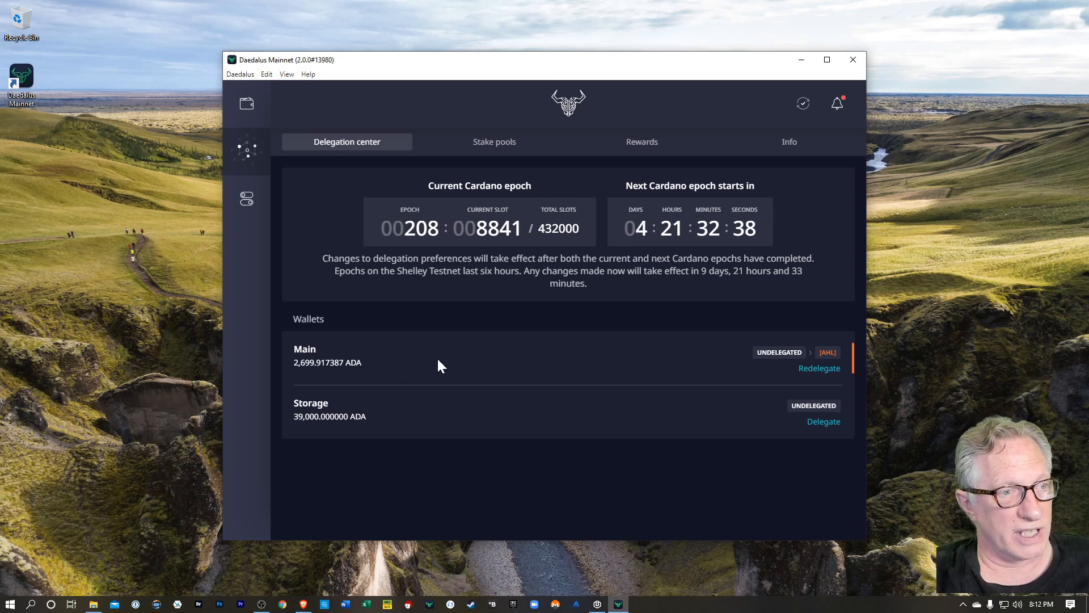
mouse_move(425, 360)
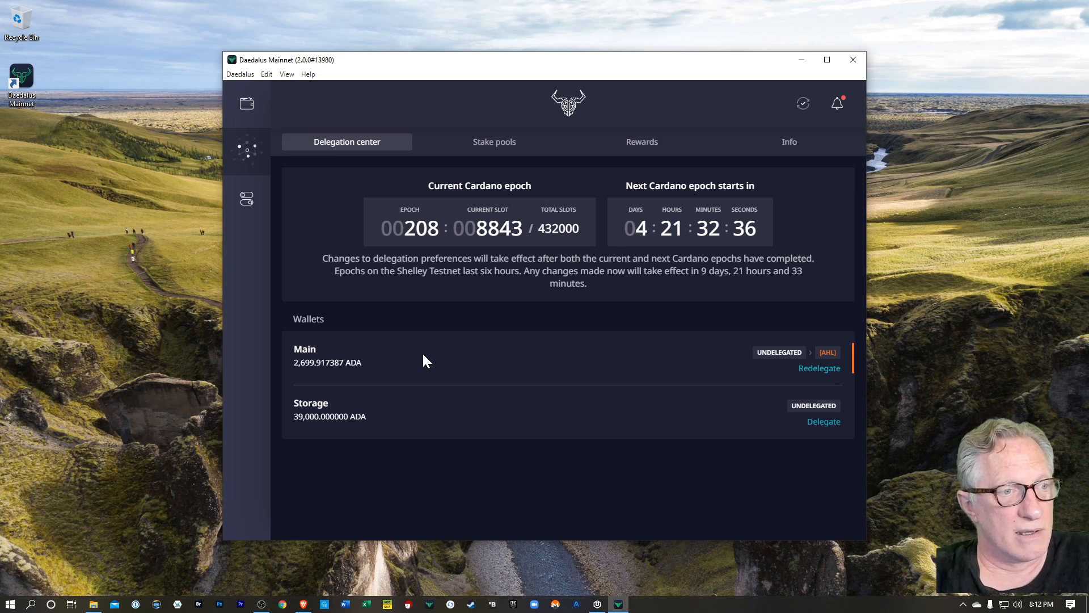
mouse_move(827, 352)
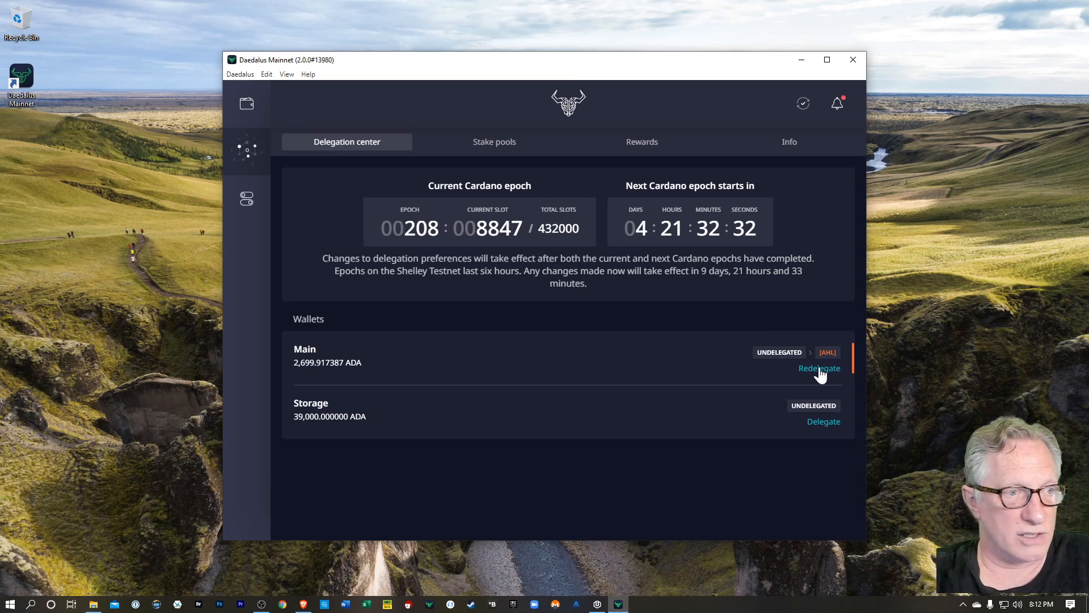
mouse_move(687, 352)
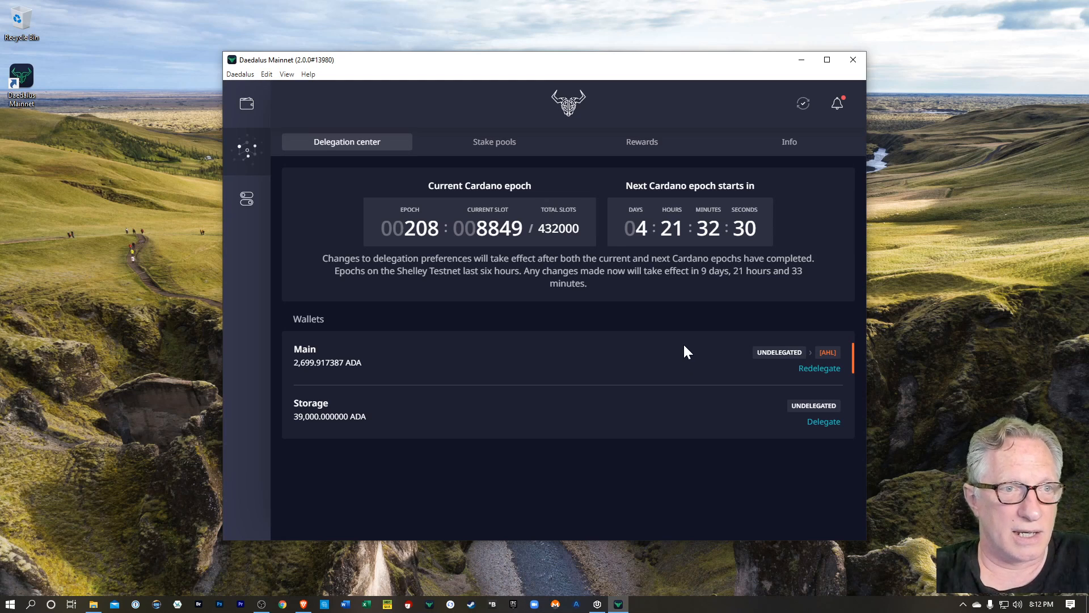
mouse_move(635, 363)
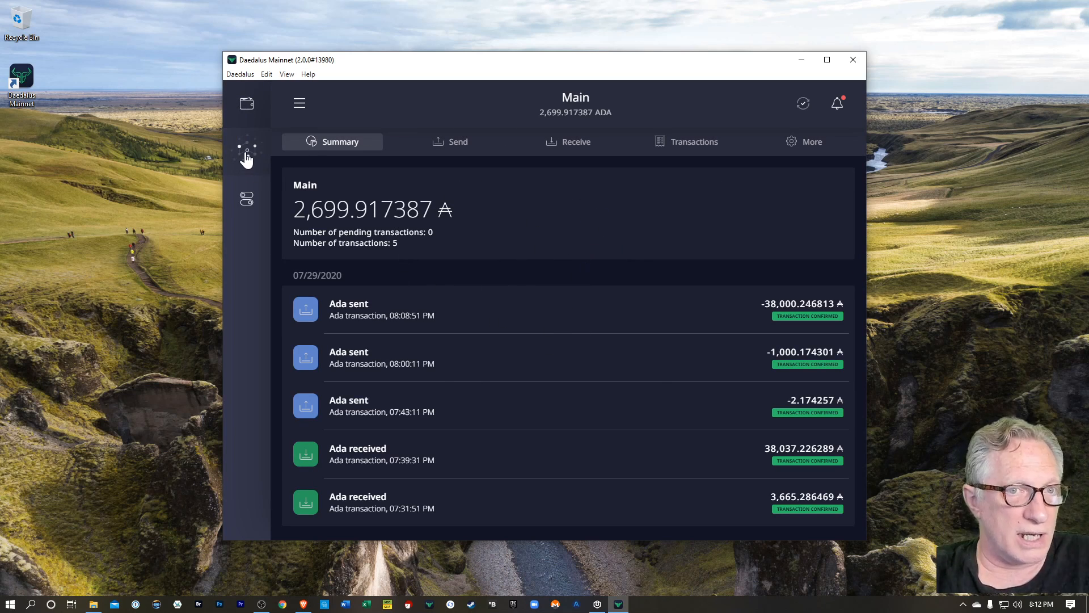
Visit the staking Info page, then return to Main's summary with 2,699.917387 ADA.
left_click(247, 151)
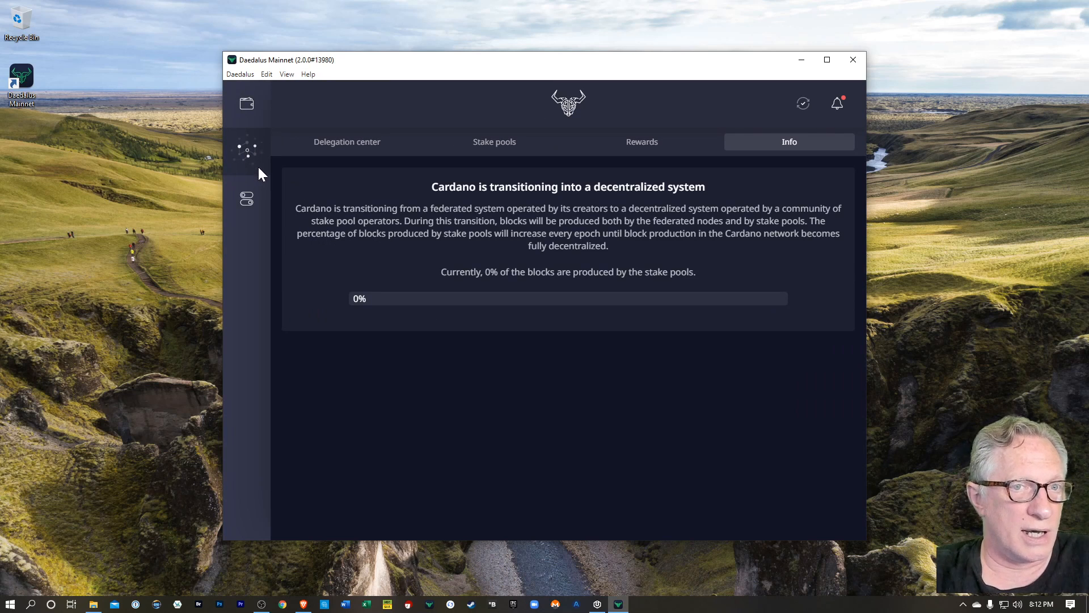
mouse_move(246, 105)
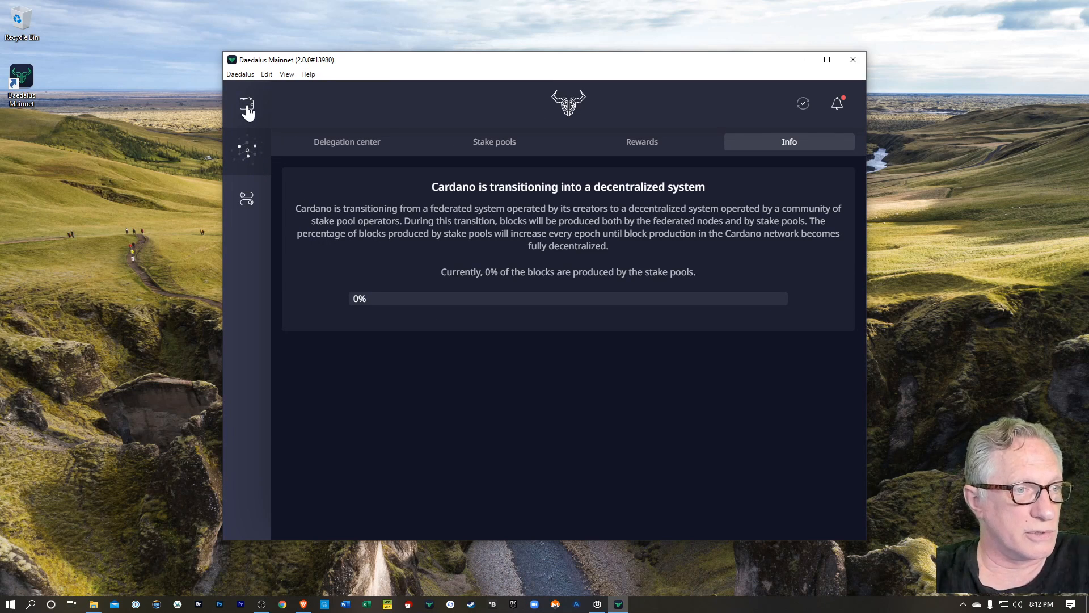
left_click(246, 107)
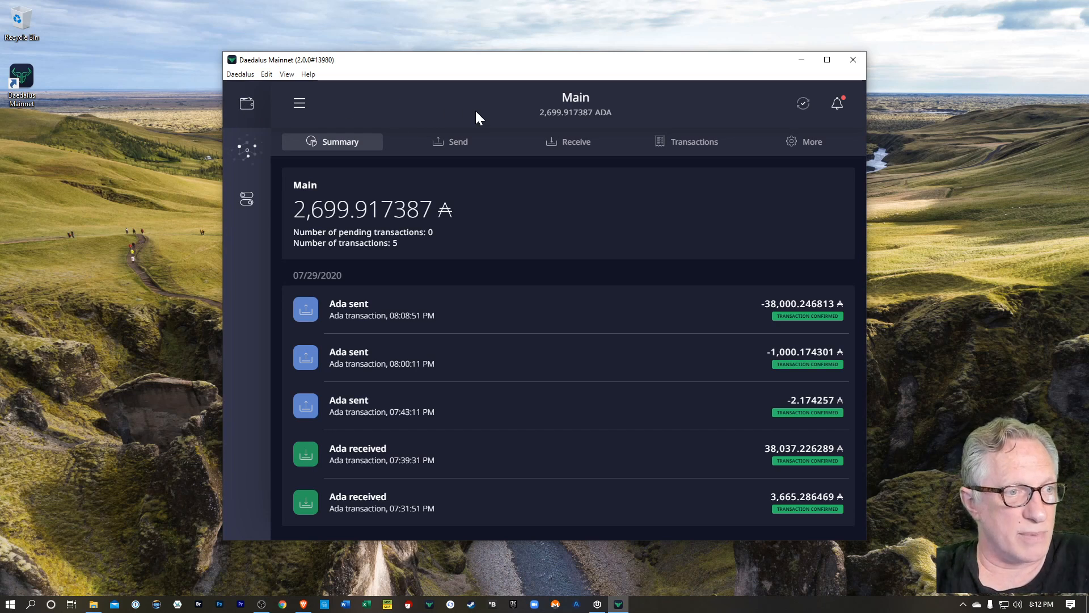
mouse_move(438, 104)
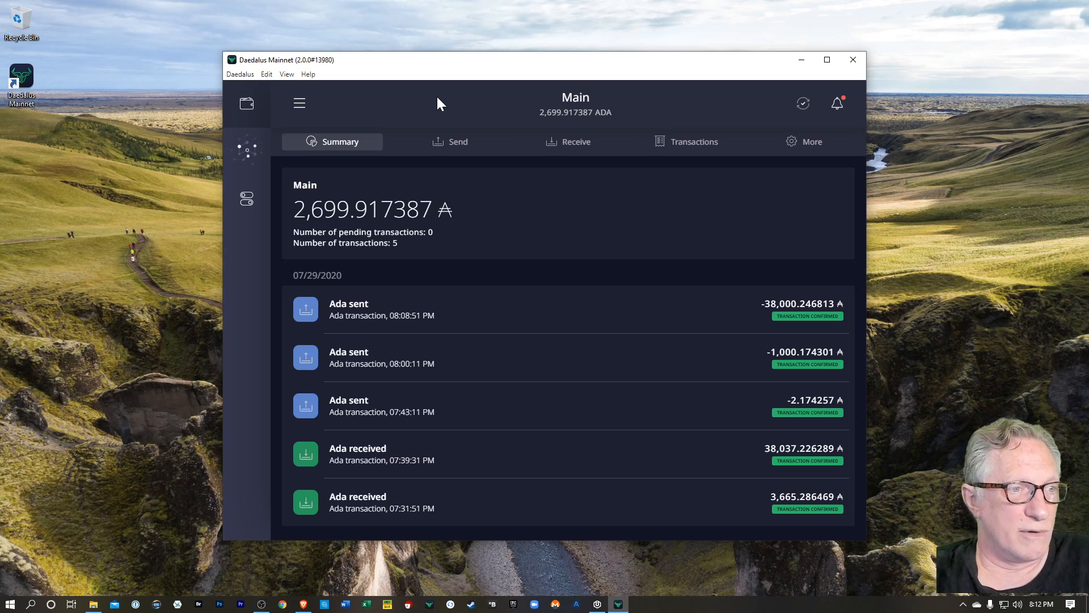
mouse_move(526, 110)
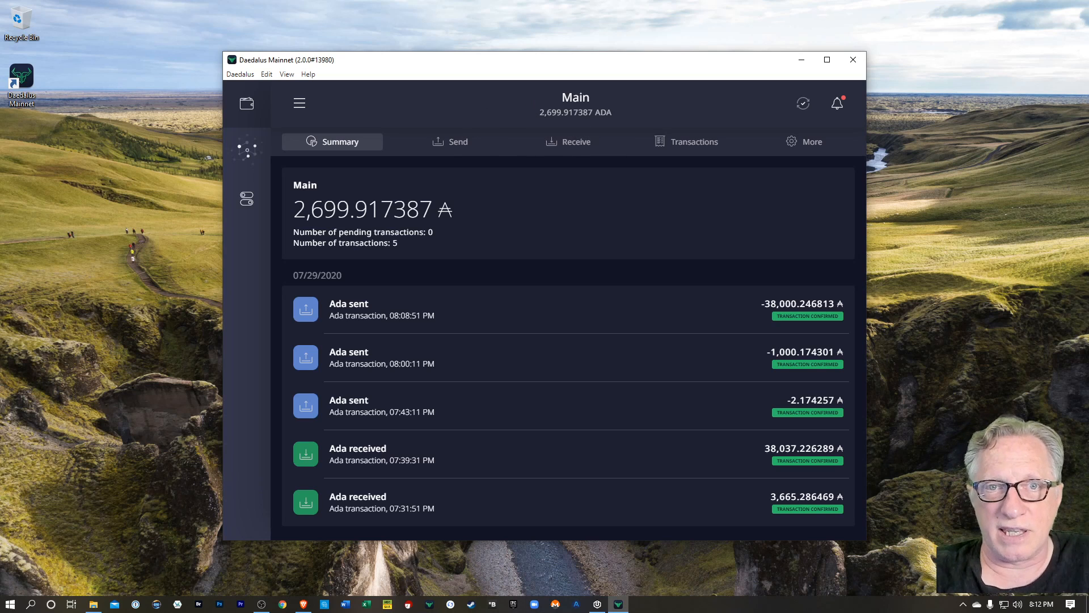
mouse_move(508, 97)
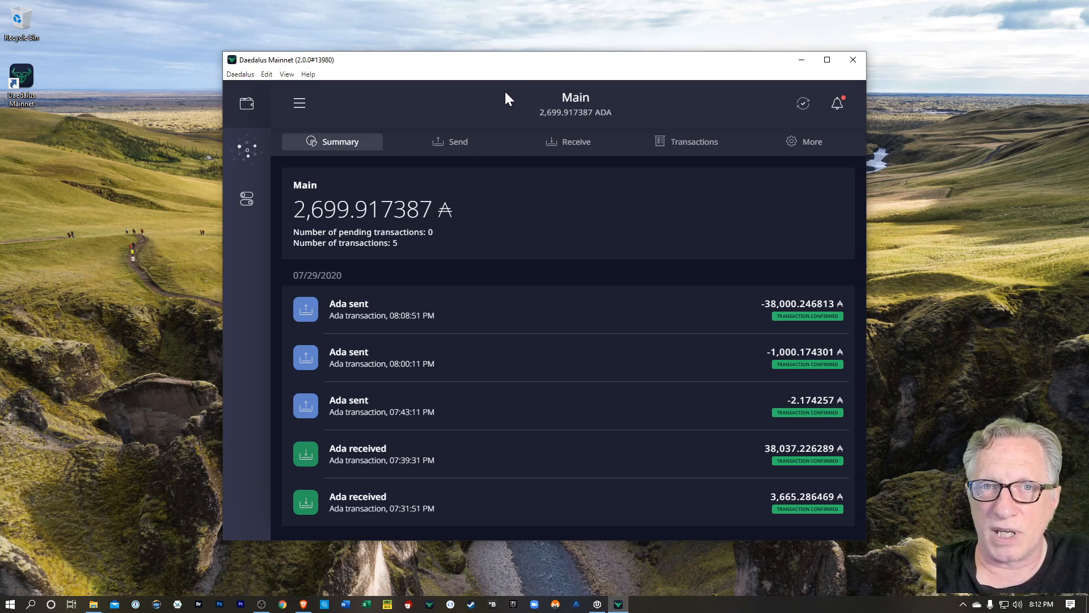